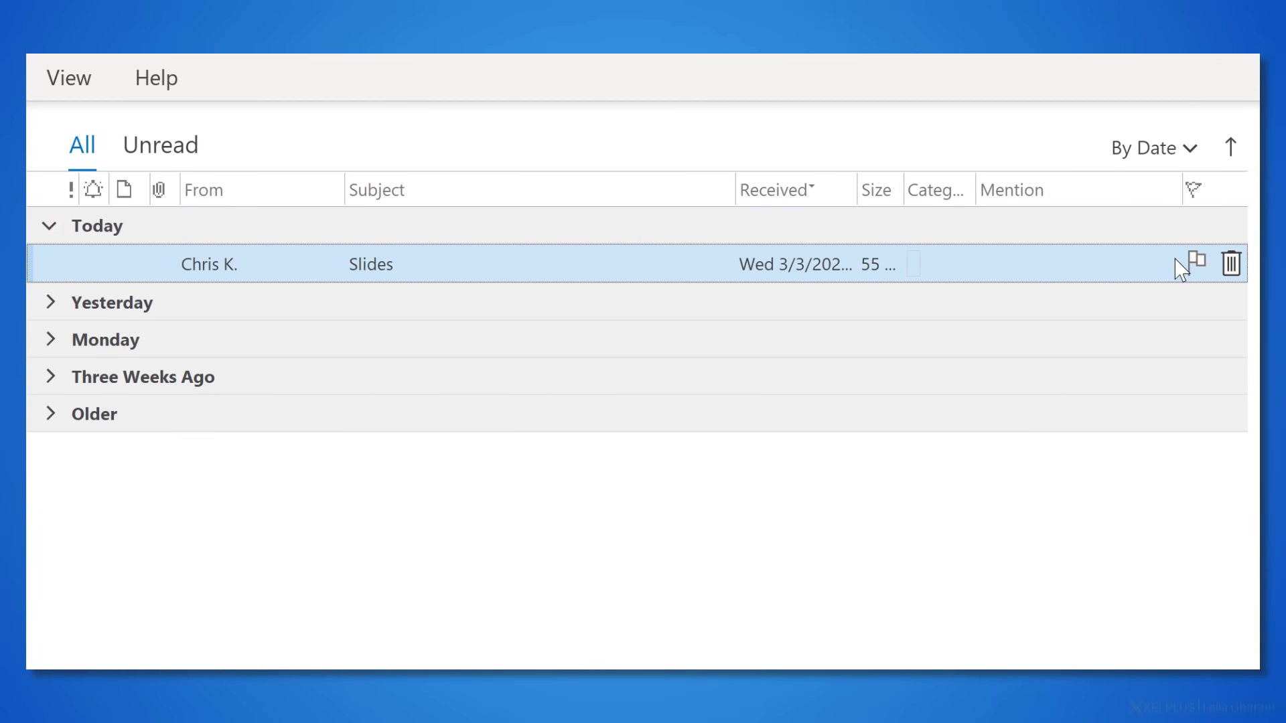
Step: Flag the Slides email for follow-up and add the task 'Call parentals' on the phone's Tasks list
click(1196, 263)
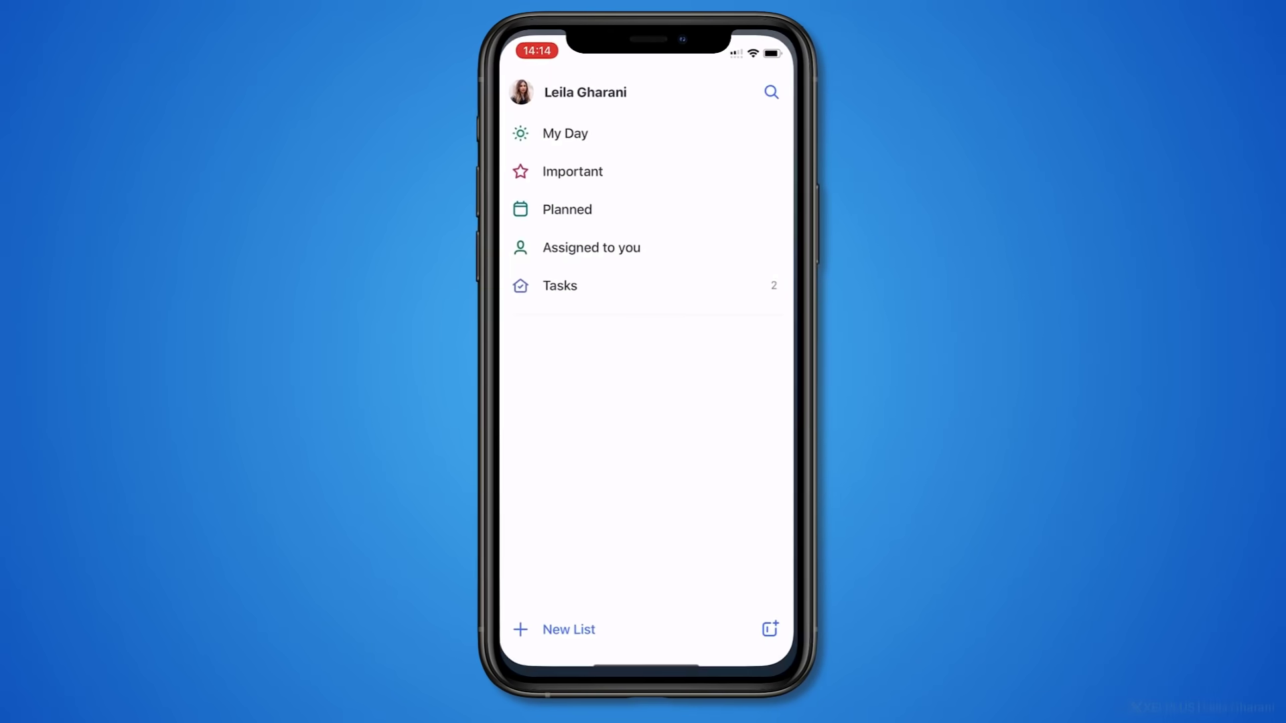
click(560, 285)
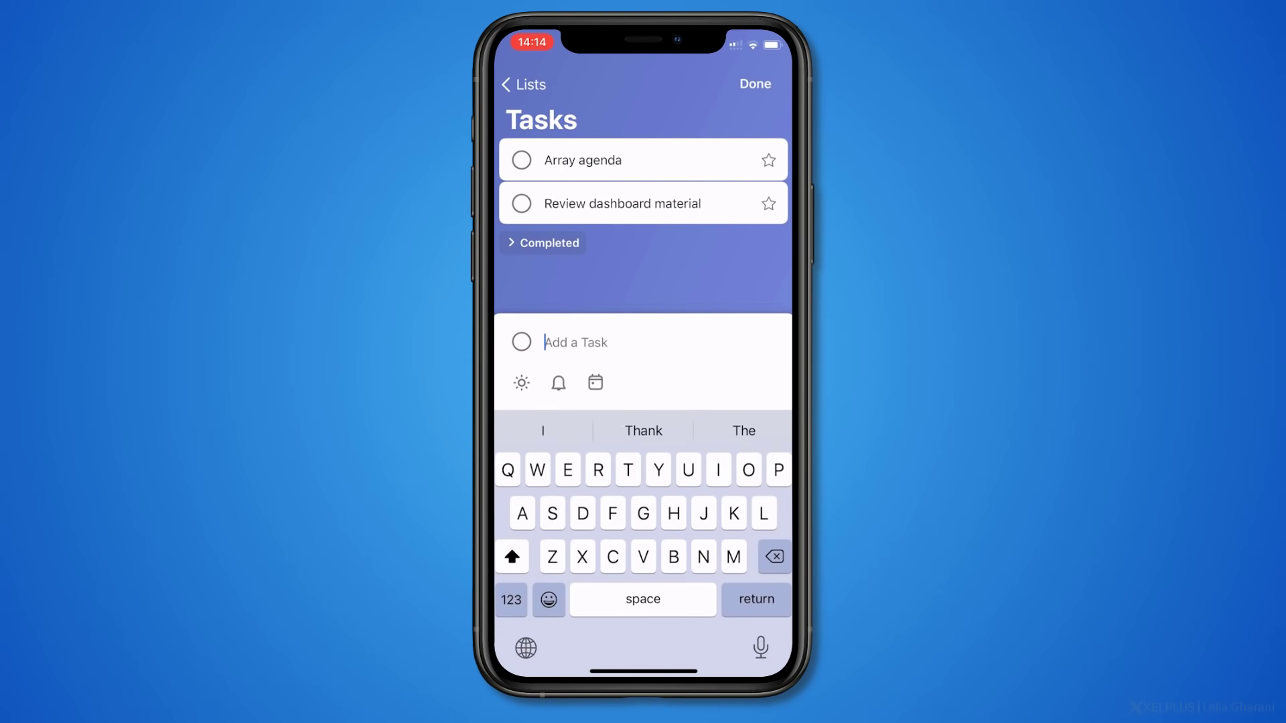
text(Call parentals)
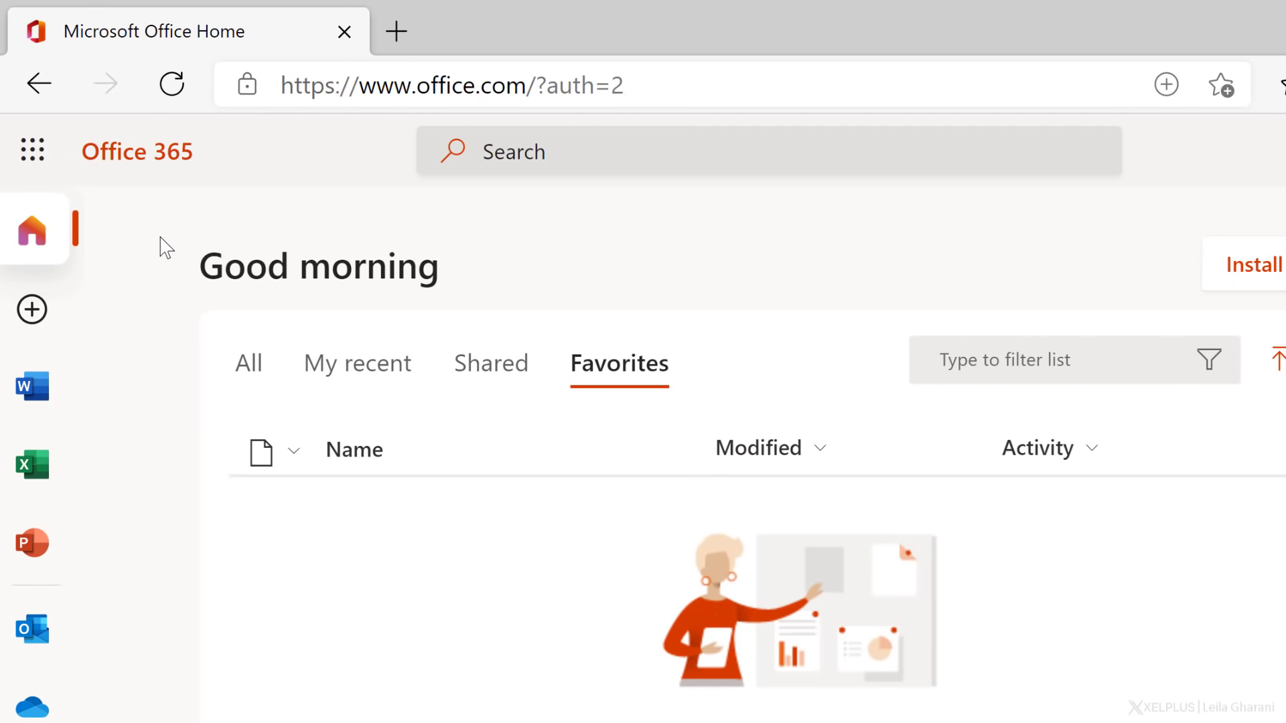
mouse_move(337, 129)
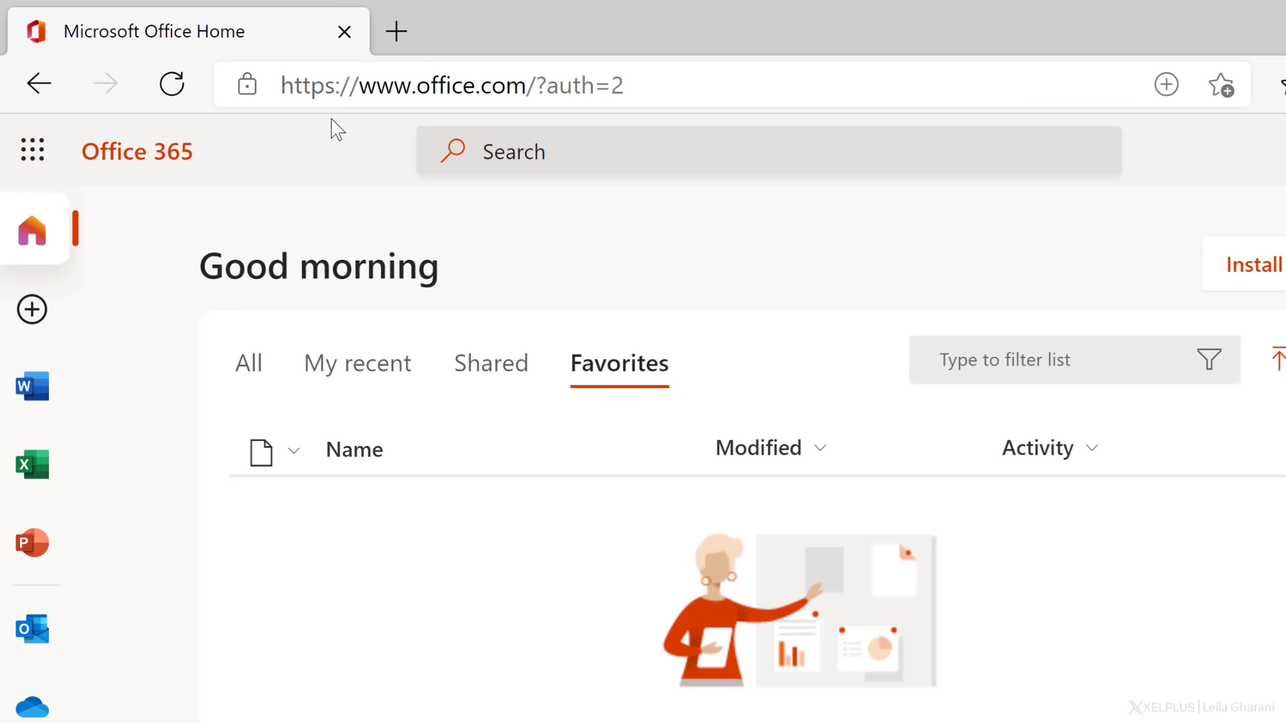
mouse_move(348, 119)
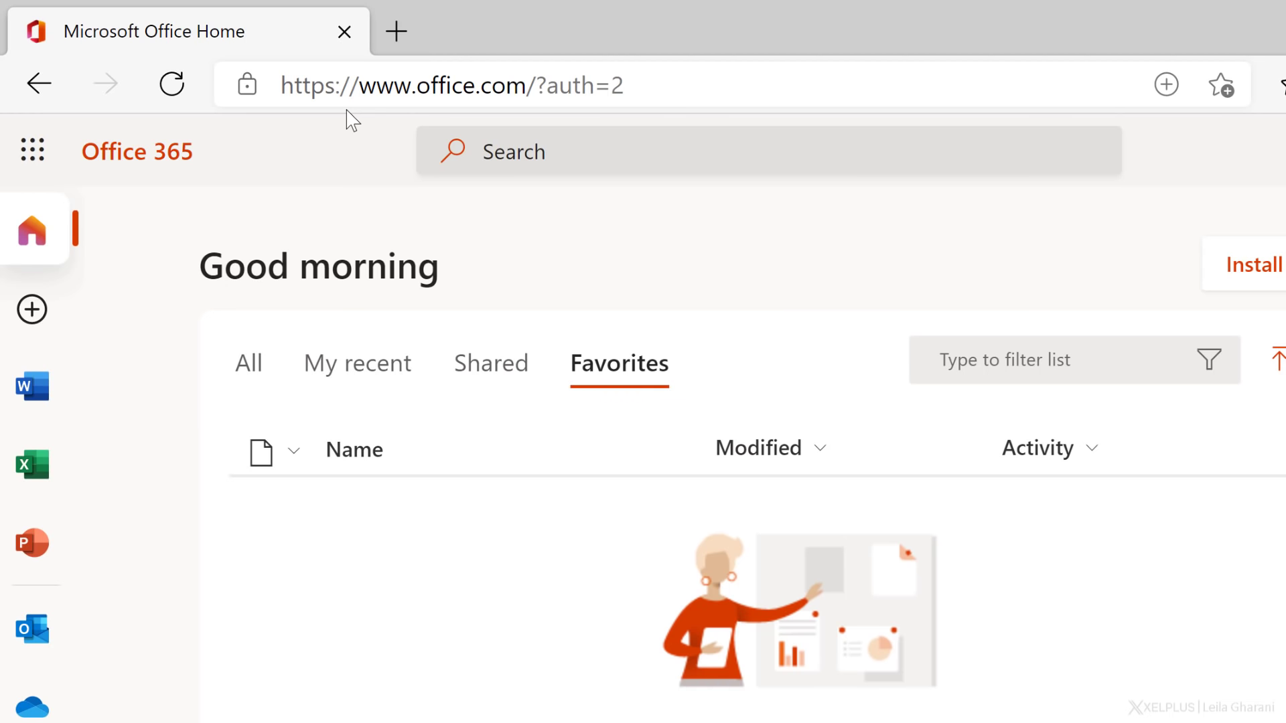
mouse_move(33, 151)
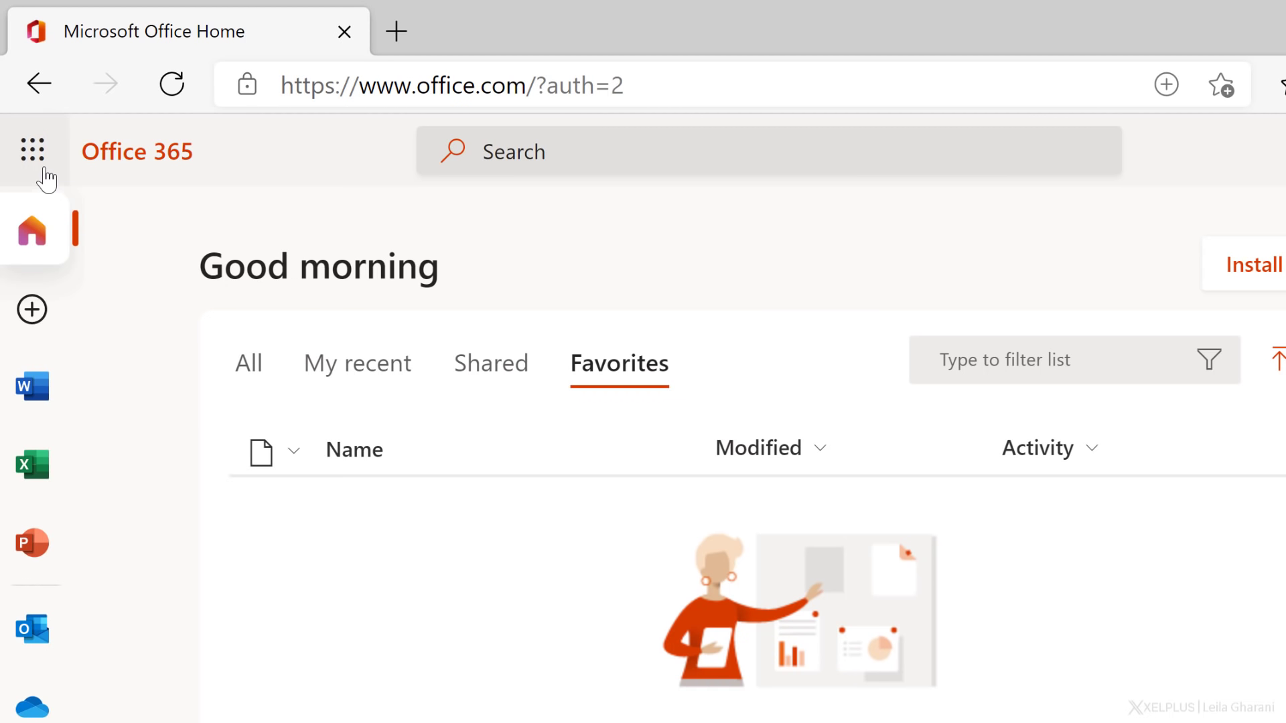
Step: Open the To Do web app from the Office 365 app launcher
click(32, 151)
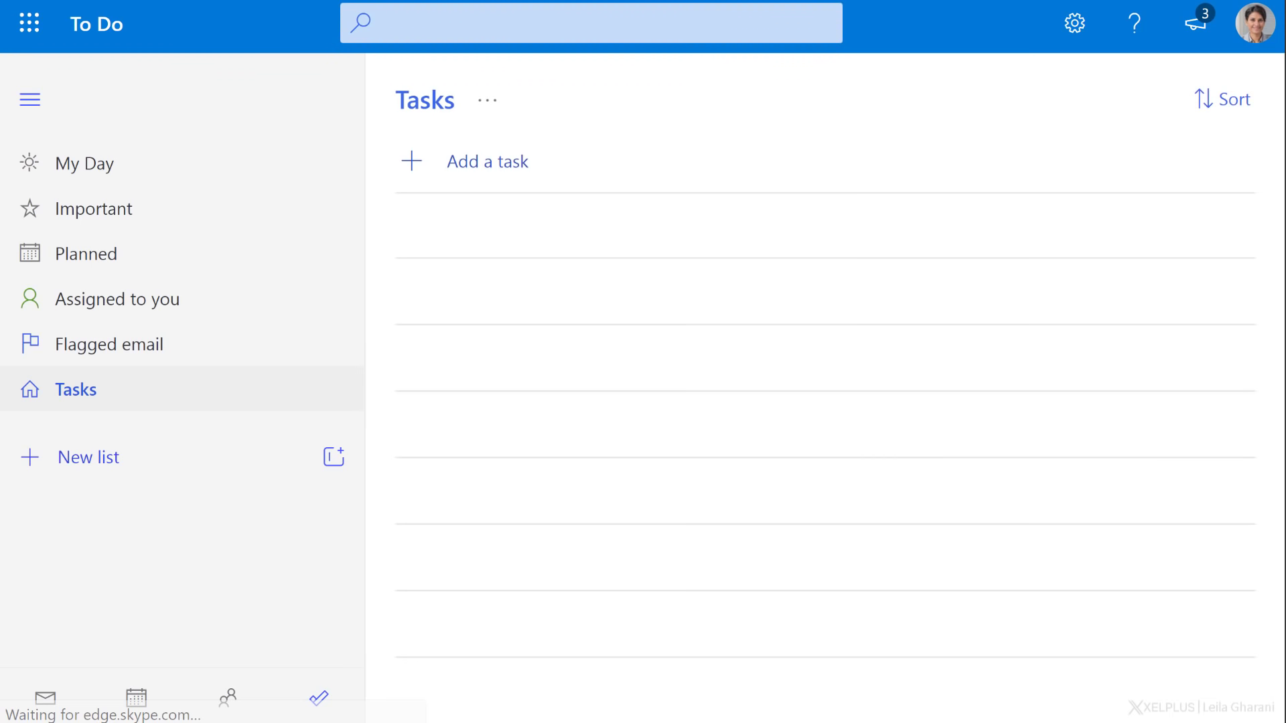
Step: Find Microsoft To Do in the Microsoft Store via a 'to' search and get it for free
click(16, 711)
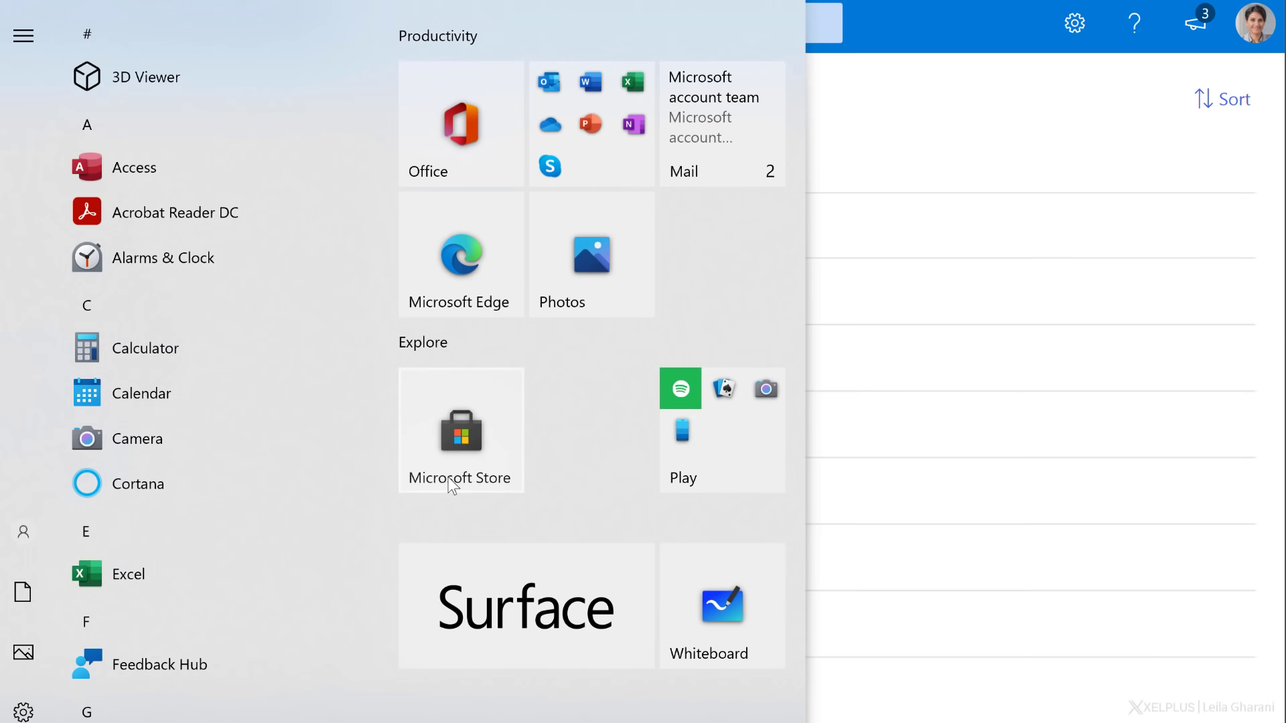
click(459, 430)
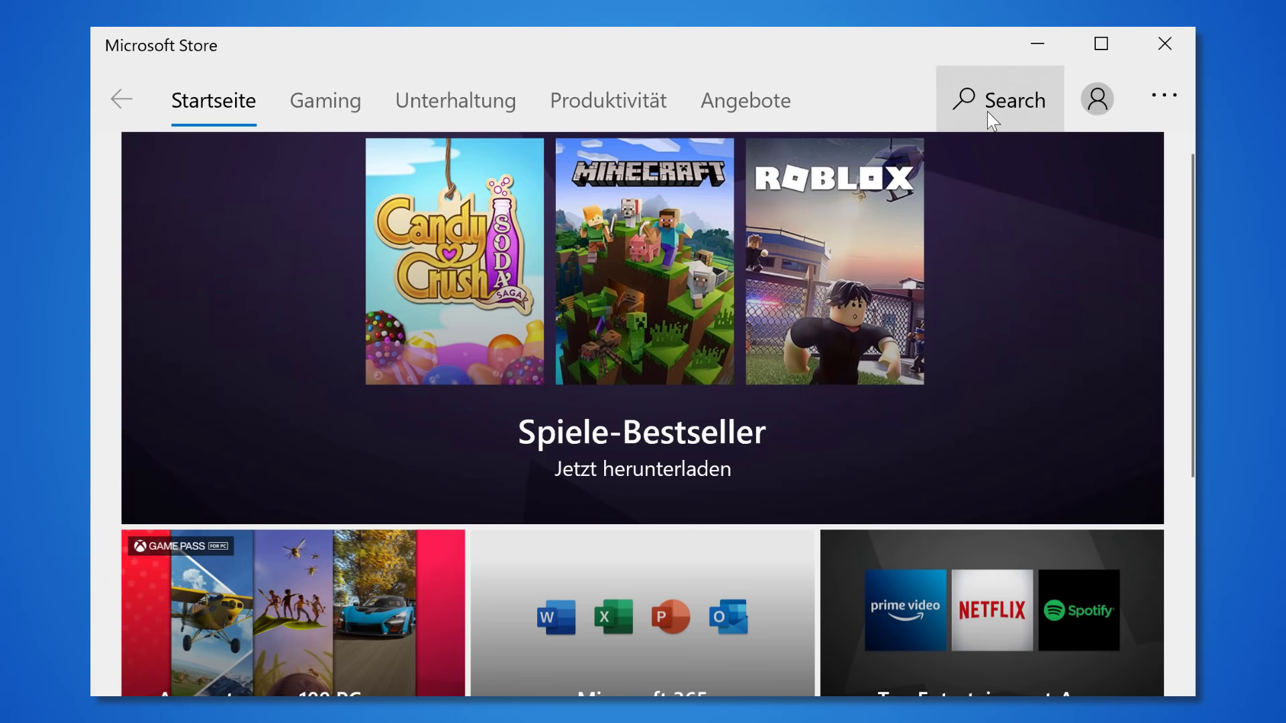
text(to)
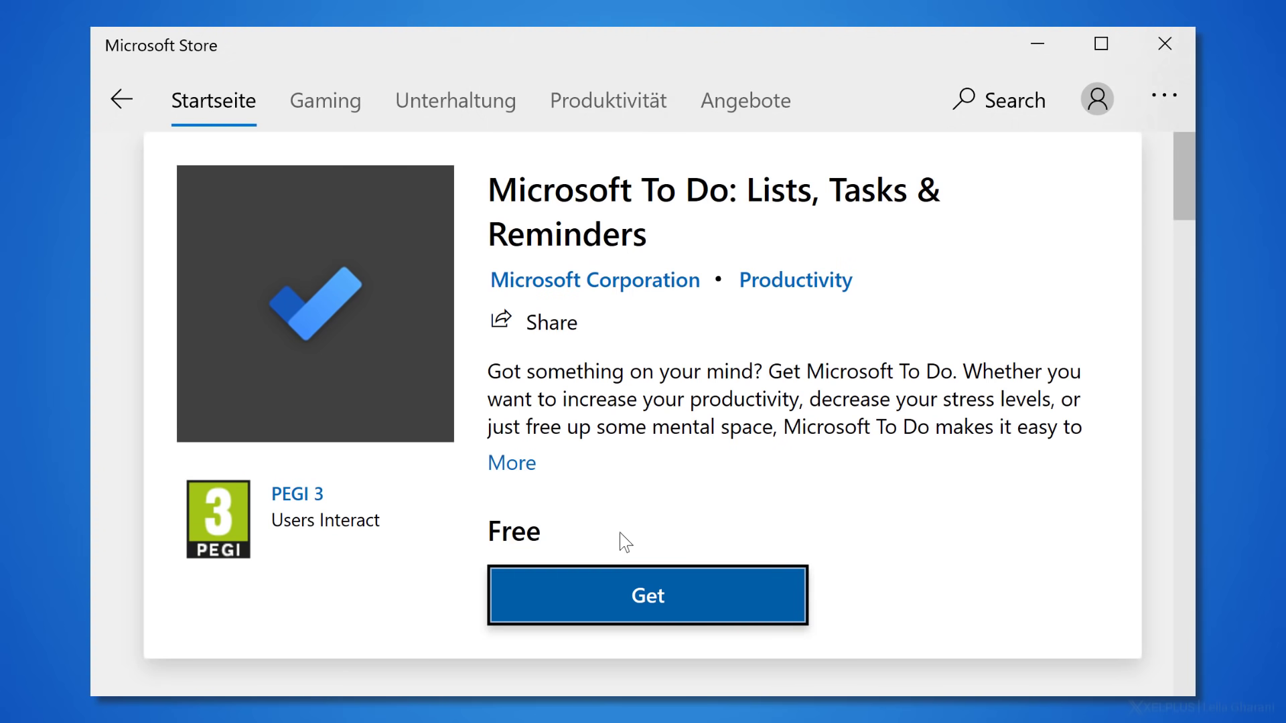
click(647, 594)
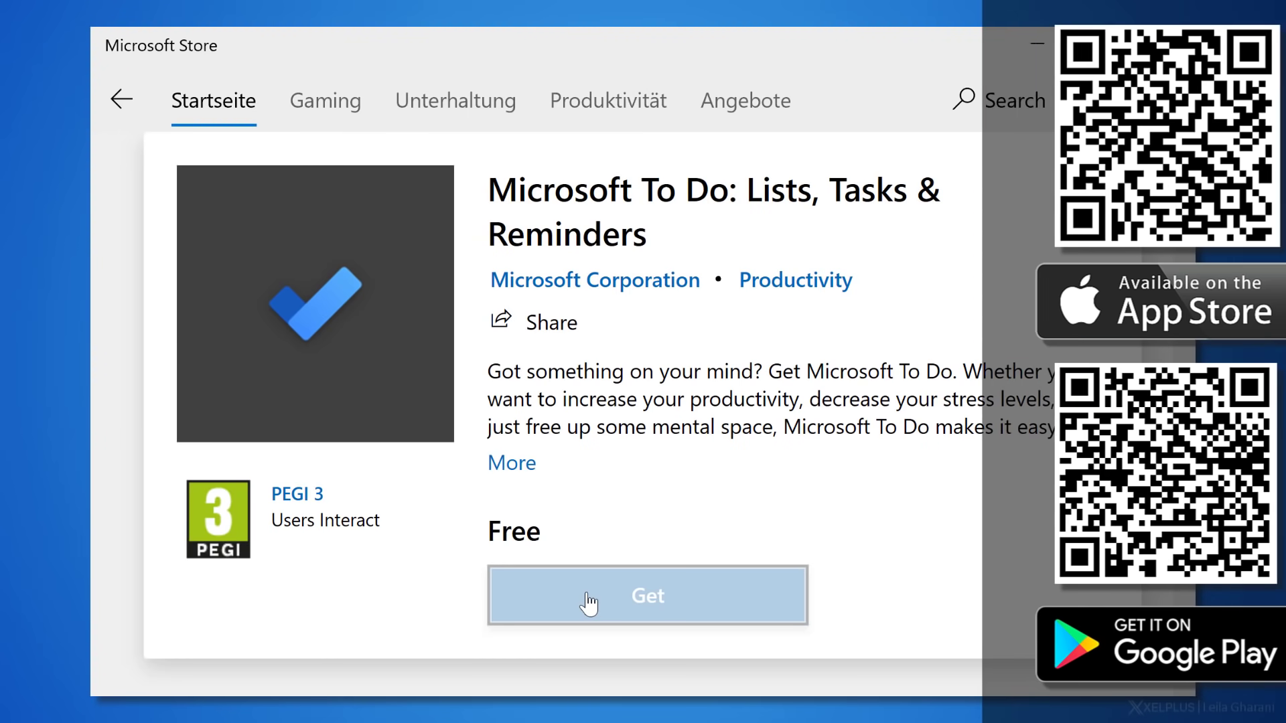
click(647, 594)
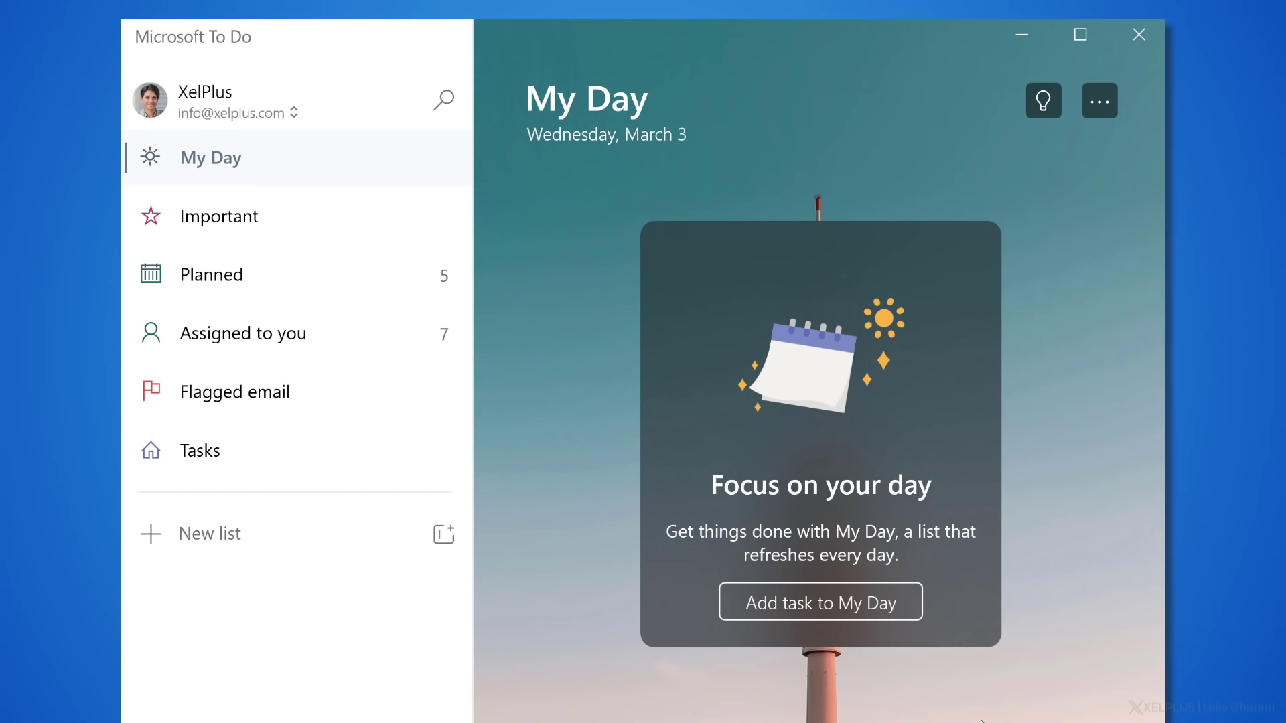
mouse_move(472, 236)
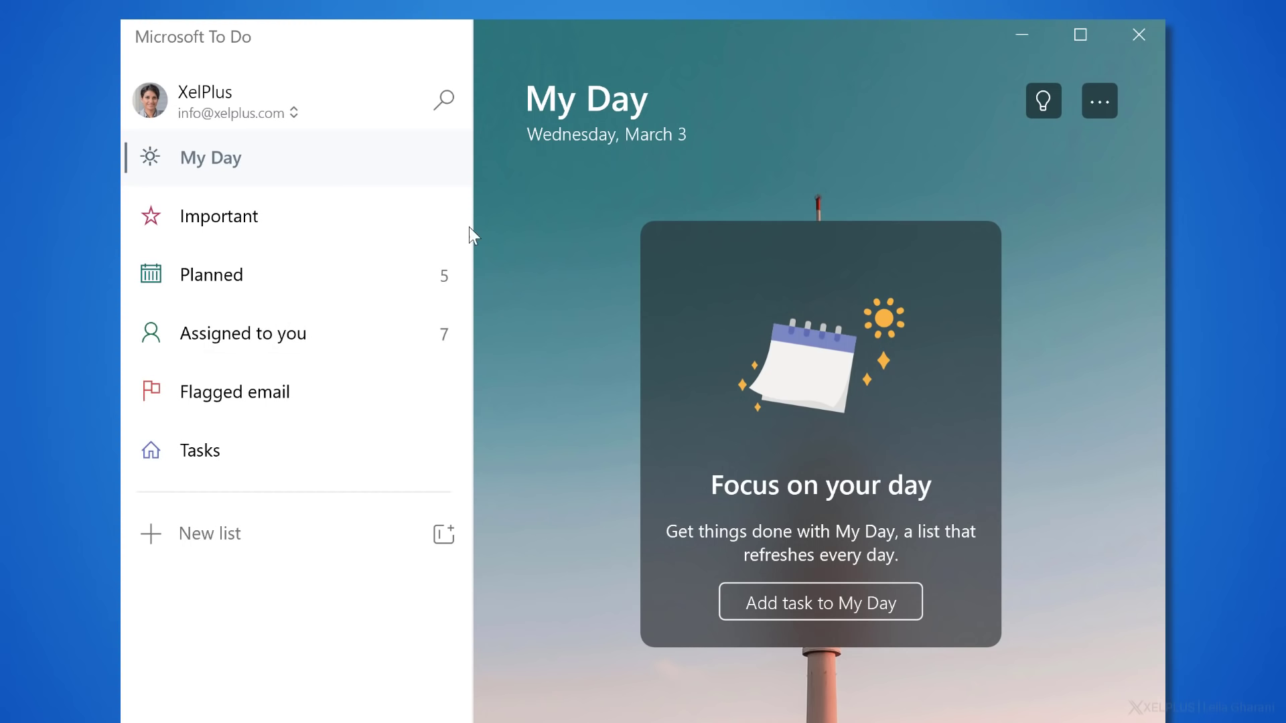
mouse_move(443, 167)
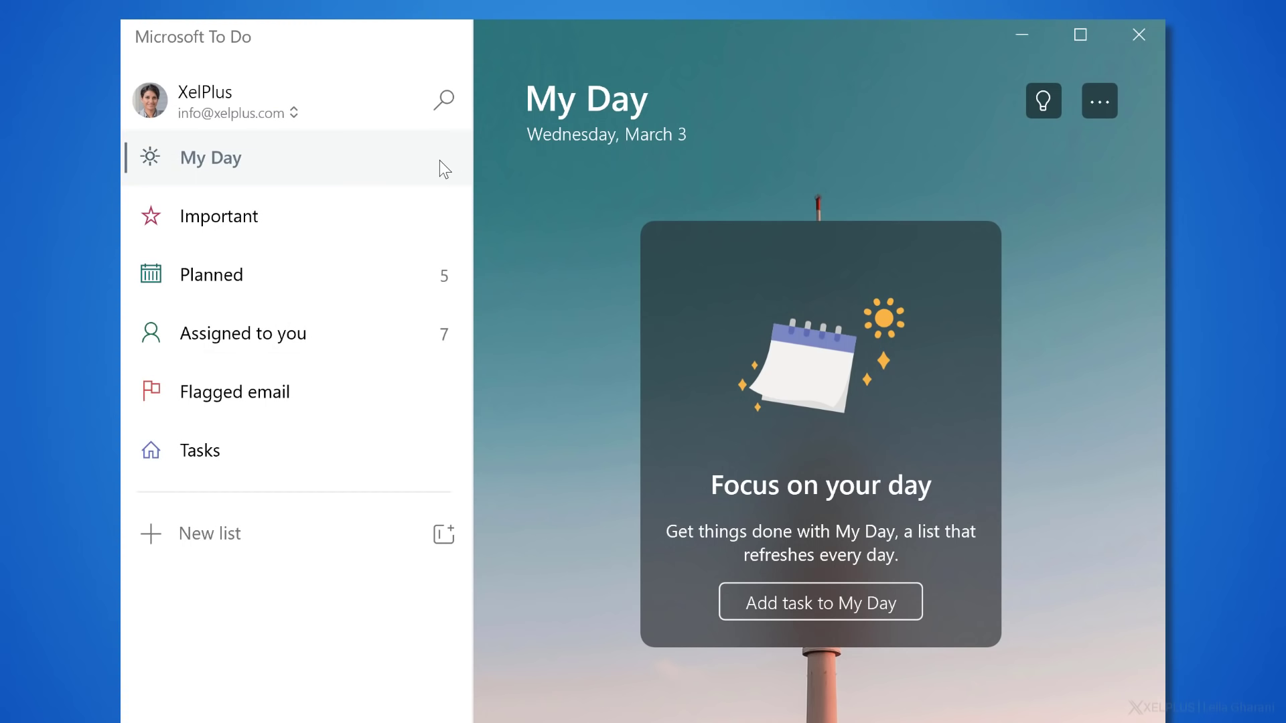
mouse_move(928, 498)
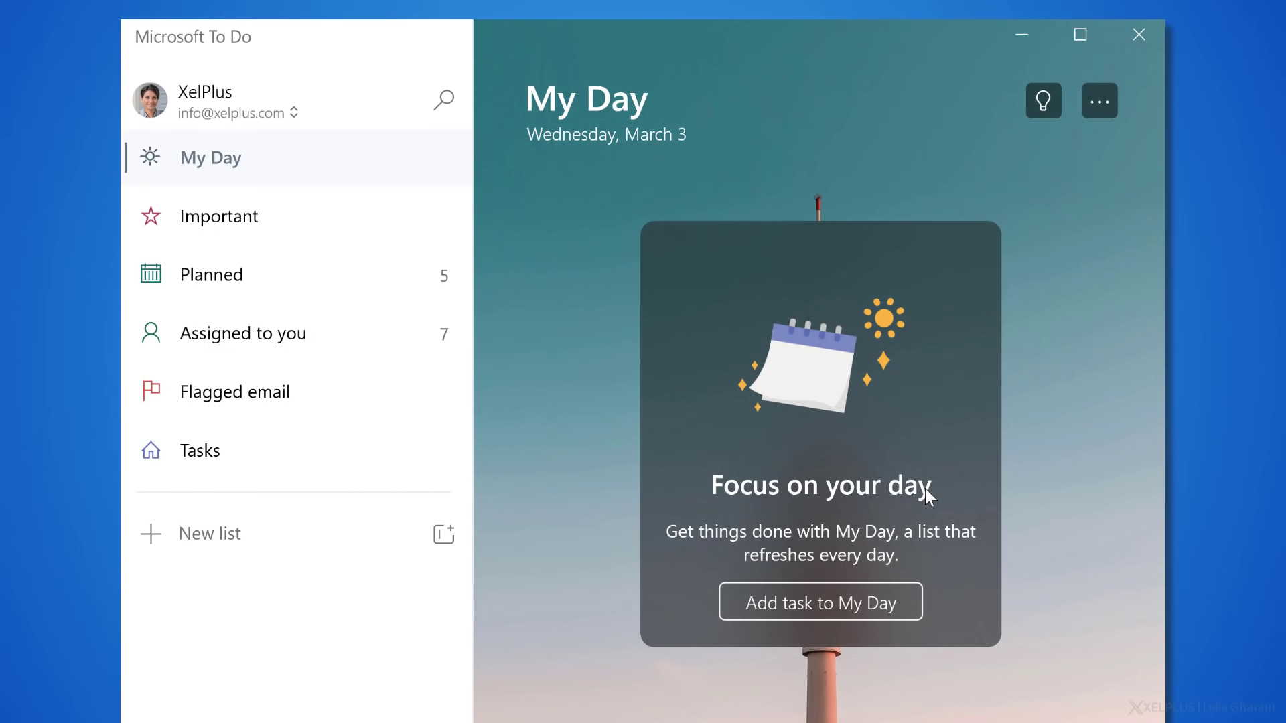
mouse_move(873, 488)
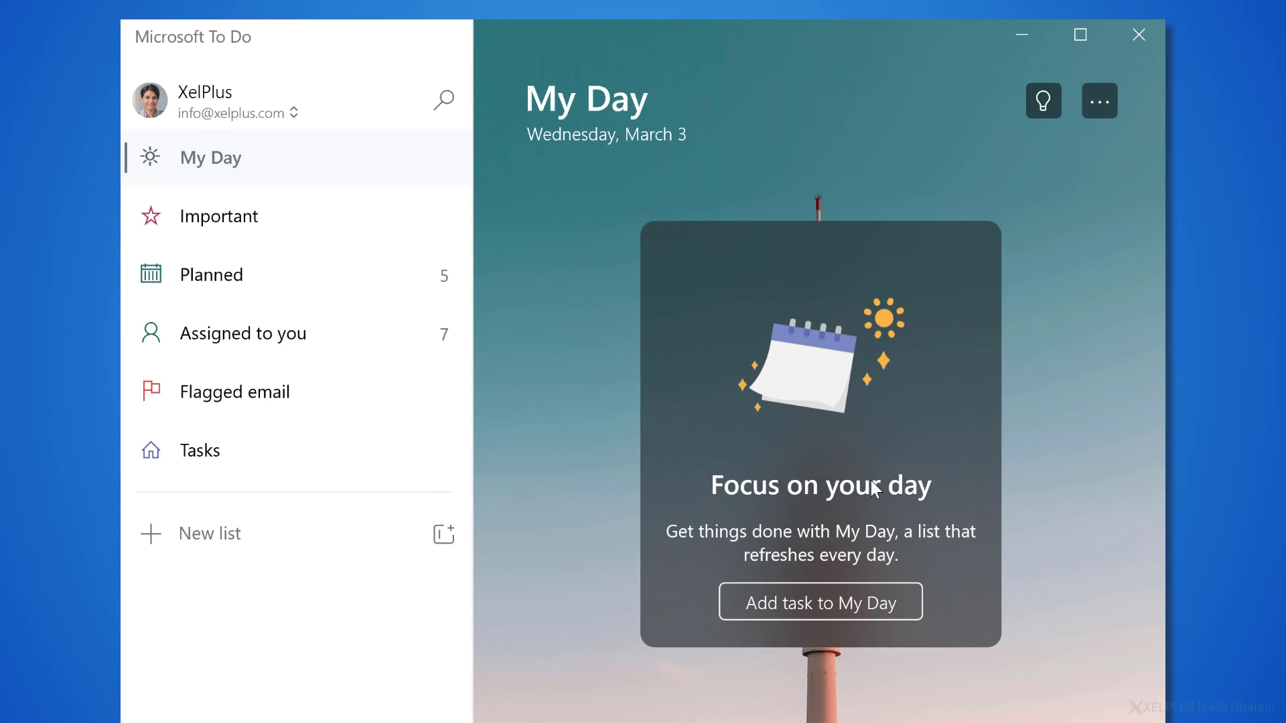
mouse_move(871, 488)
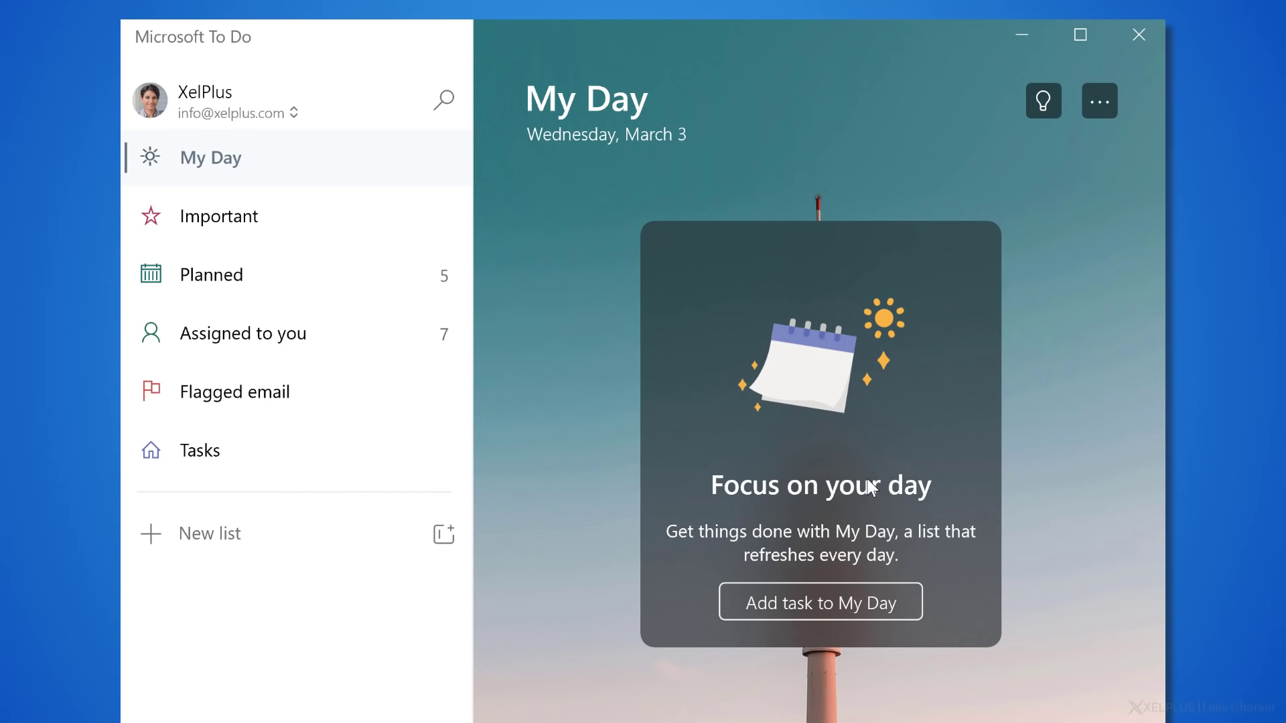
mouse_move(382, 451)
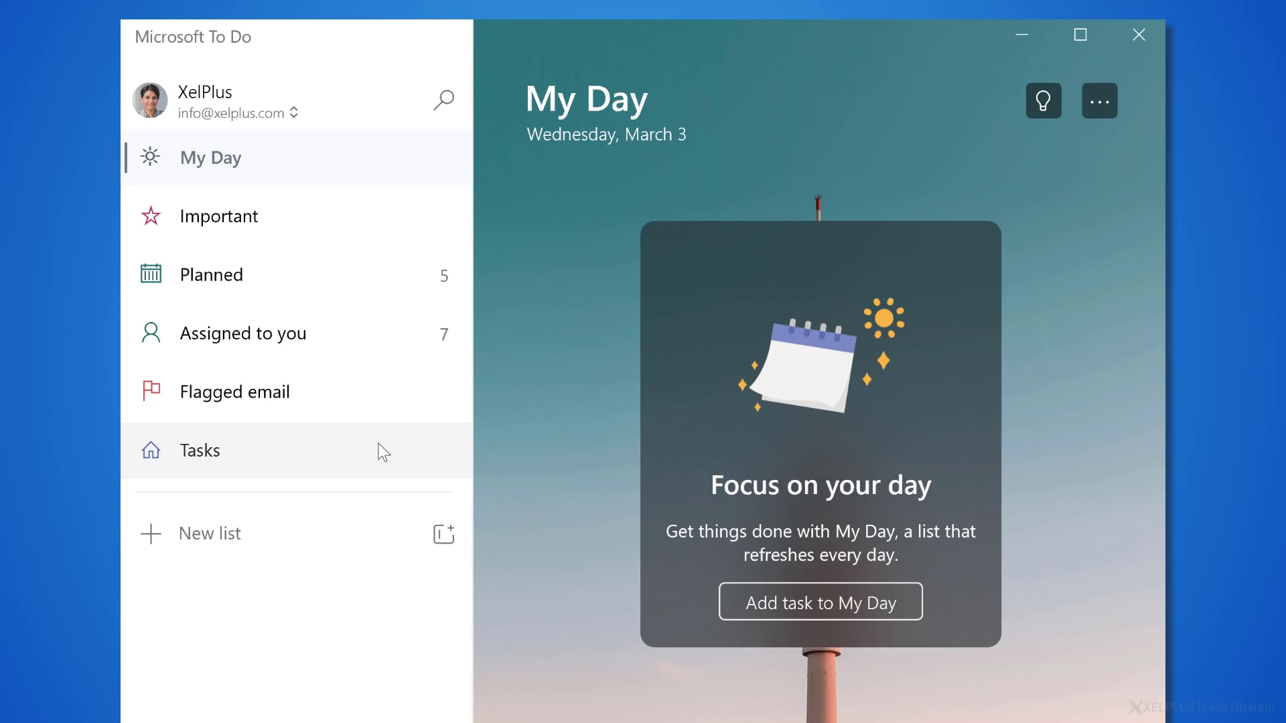
mouse_move(382, 455)
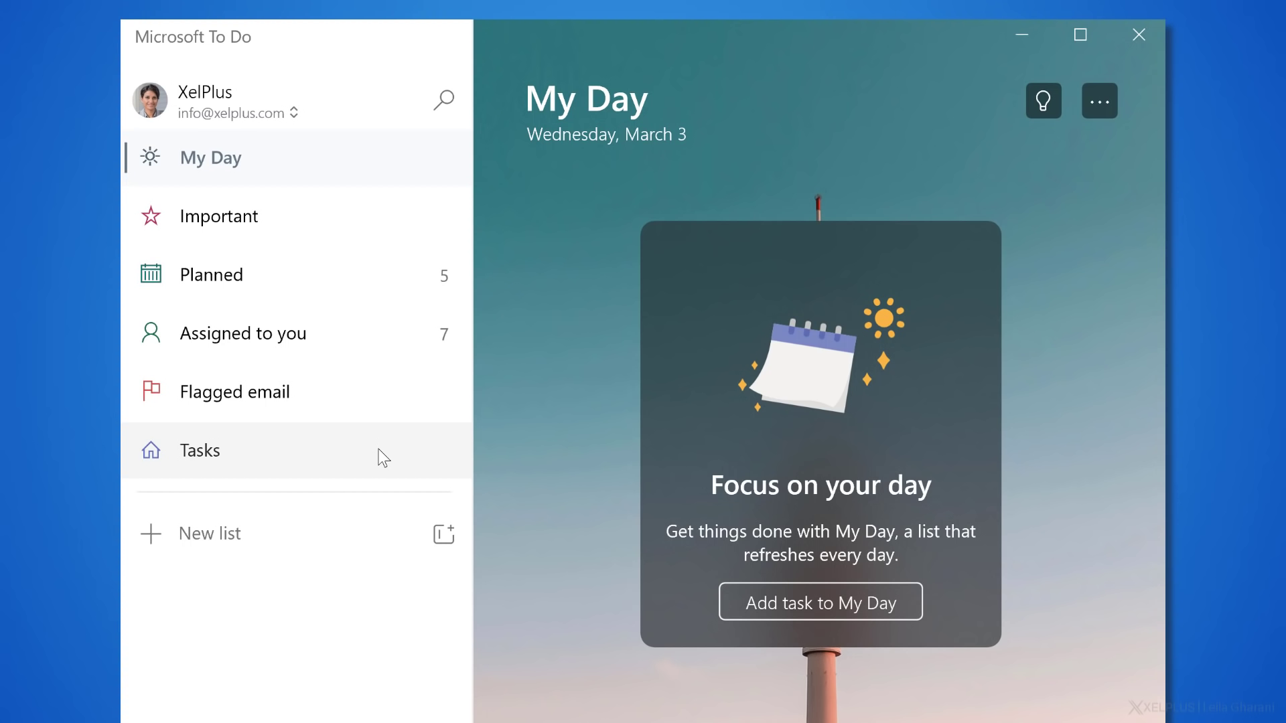
mouse_move(586, 463)
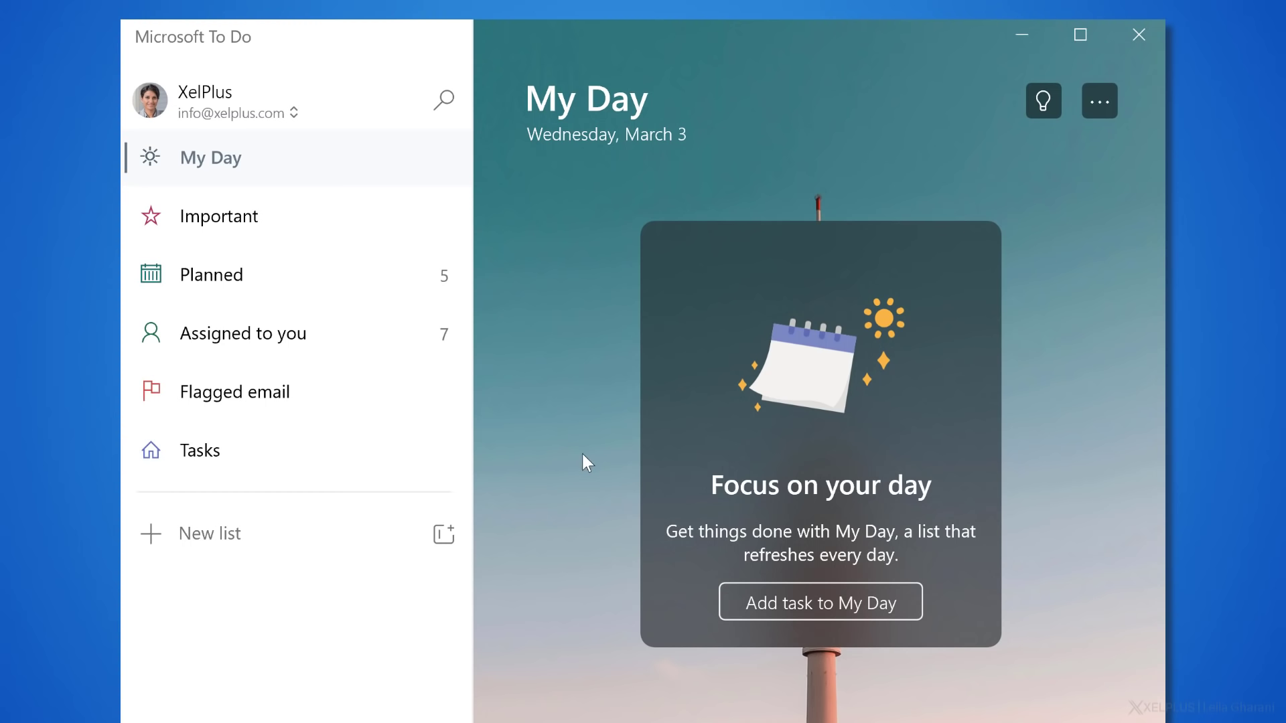
mouse_move(325, 450)
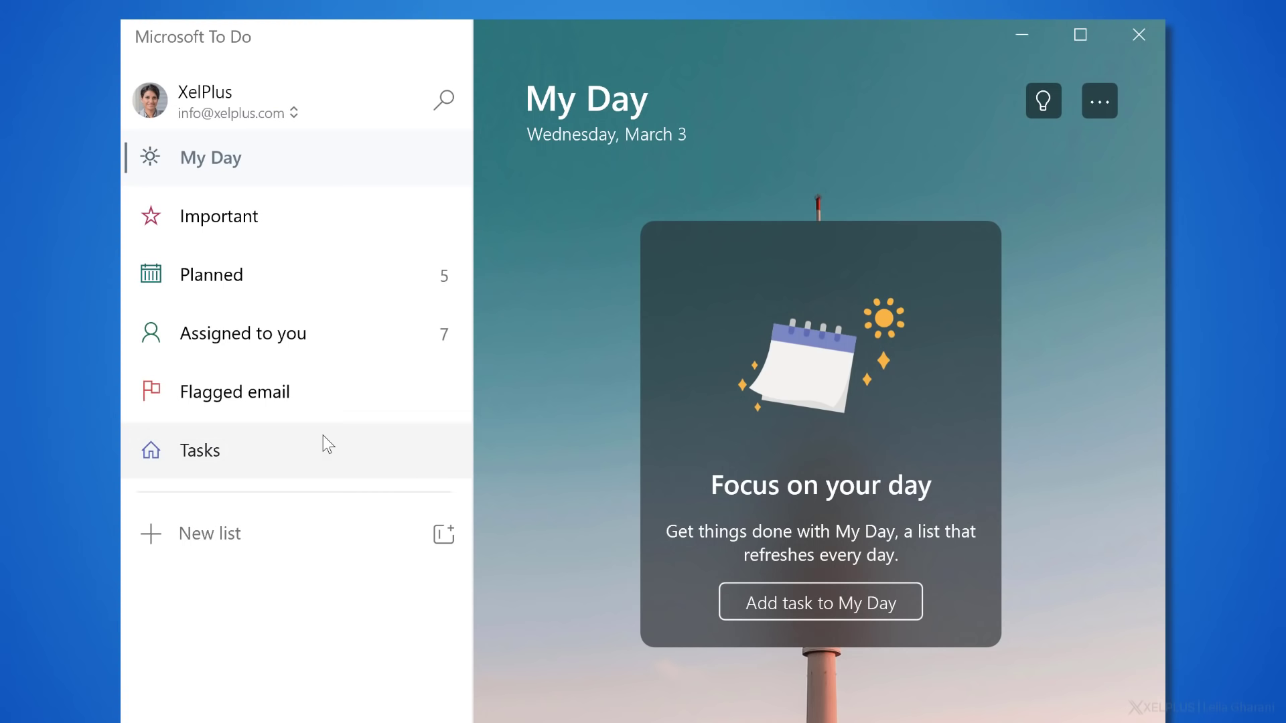
Step: Add the tasks 'Learn Power Apps Basics' and 'Create HR Report' to the Tasks list
click(198, 450)
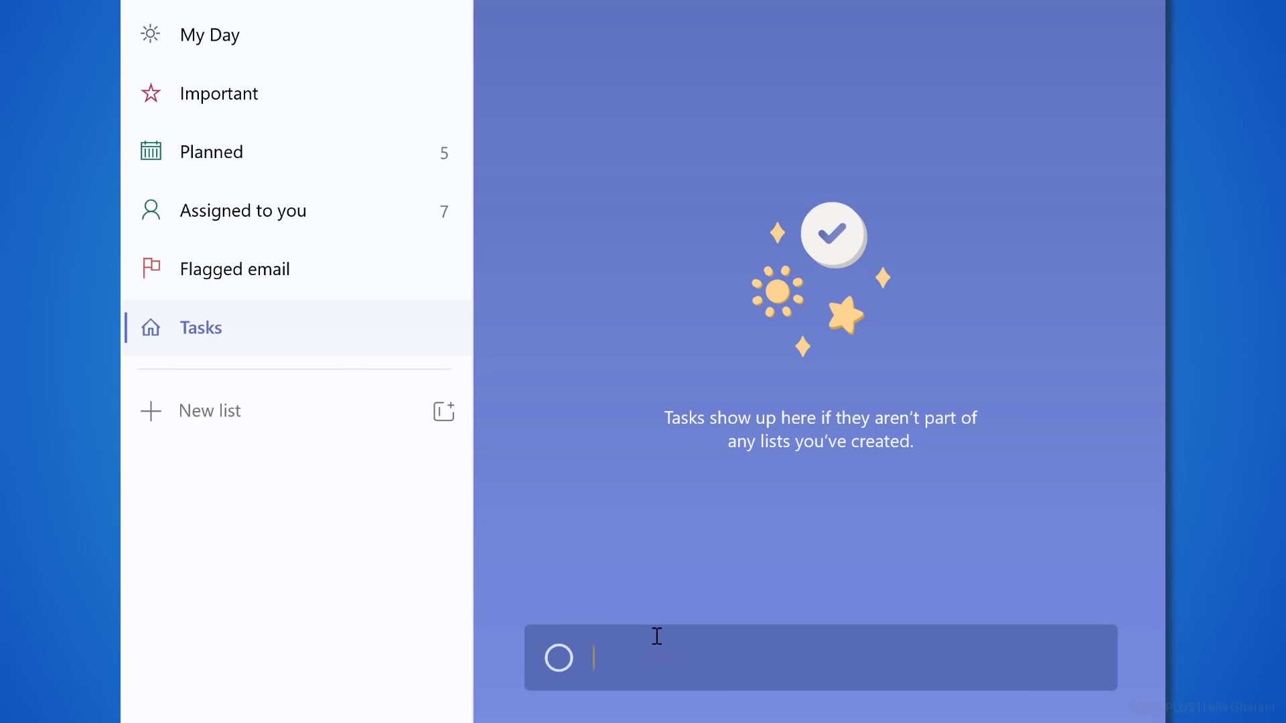
text(Learn Power A)
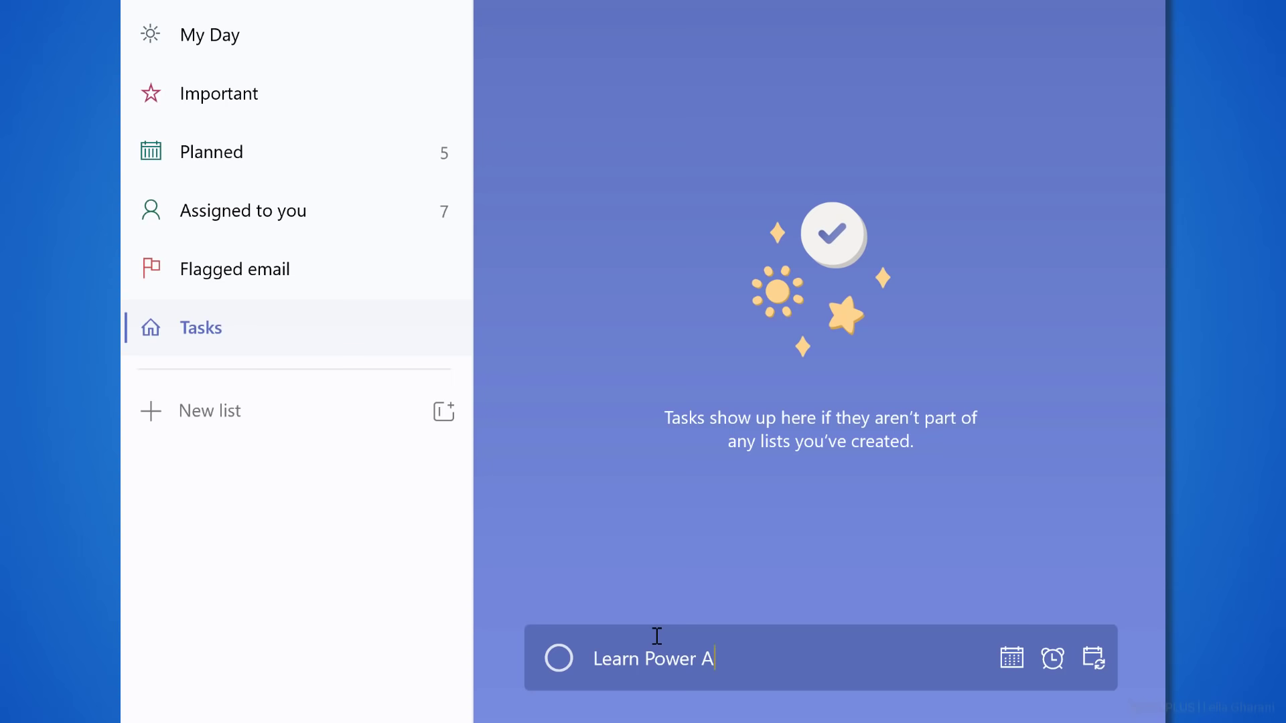
key(Enter)
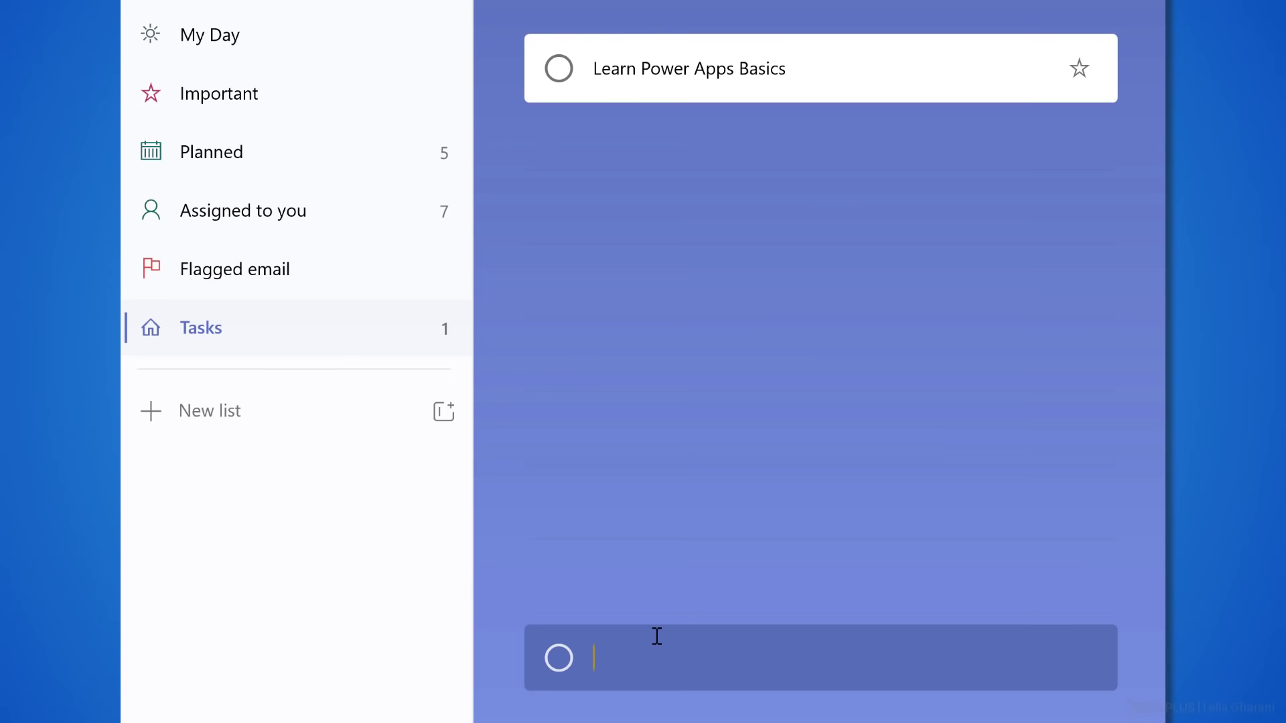
text(Create HR Report)
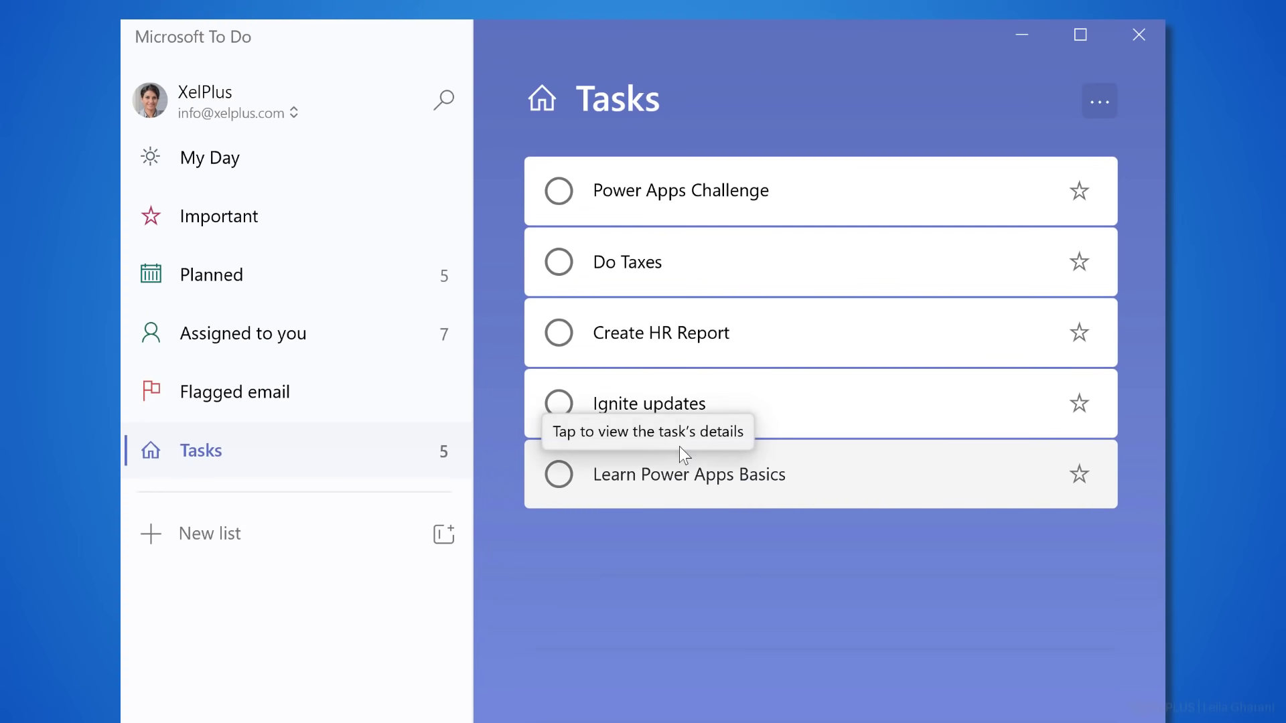
mouse_move(732, 255)
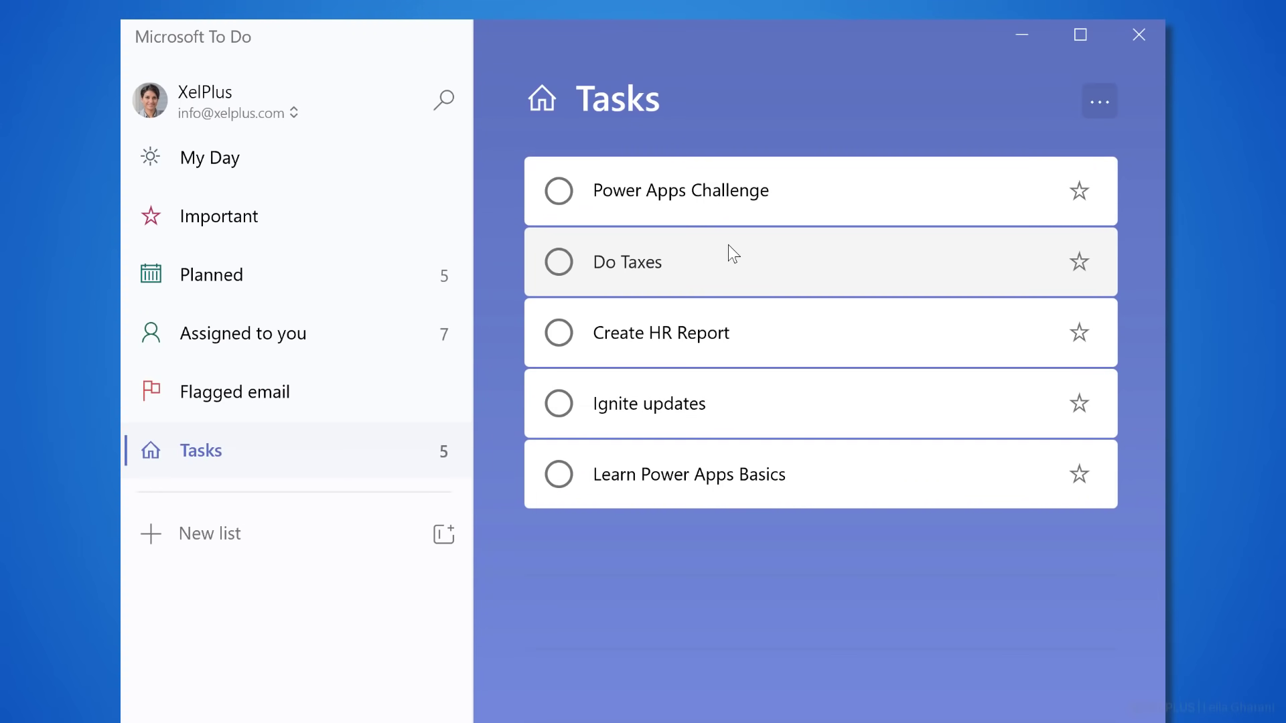
Step: Give Power Apps Challenge the steps course 1 and course 2
click(680, 190)
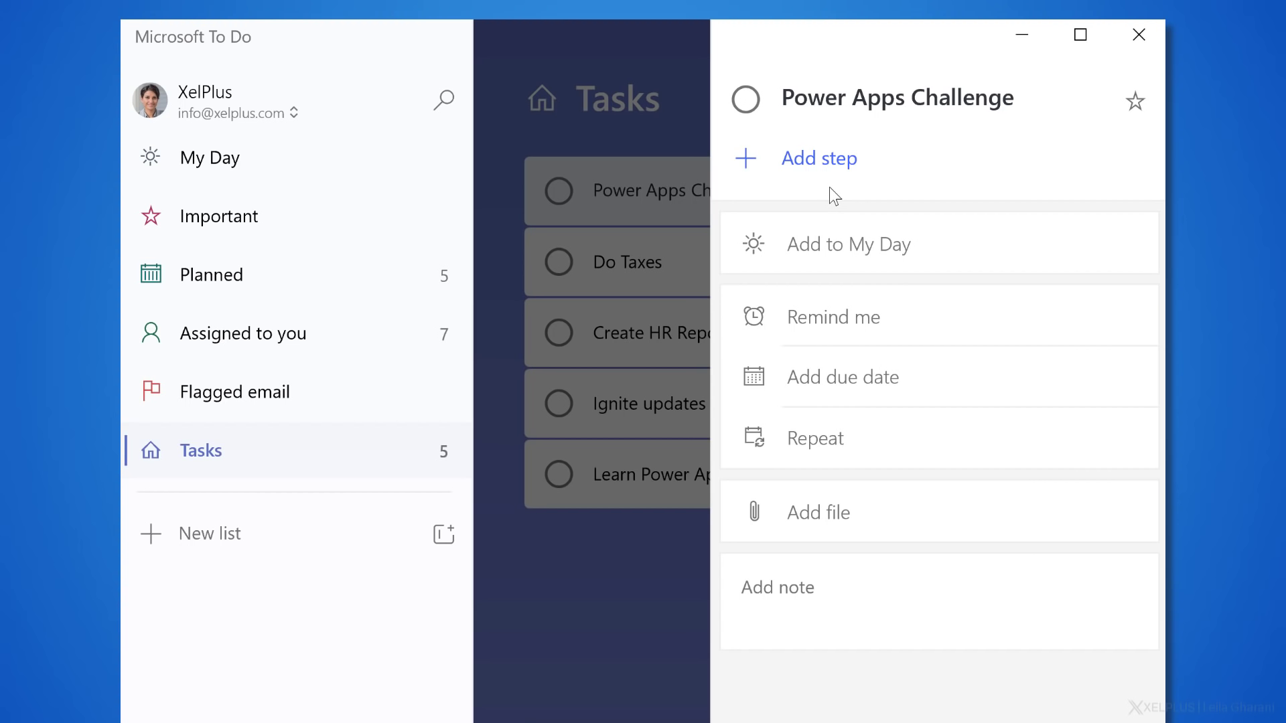
mouse_move(849, 173)
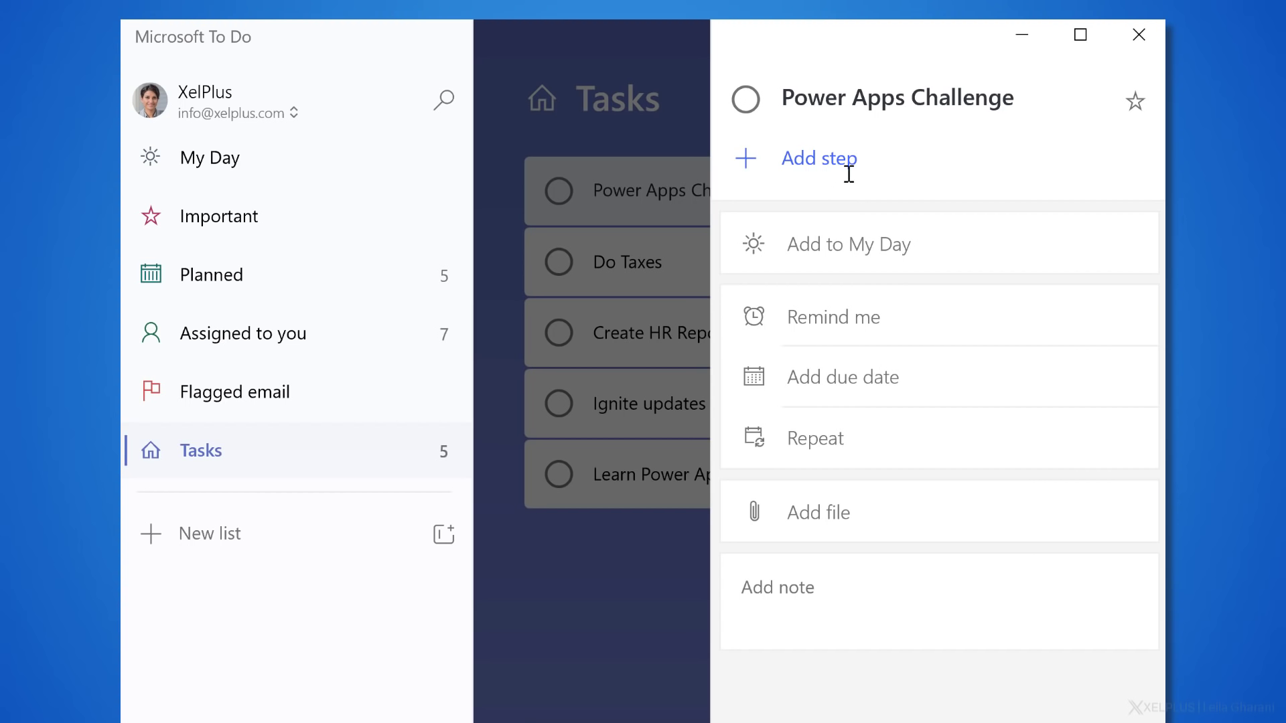
click(818, 158)
text(course 1)
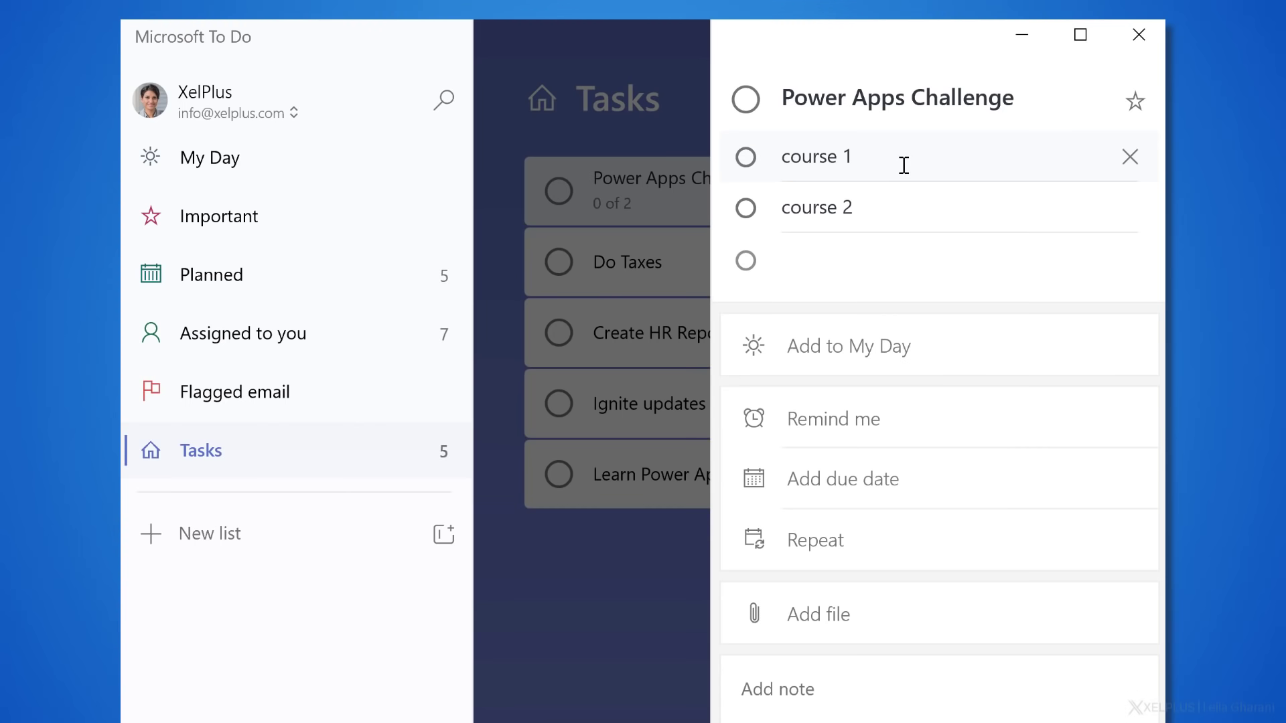
click(819, 261)
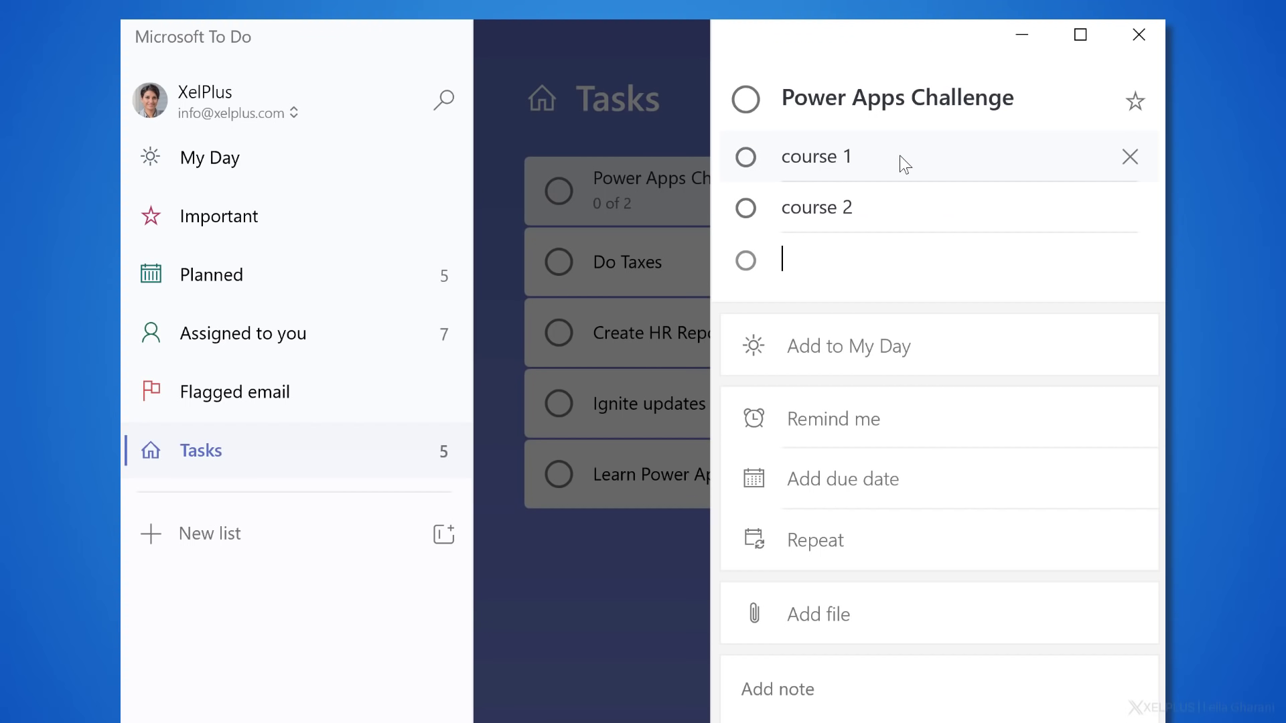
mouse_move(877, 208)
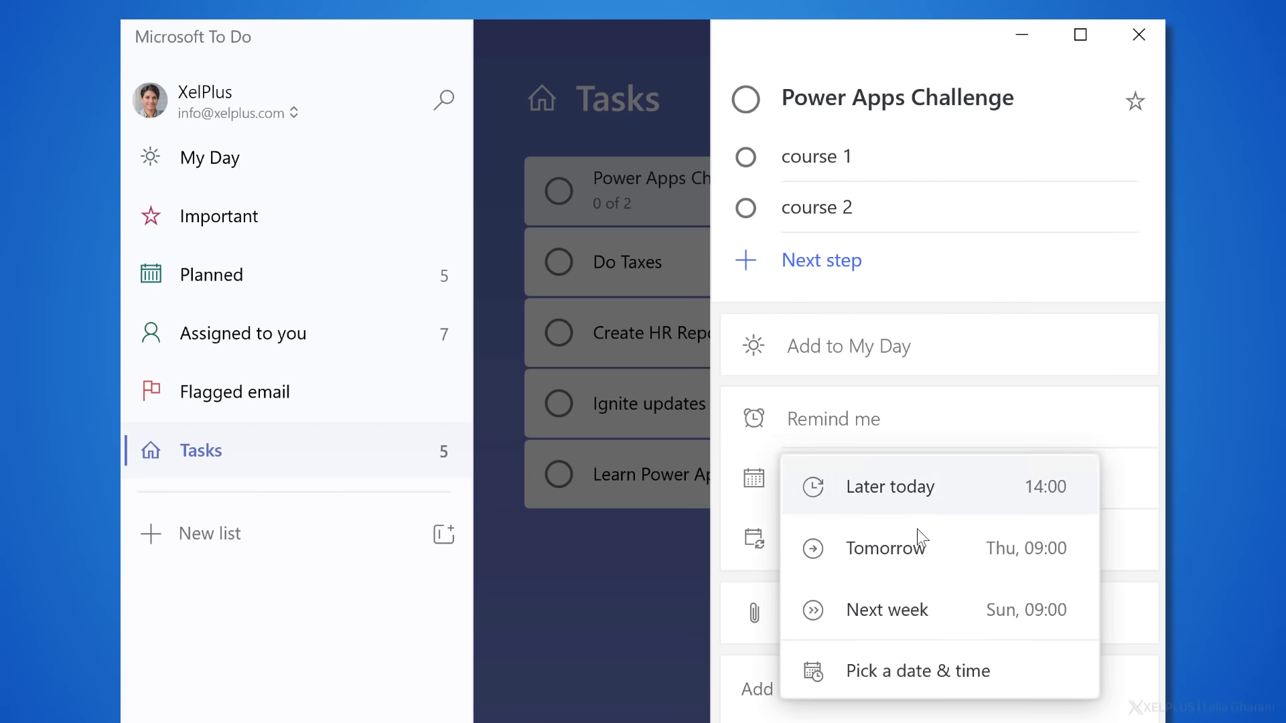
Step: Set a reminder for tomorrow at 09:00 on Power Apps Challenge, leaving the due date unset
click(885, 548)
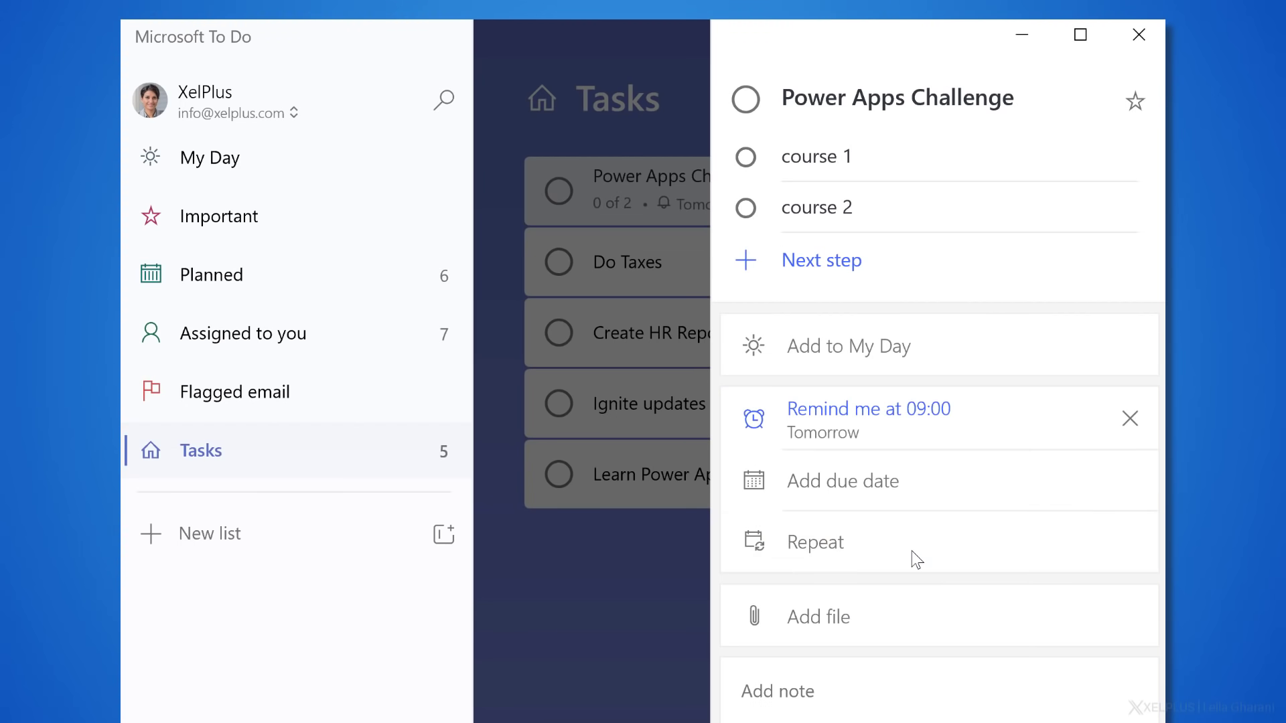
click(842, 481)
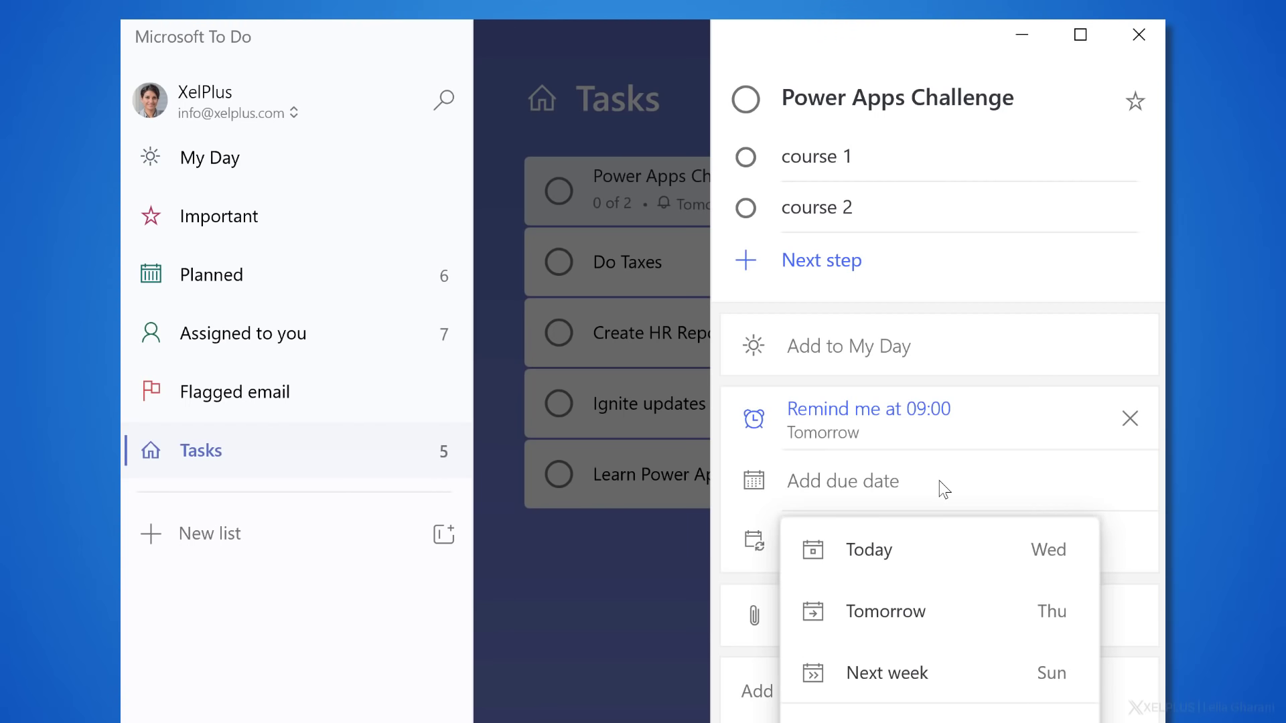
click(842, 480)
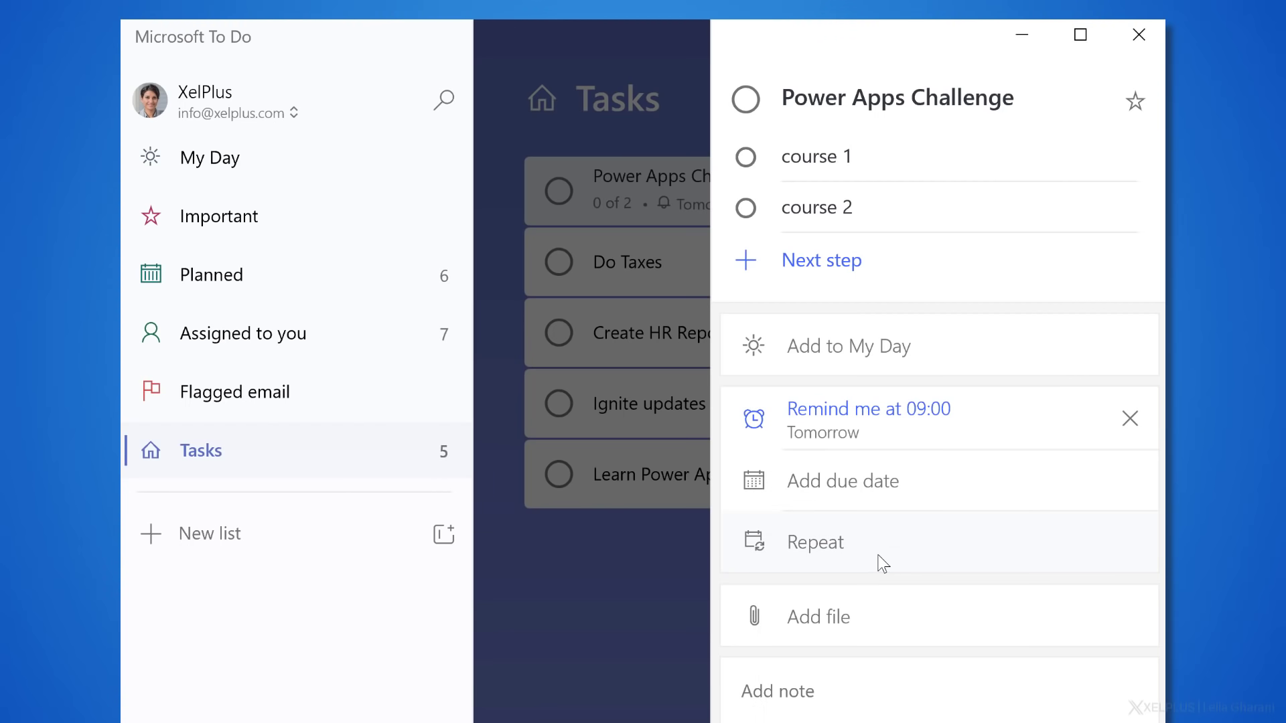
click(814, 541)
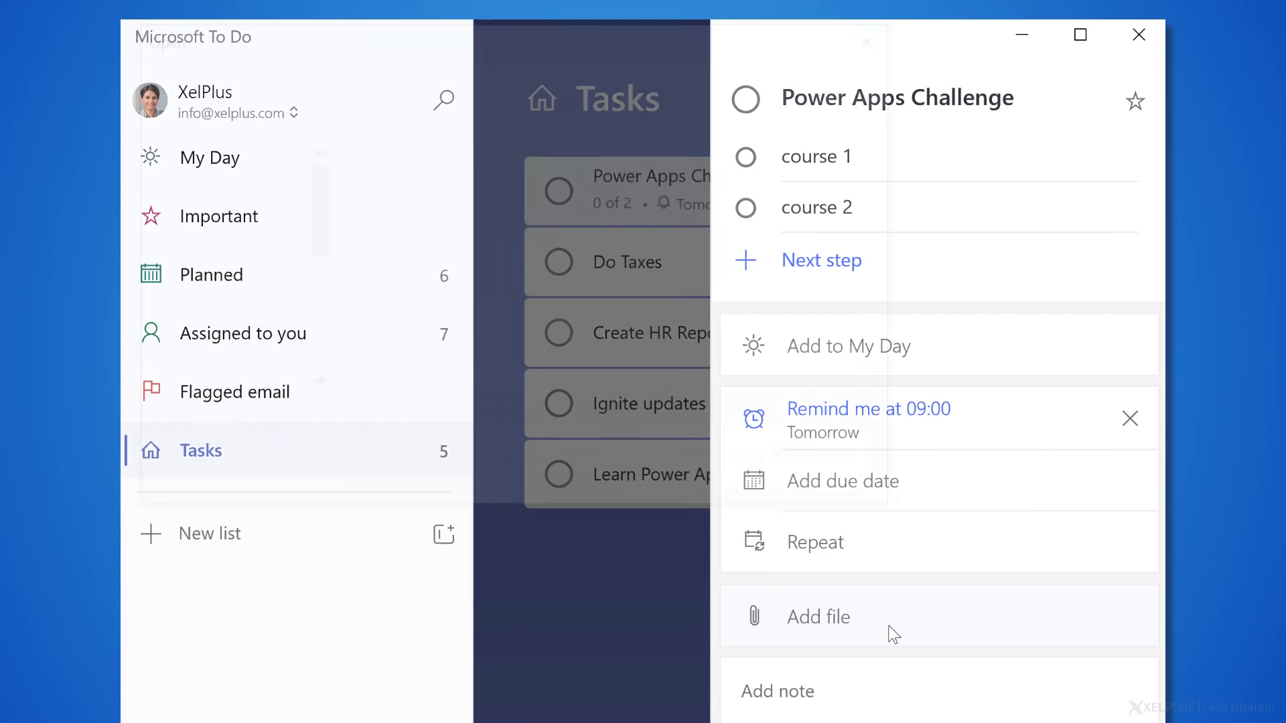
mouse_move(855, 561)
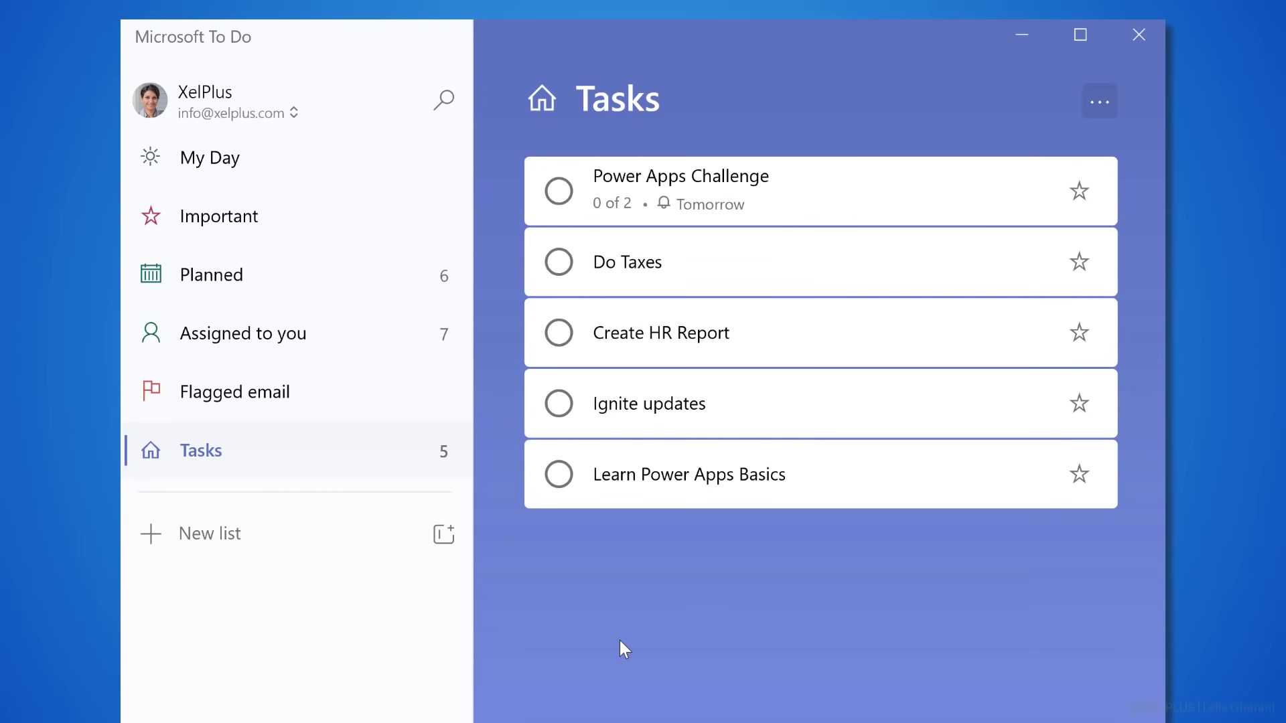
mouse_move(683, 360)
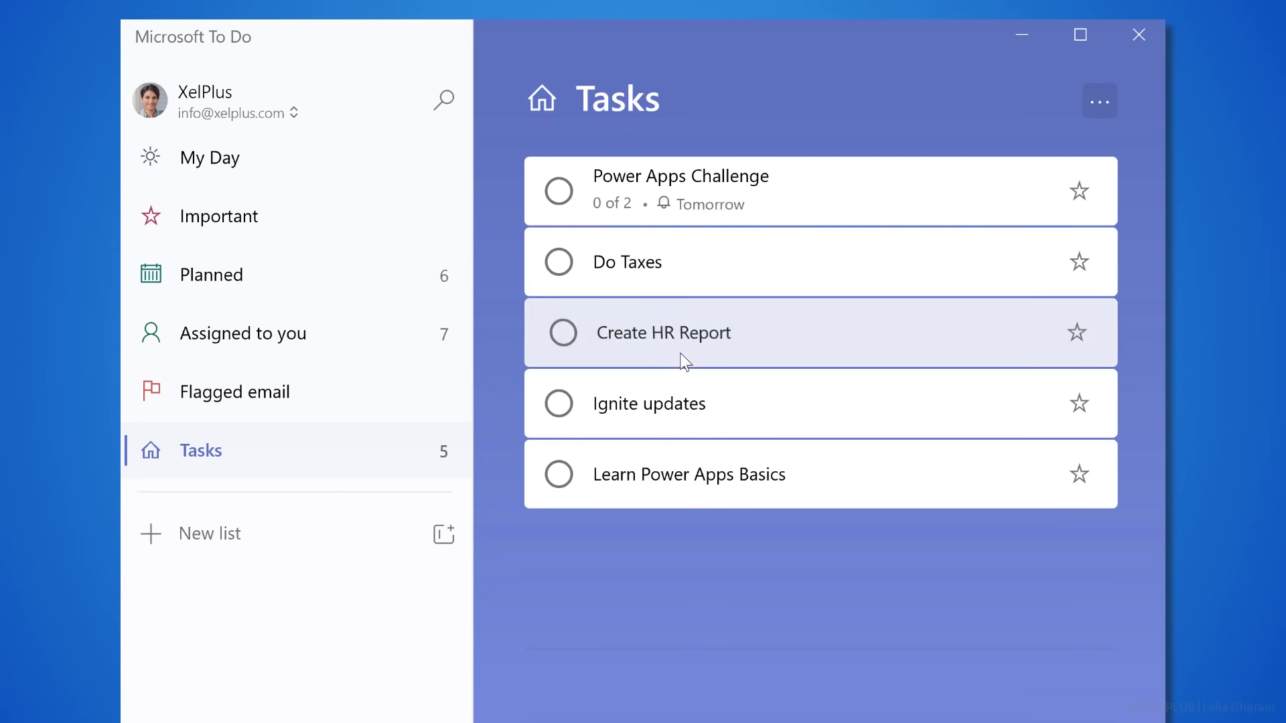
Step: Make Create HR Report repeat on a custom interval of every 10 days
click(663, 333)
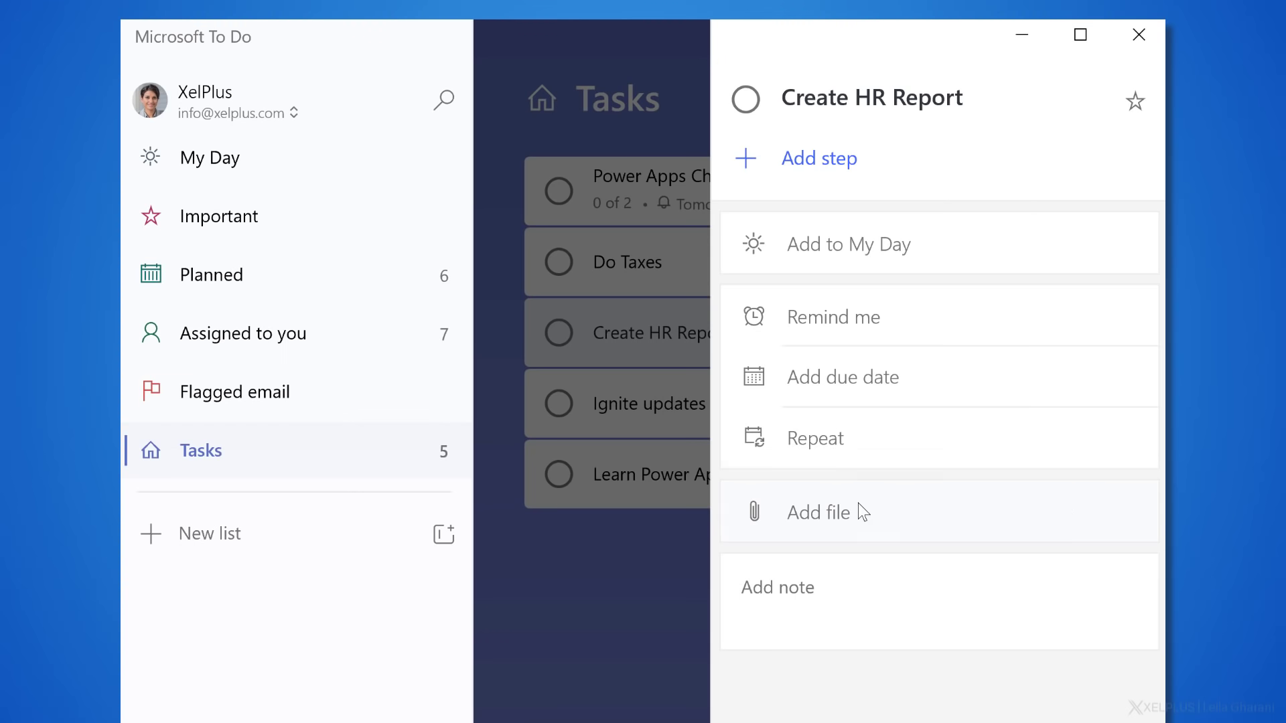
click(815, 437)
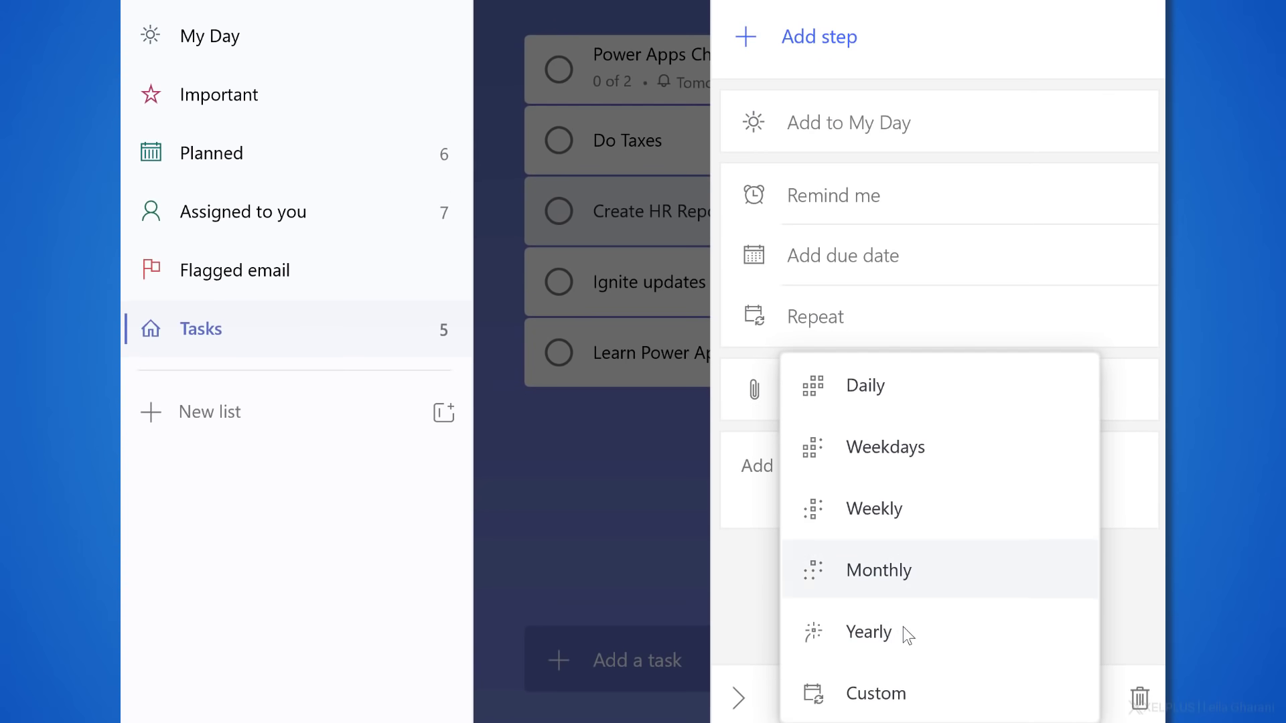
click(875, 692)
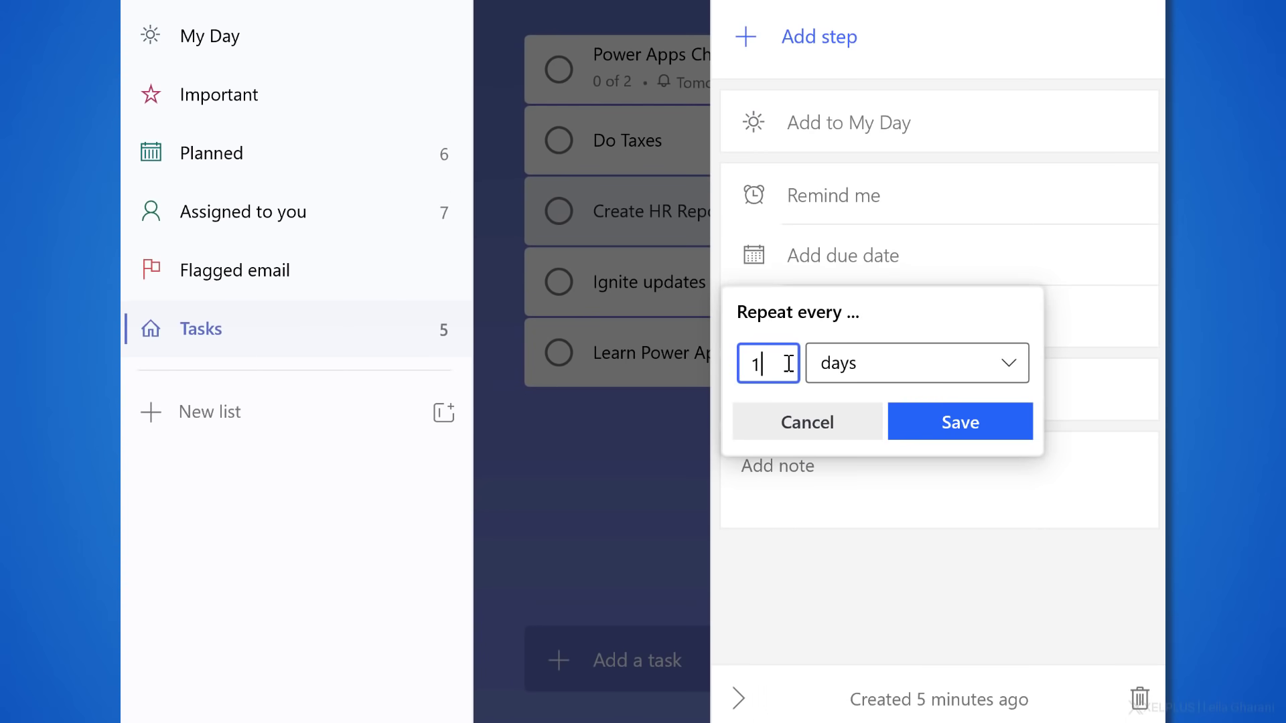
text(0)
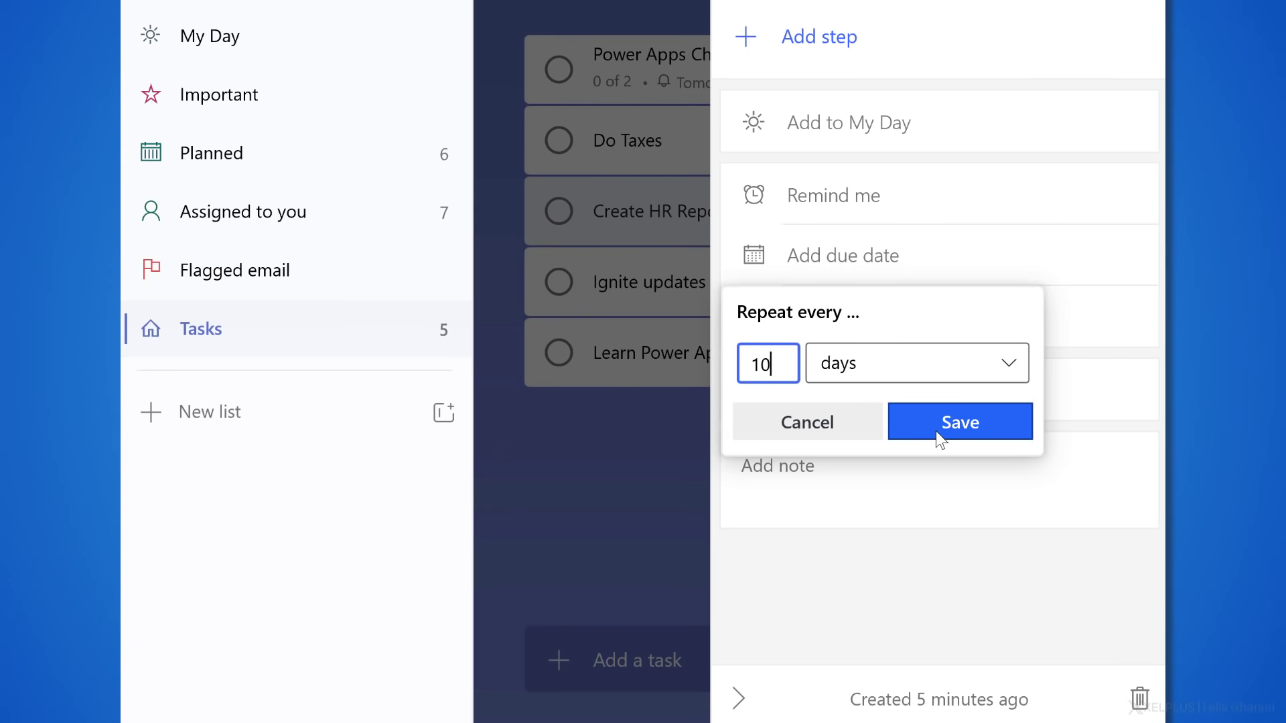
click(959, 422)
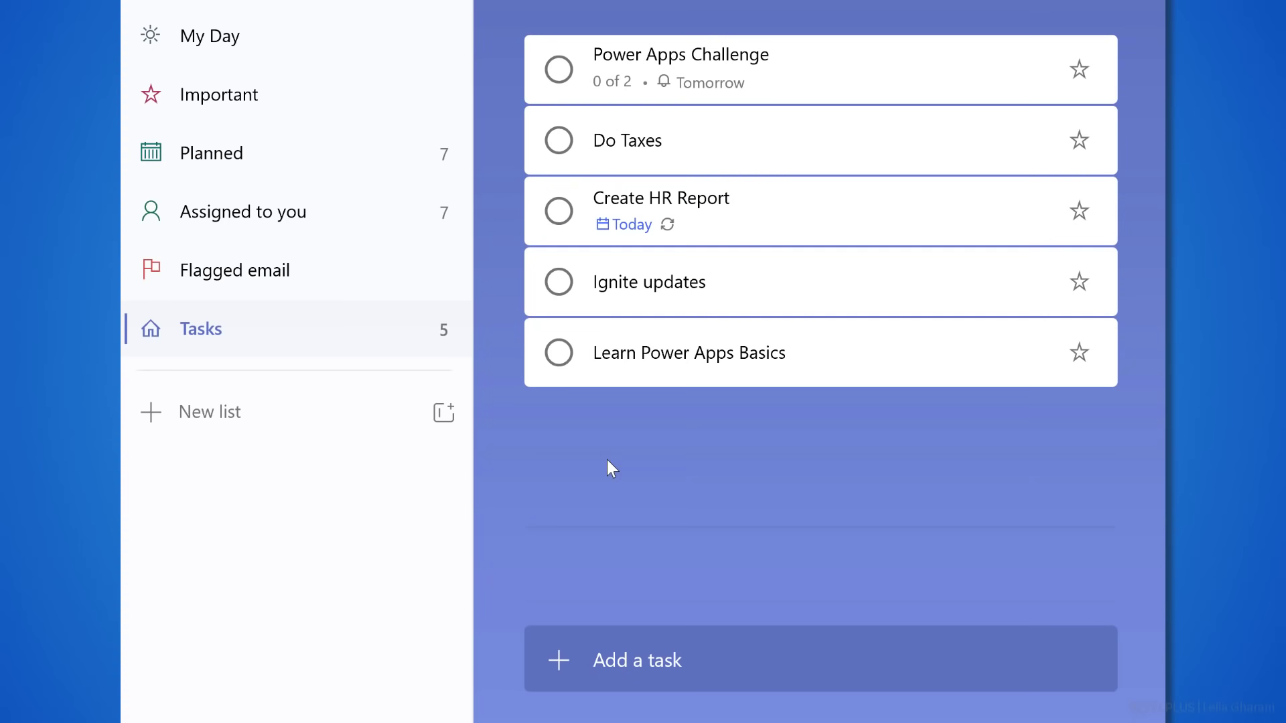
mouse_move(600, 459)
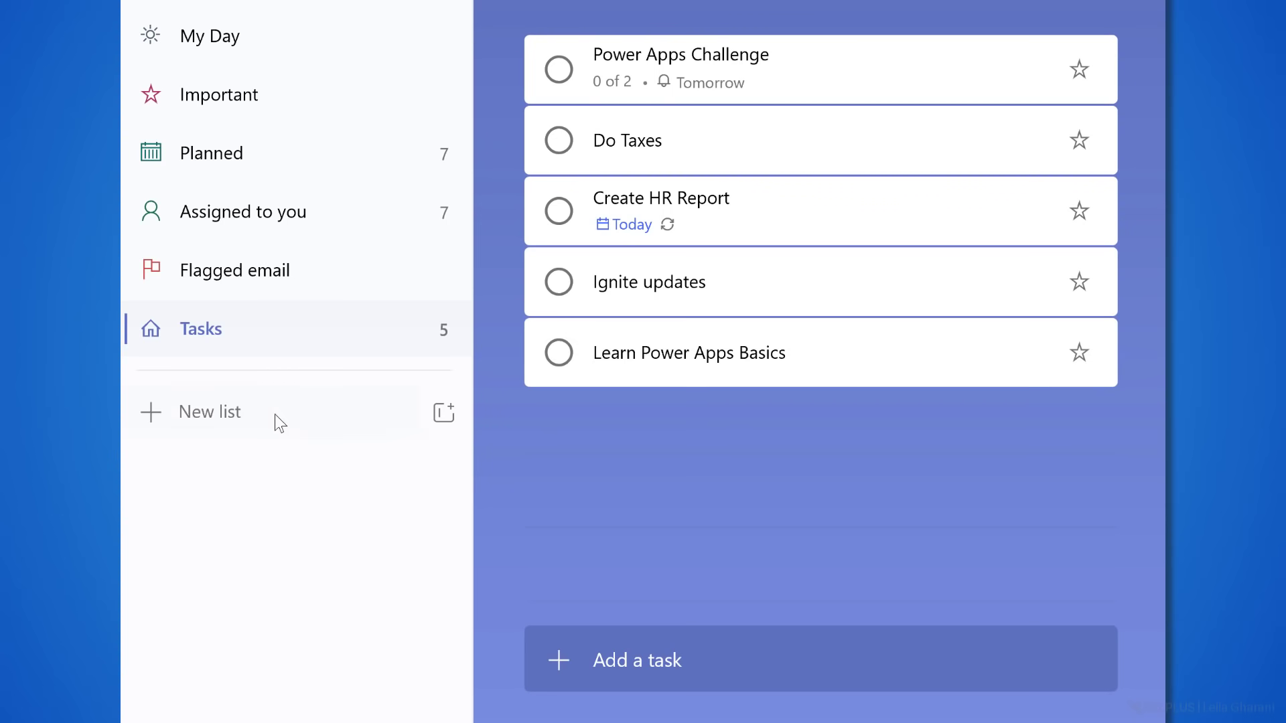
Step: Create a new list named Power Apps with the raising-hand emoji as its icon
click(210, 411)
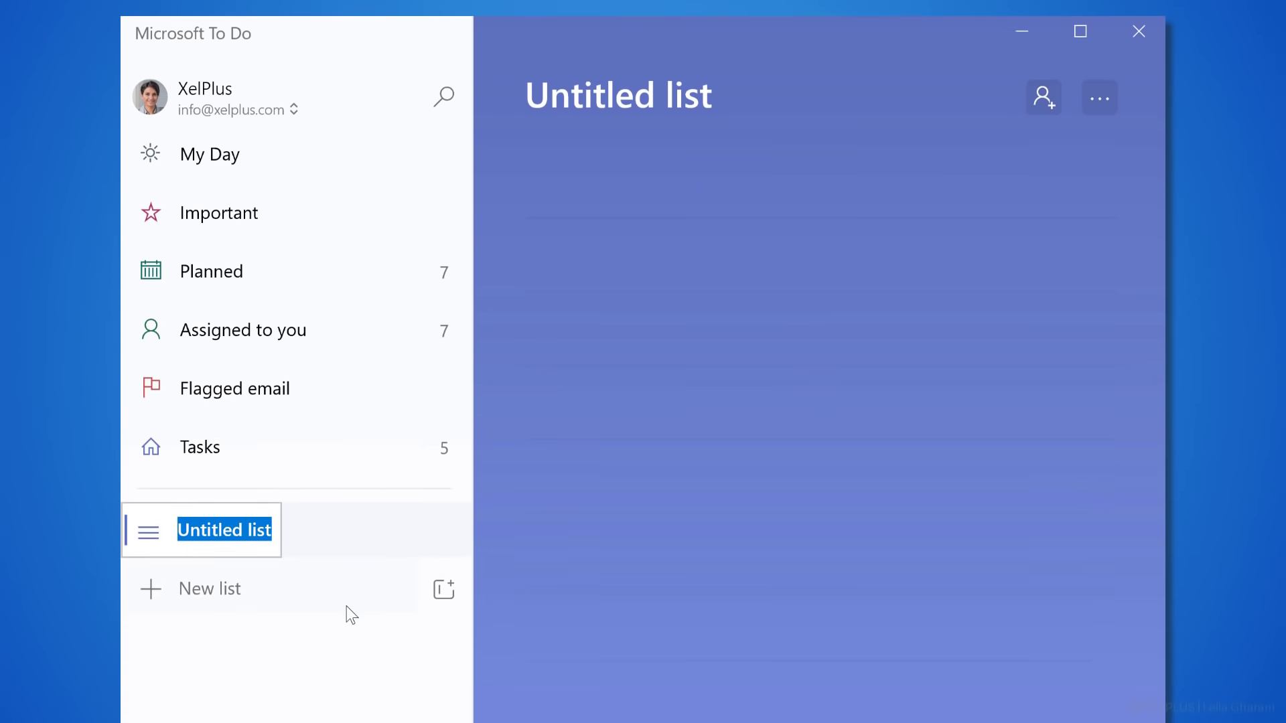
text(Power Apps)
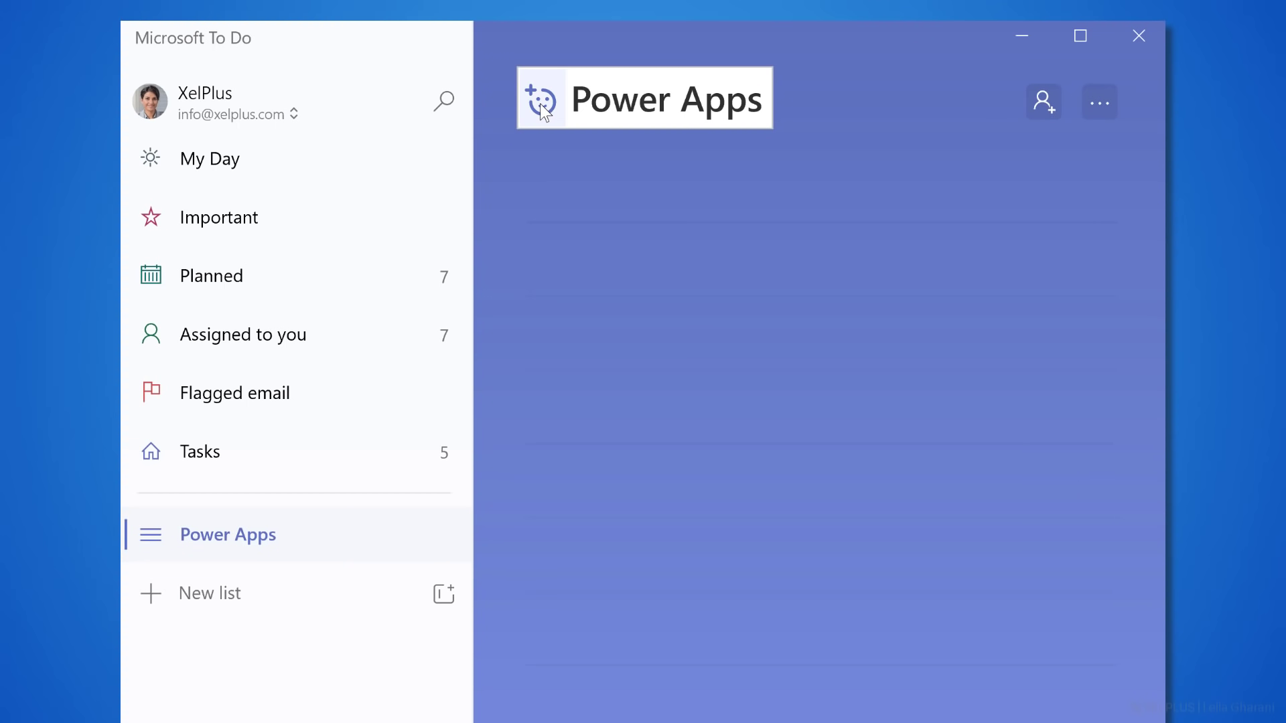
click(540, 98)
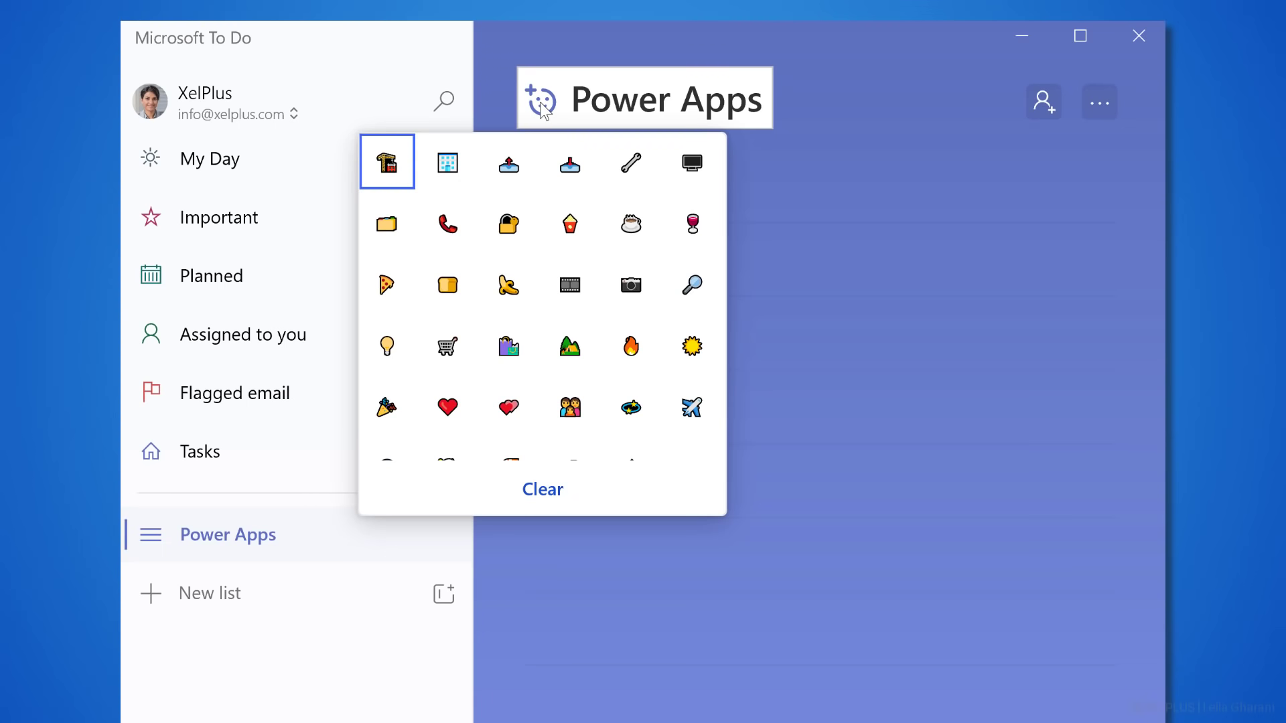
click(569, 407)
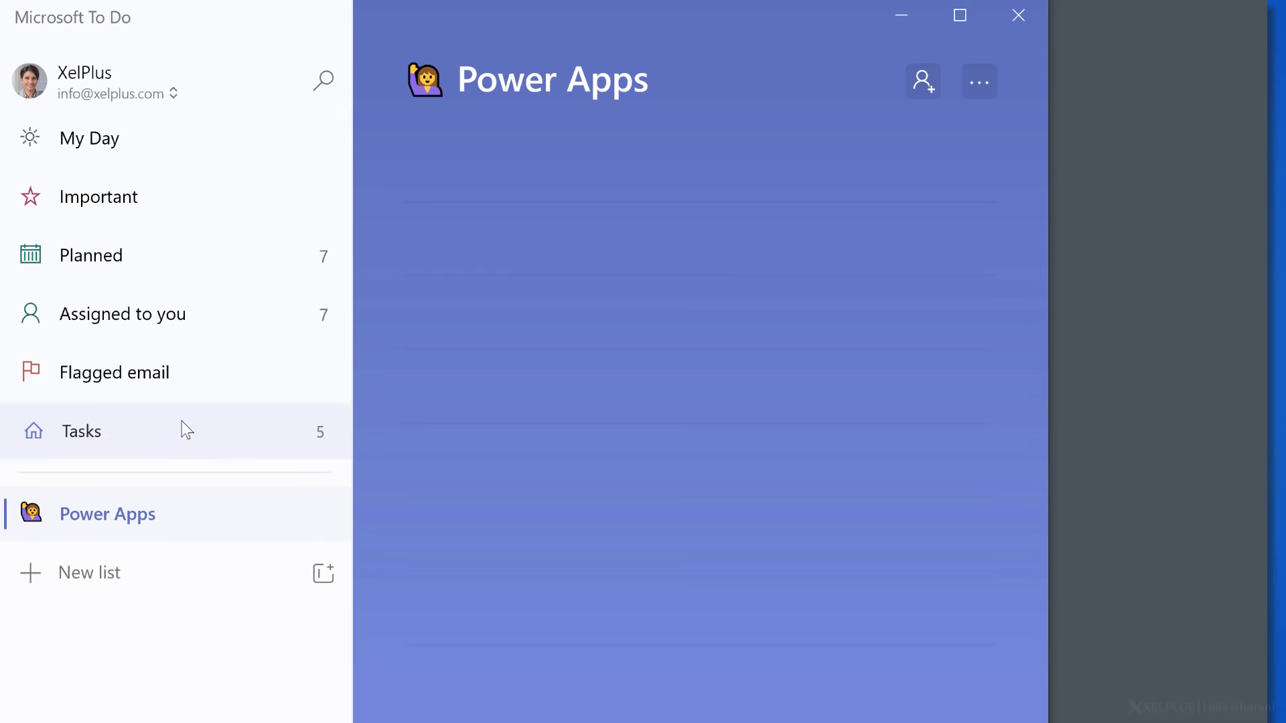
Step: Move Learn Power Apps Basics from Tasks into the Power Apps list
click(81, 432)
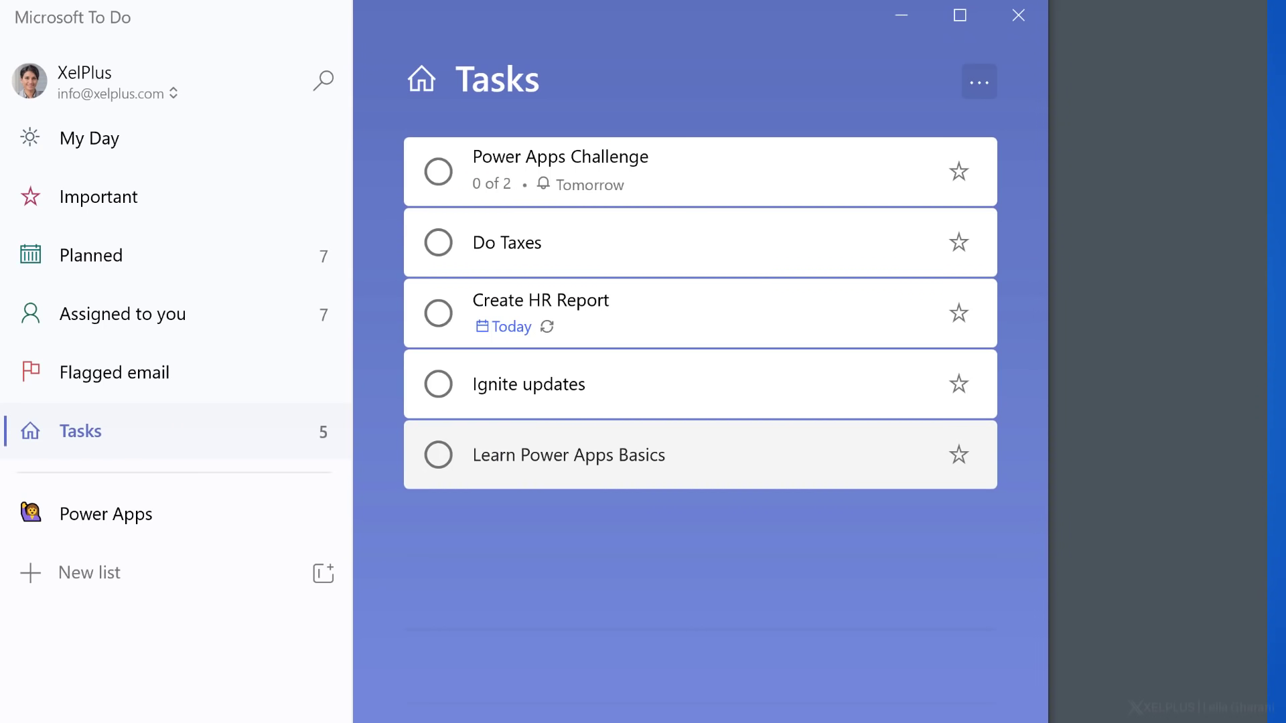
right_click(569, 456)
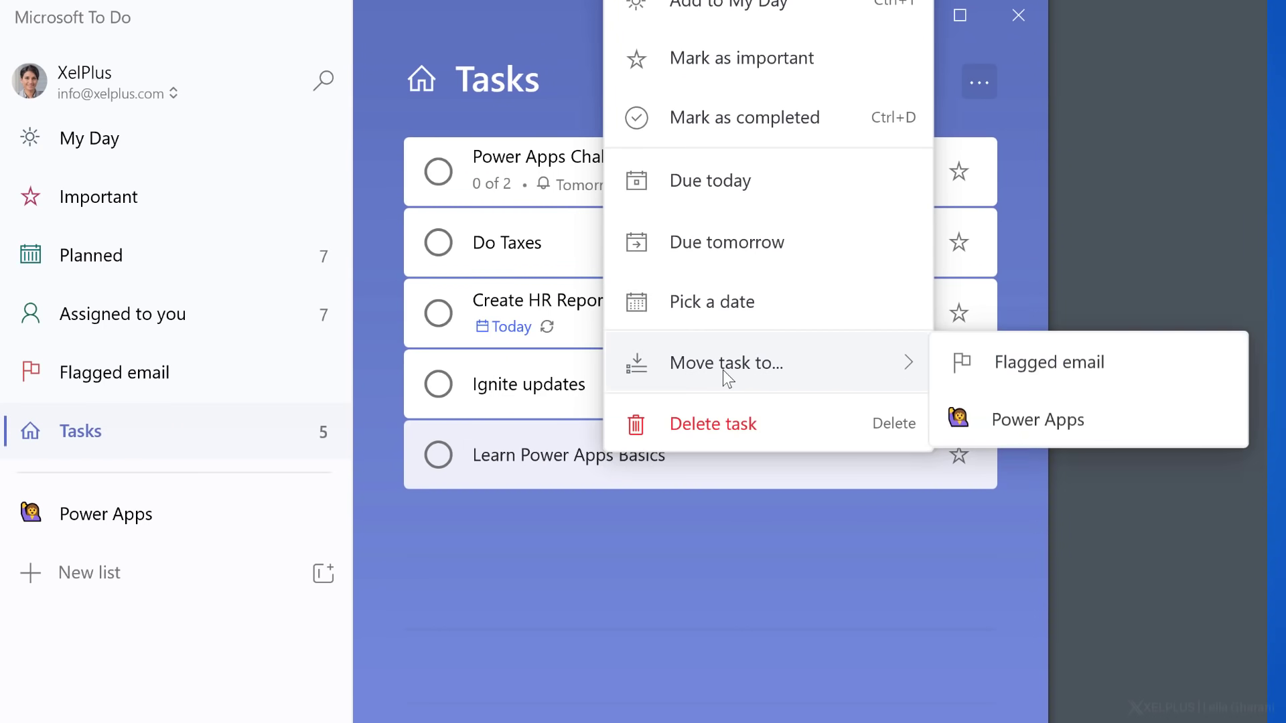
click(1037, 419)
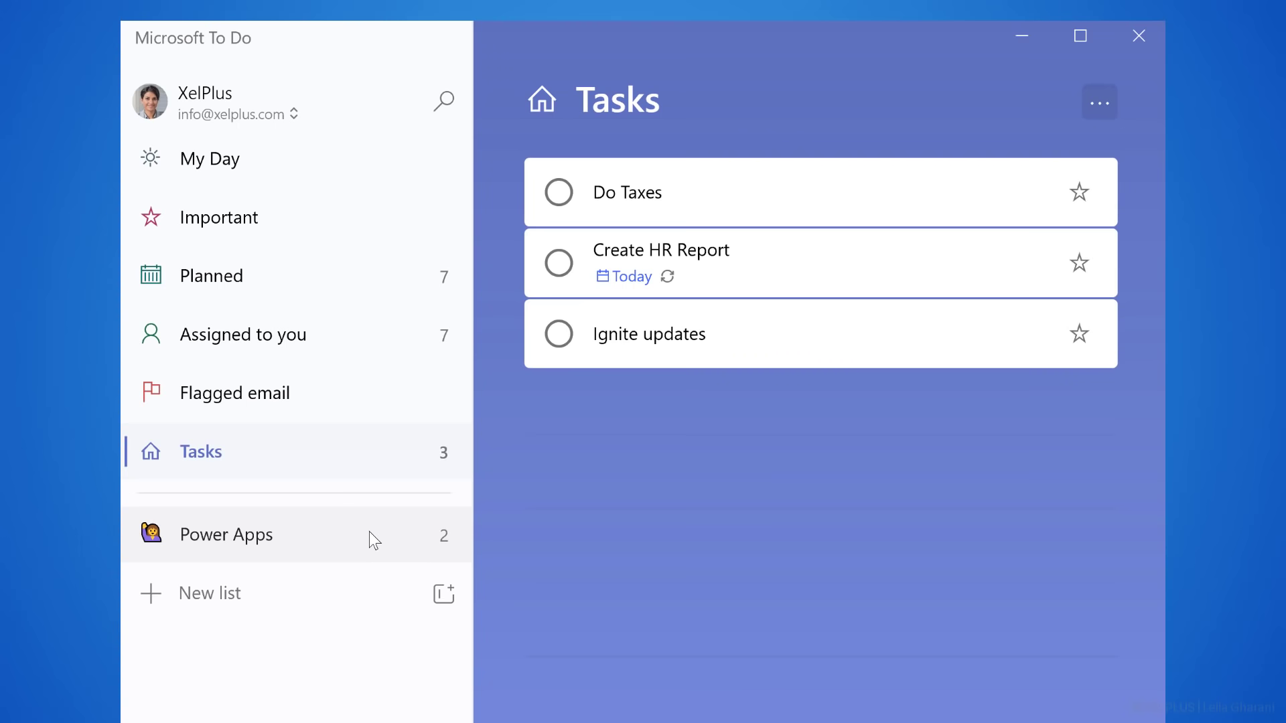
Step: Check off steps course 1 and course 2 and complete the Power Apps Challenge task
click(228, 534)
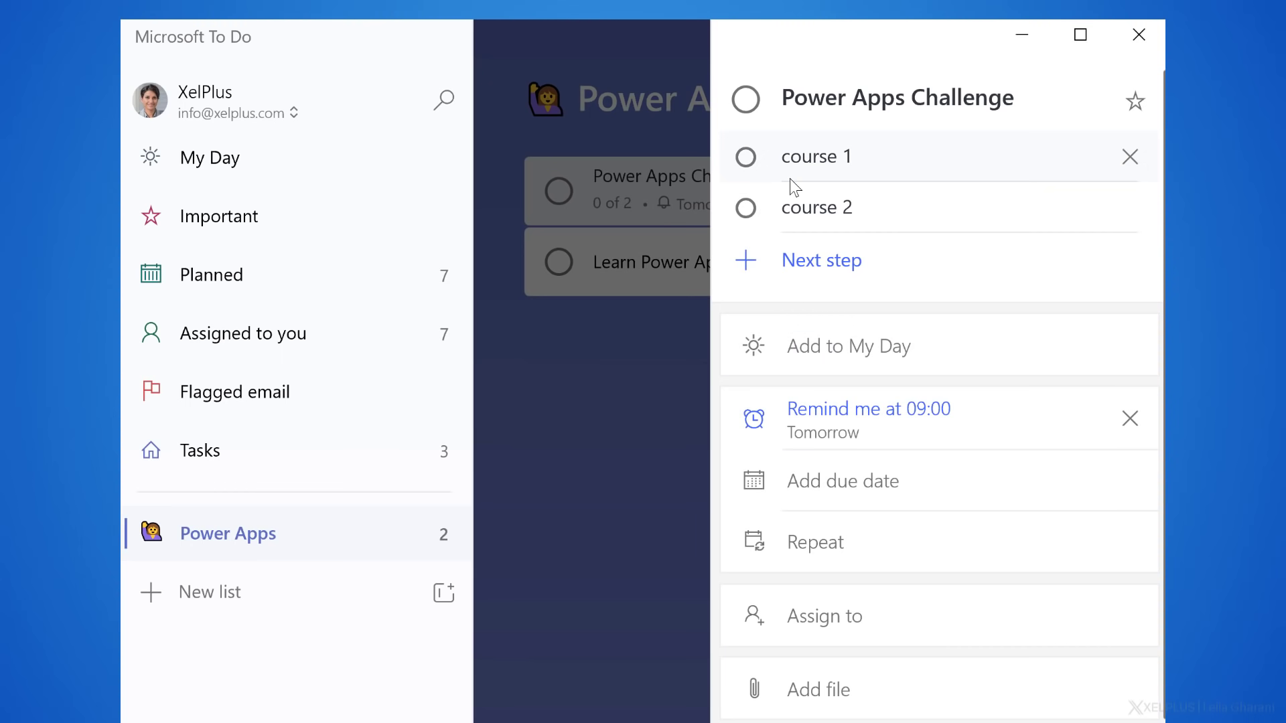
click(744, 157)
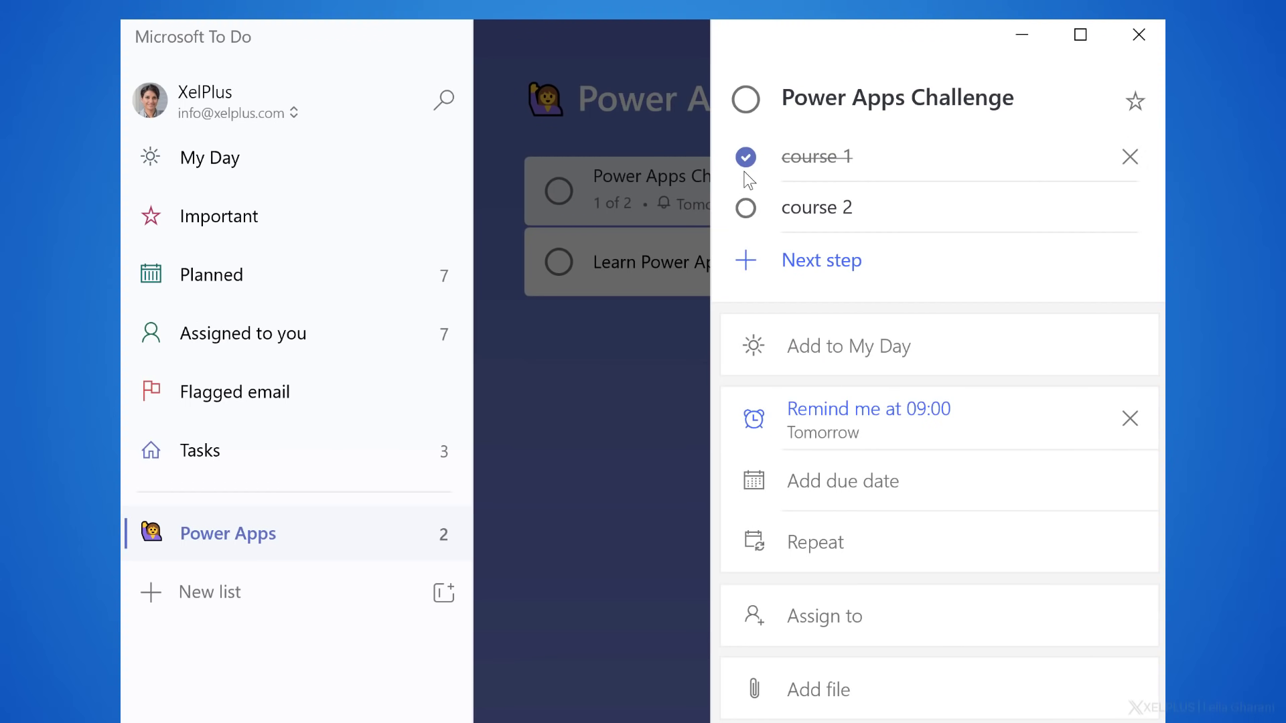
click(745, 208)
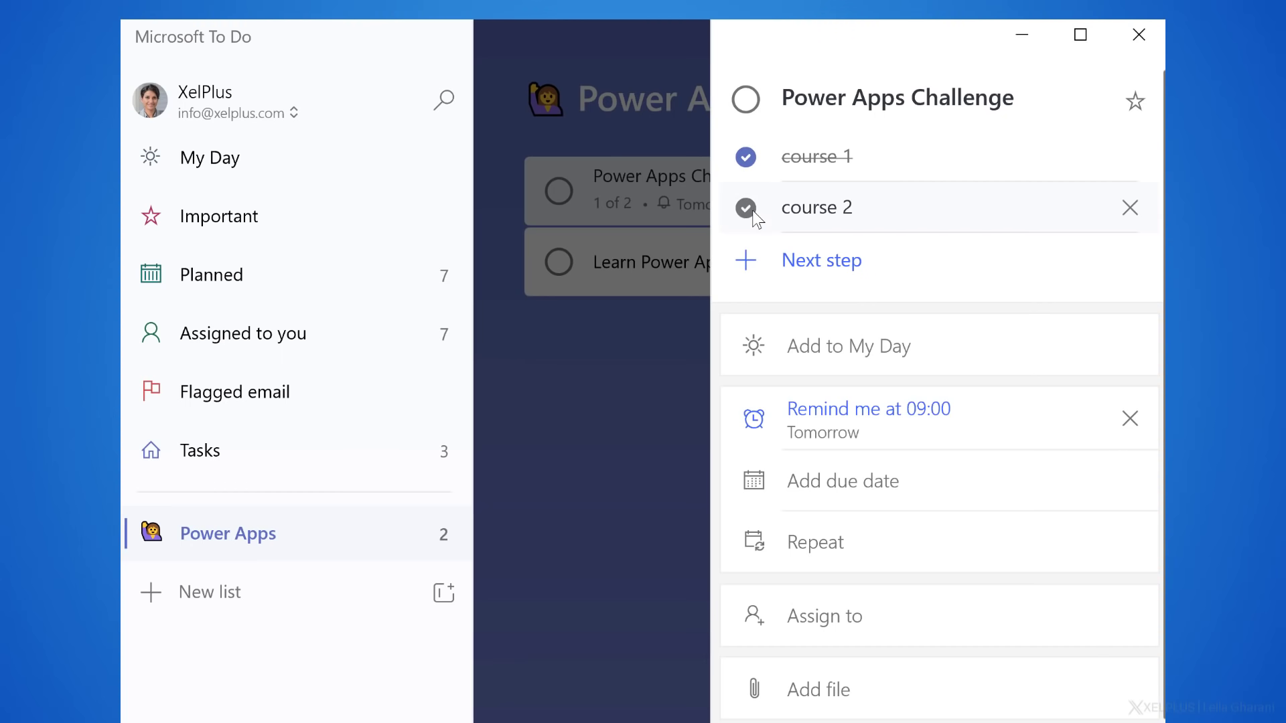
click(745, 98)
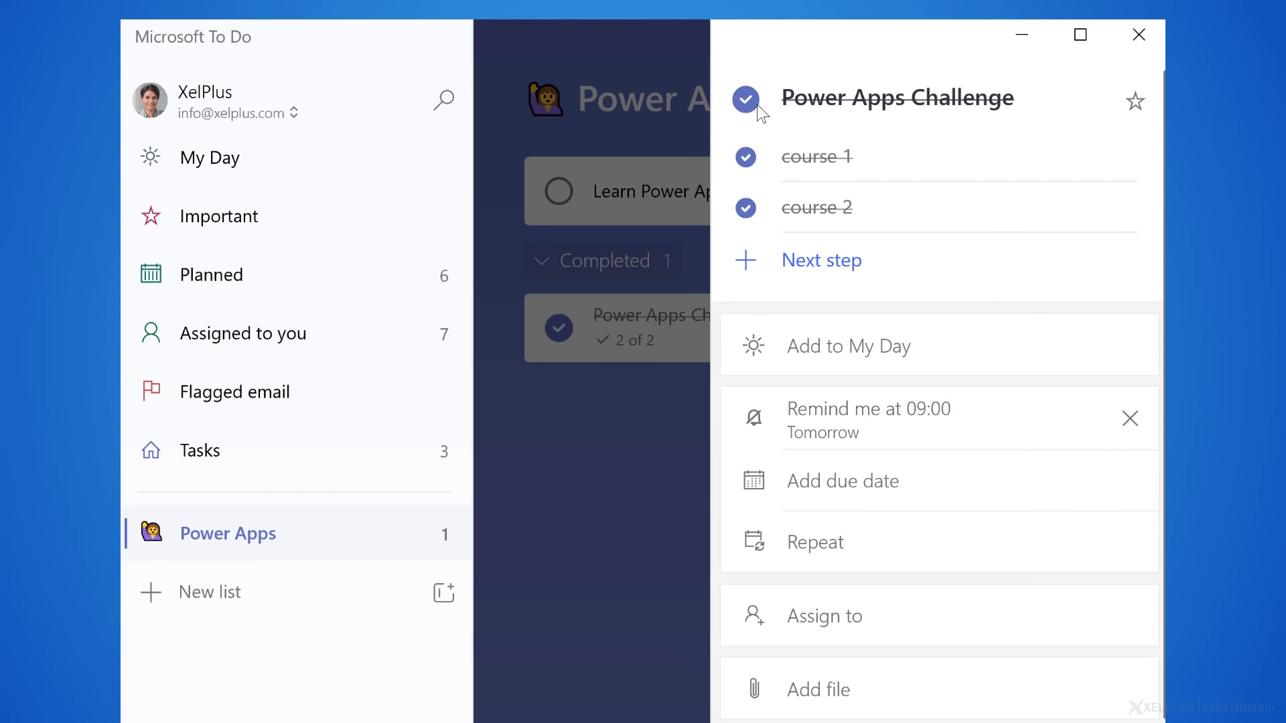
mouse_move(831, 137)
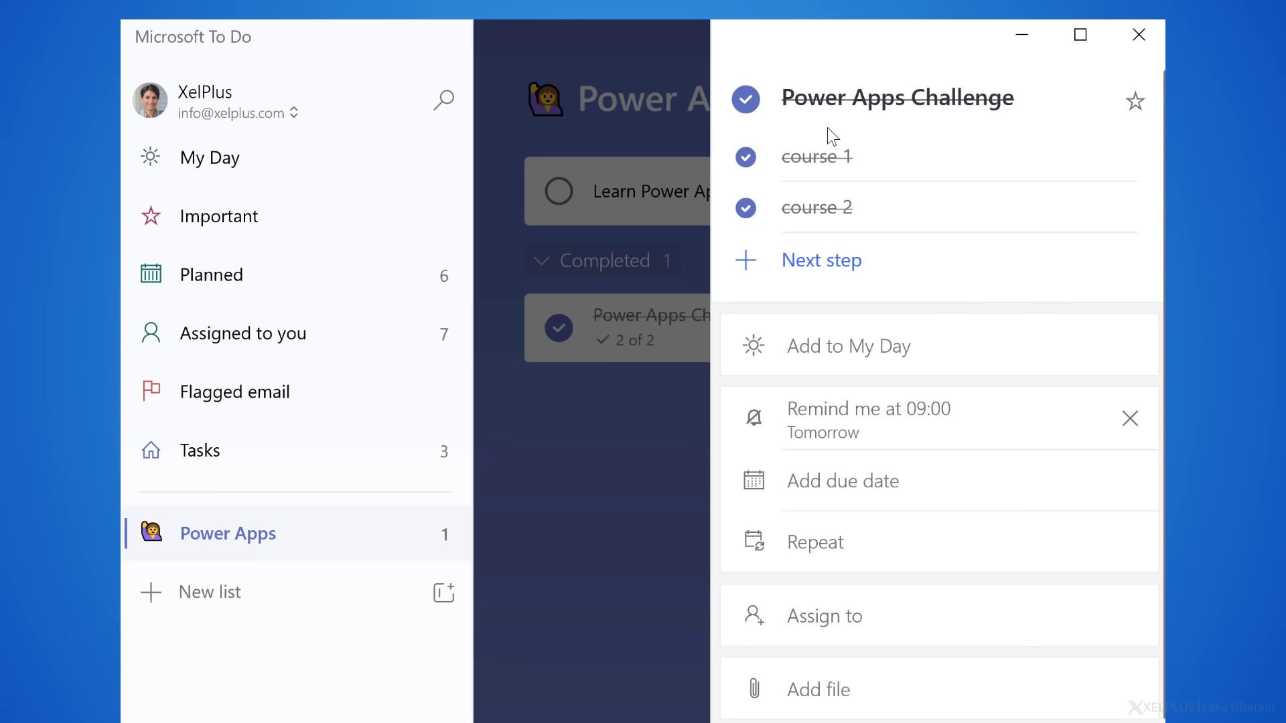
mouse_move(835, 155)
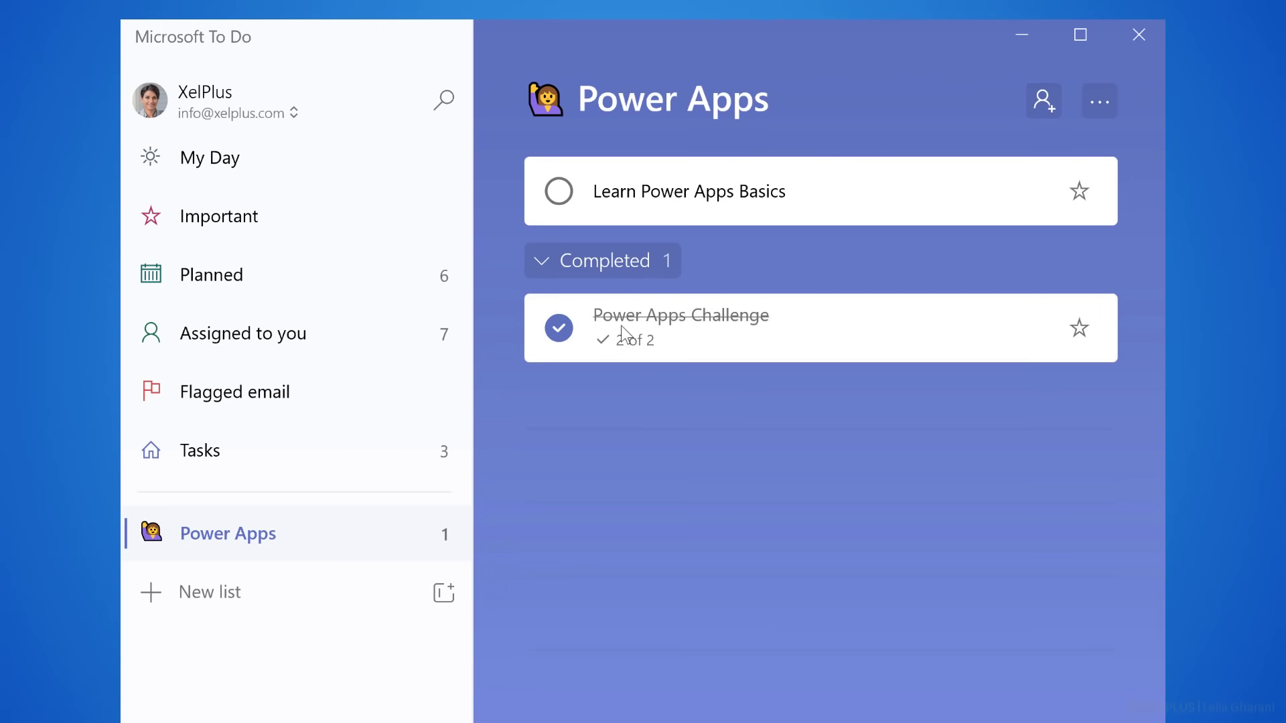
mouse_move(631, 401)
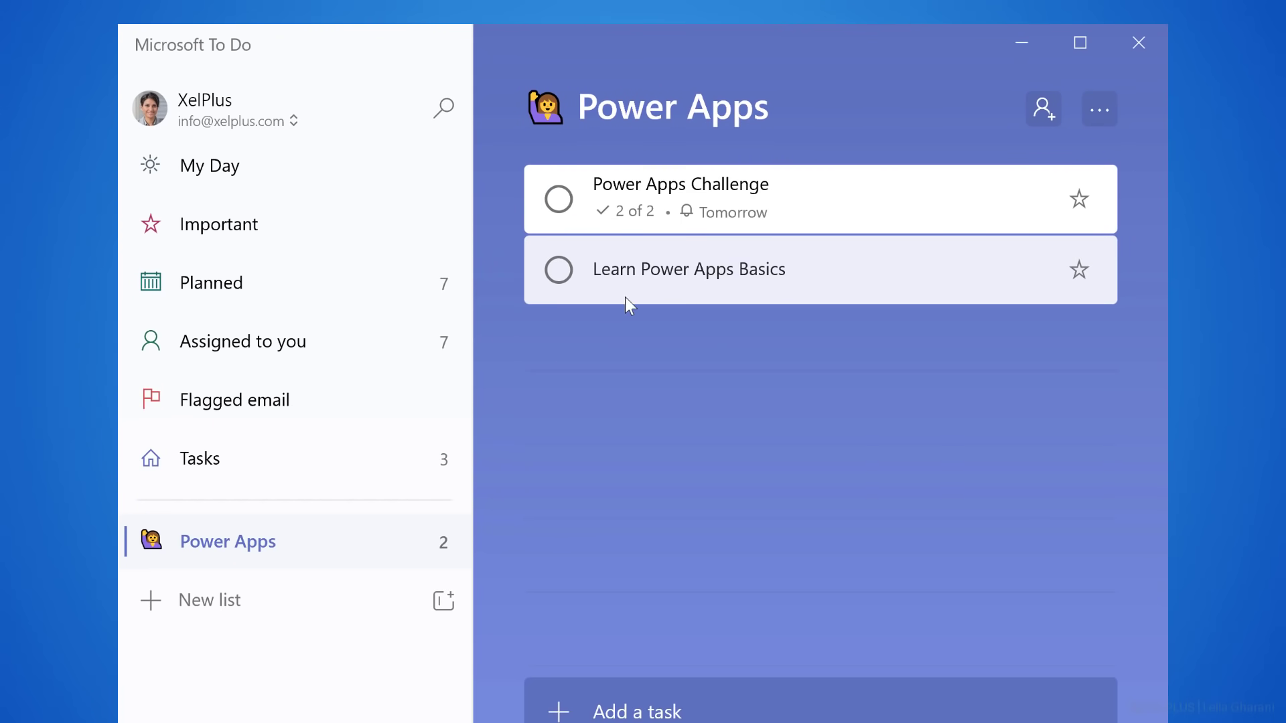
Step: Review the quick options for Power Apps Challenge and star it as important
right_click(679, 198)
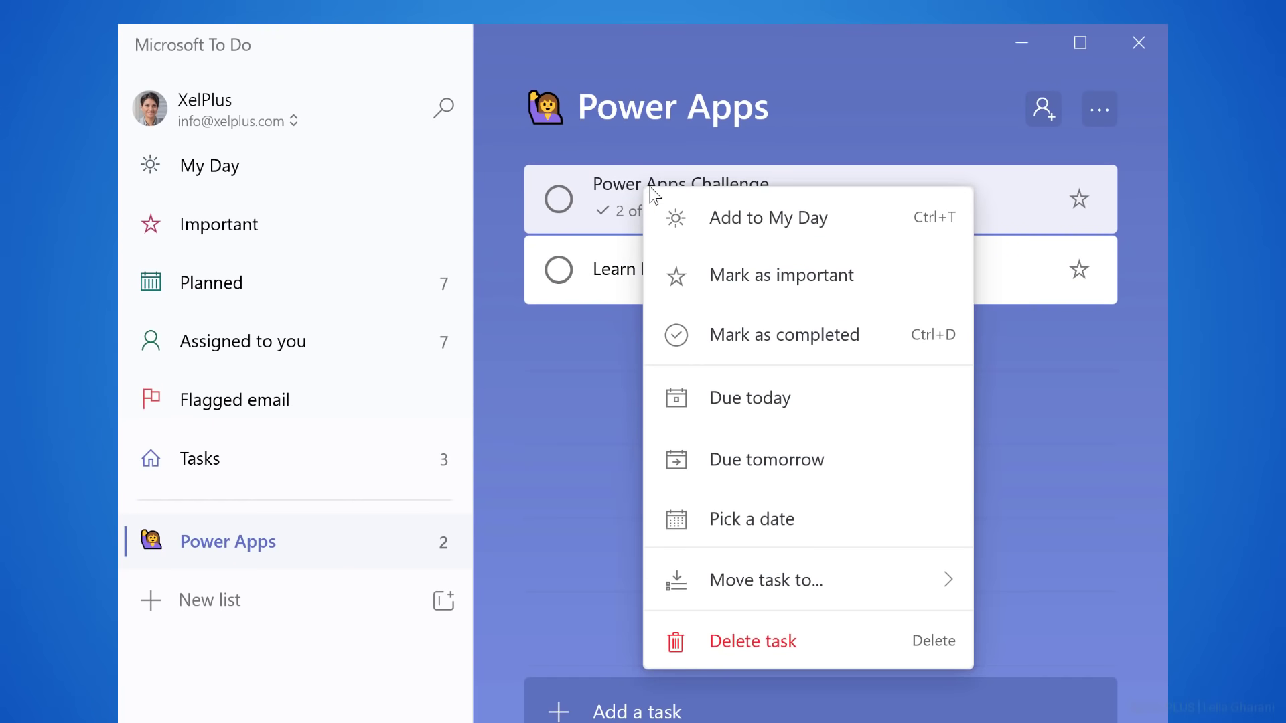
mouse_move(766, 459)
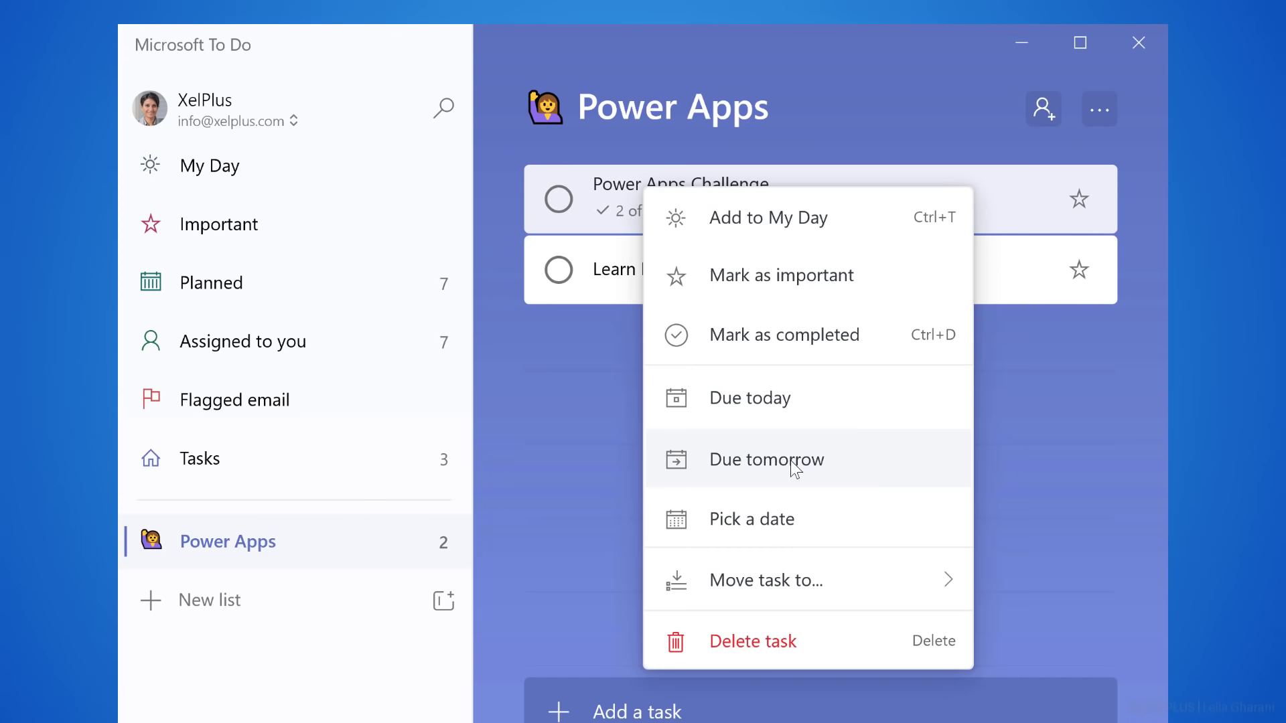
mouse_move(765, 580)
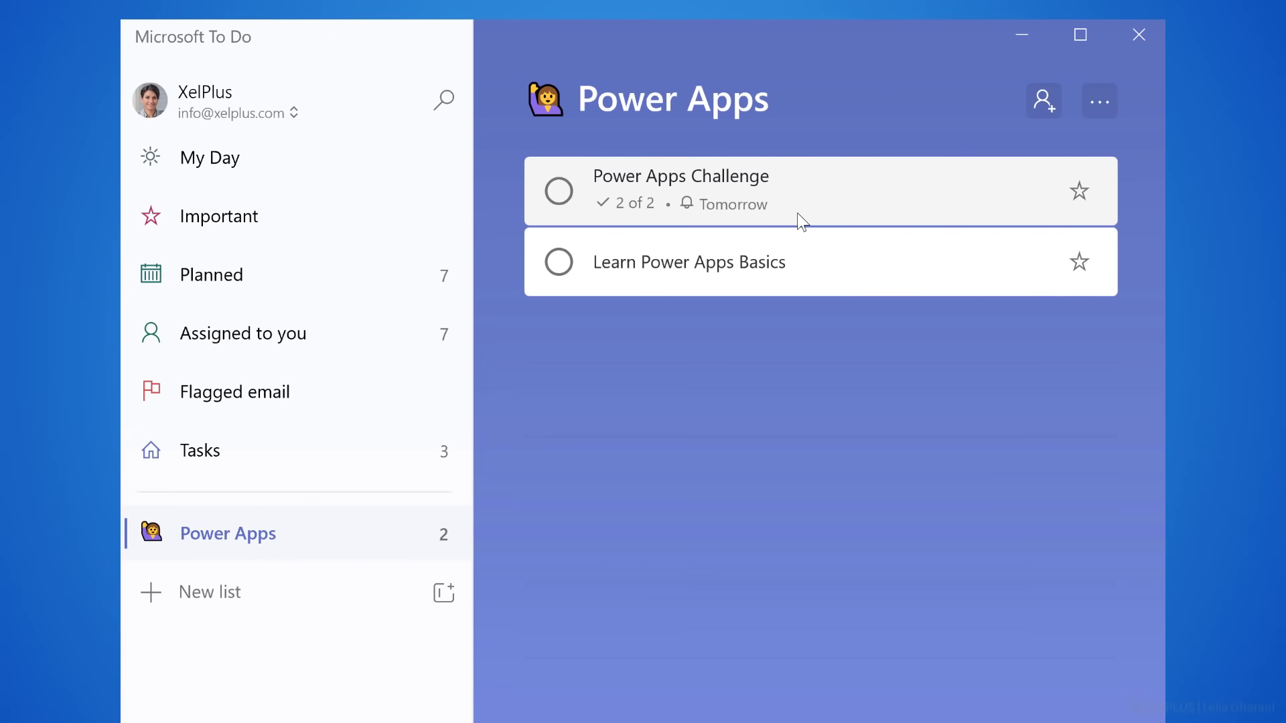
mouse_move(1080, 198)
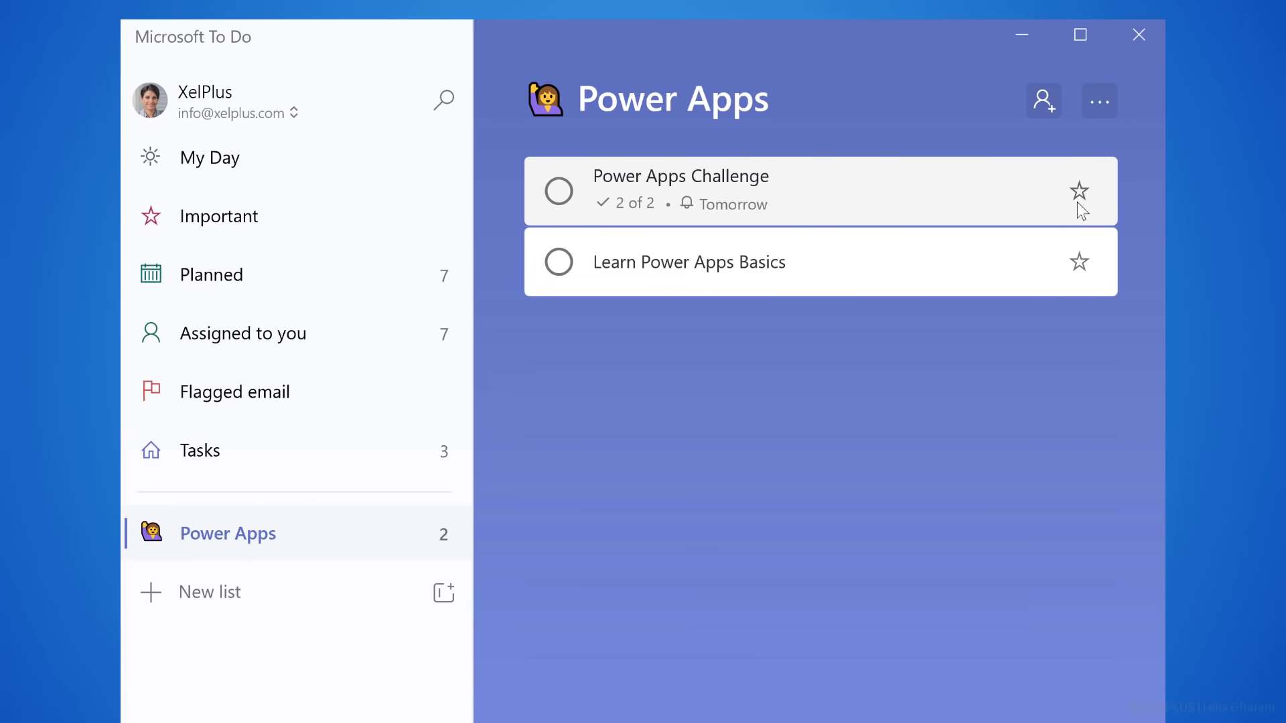
click(1079, 192)
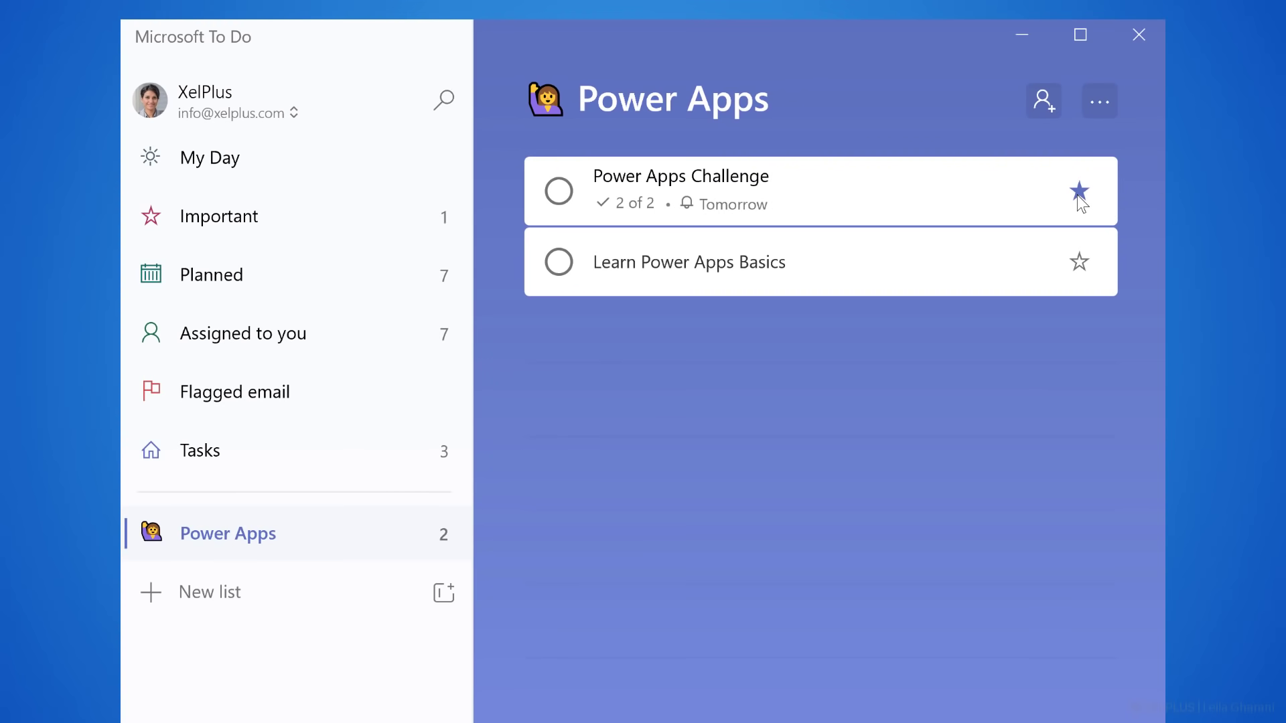
mouse_move(351, 209)
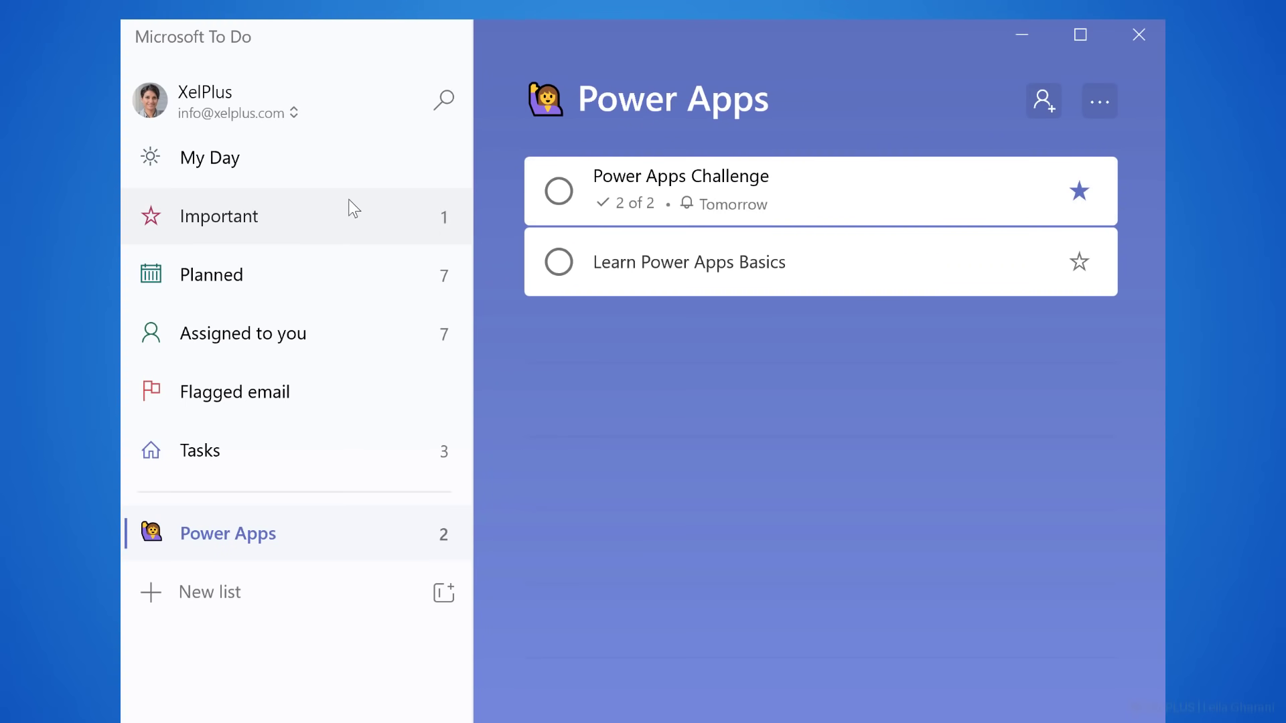
Step: View the Important list with the starred Power Apps Challenge task, checking its options and themes
click(219, 216)
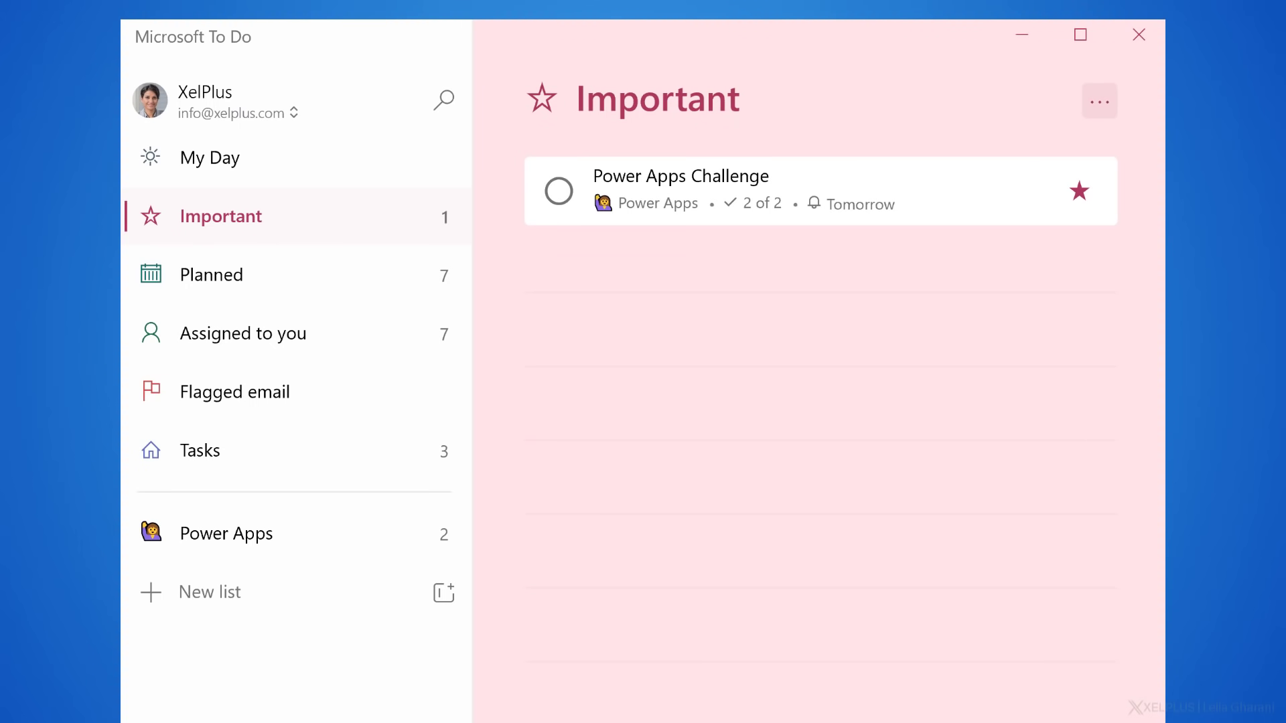
mouse_move(1045, 367)
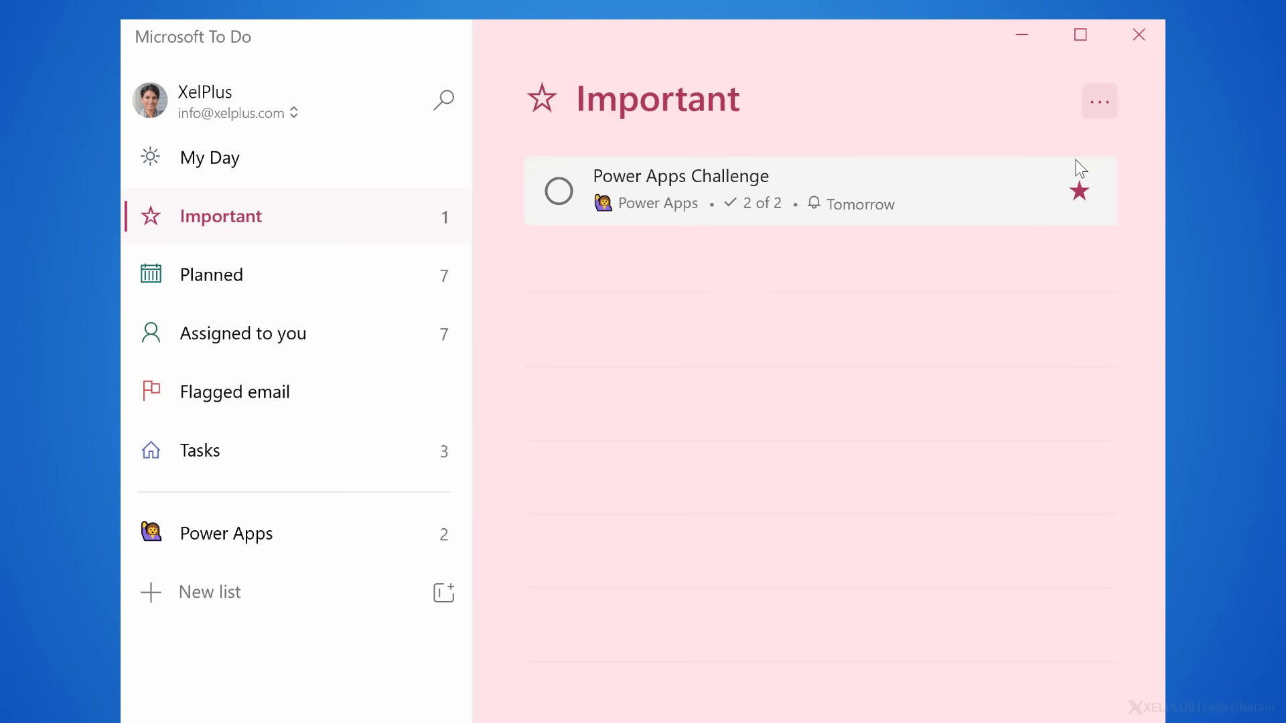
click(1098, 100)
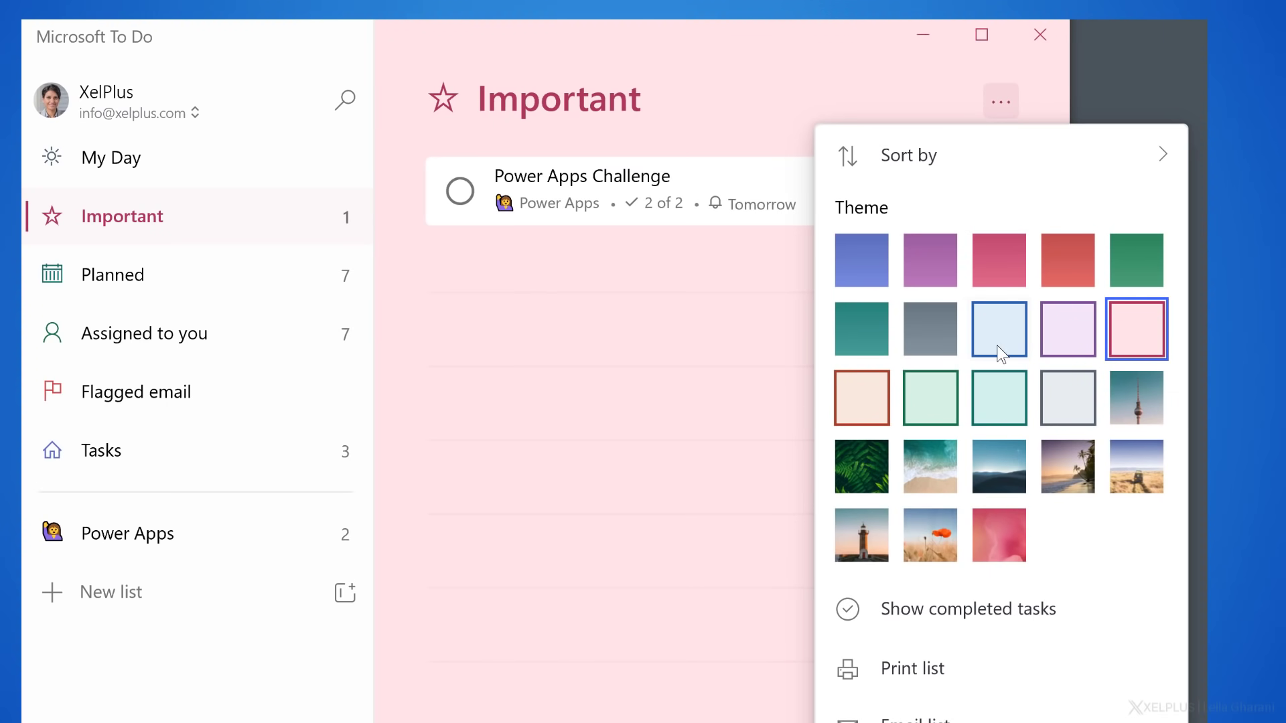
mouse_move(936, 414)
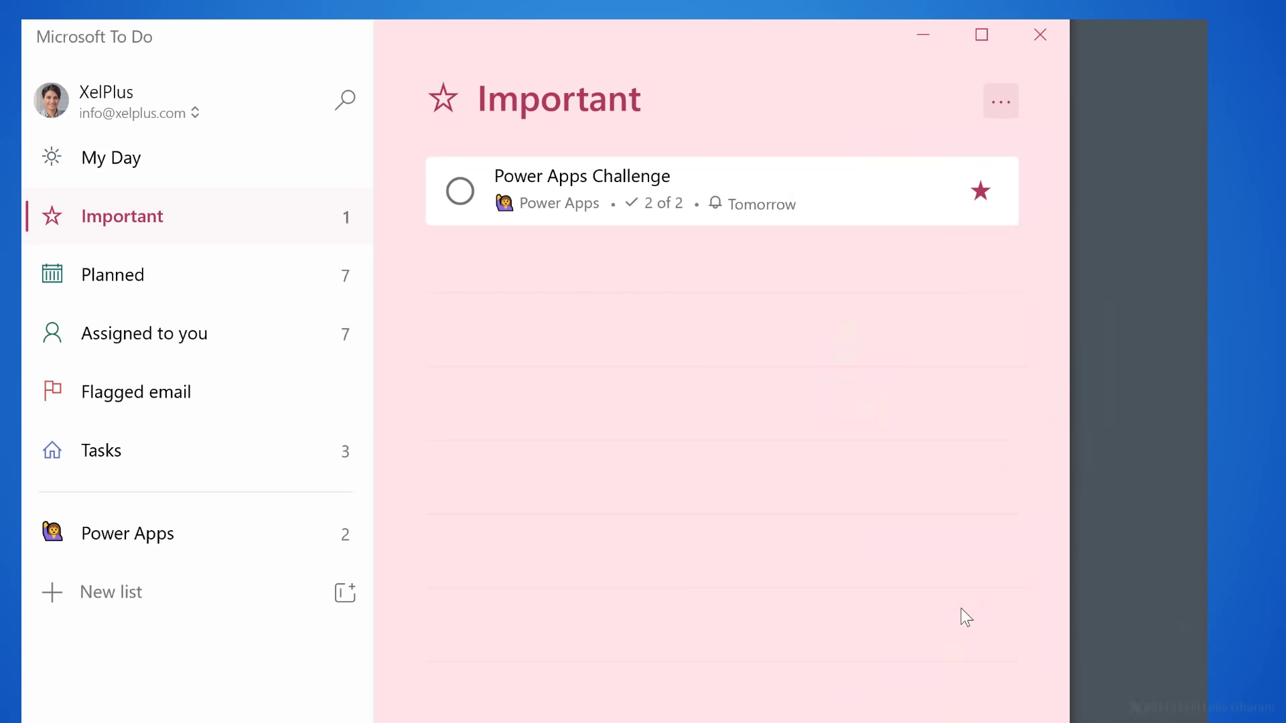
click(1000, 101)
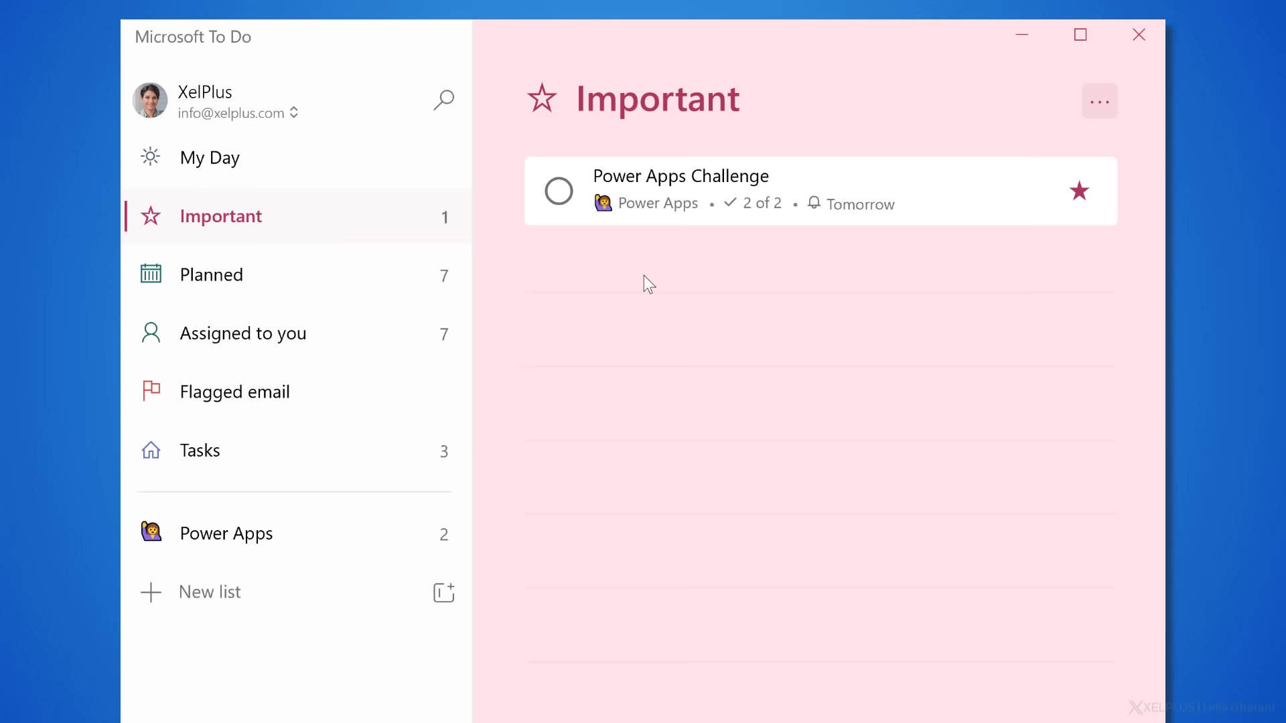
mouse_move(626, 304)
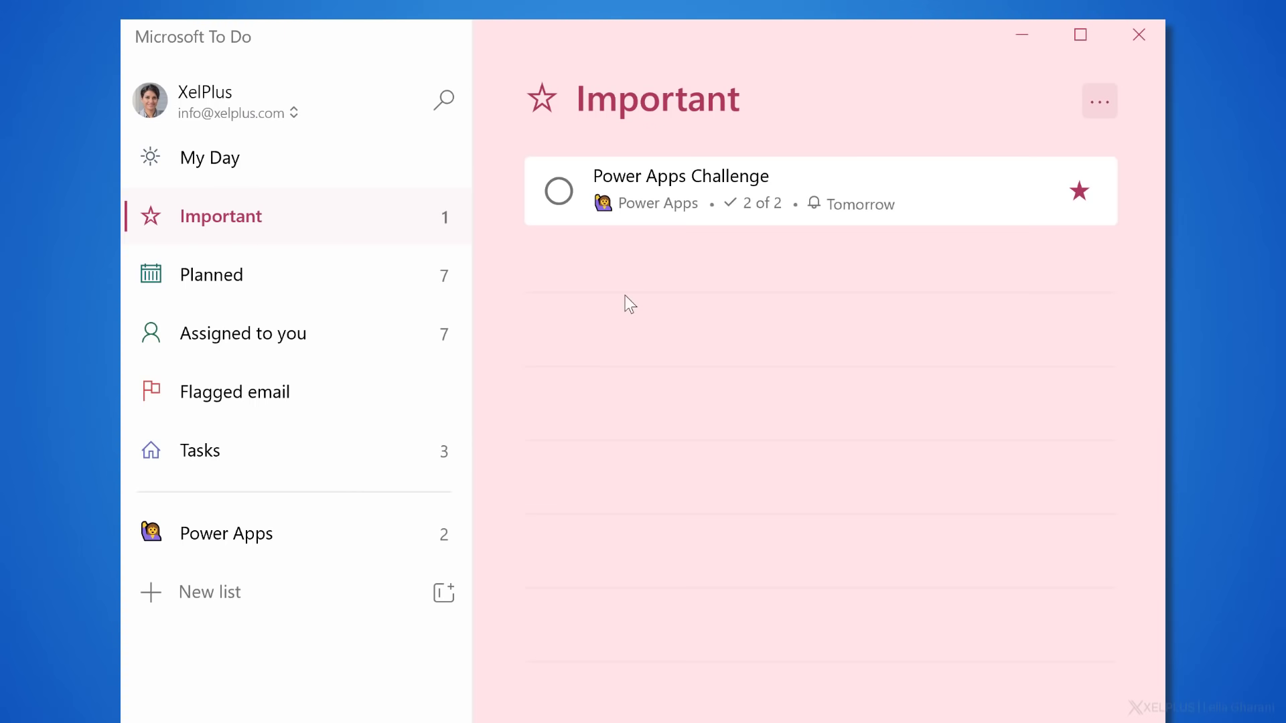
Step: Add a #learn note to the Ignite updates task in the Tasks list
click(199, 450)
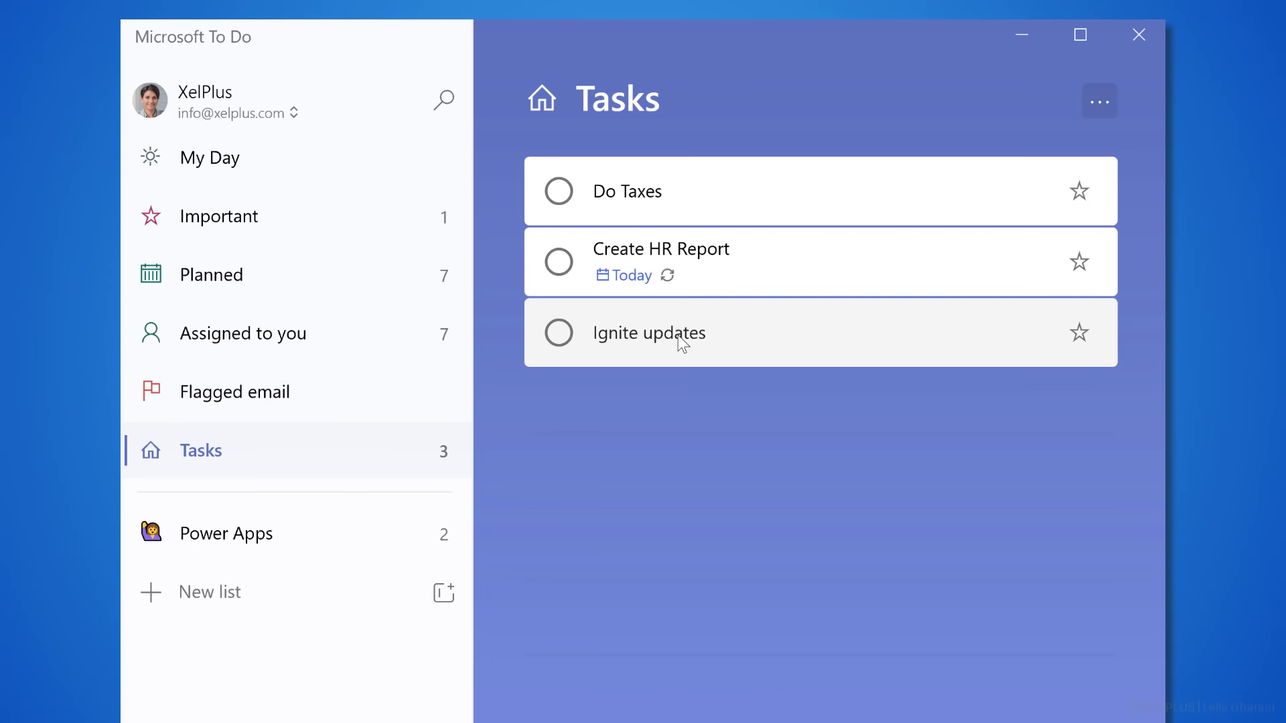
click(648, 333)
text(#)
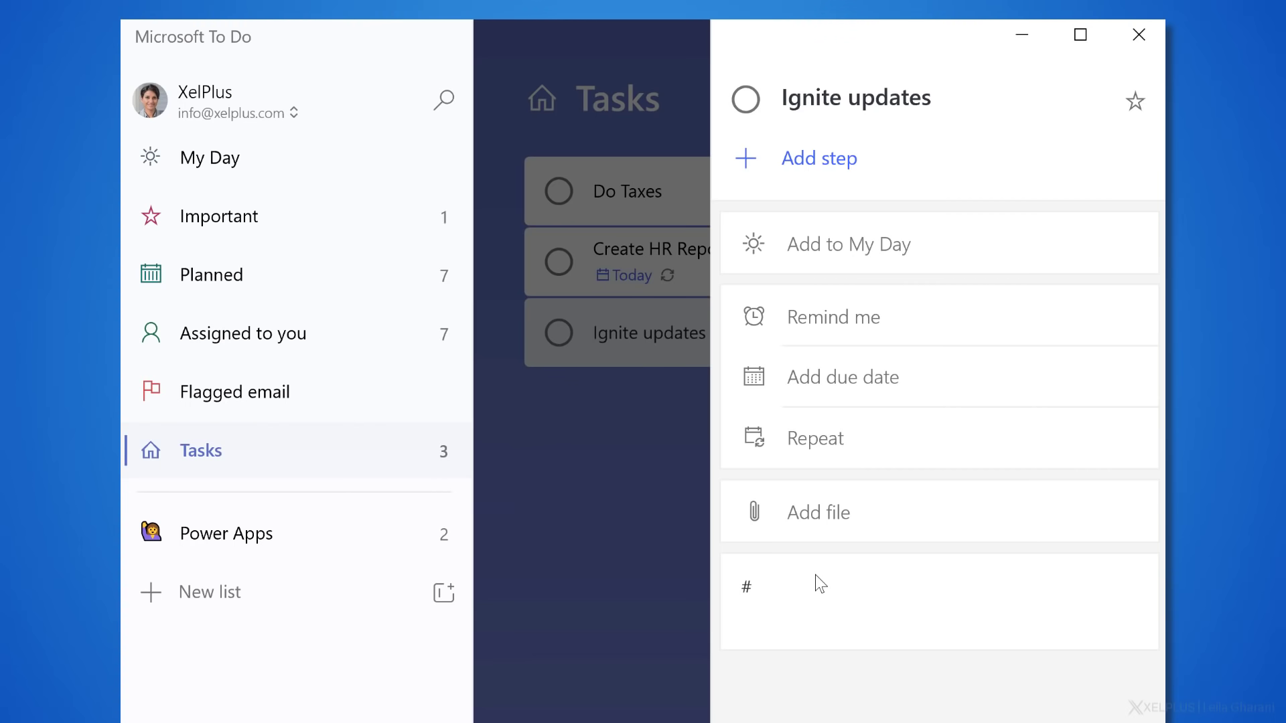
text(lear)
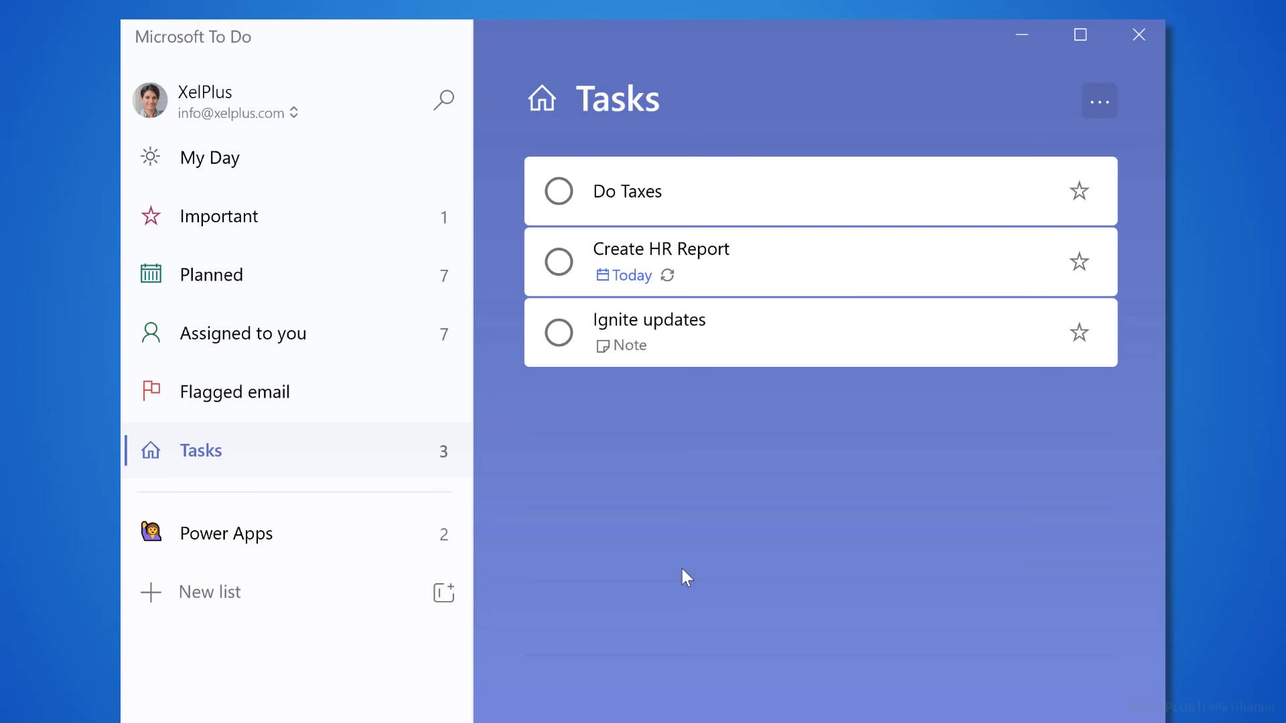
Step: Add a #learn note to Learn Power Apps Basics in the Power Apps list
click(229, 533)
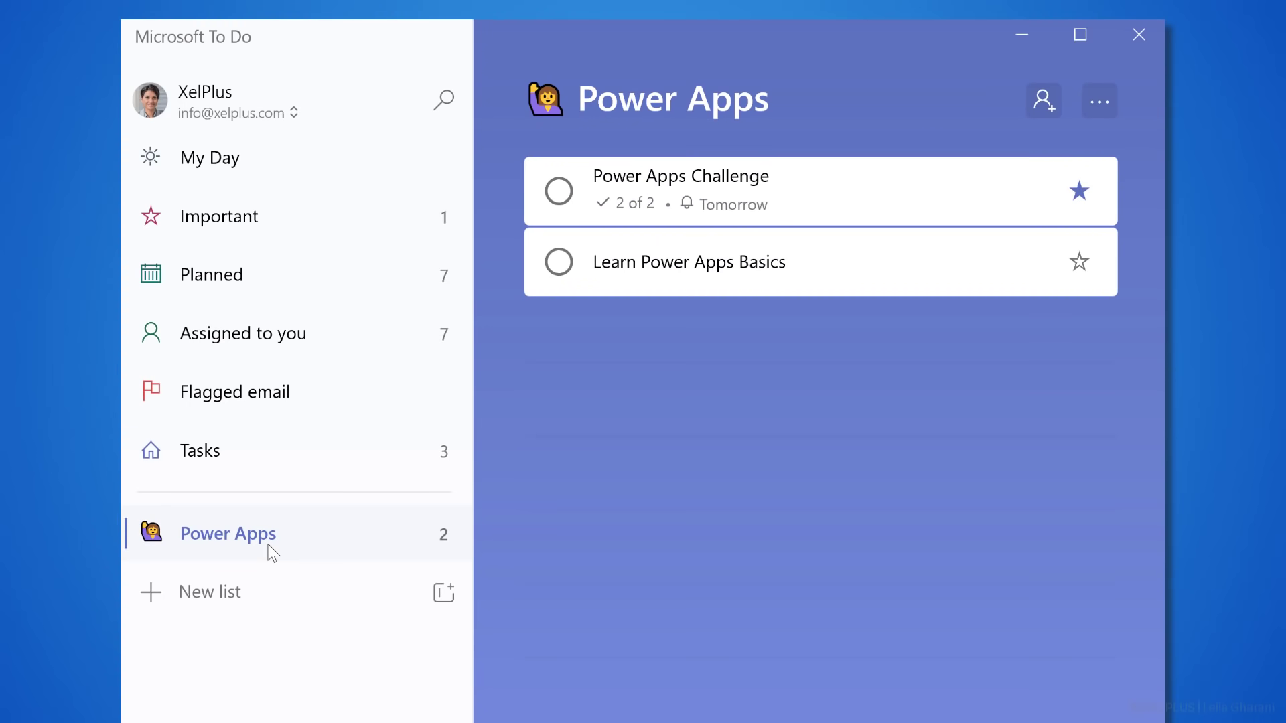
click(689, 261)
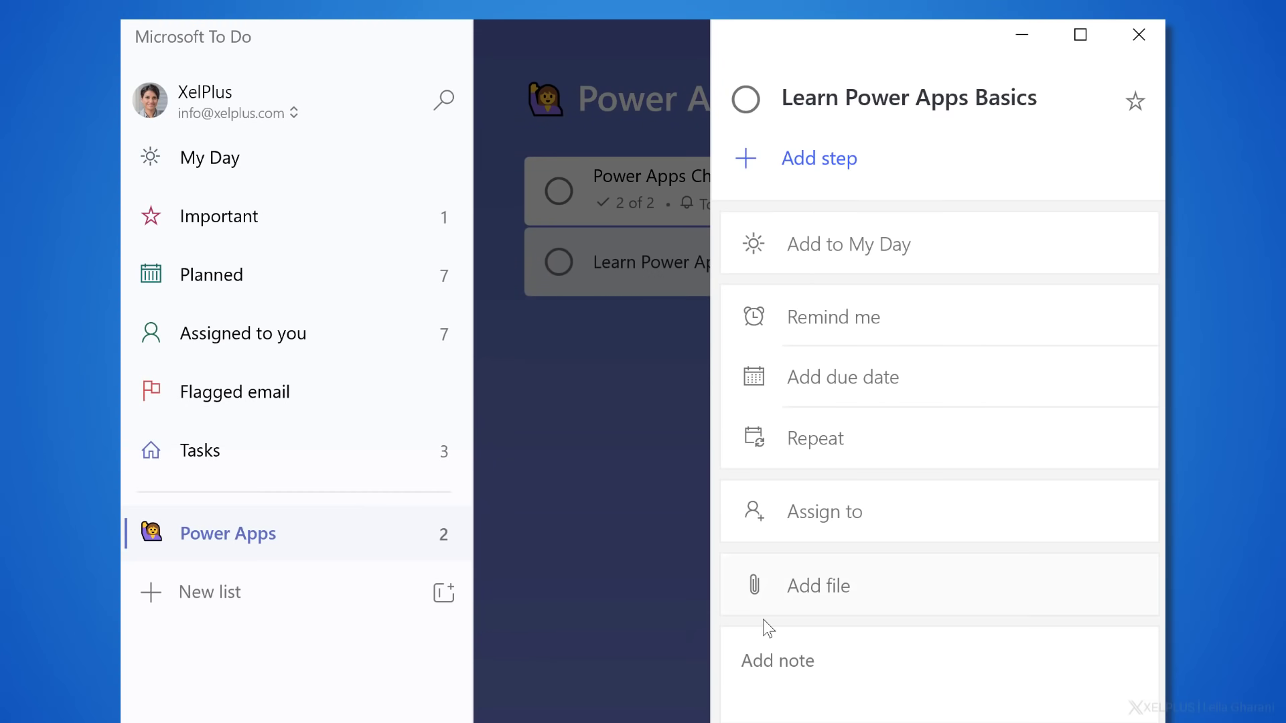
text(#lea)
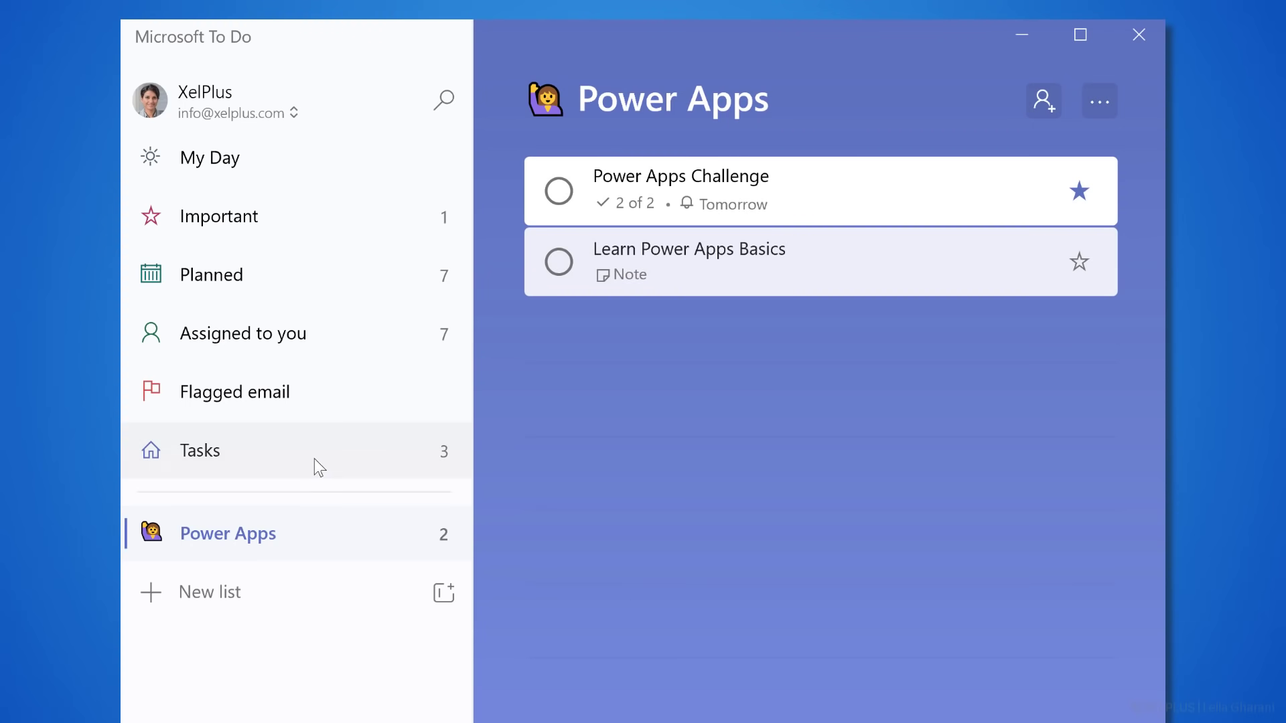
click(198, 450)
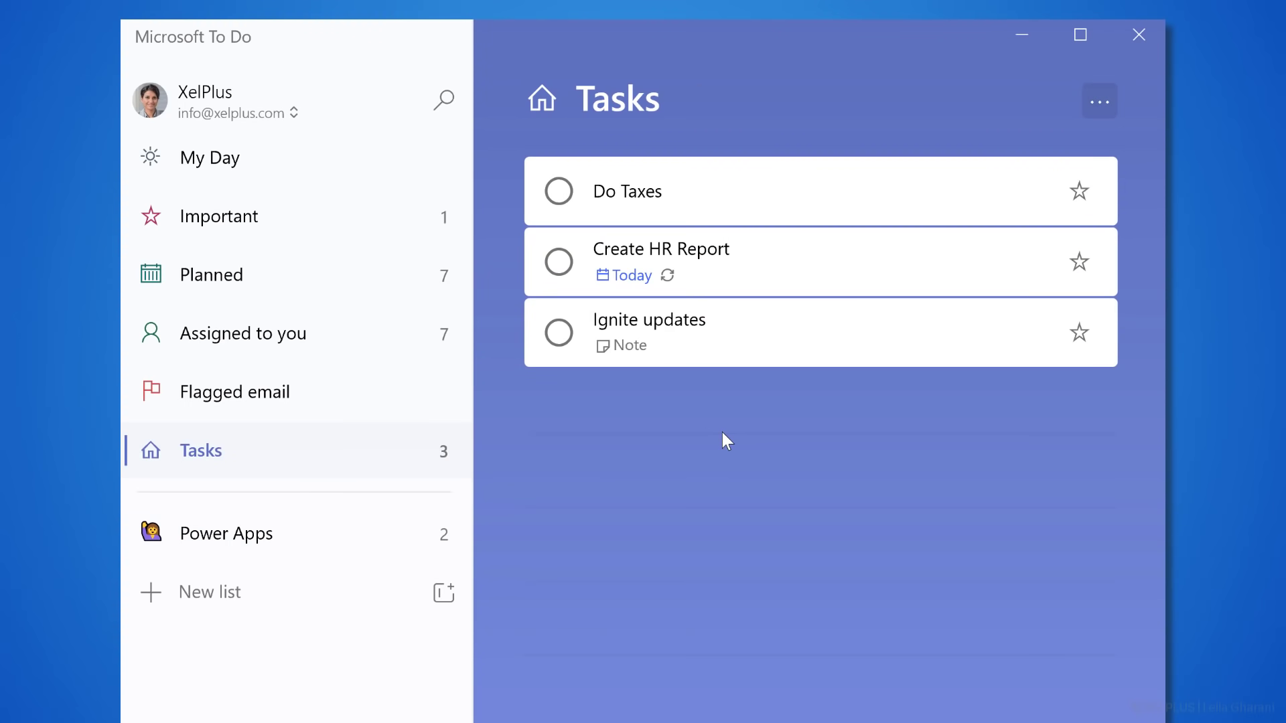
Step: Search all tasks and notes for #learn, finding both tagged tasks
click(443, 99)
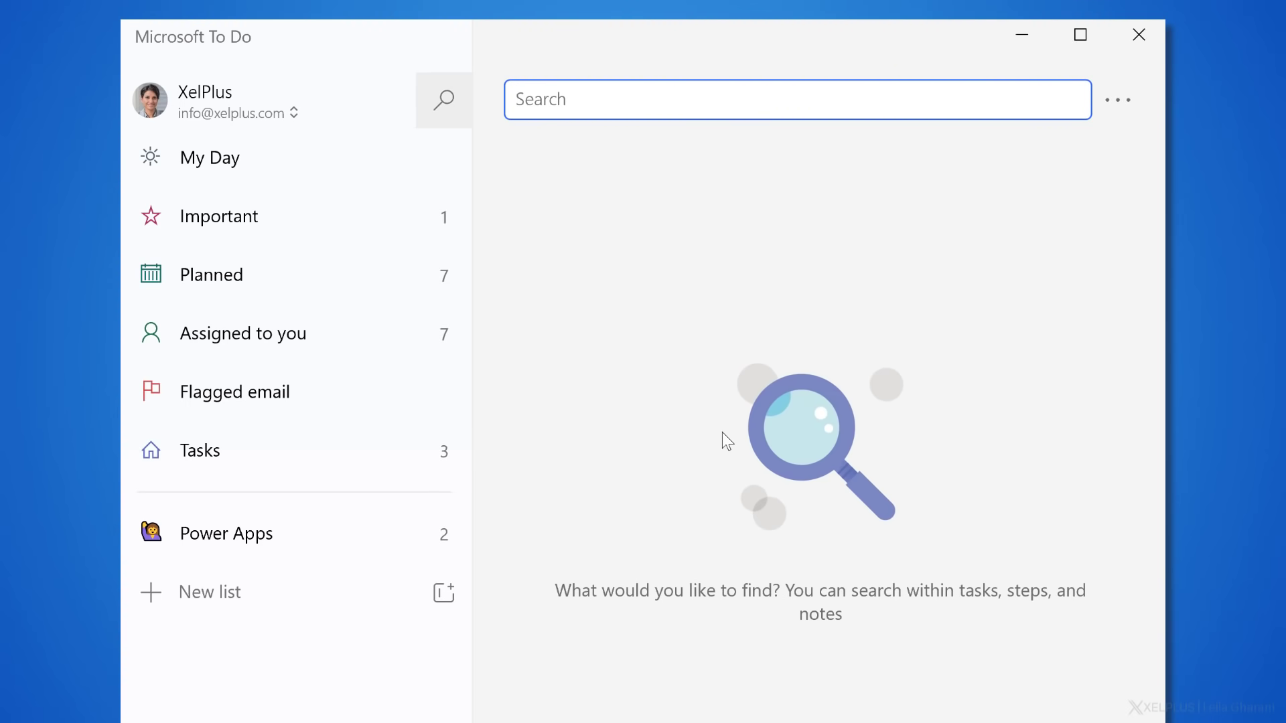
text(#)
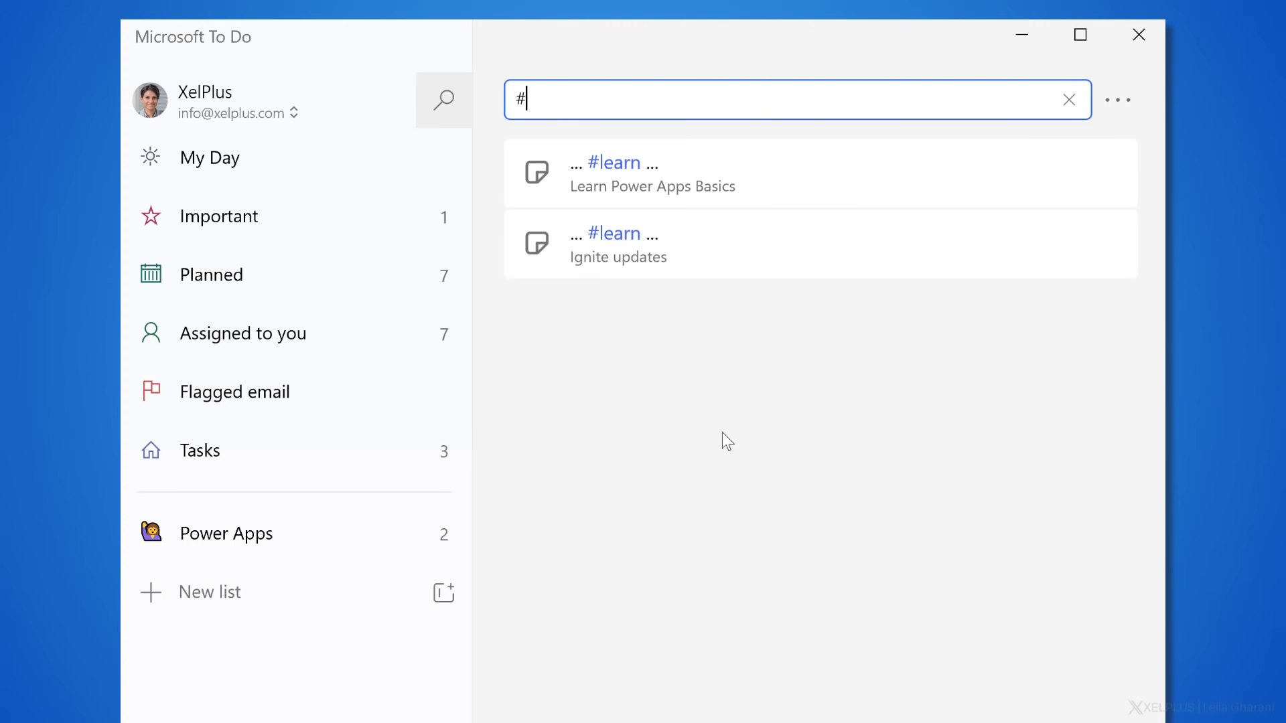
text(learn)
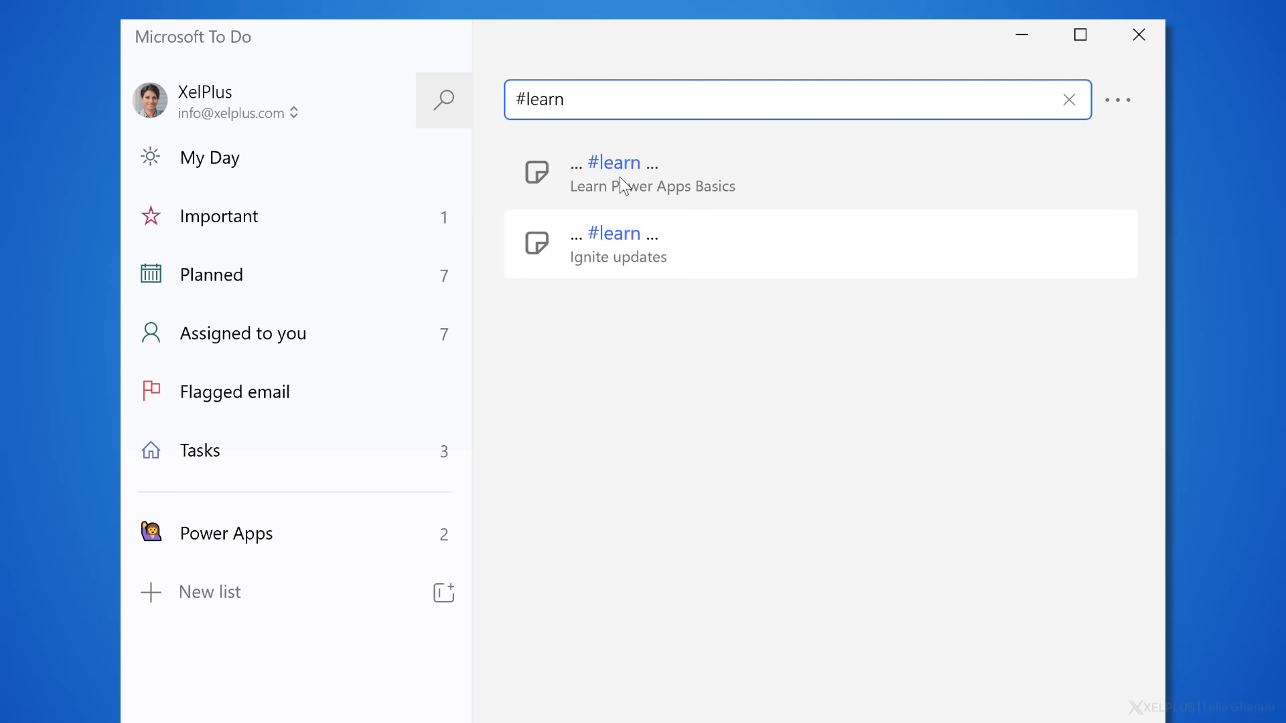
Step: Check the Learn Power Apps Basics result, then go to the Assigned to you list
click(652, 172)
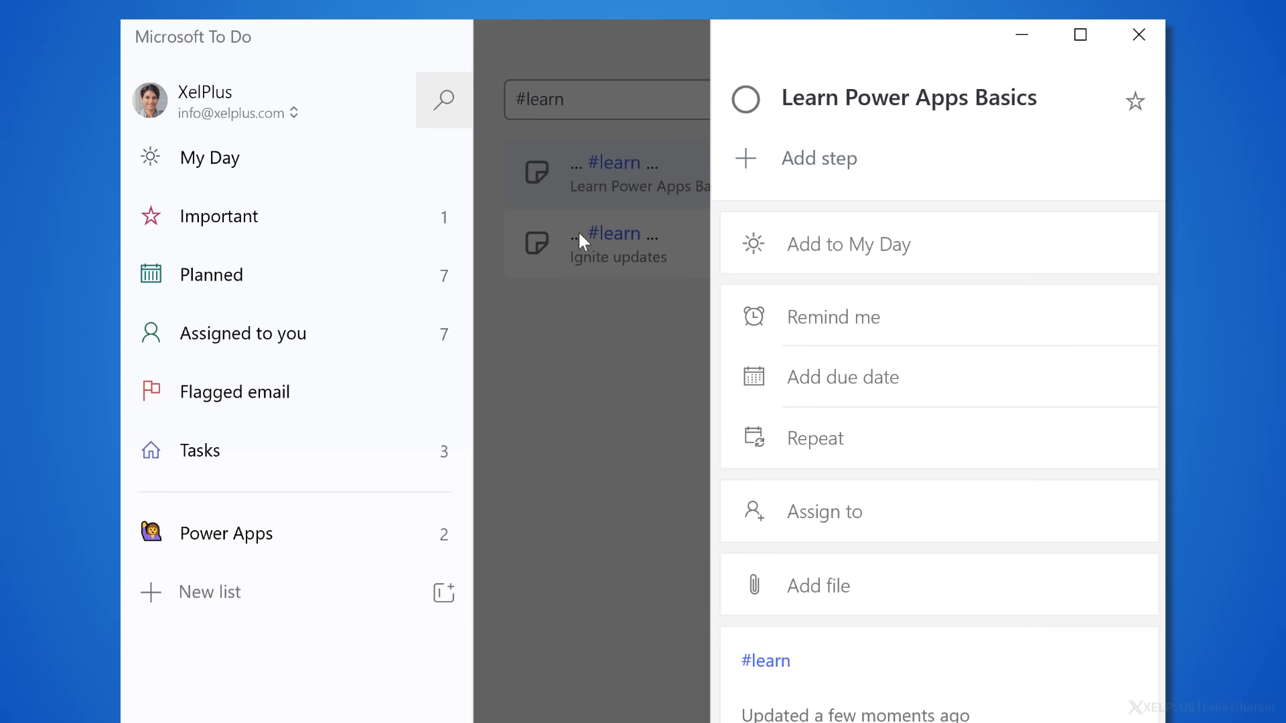
click(619, 244)
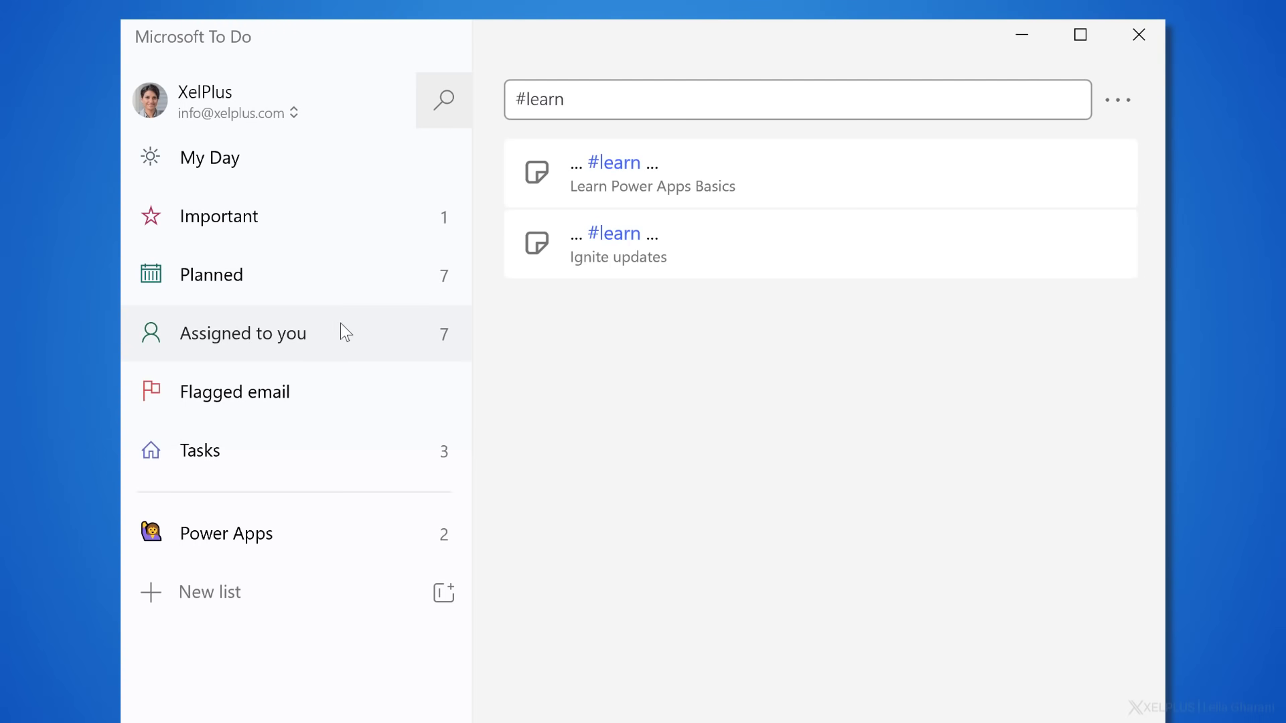
click(244, 333)
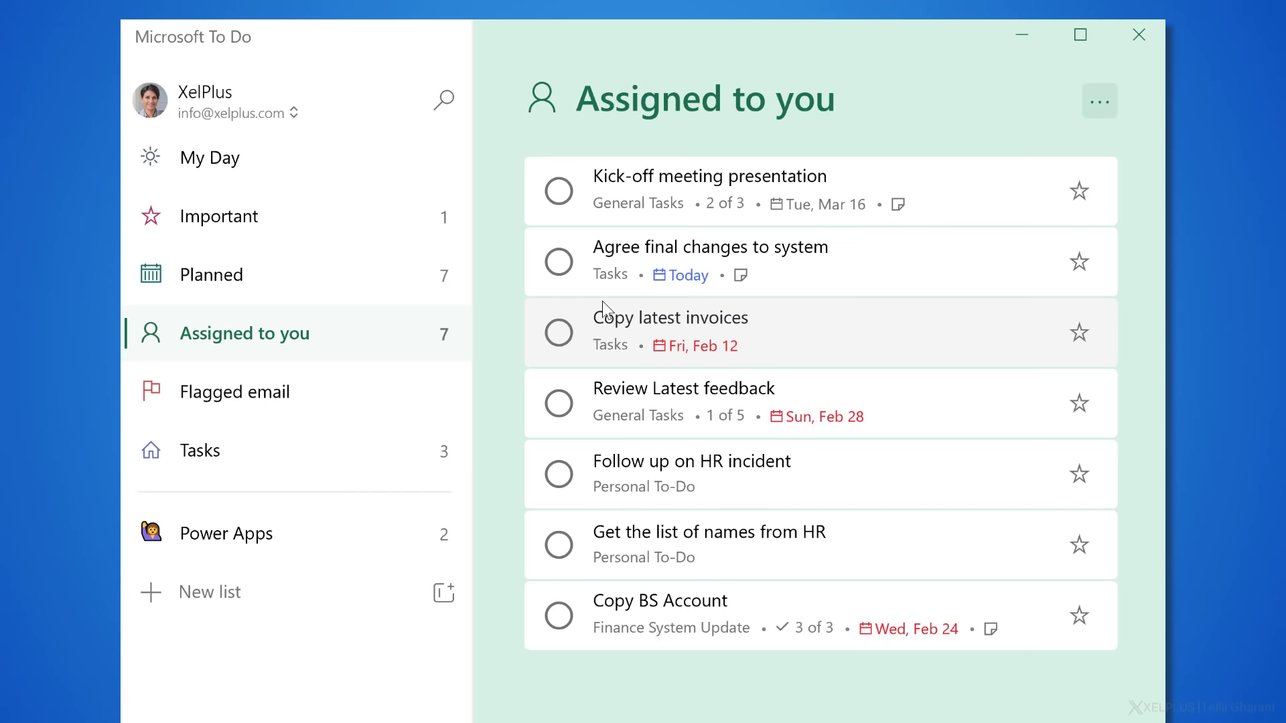
mouse_move(650, 214)
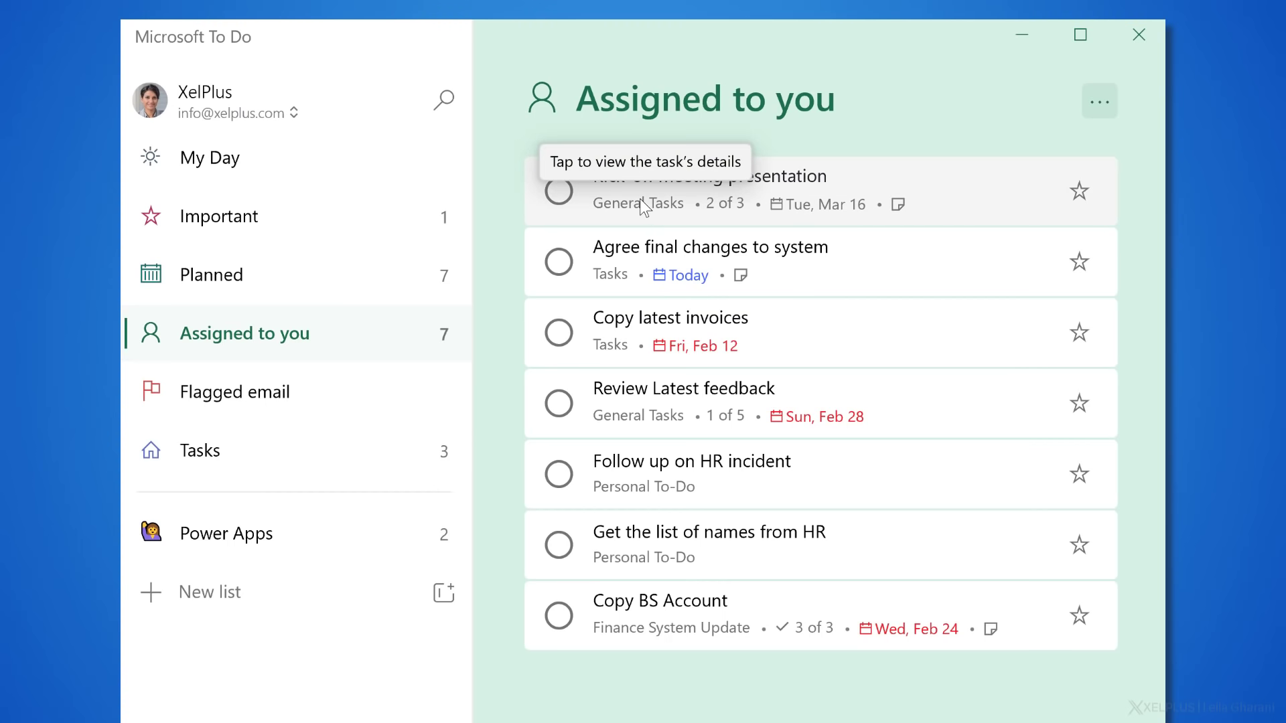
Step: Review the Kick-off meeting presentation details and return to the Assigned to you list
click(722, 190)
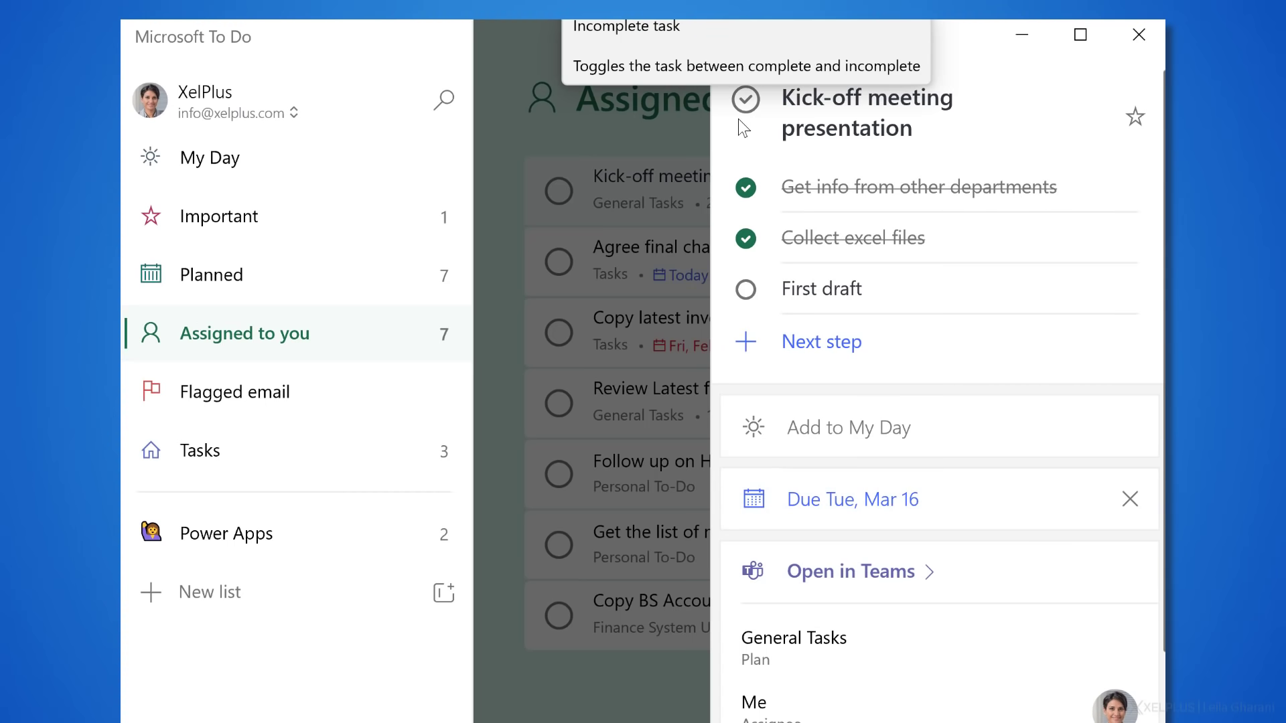
click(744, 100)
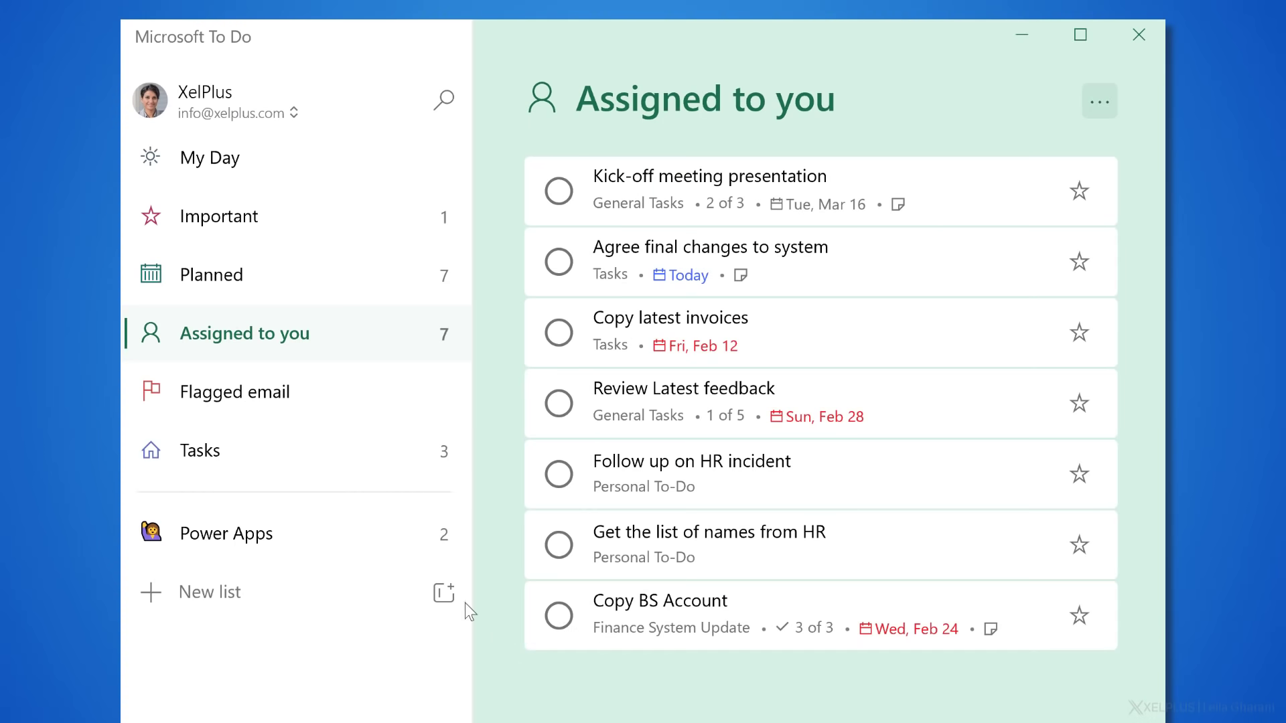
Step: View the Planned list grouped into Earlier, Today, Tomorrow and Later
click(213, 273)
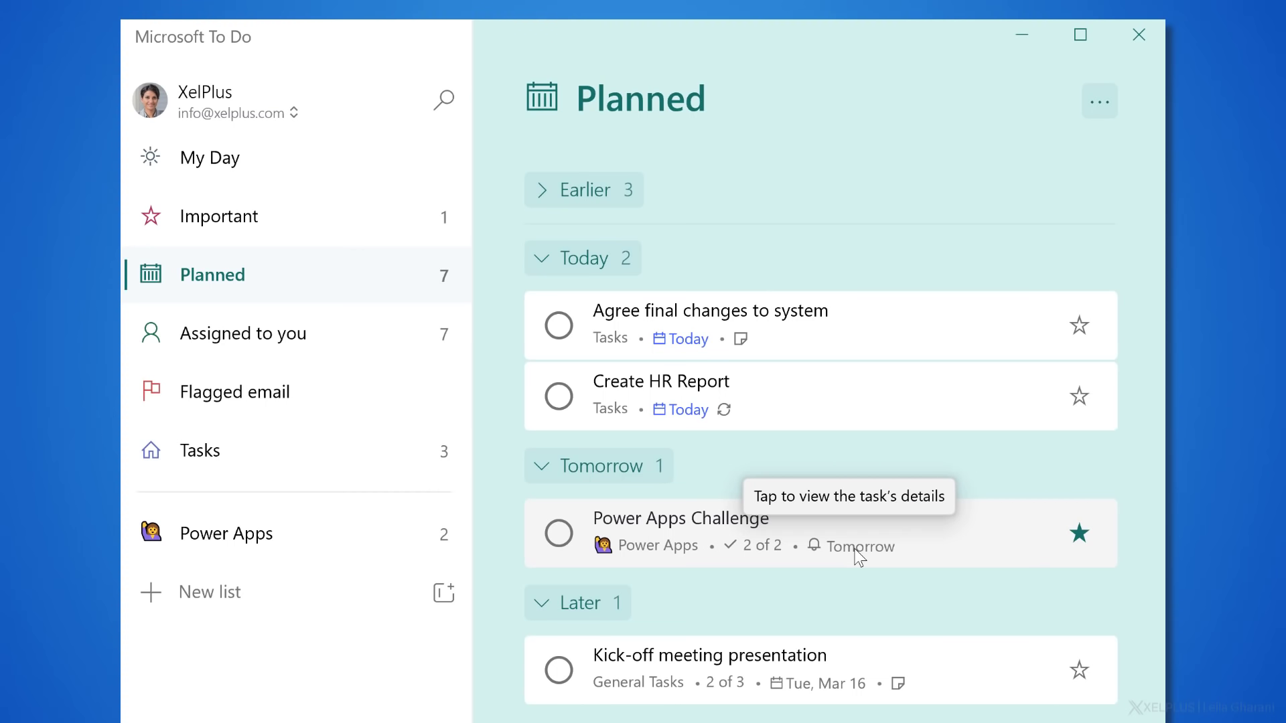
mouse_move(885, 677)
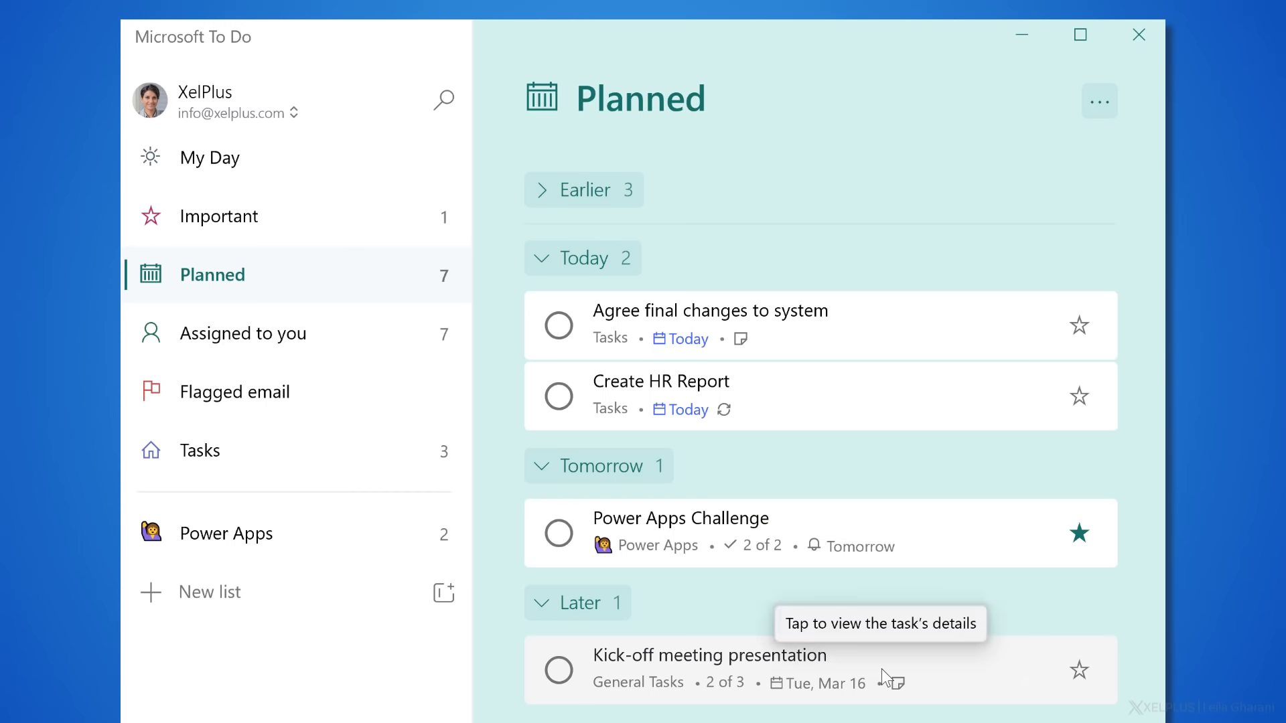
mouse_move(799, 408)
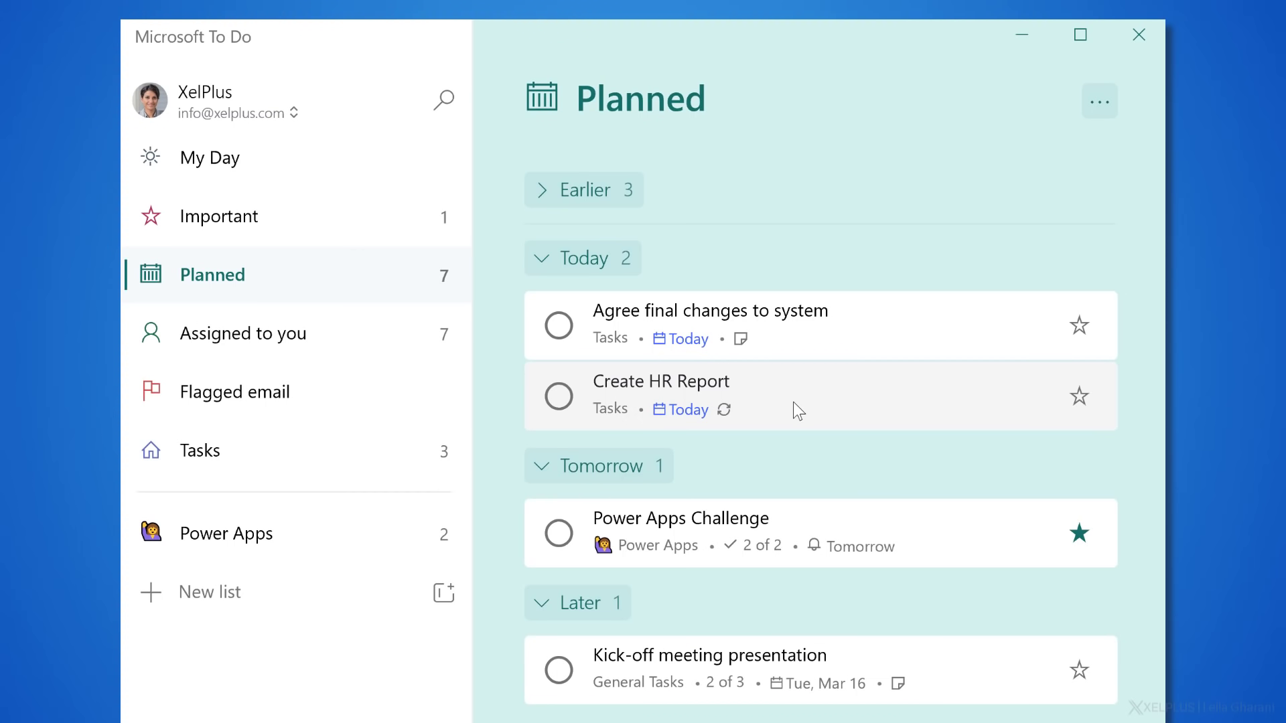
mouse_move(779, 411)
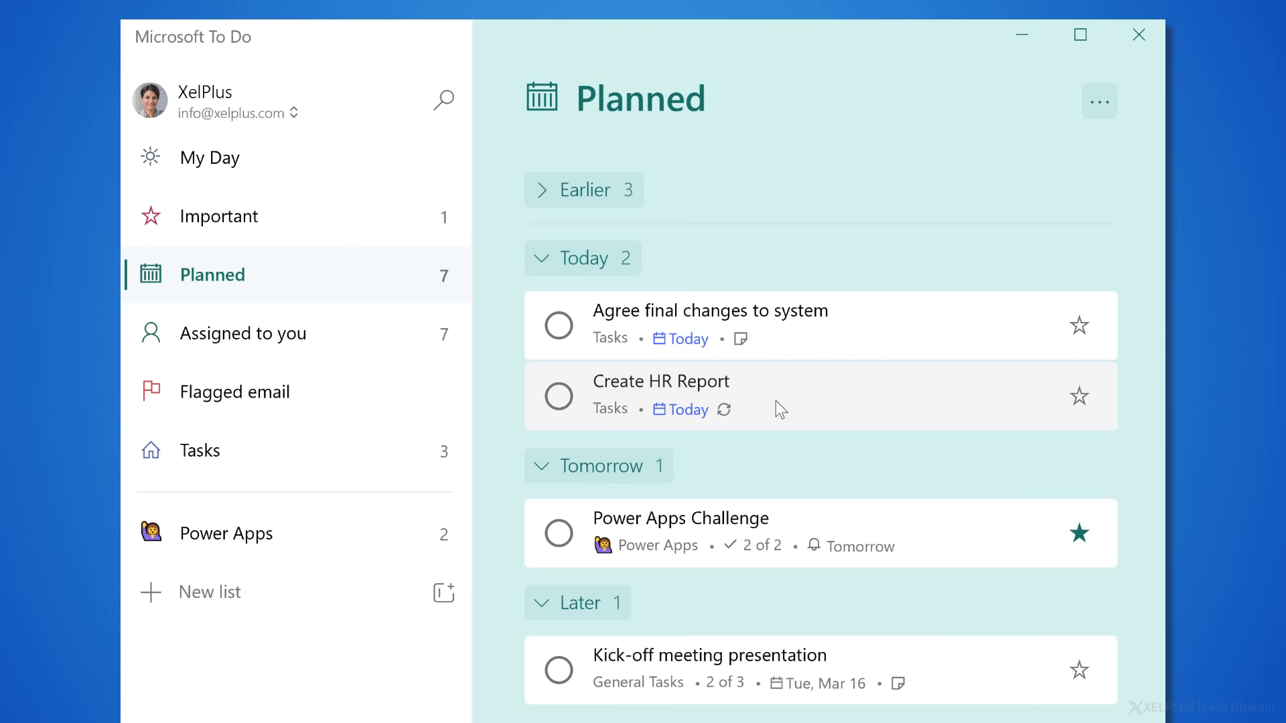
mouse_move(326, 206)
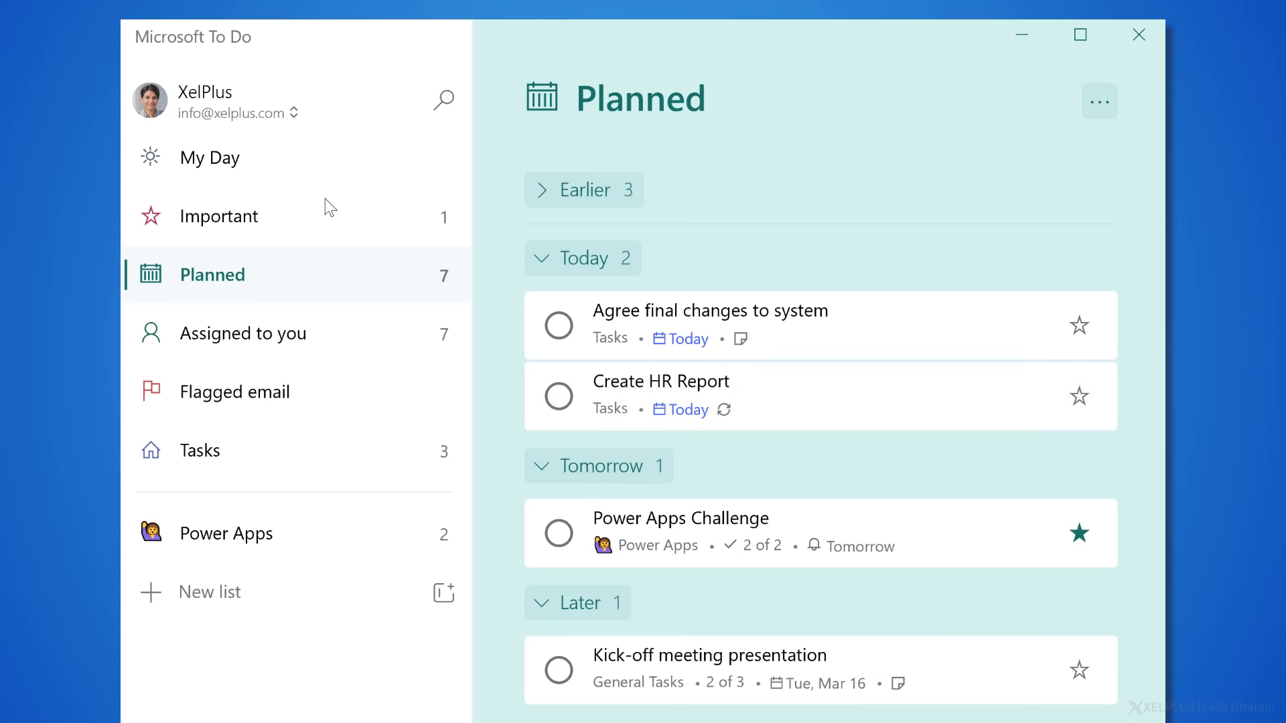
Step: View the empty My Day page for Wednesday, March 3
click(210, 158)
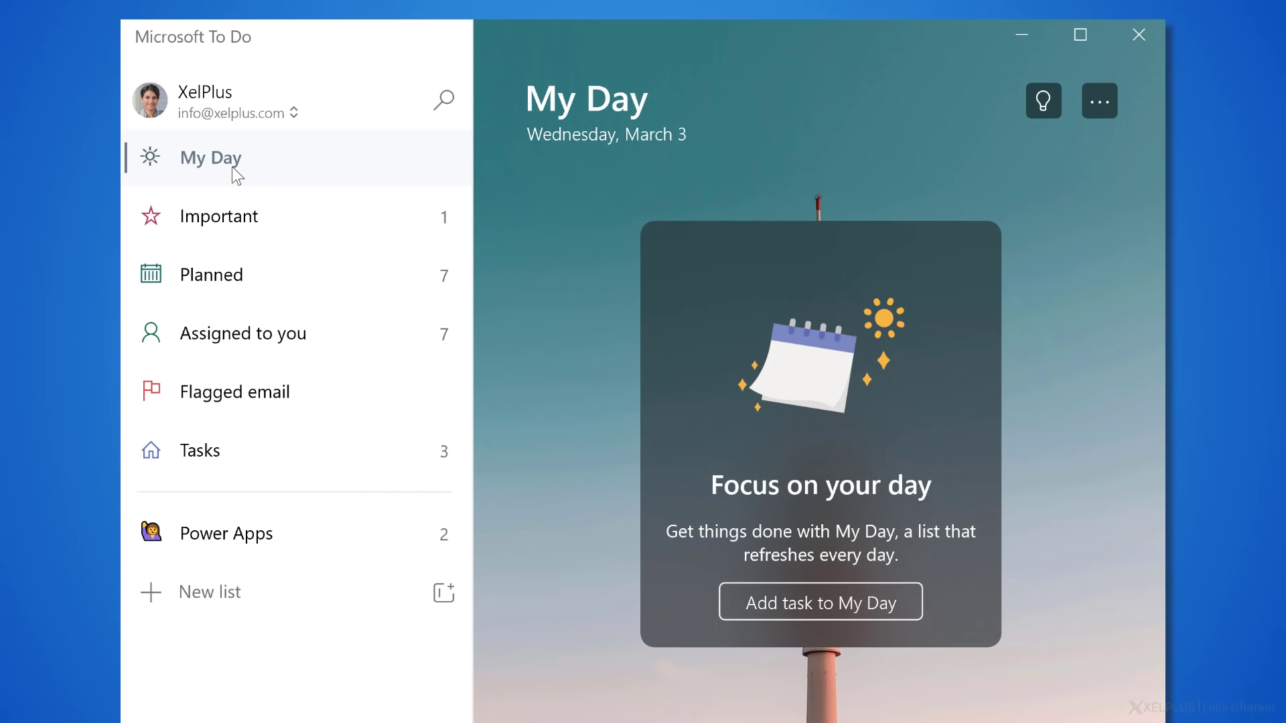
mouse_move(580, 256)
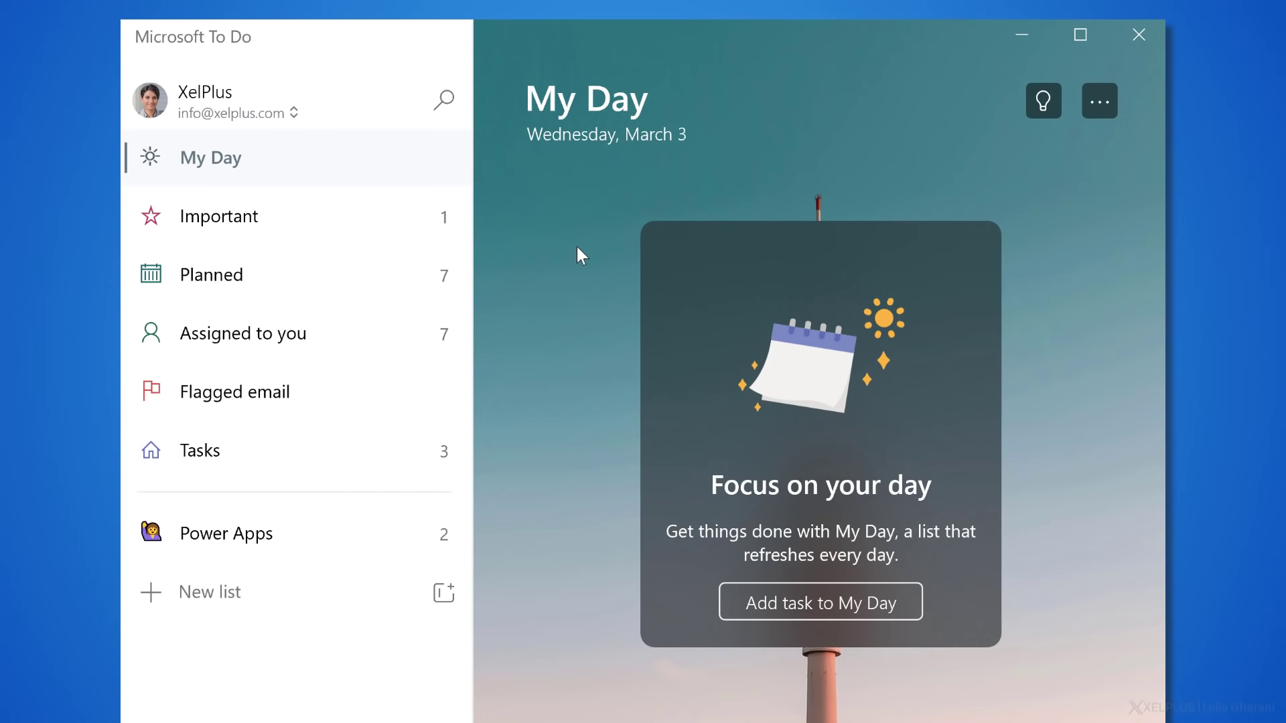
mouse_move(574, 508)
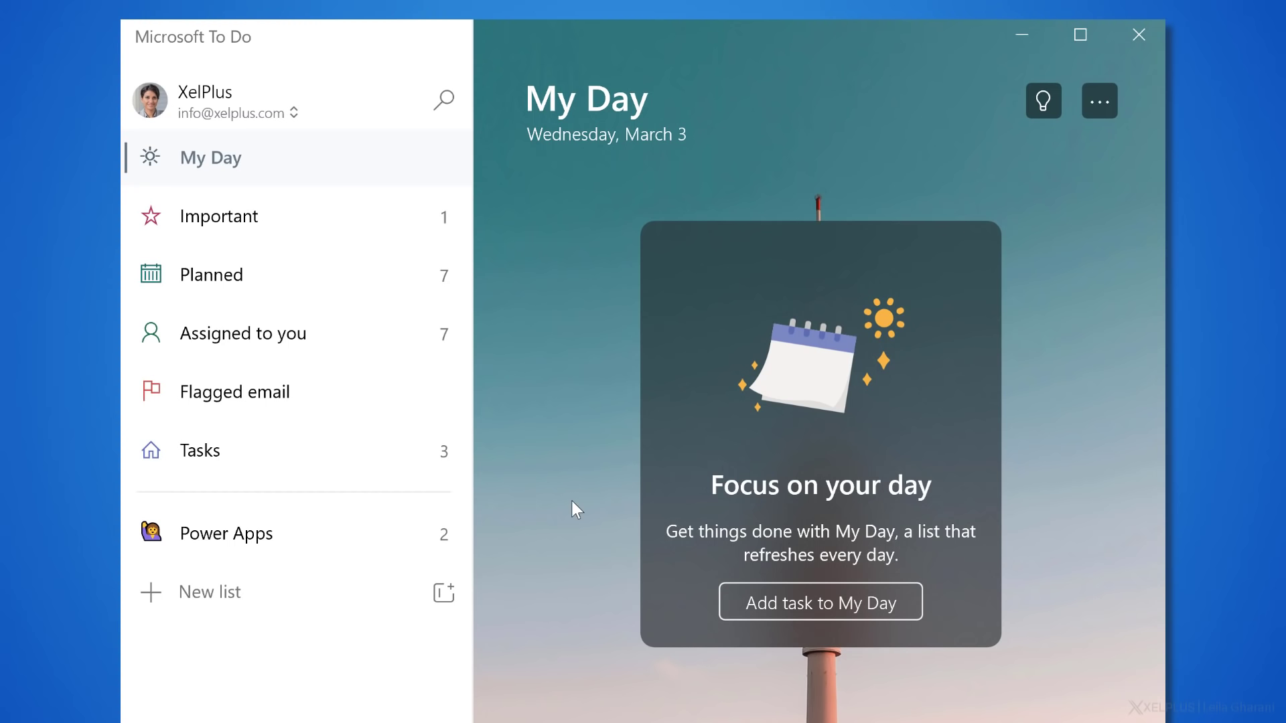
mouse_move(589, 515)
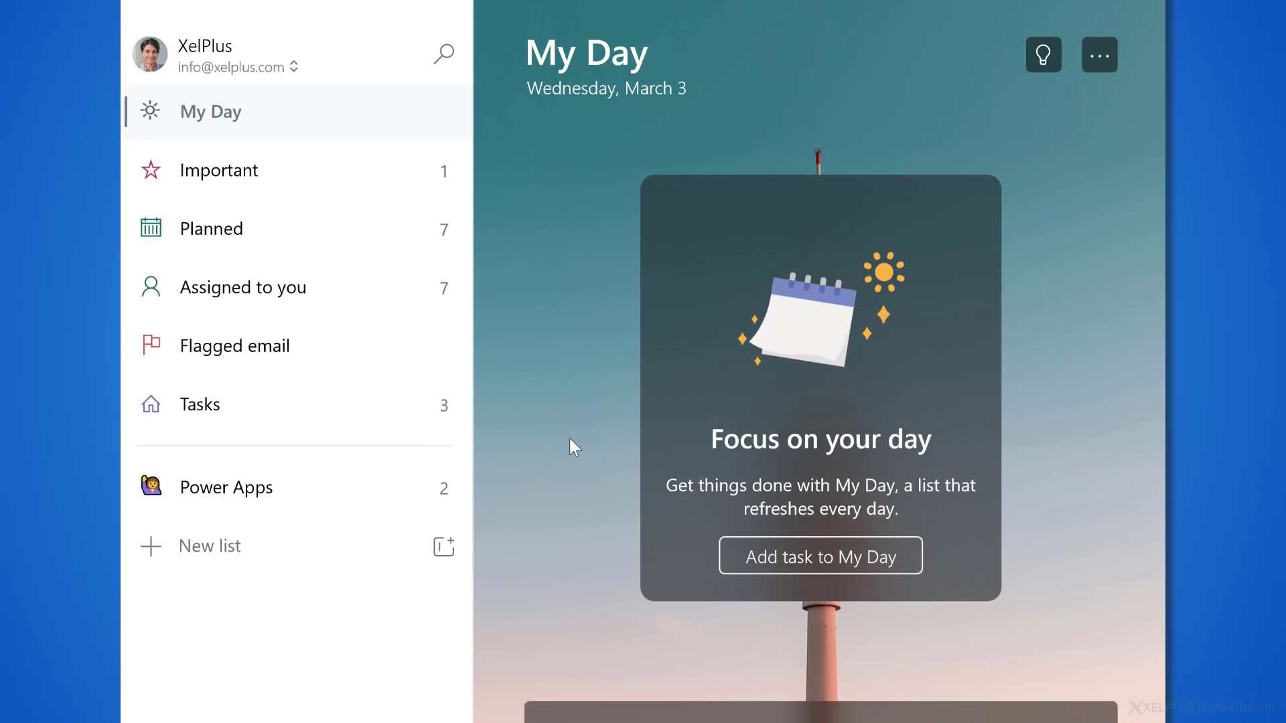
scroll(down, 3)
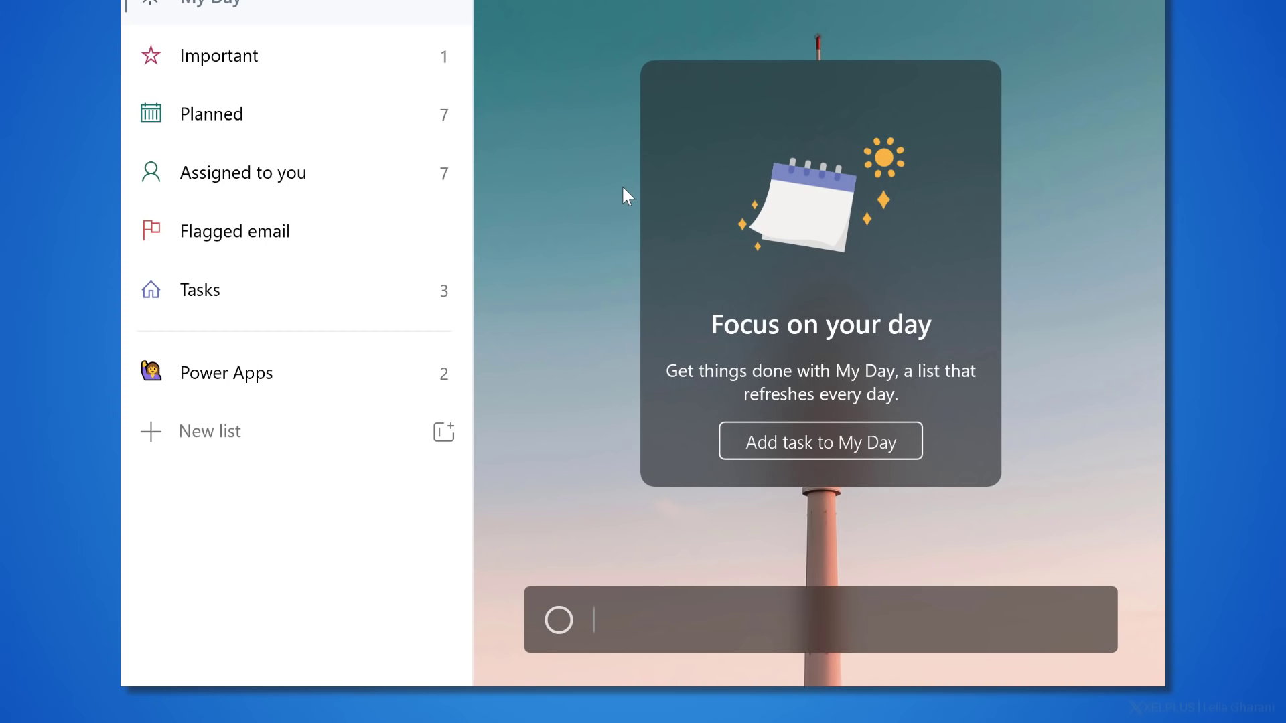
mouse_move(360, 305)
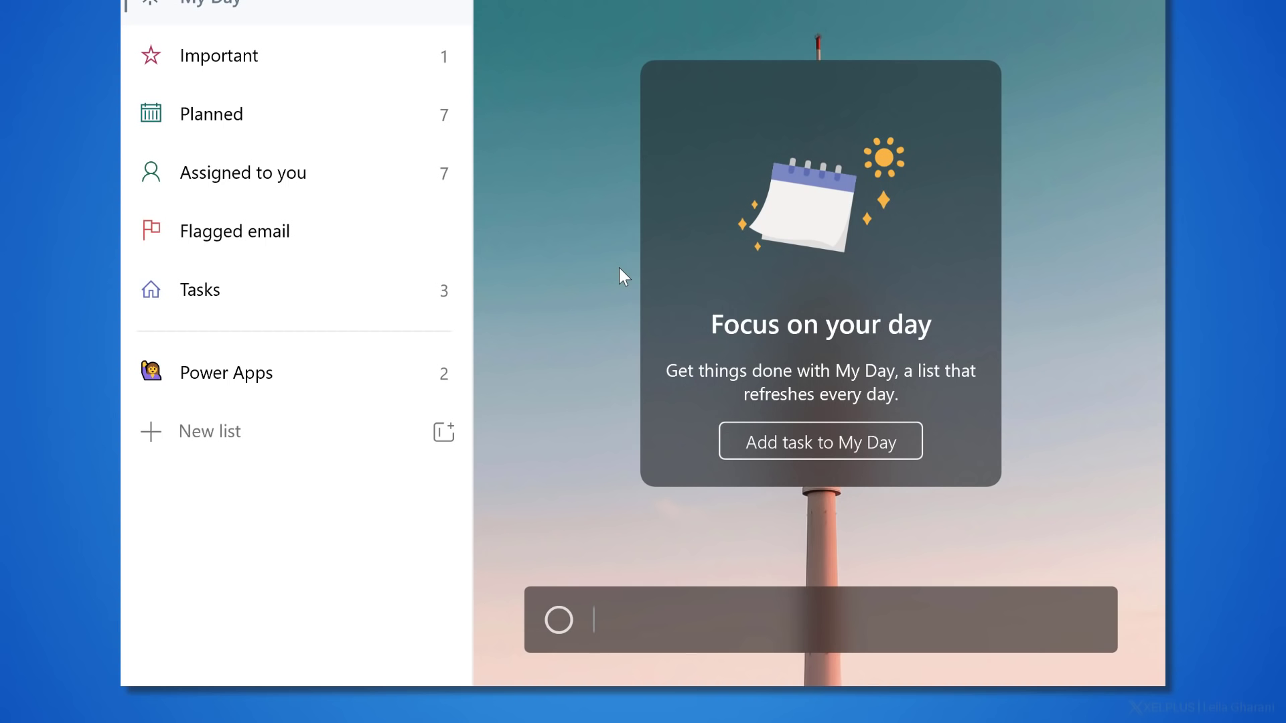
mouse_move(711, 273)
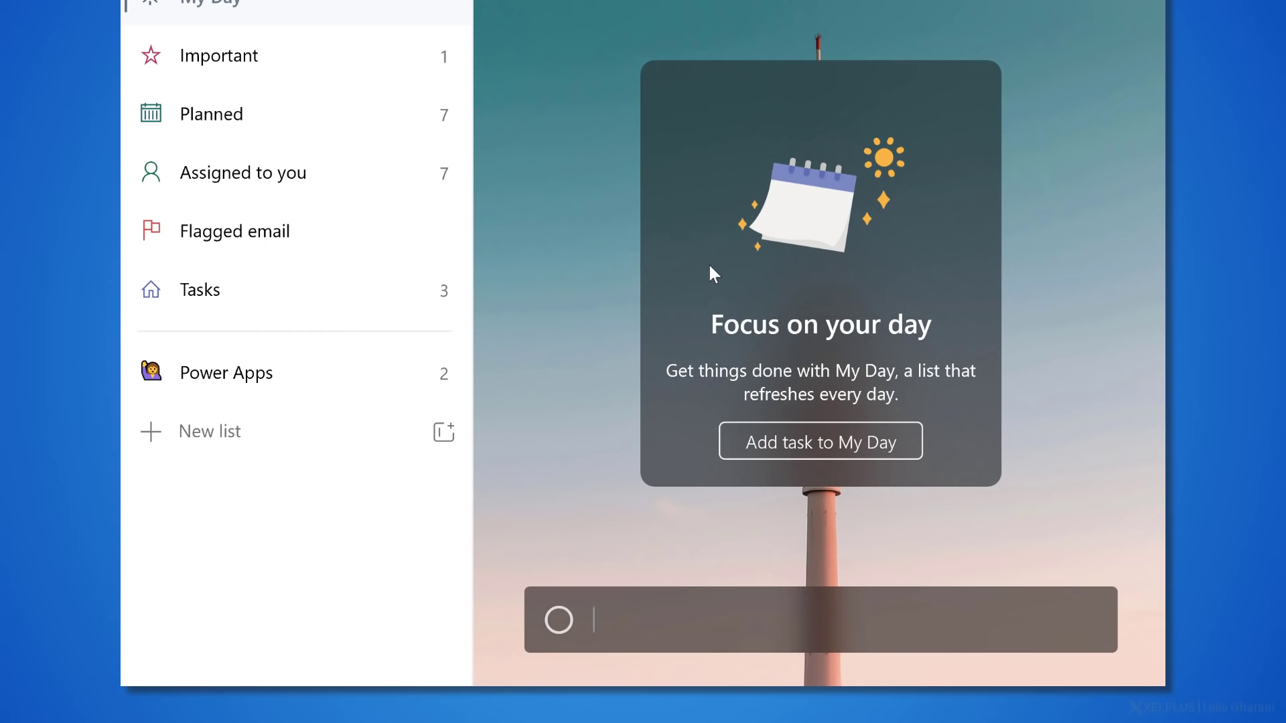
mouse_move(927, 394)
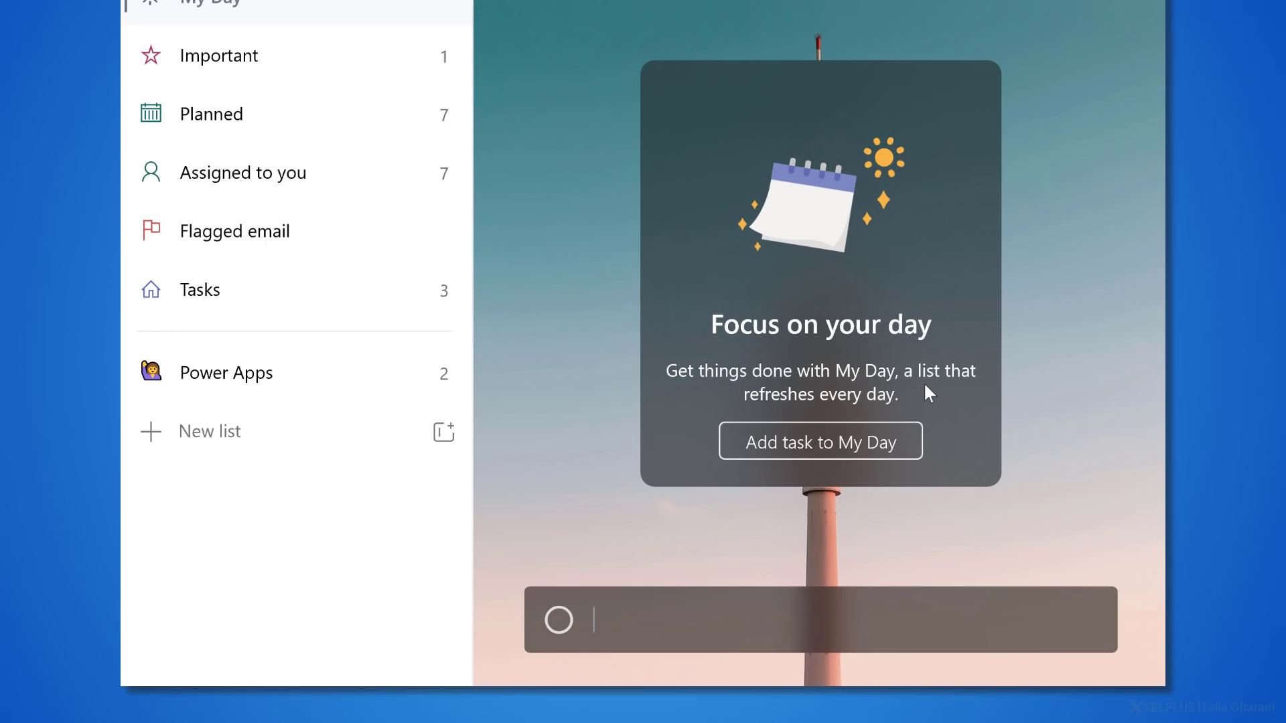
mouse_move(886, 411)
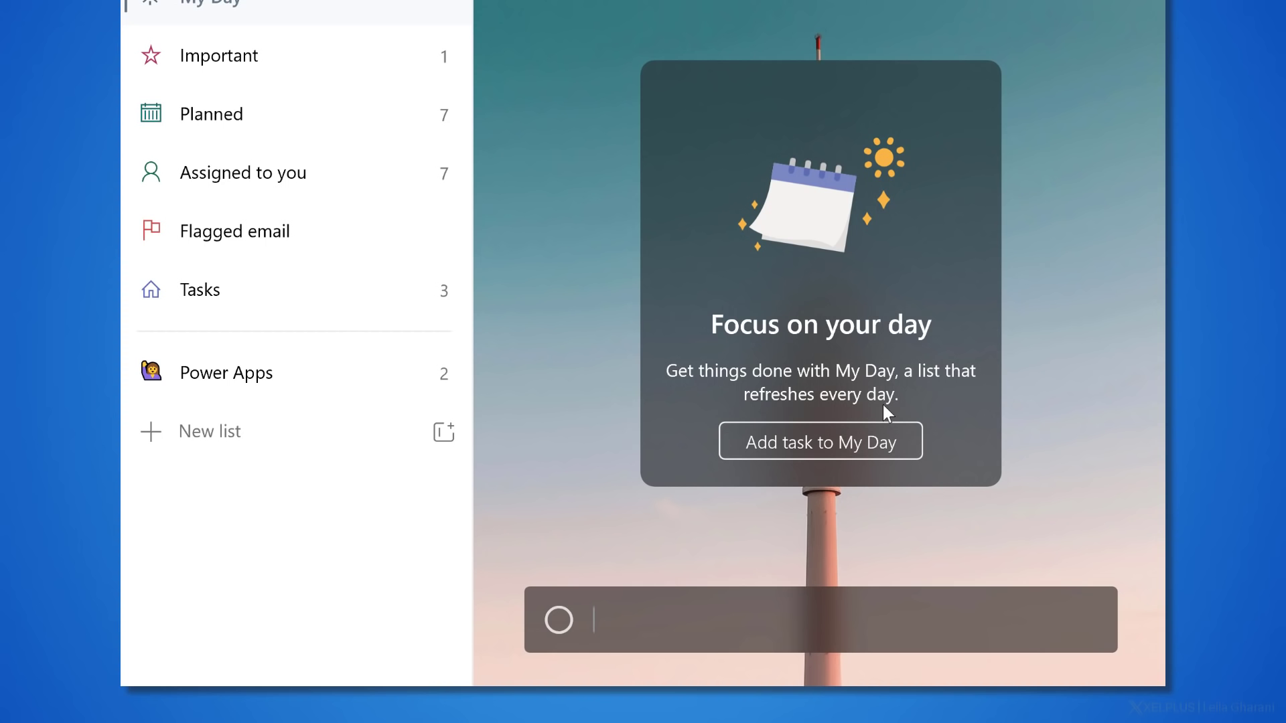
mouse_move(676, 86)
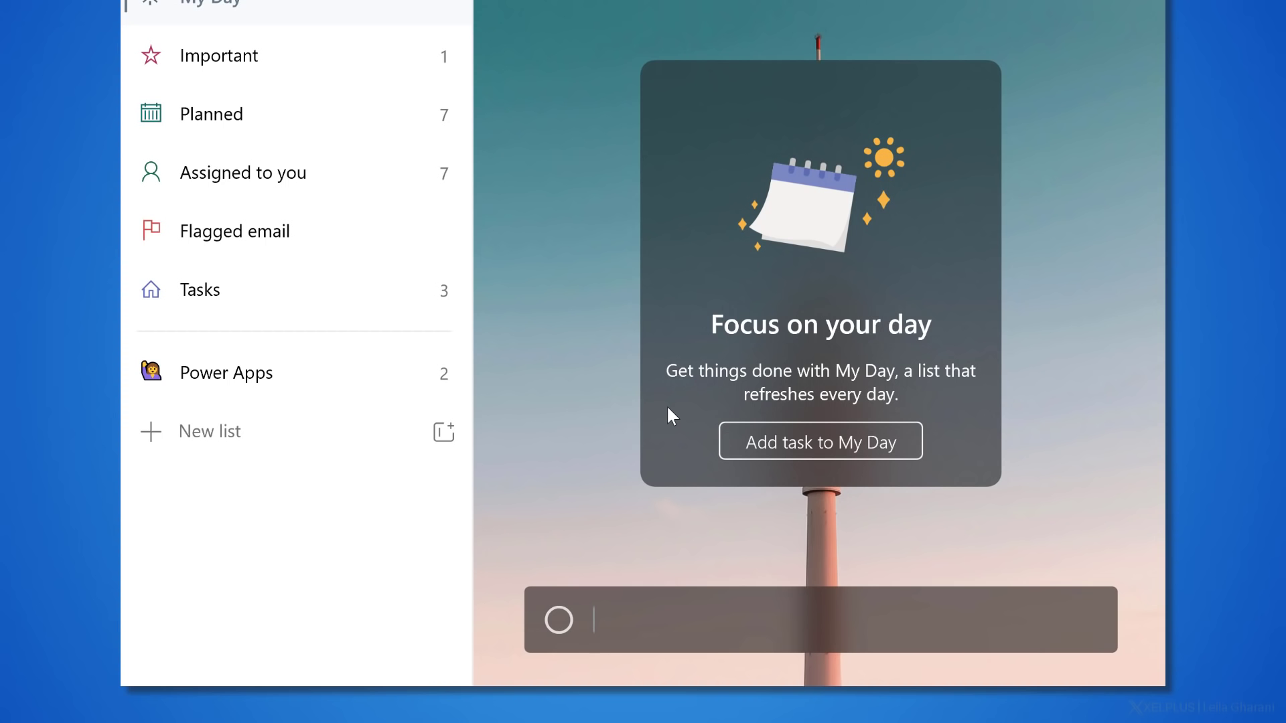
mouse_move(866, 272)
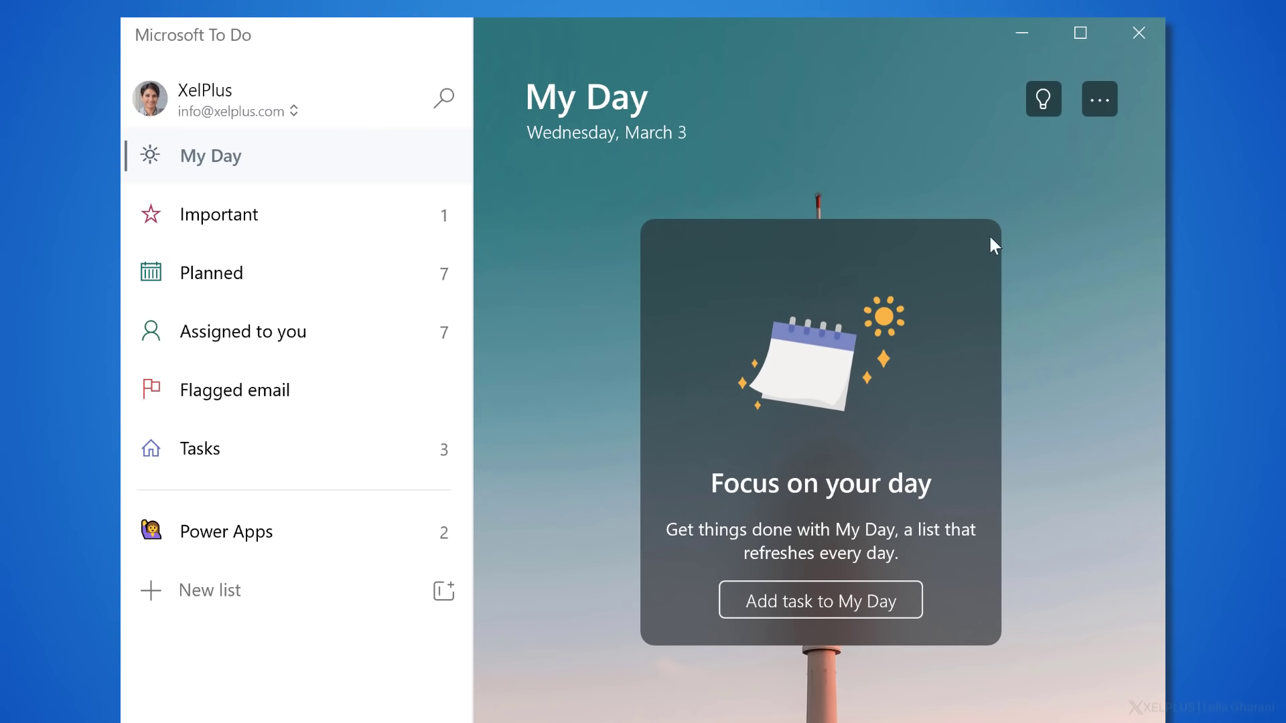
mouse_move(1044, 98)
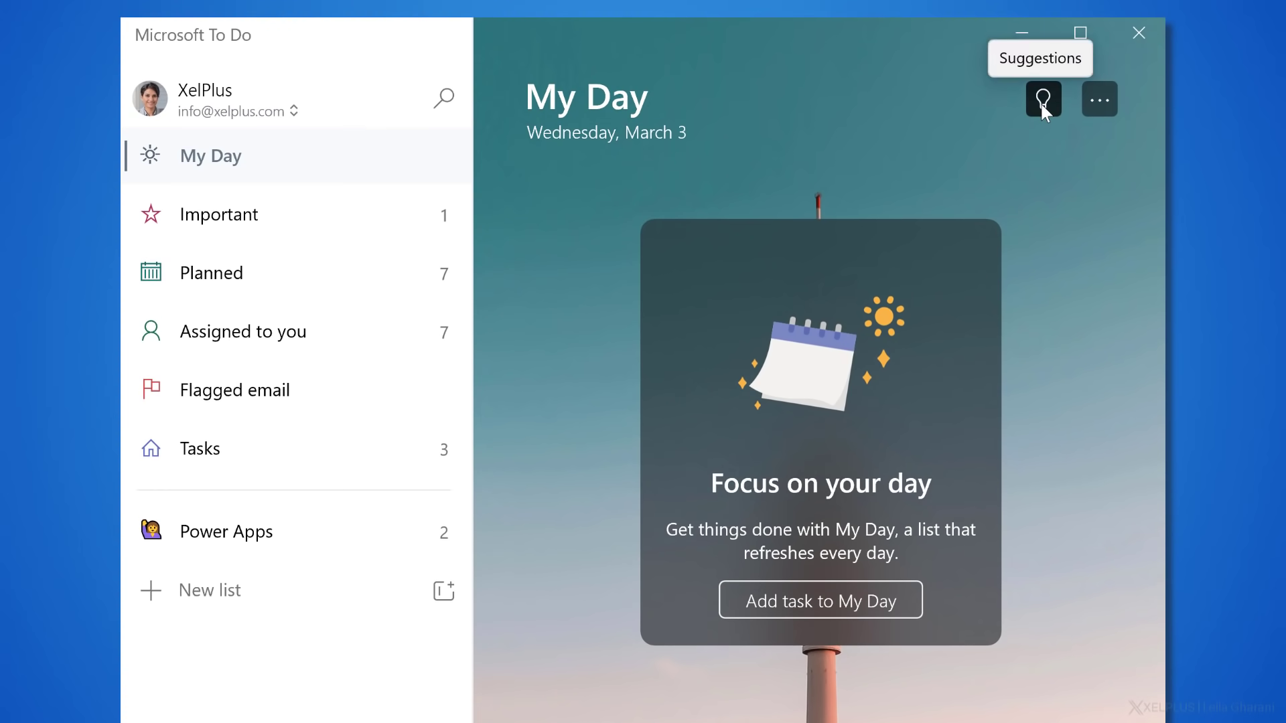
Step: Add Create HR Report and Do Taxes to My Day from suggestions, then view the Tasks list
click(1042, 98)
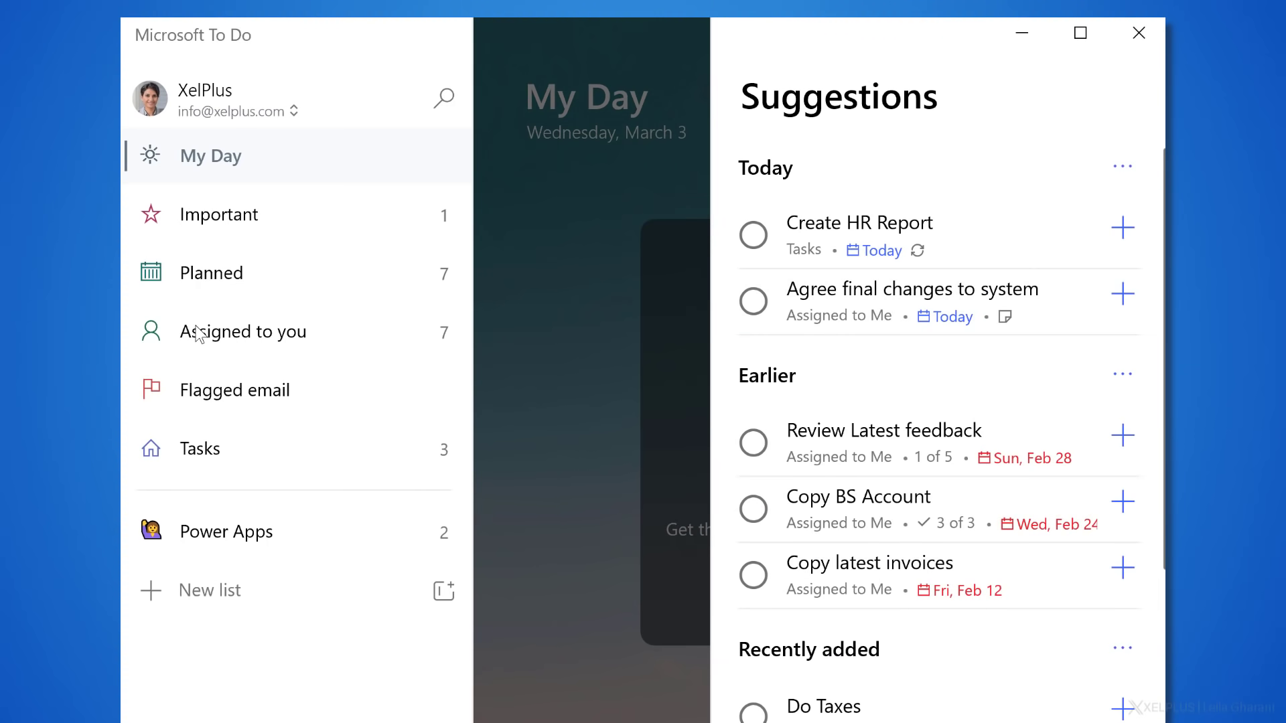
mouse_move(304, 447)
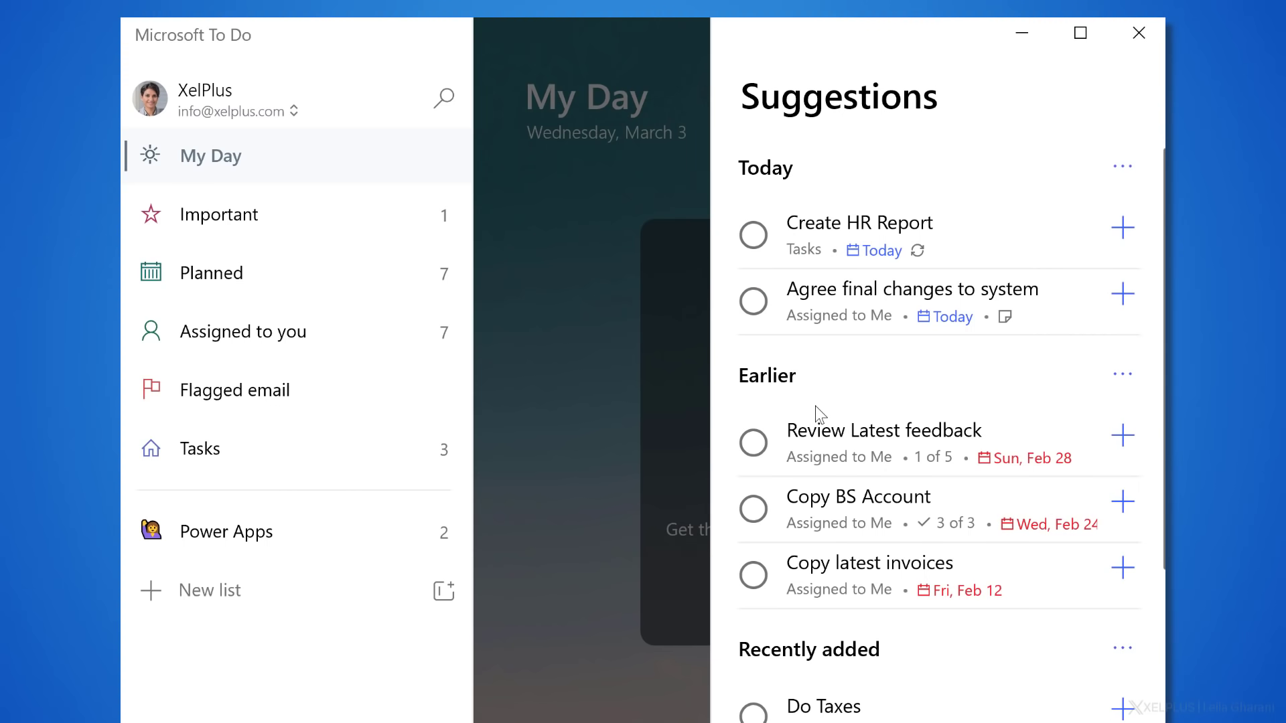
mouse_move(829, 248)
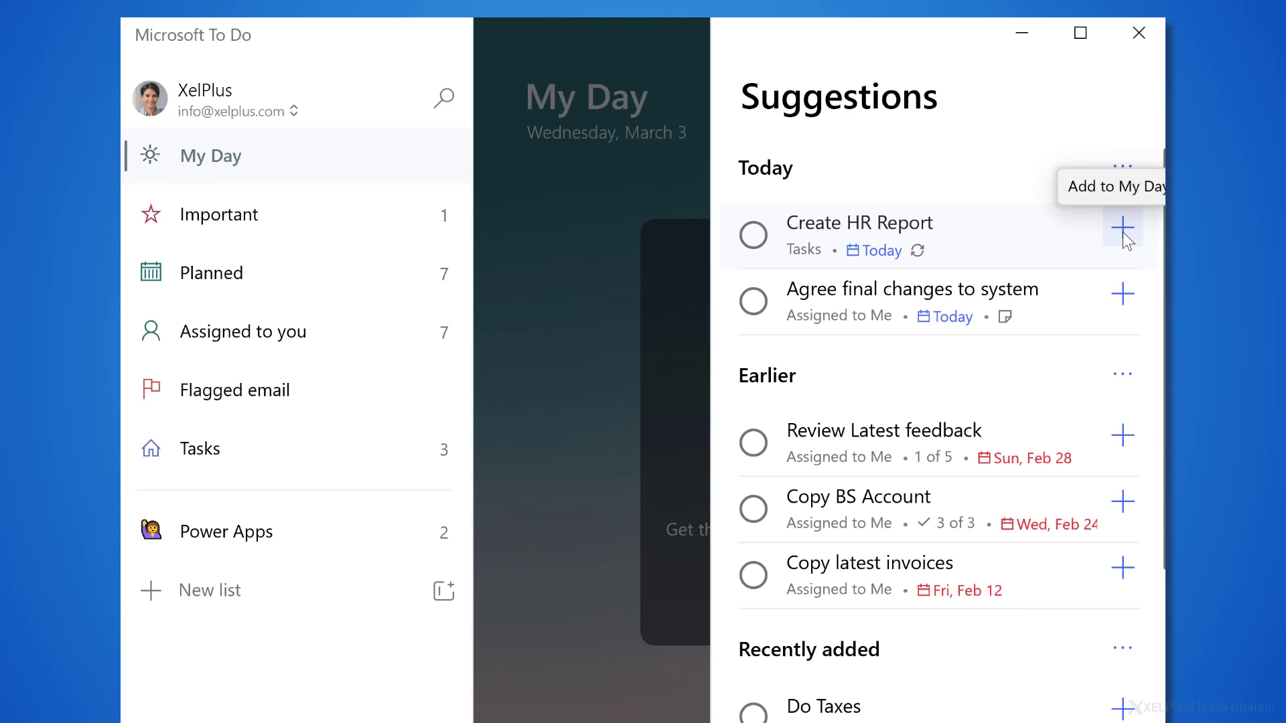
click(1123, 227)
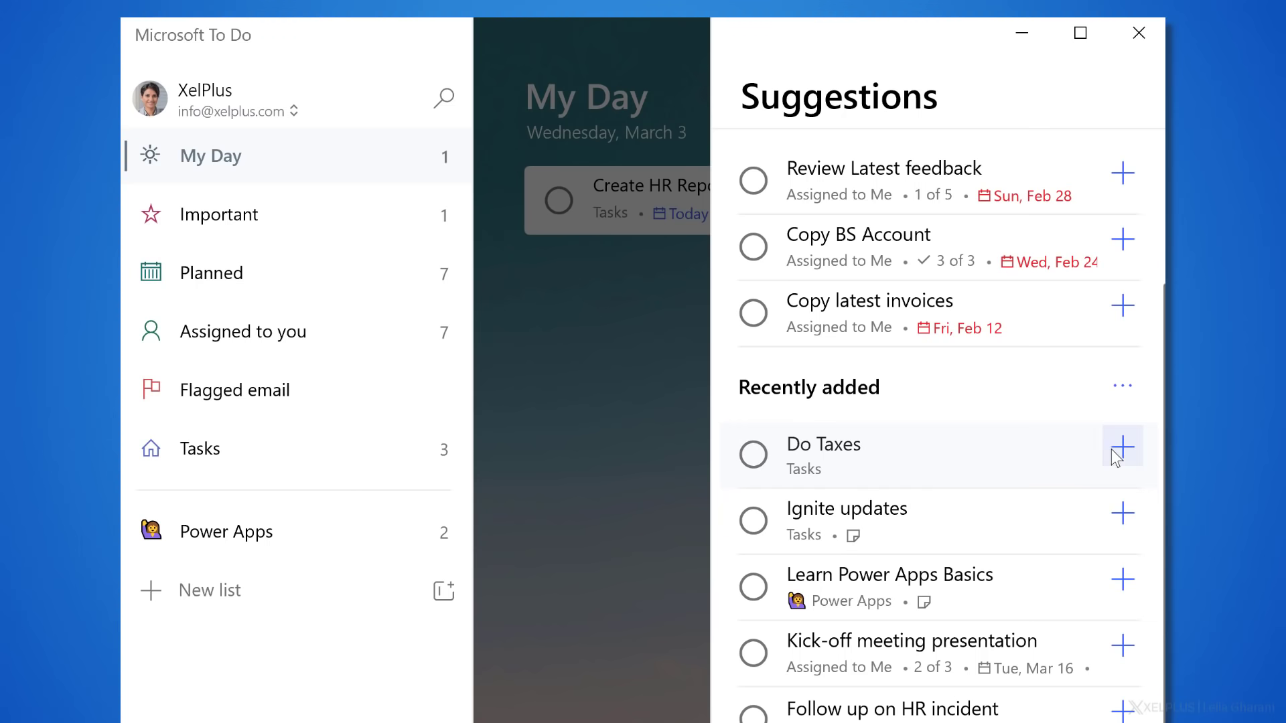
click(1122, 447)
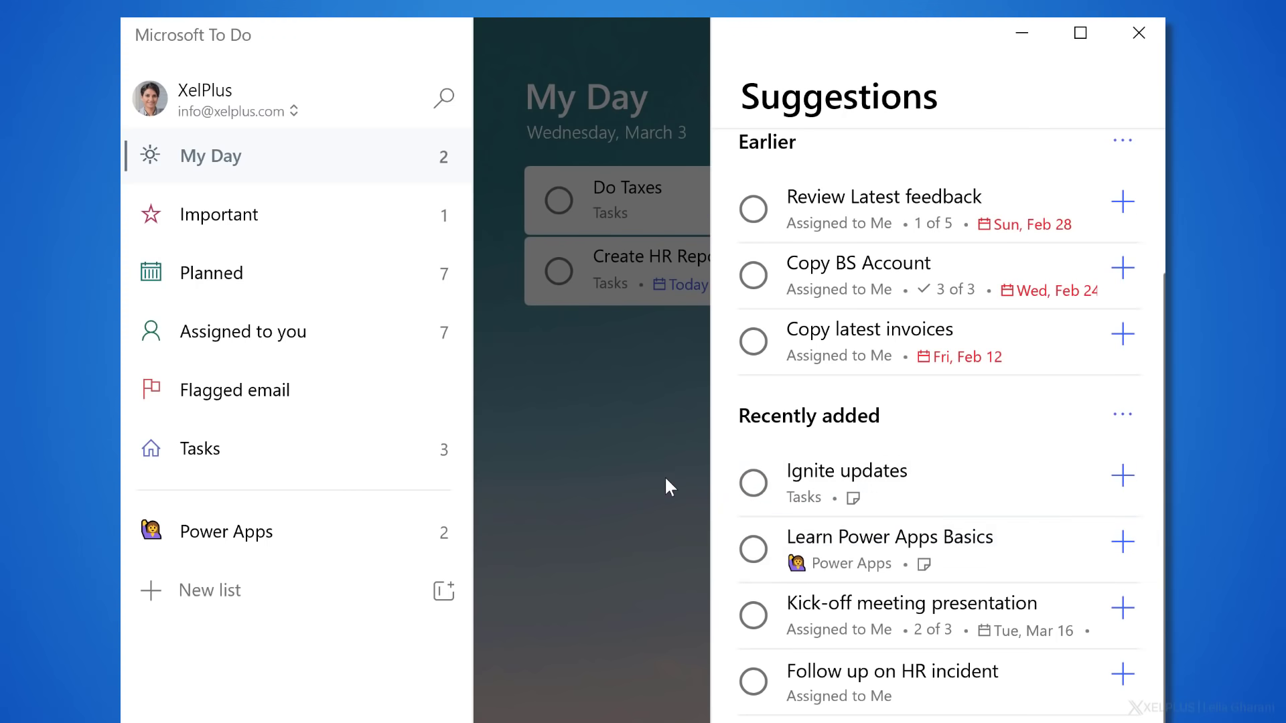
click(199, 449)
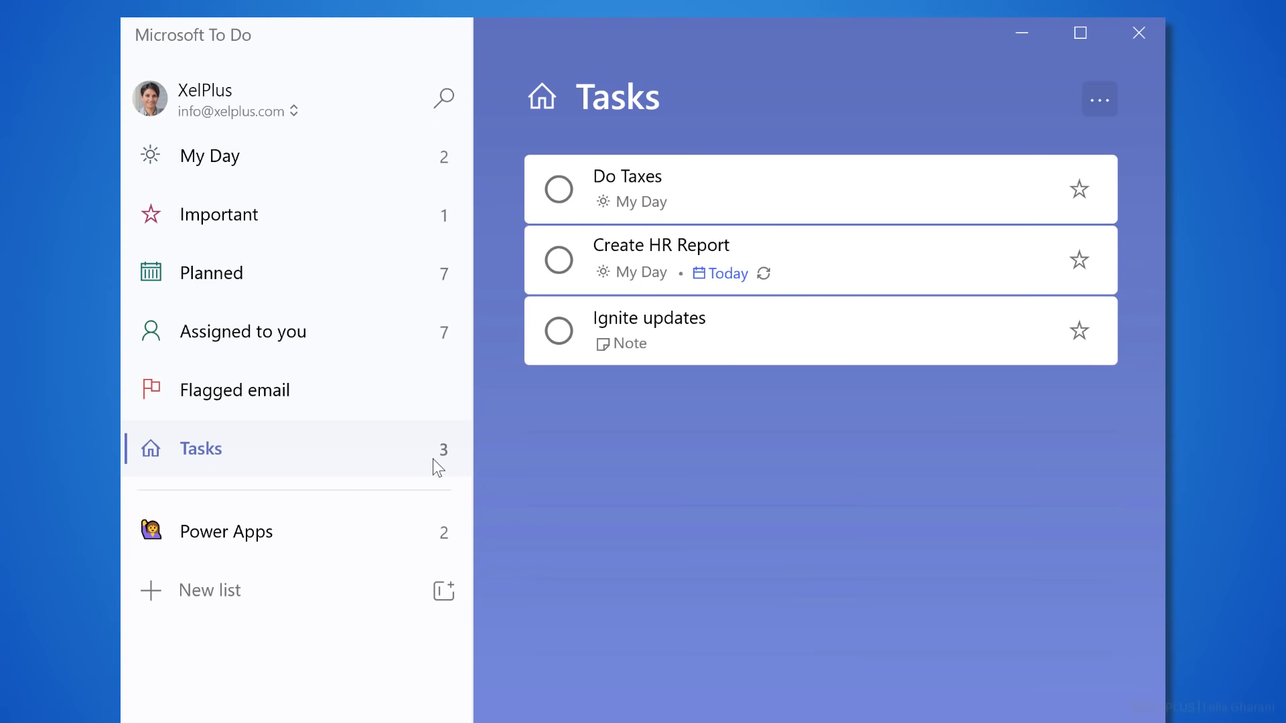
mouse_move(737, 346)
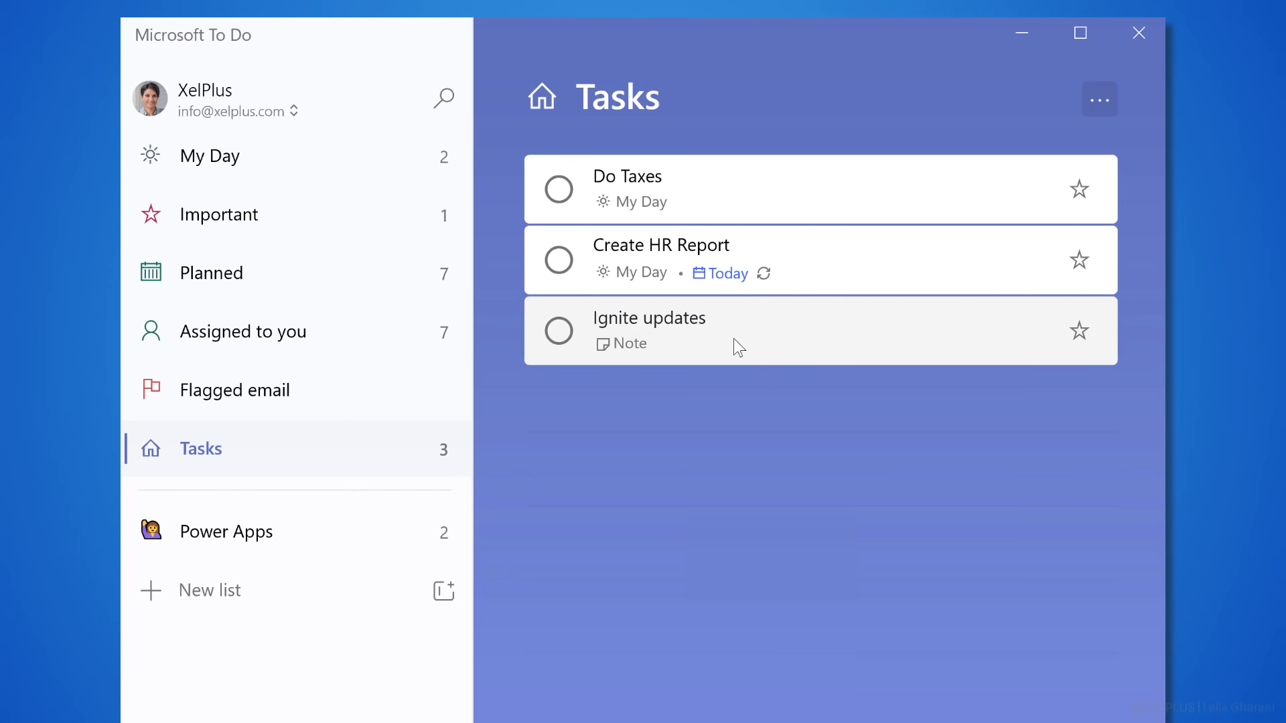
Step: Drag Ignite updates onto My Day, which now holds three tasks
drag(738, 331, 422, 163)
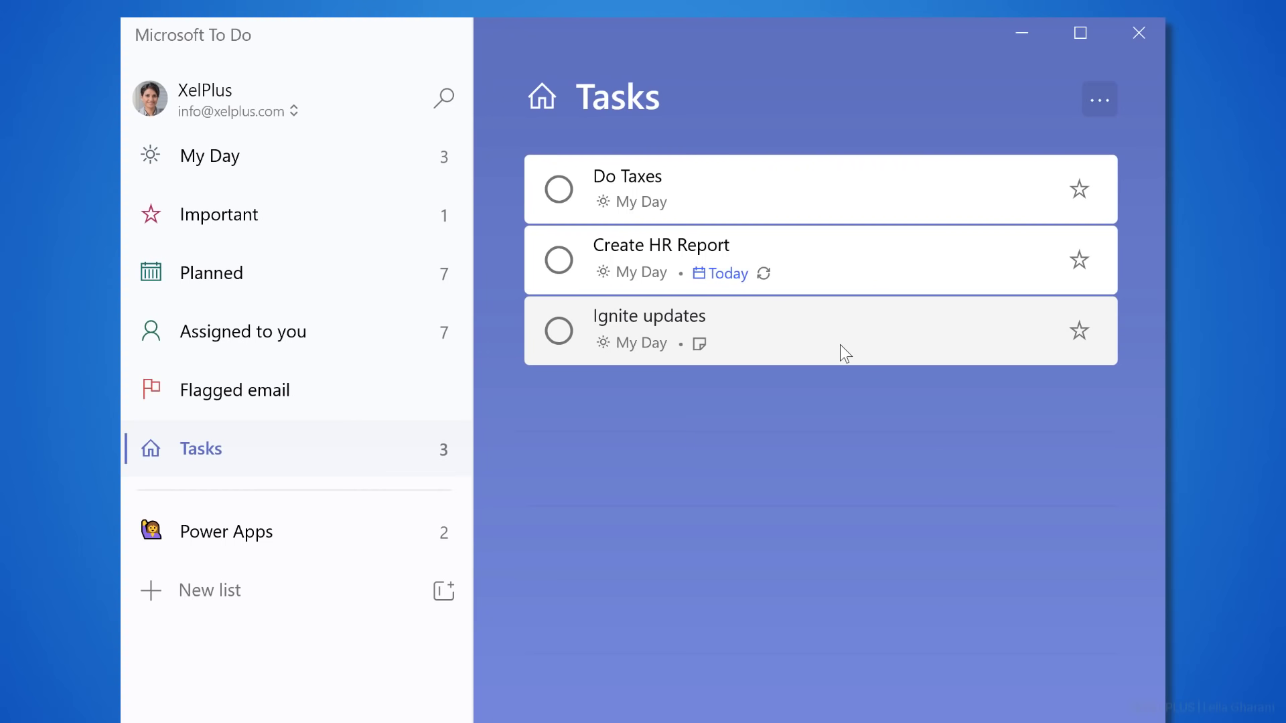
mouse_move(344, 240)
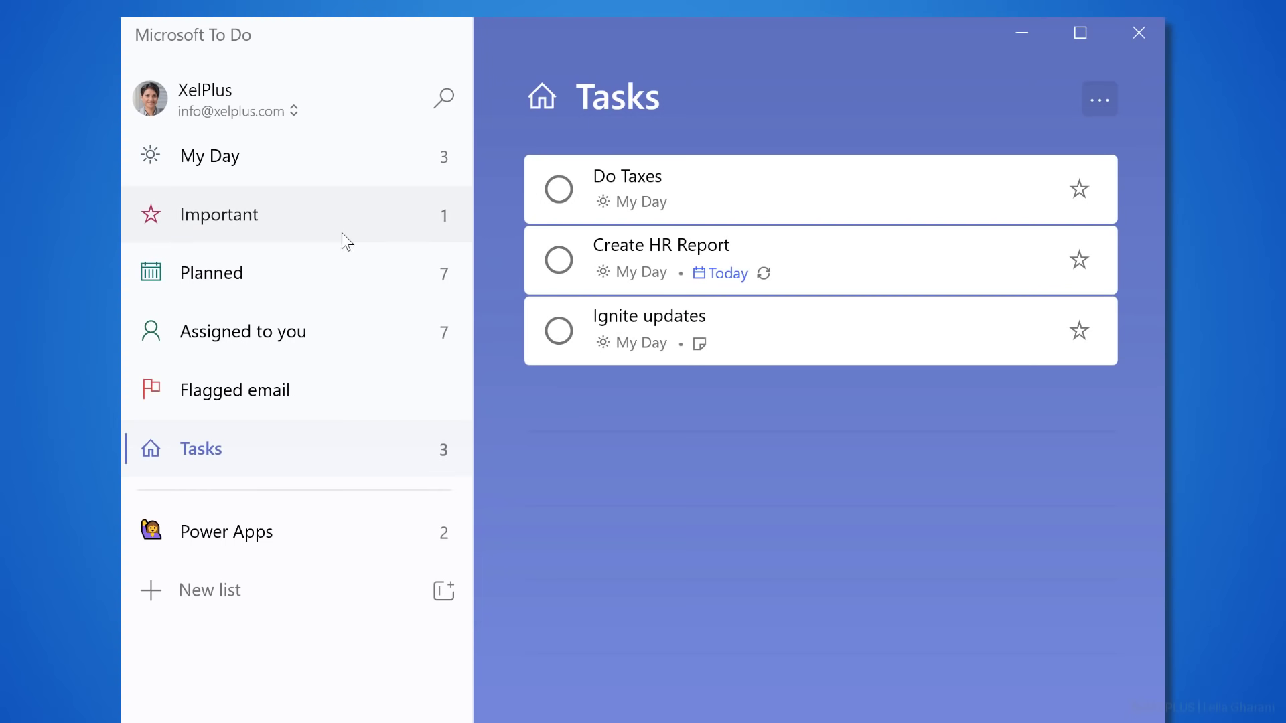
click(209, 155)
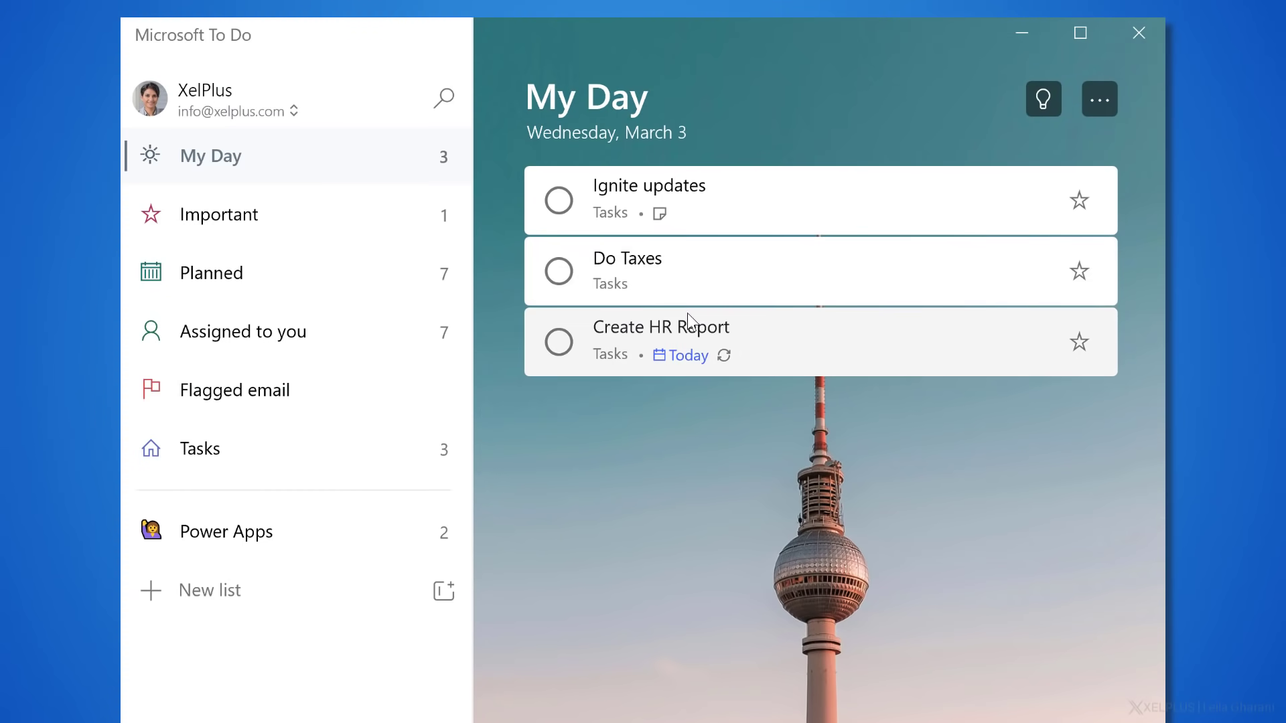
Step: Complete Do Taxes in My Day and reopen the suggestions panel
click(559, 271)
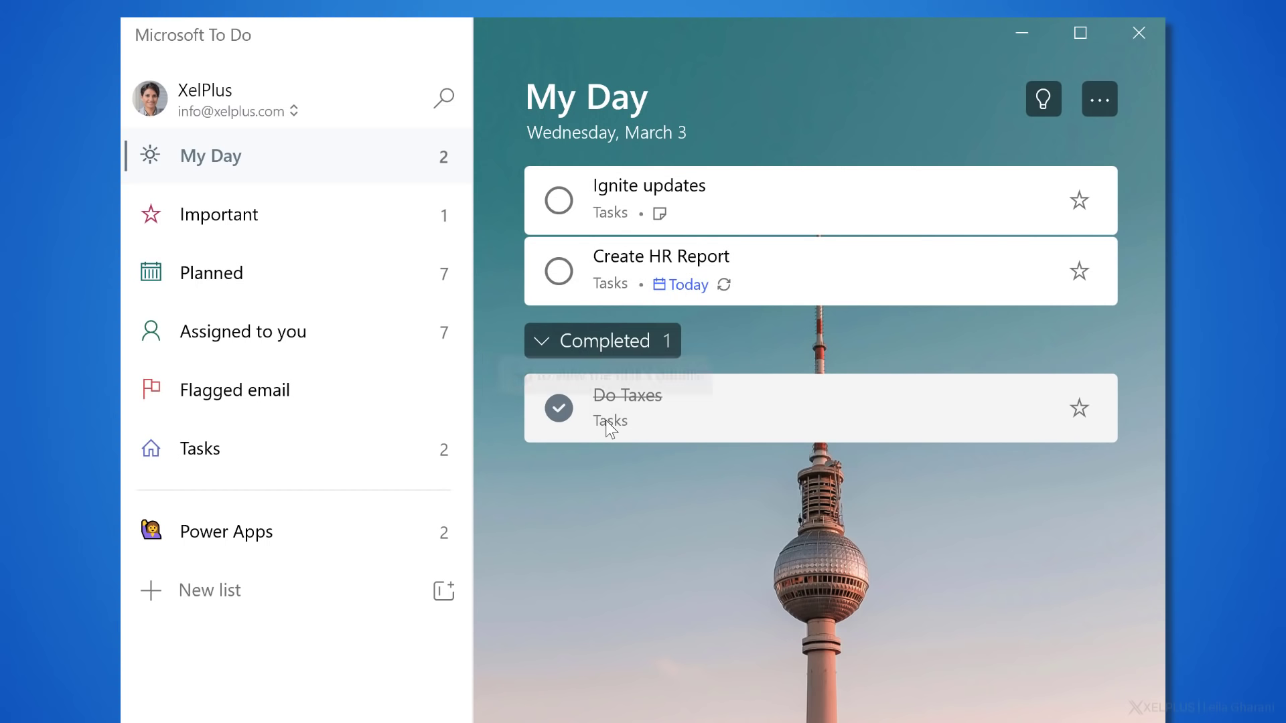
mouse_move(792, 291)
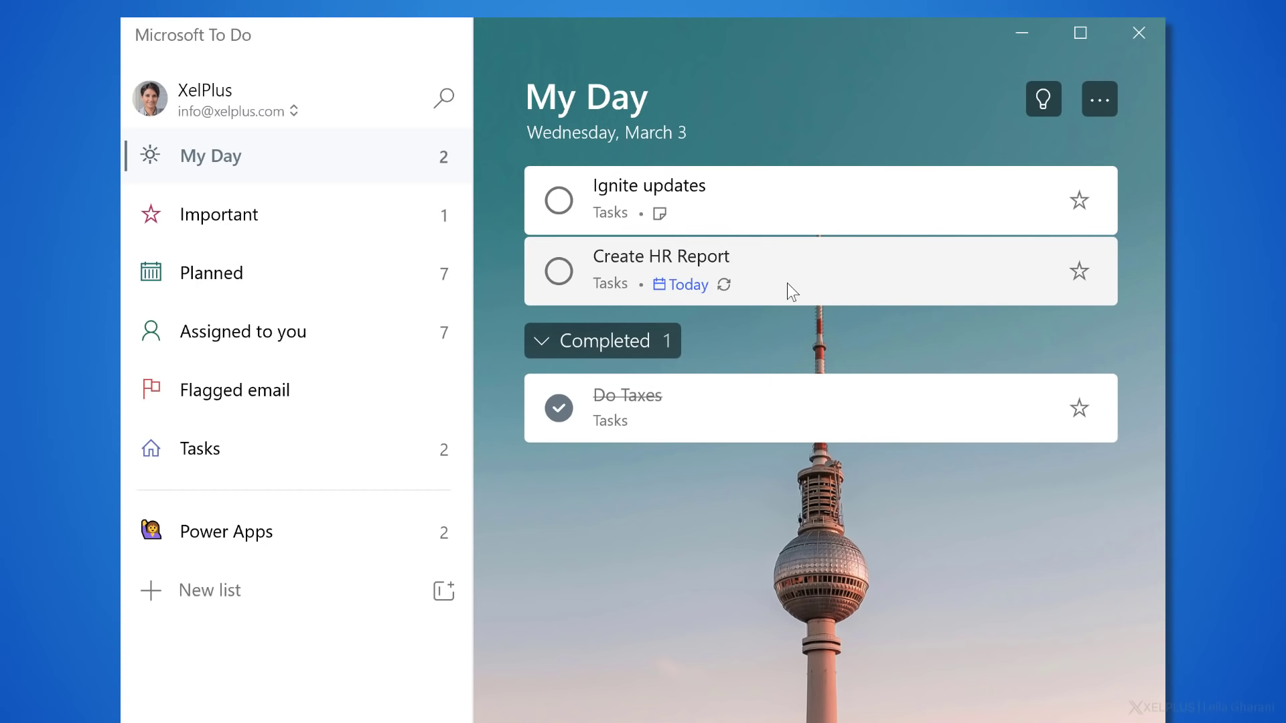
click(1042, 98)
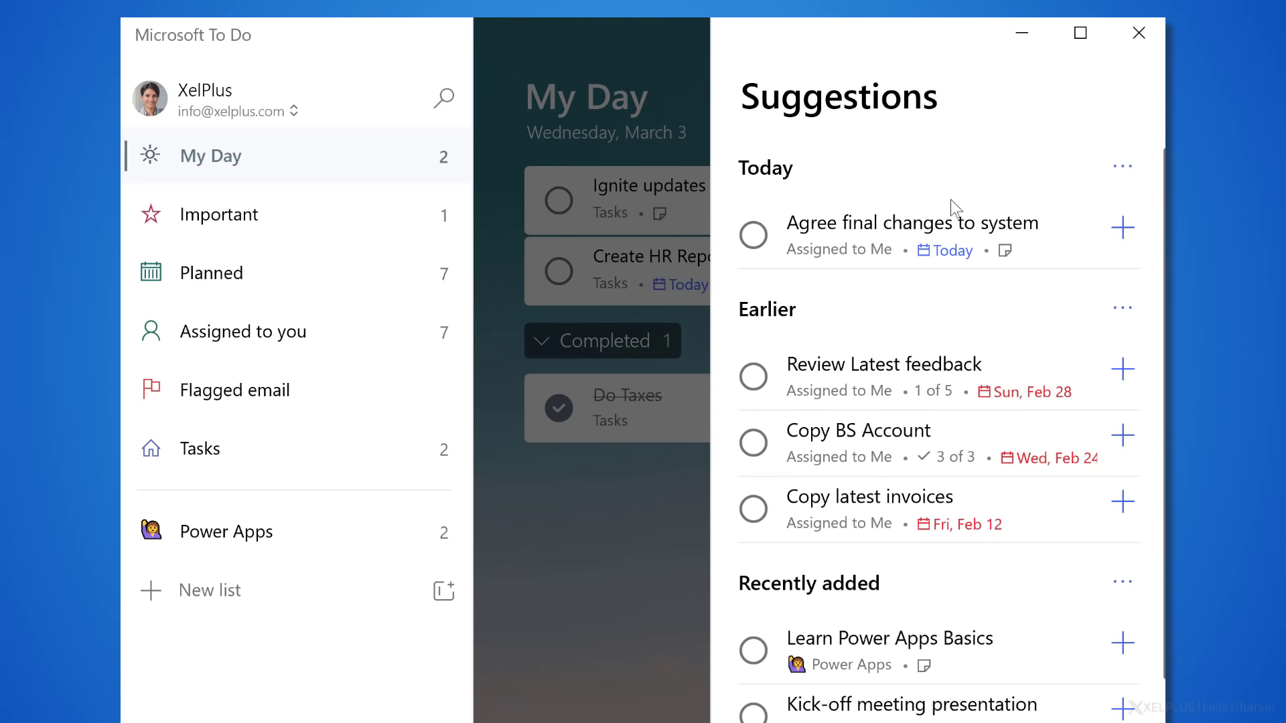
mouse_move(578, 520)
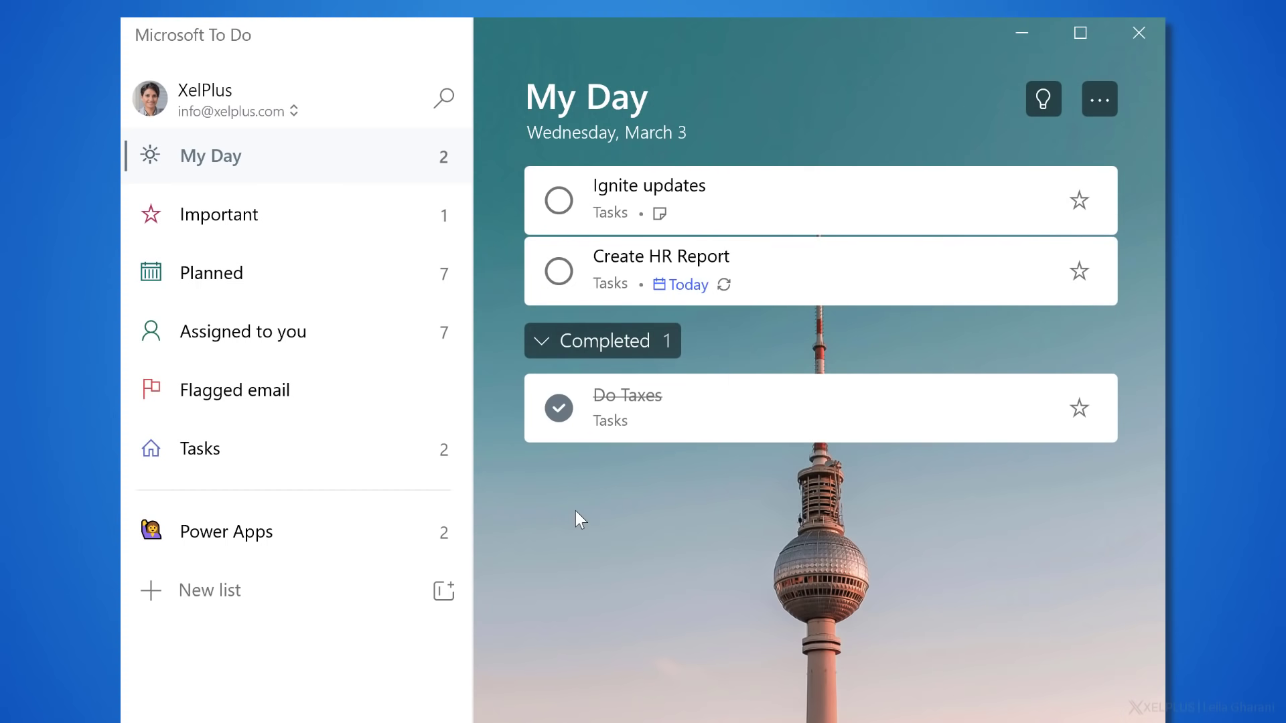
mouse_move(283, 402)
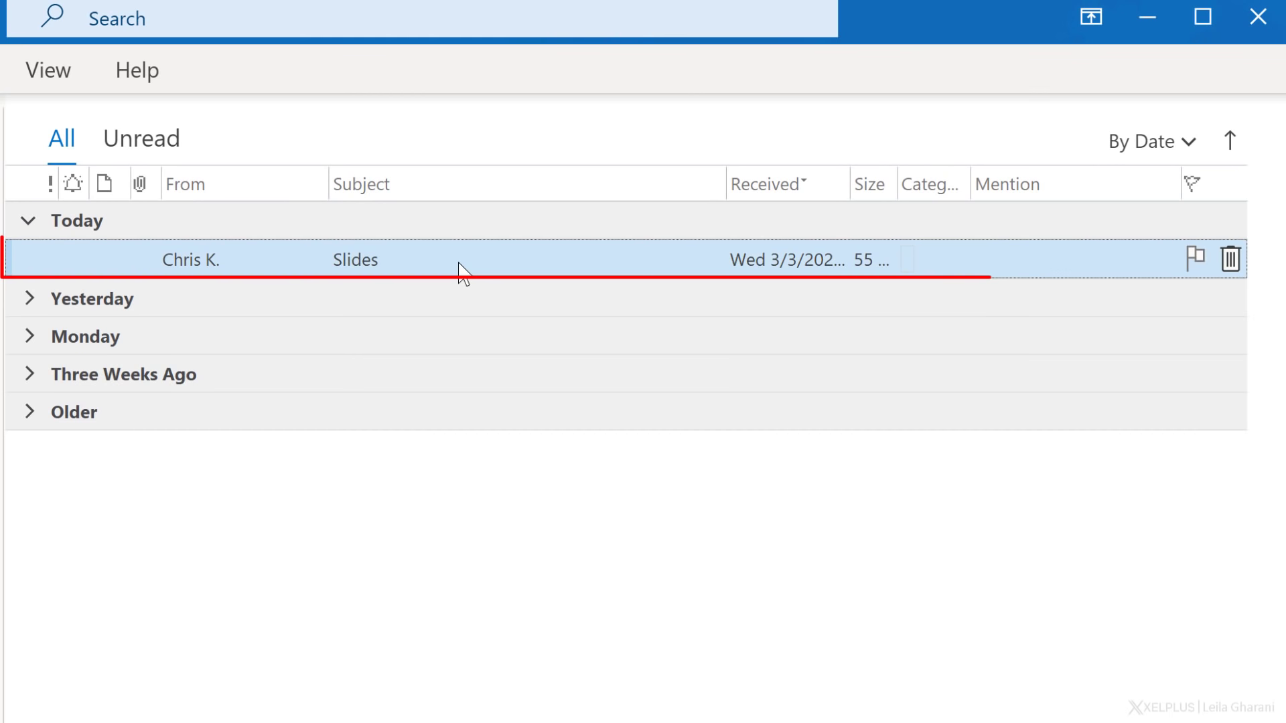
mouse_move(1066, 262)
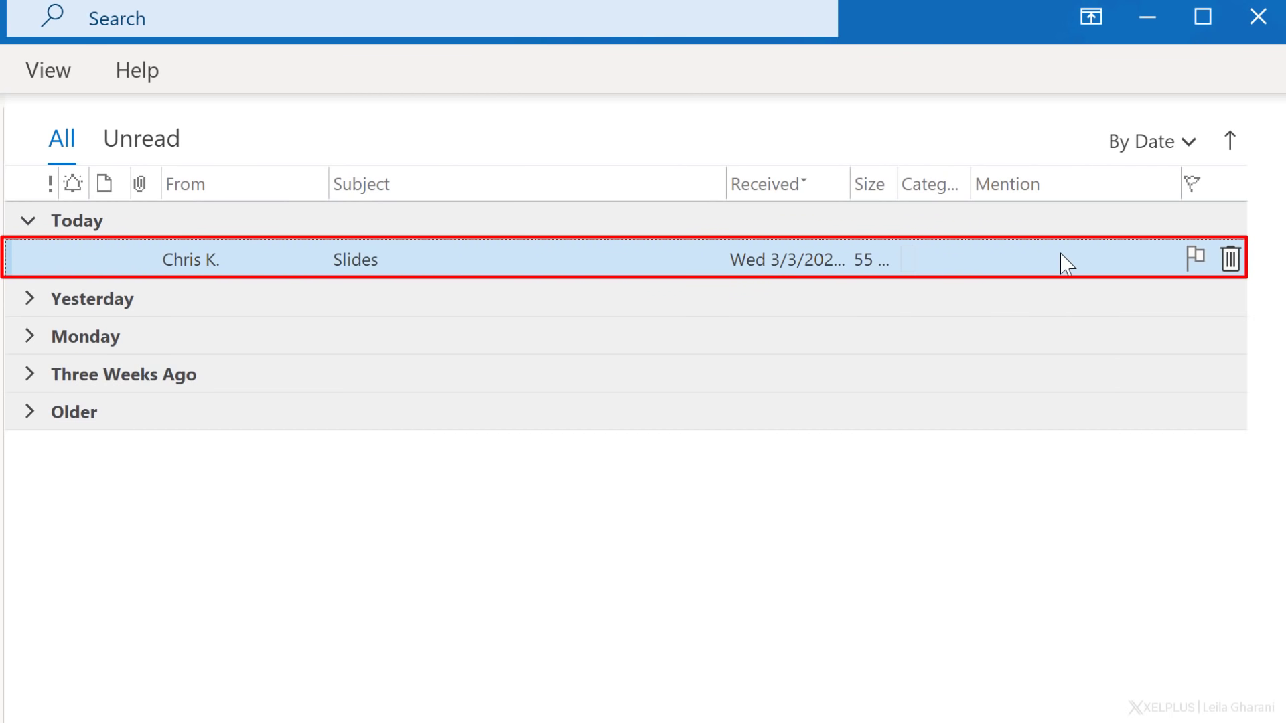
Step: Flag today's Slides email in the Outlook inbox for follow-up
click(1194, 257)
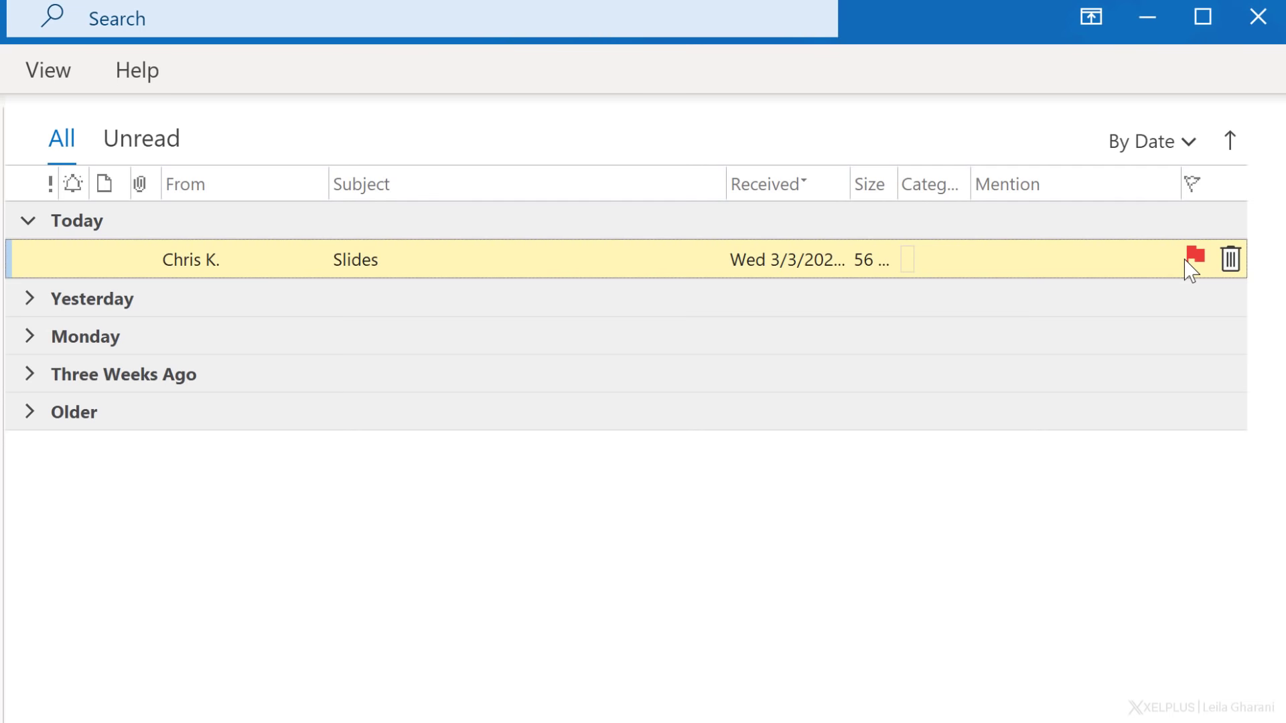
click(1195, 258)
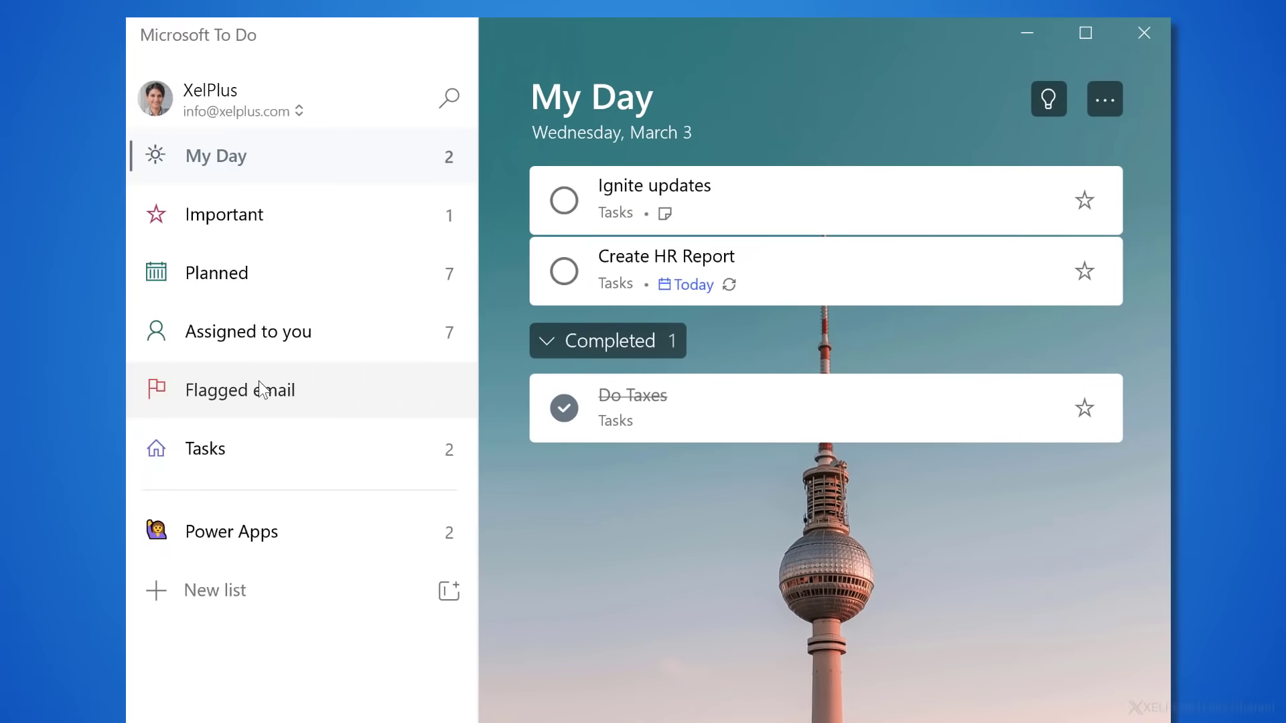
Step: View the Slides task's details in the Flagged email list, then close the details pane
click(239, 390)
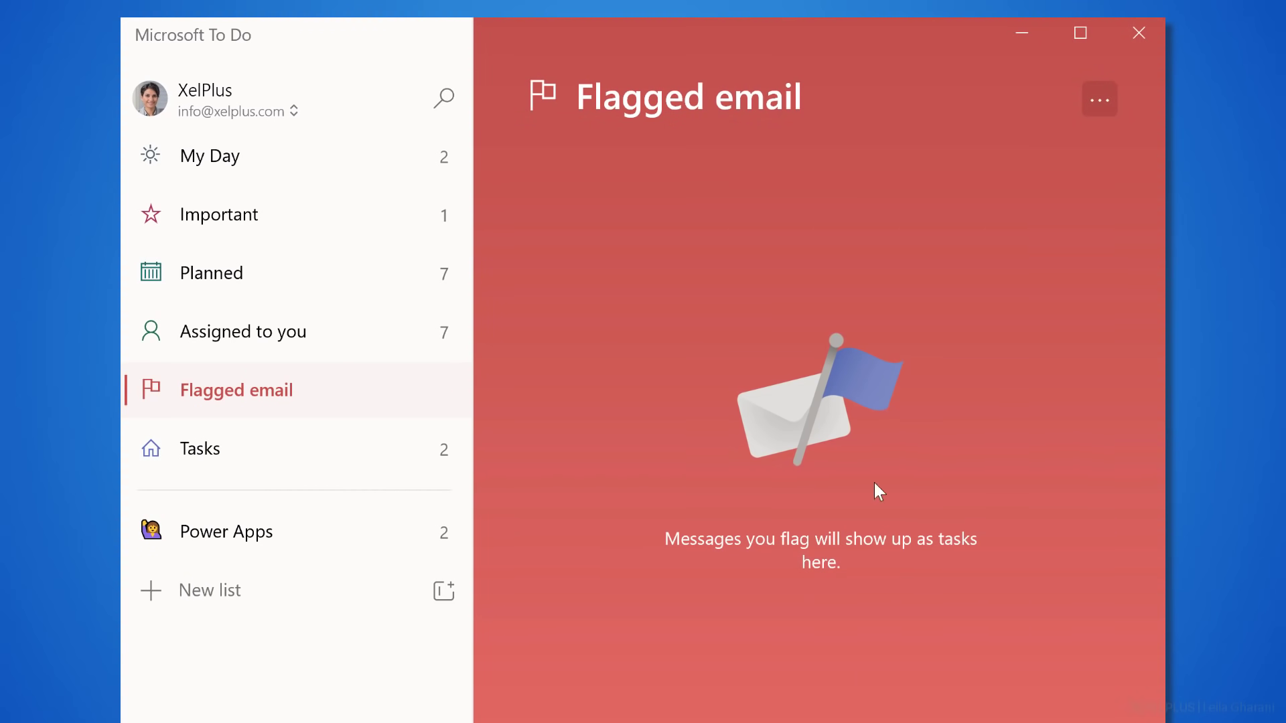
mouse_move(939, 537)
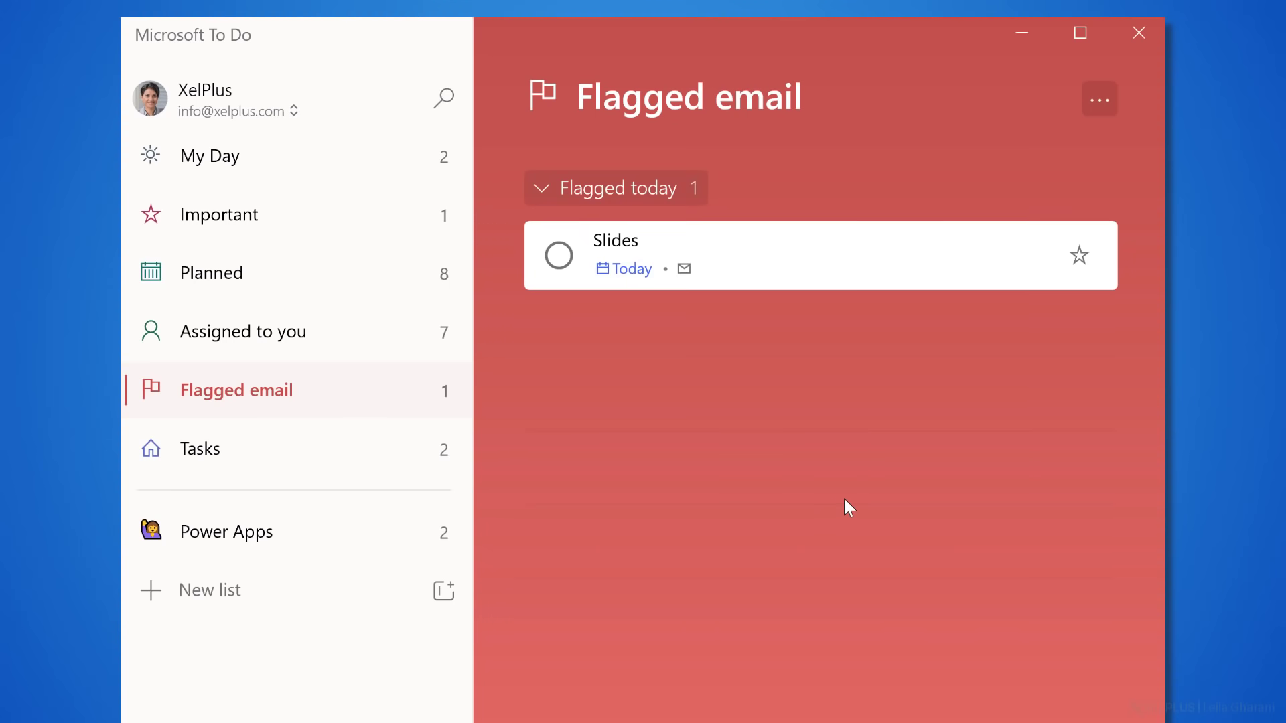
mouse_move(751, 272)
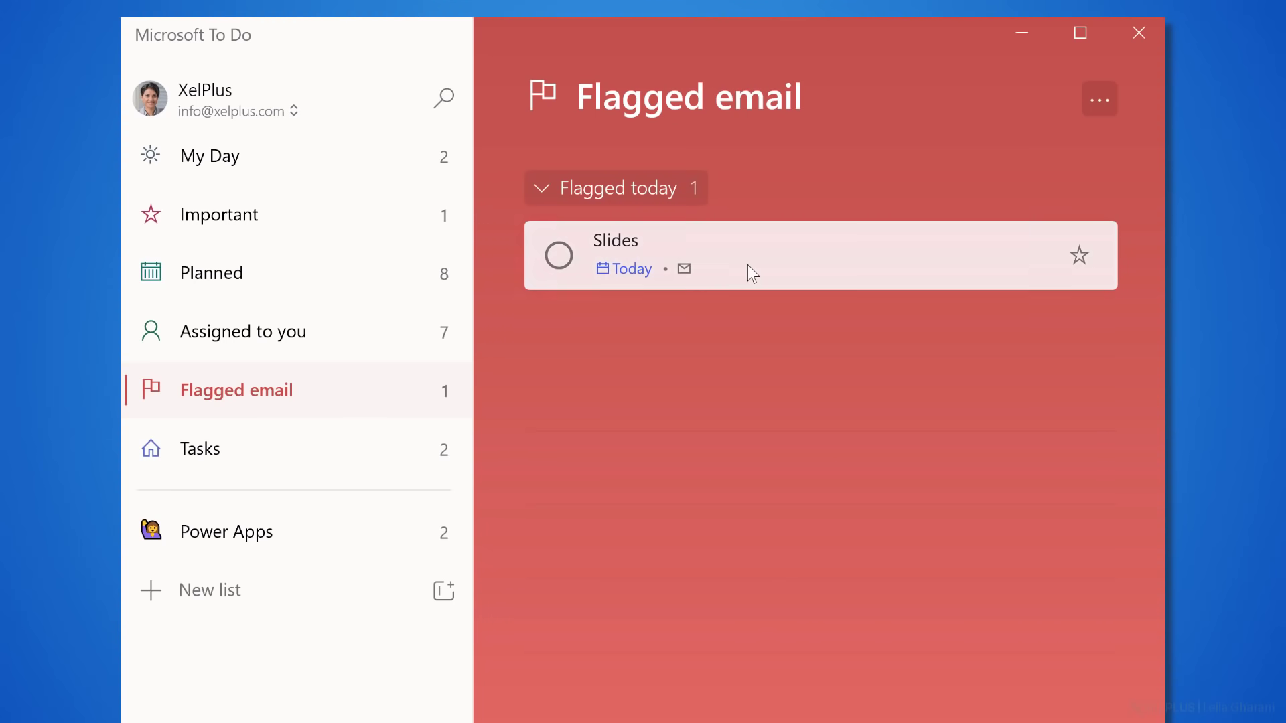
click(615, 239)
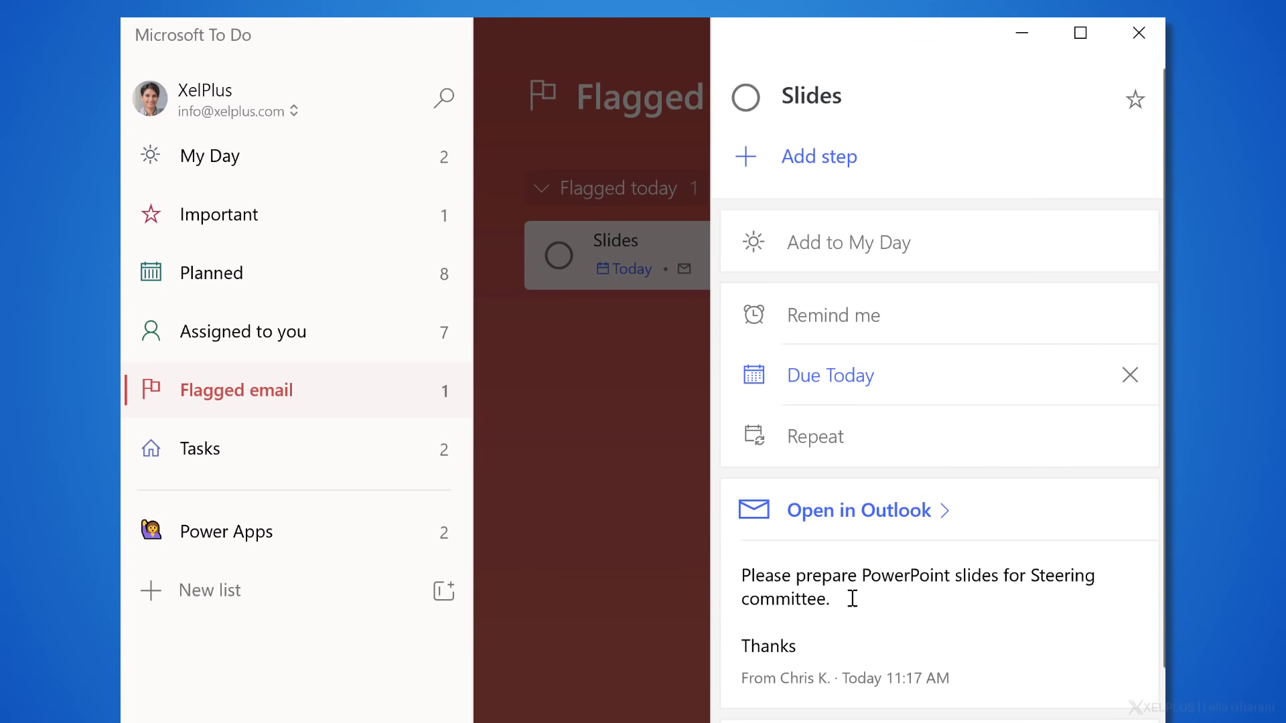
mouse_move(877, 250)
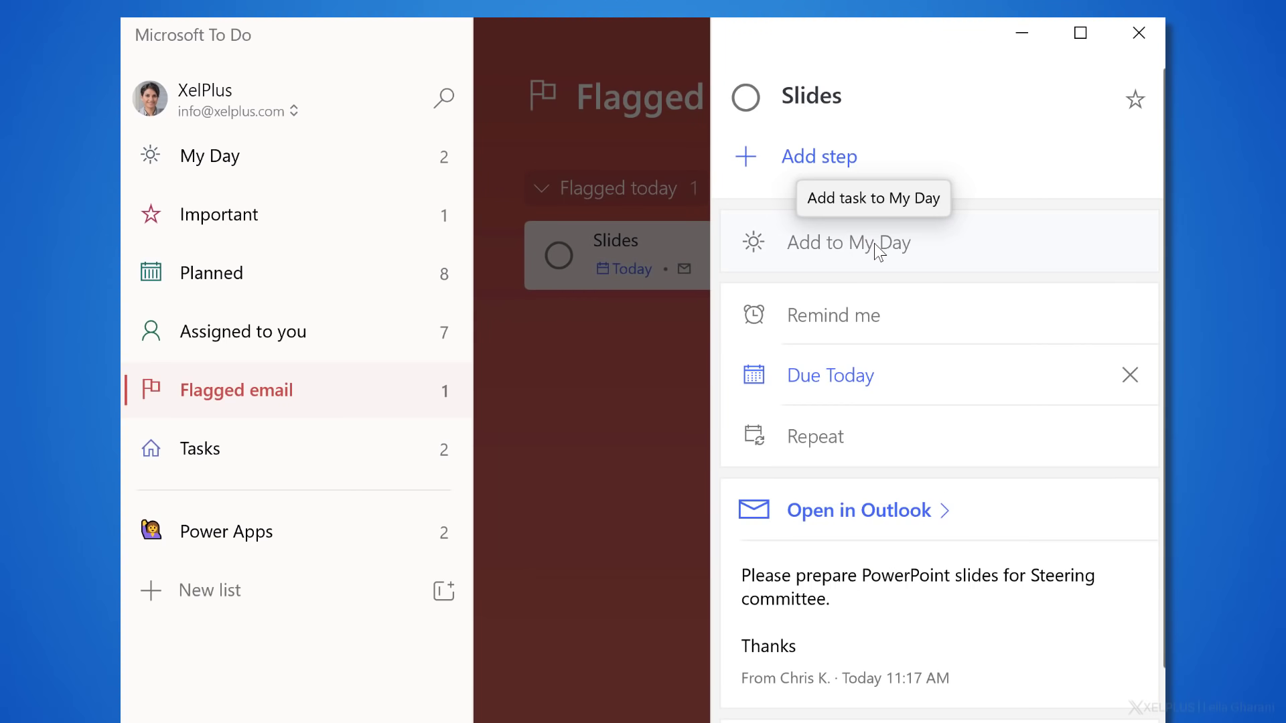
mouse_move(920, 343)
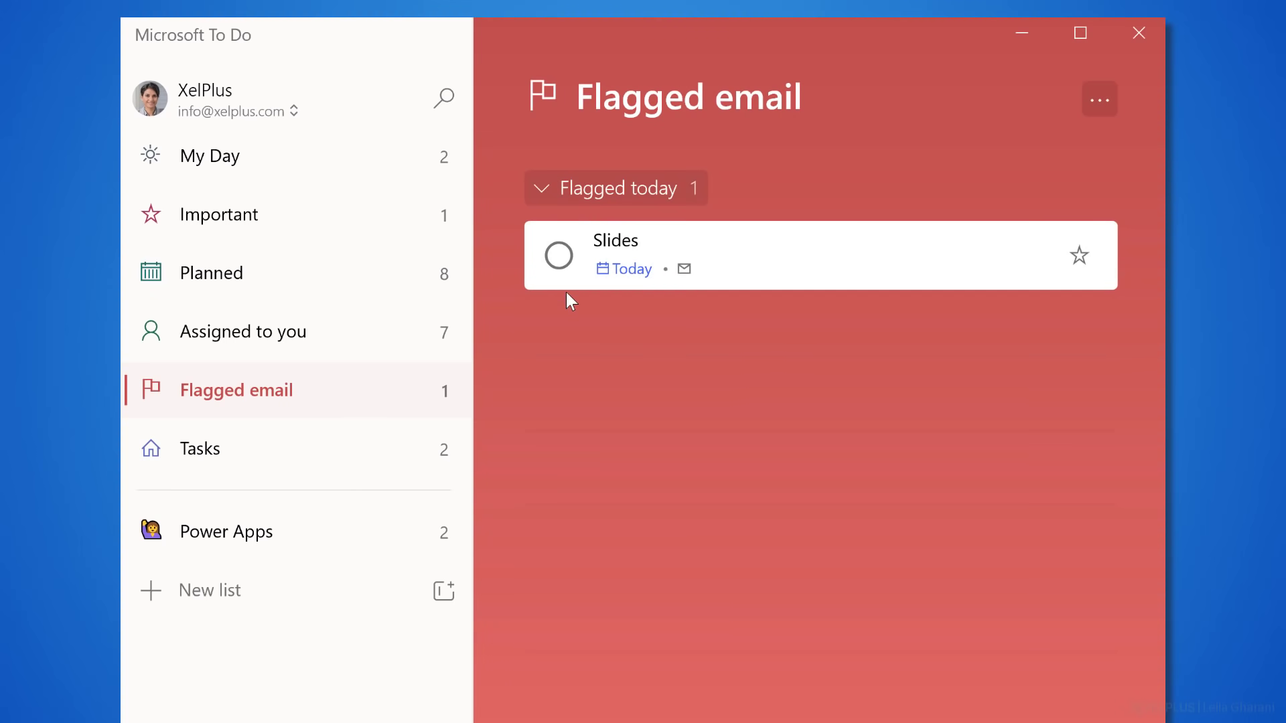
click(557, 255)
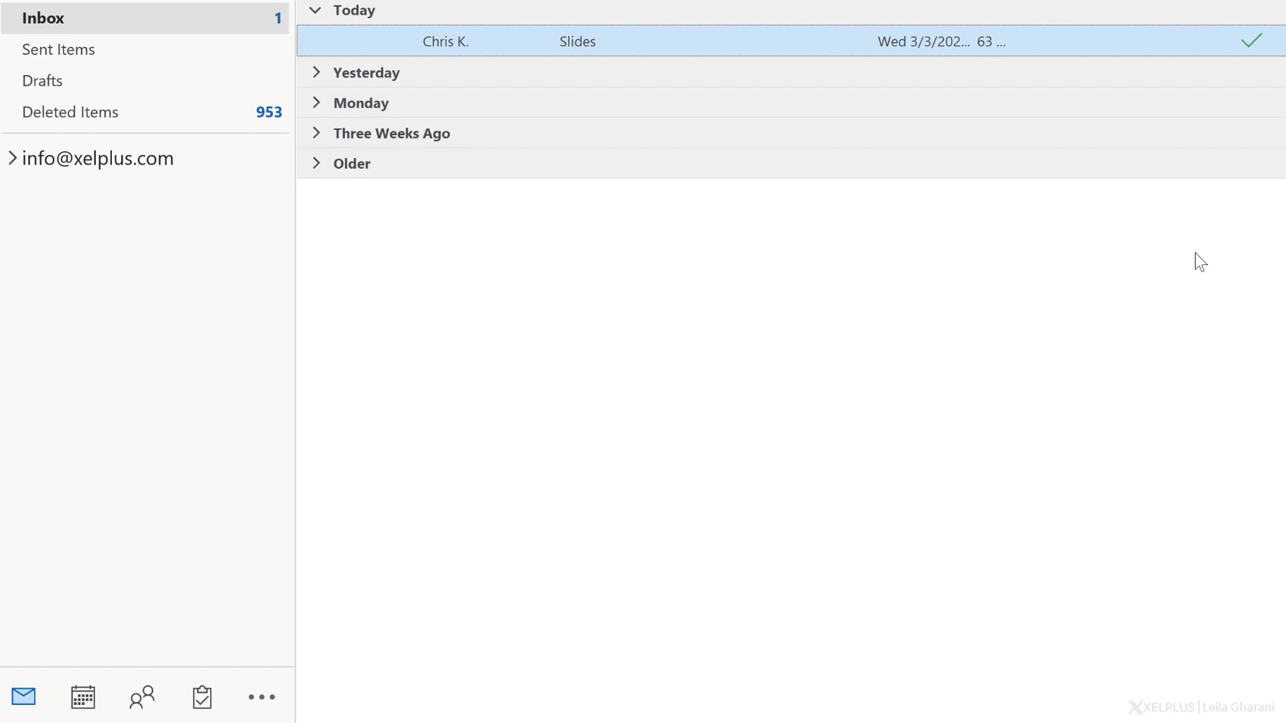
mouse_move(667, 158)
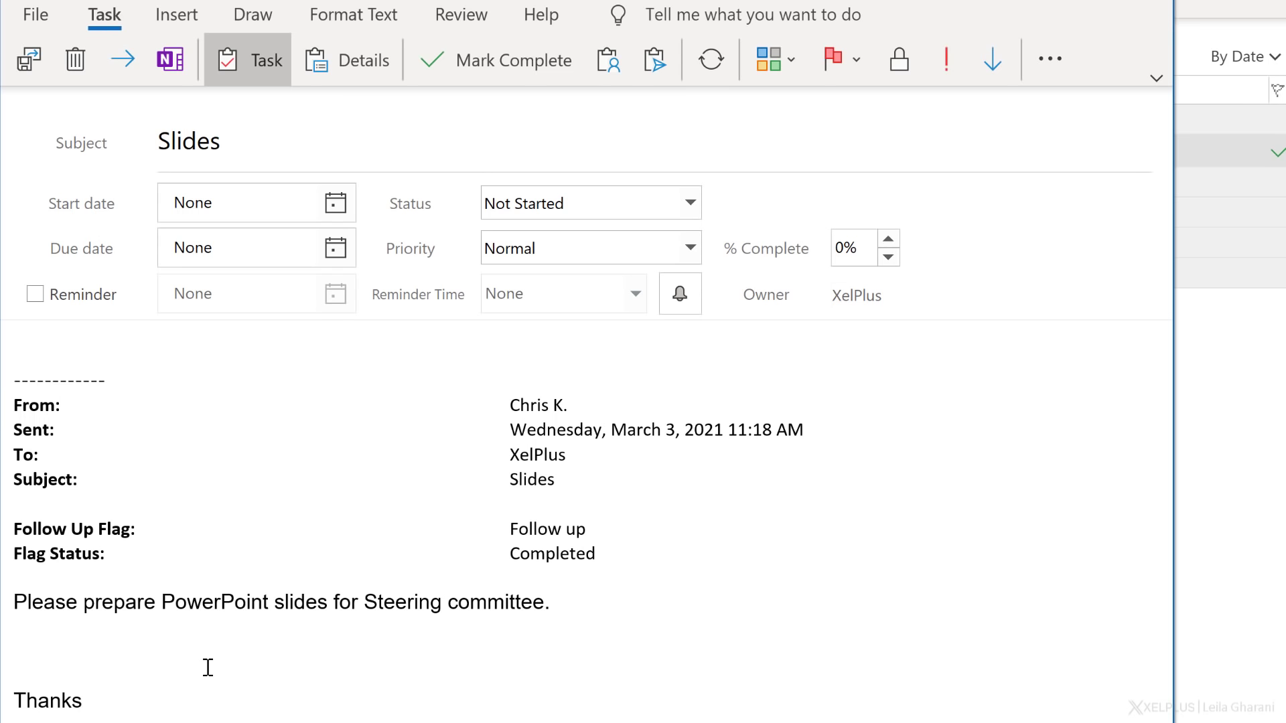
mouse_move(121, 321)
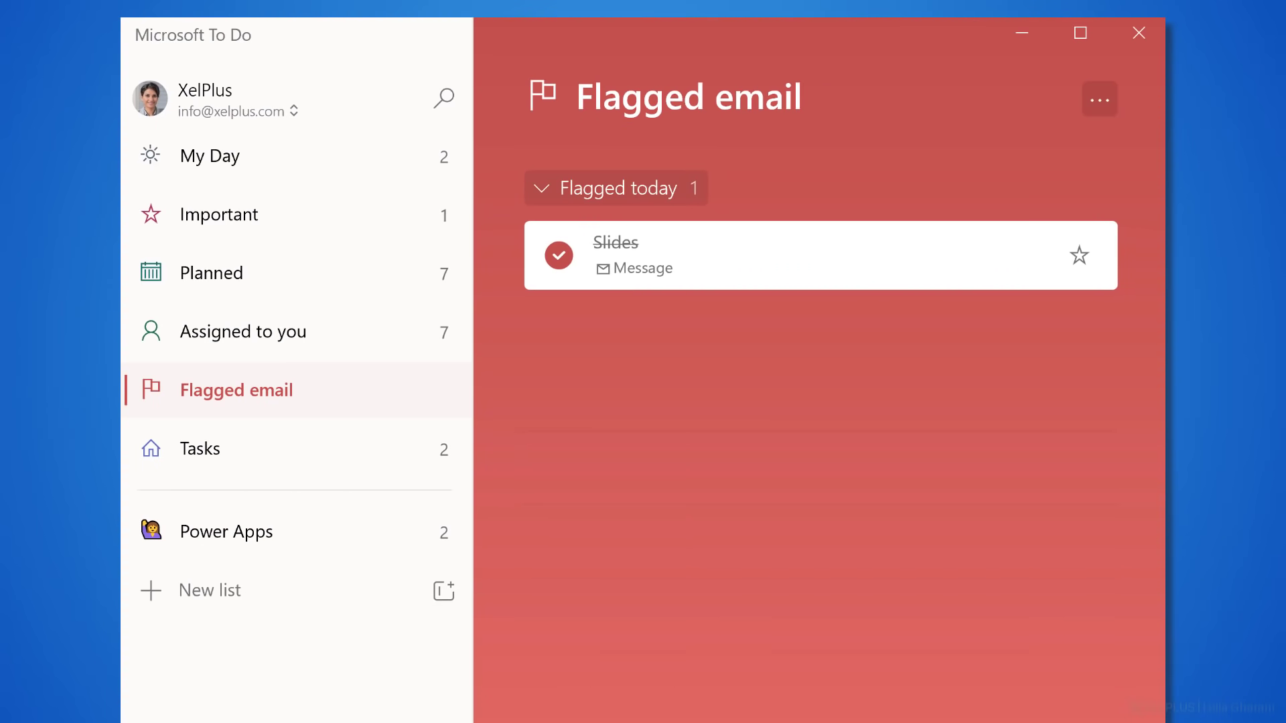
Step: Show the Tasks list holding Slides, Create HR Report and Ignite updates
click(200, 448)
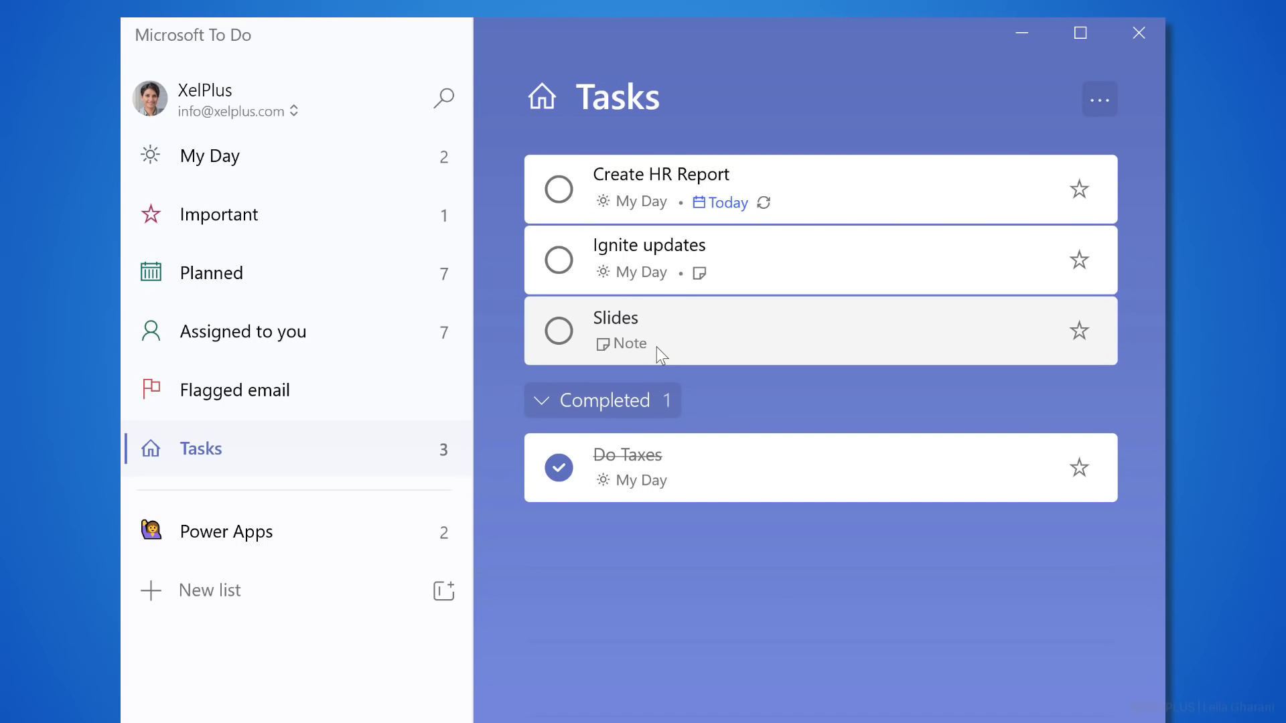
mouse_move(683, 346)
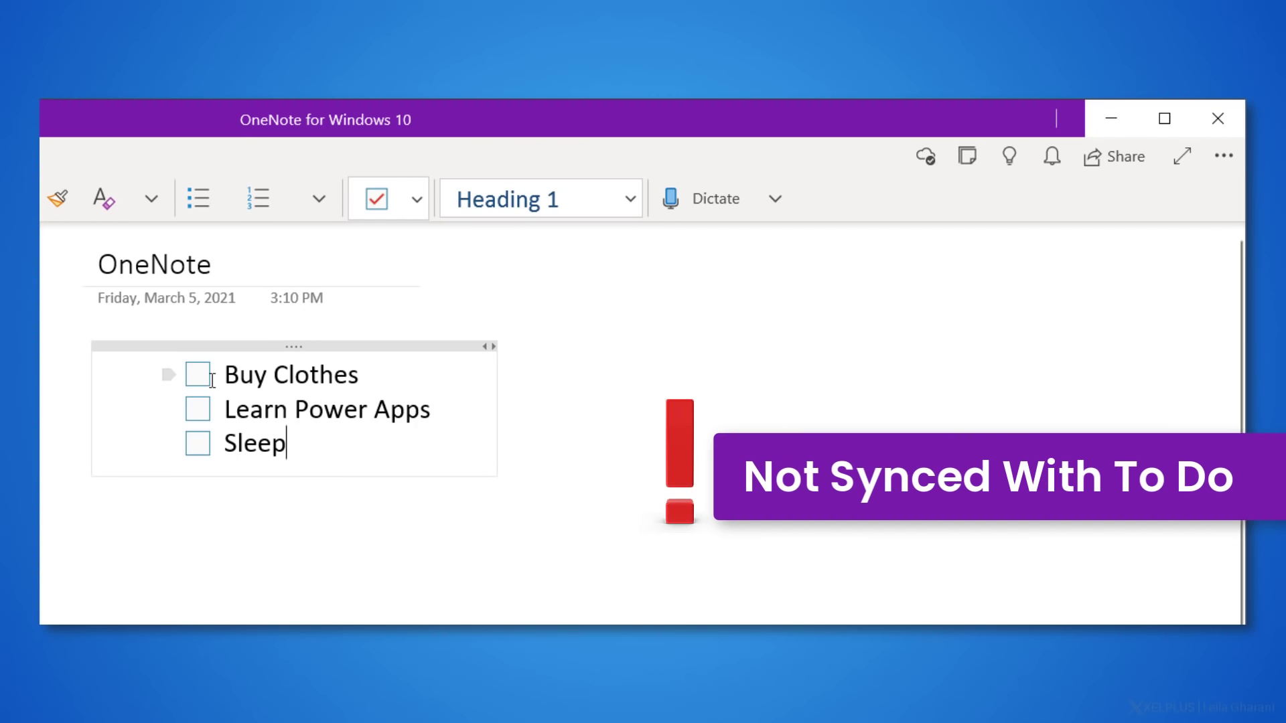
Step: Tick the Buy Clothes and Learn Power Apps checkboxes in the OneNote to-do list
click(197, 375)
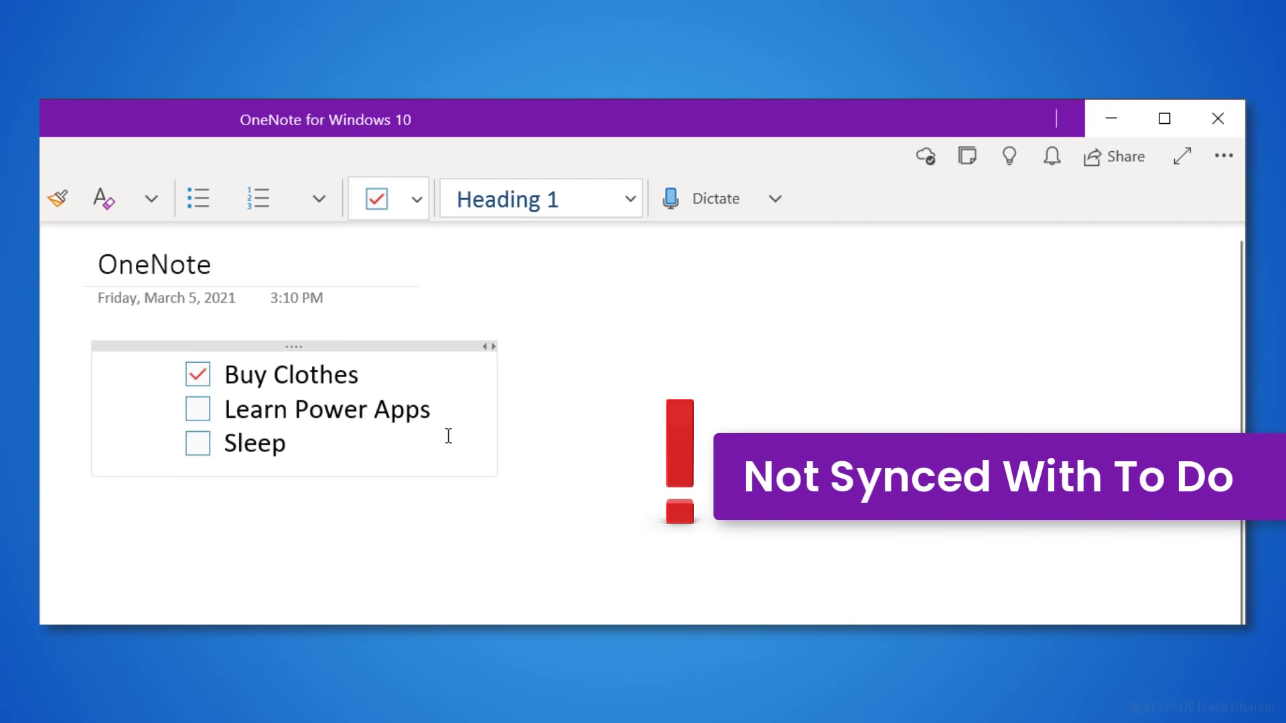
mouse_move(215, 416)
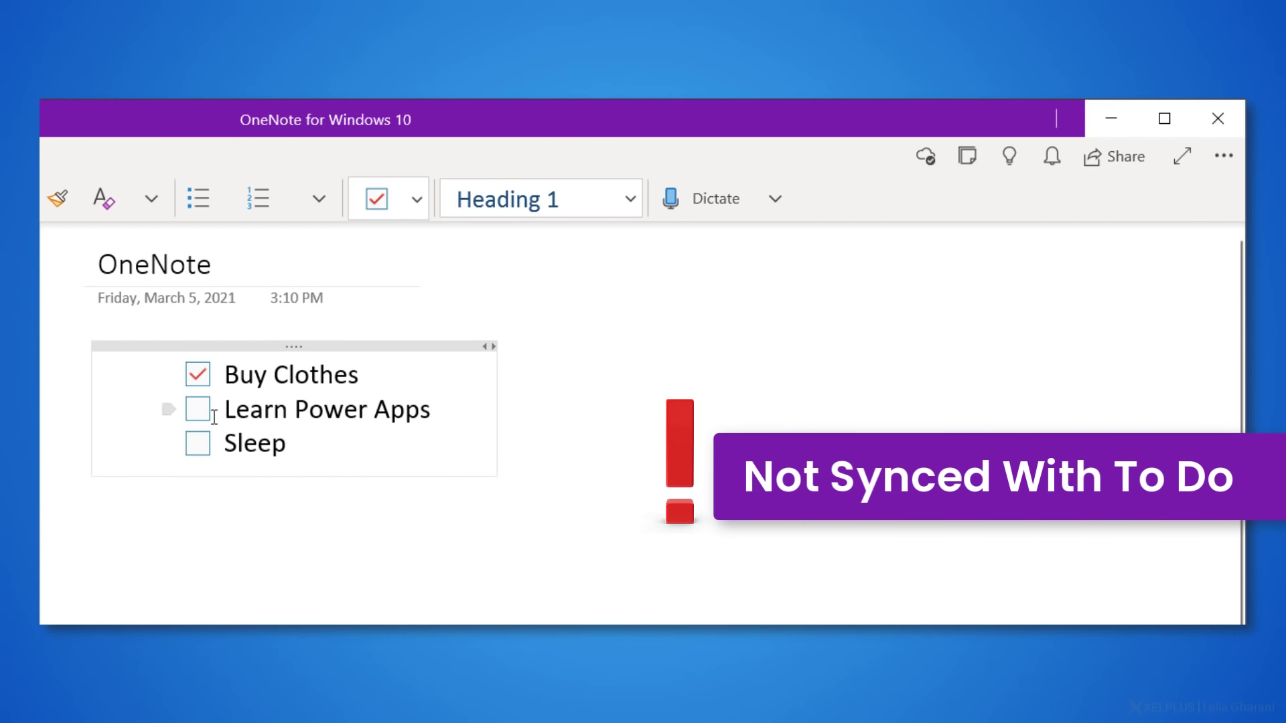
click(197, 410)
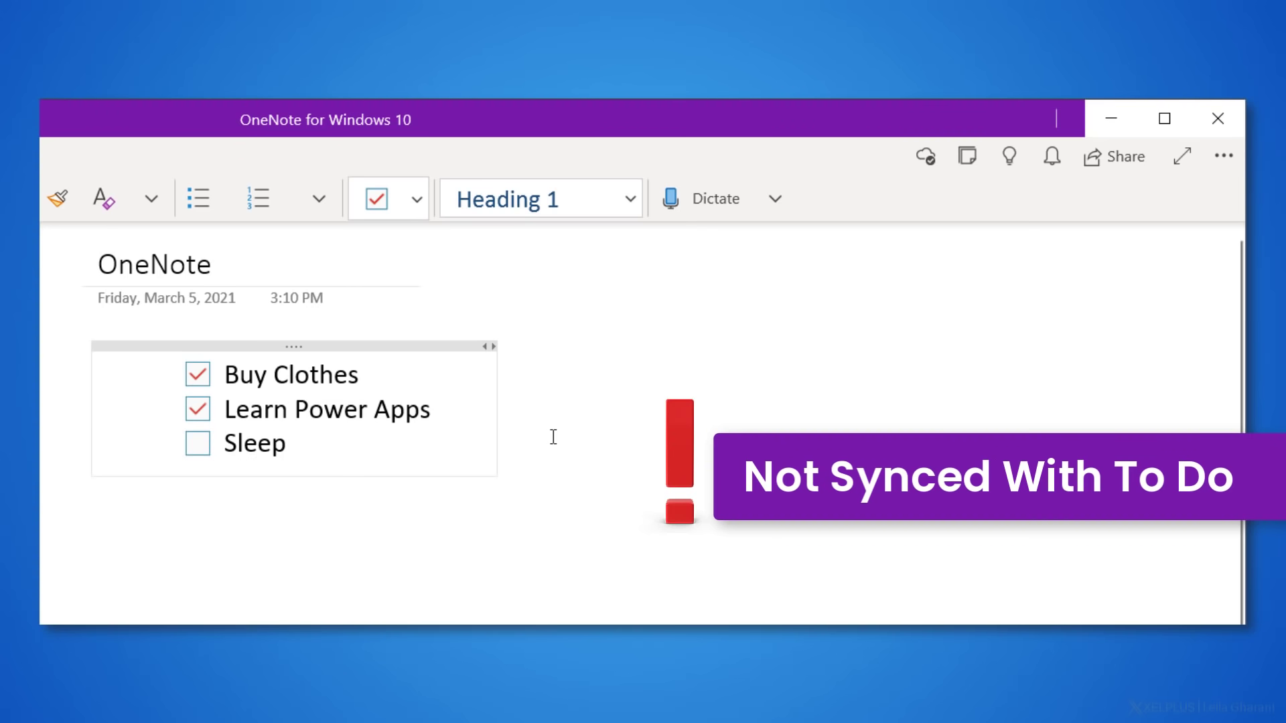
click(284, 443)
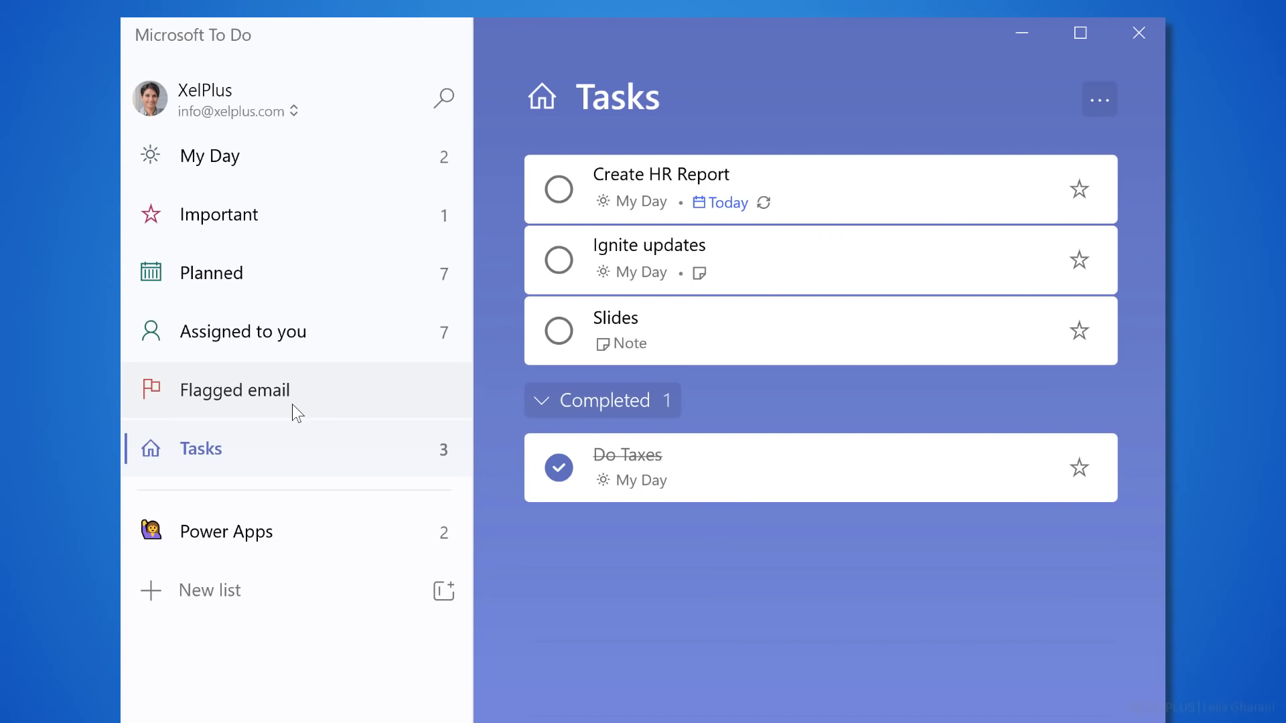
mouse_move(318, 366)
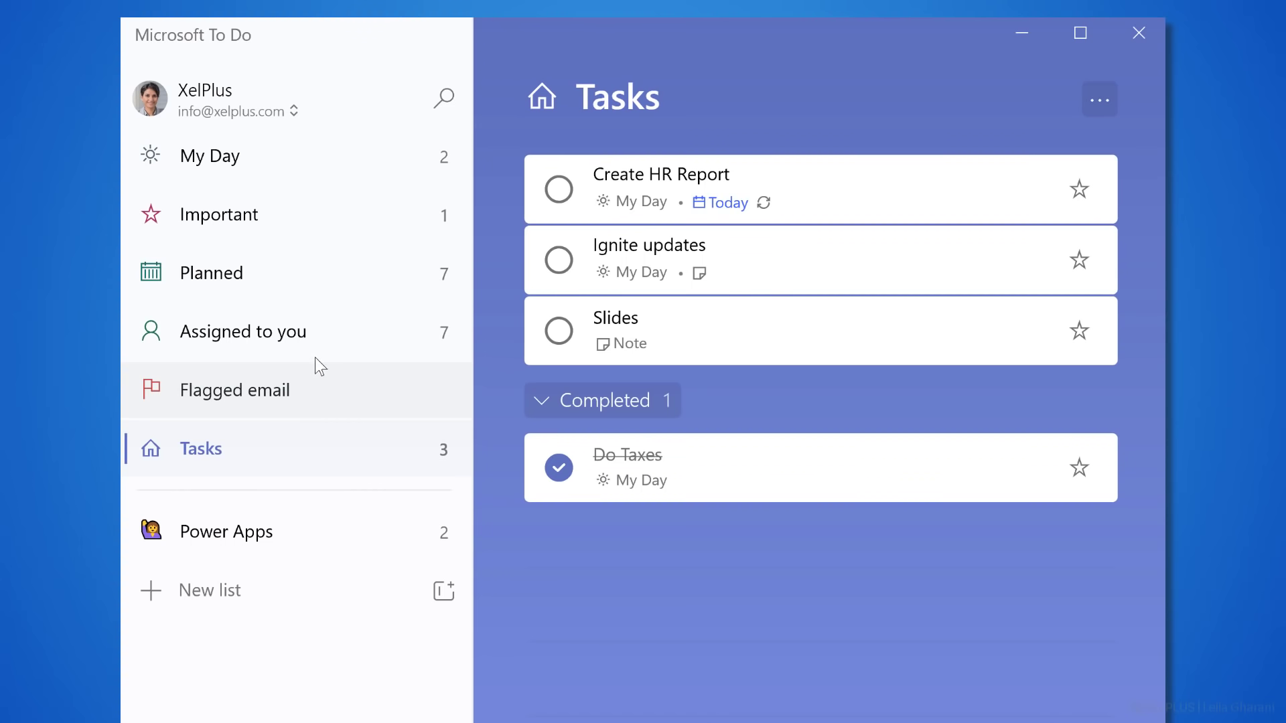
Step: Show the account menu from the account name atop the To Do sidebar
click(238, 101)
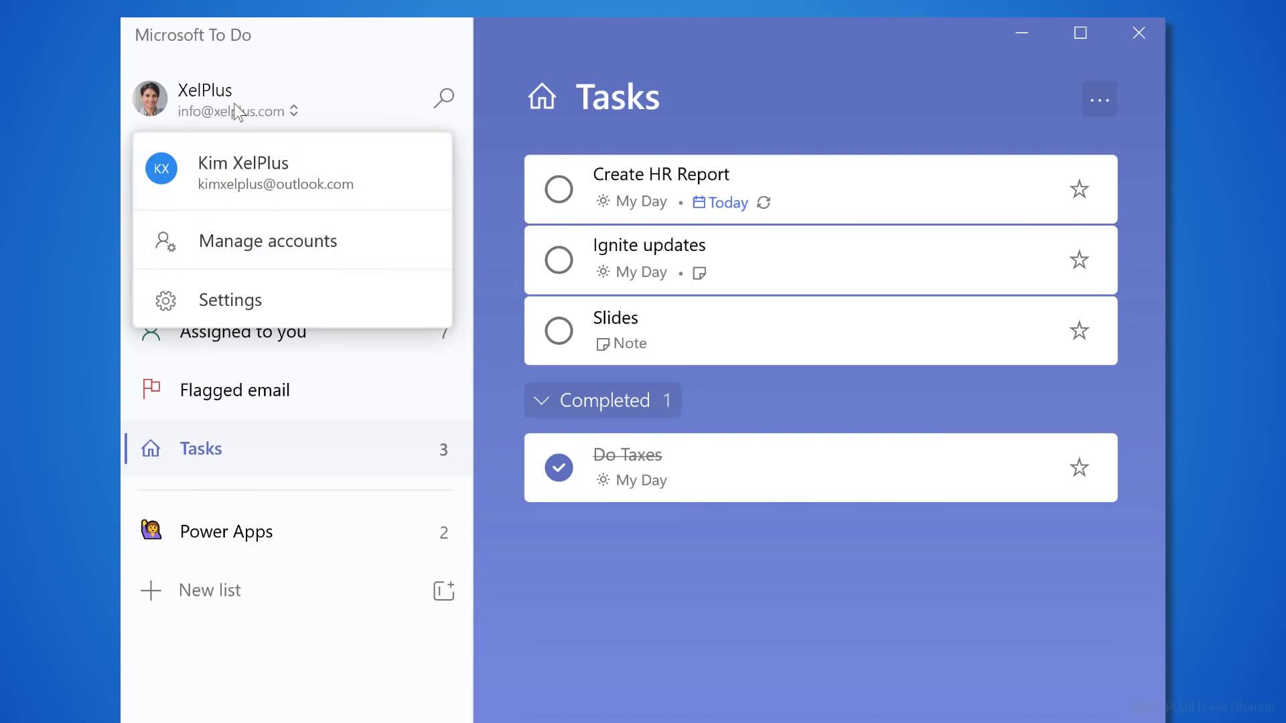
mouse_move(239, 111)
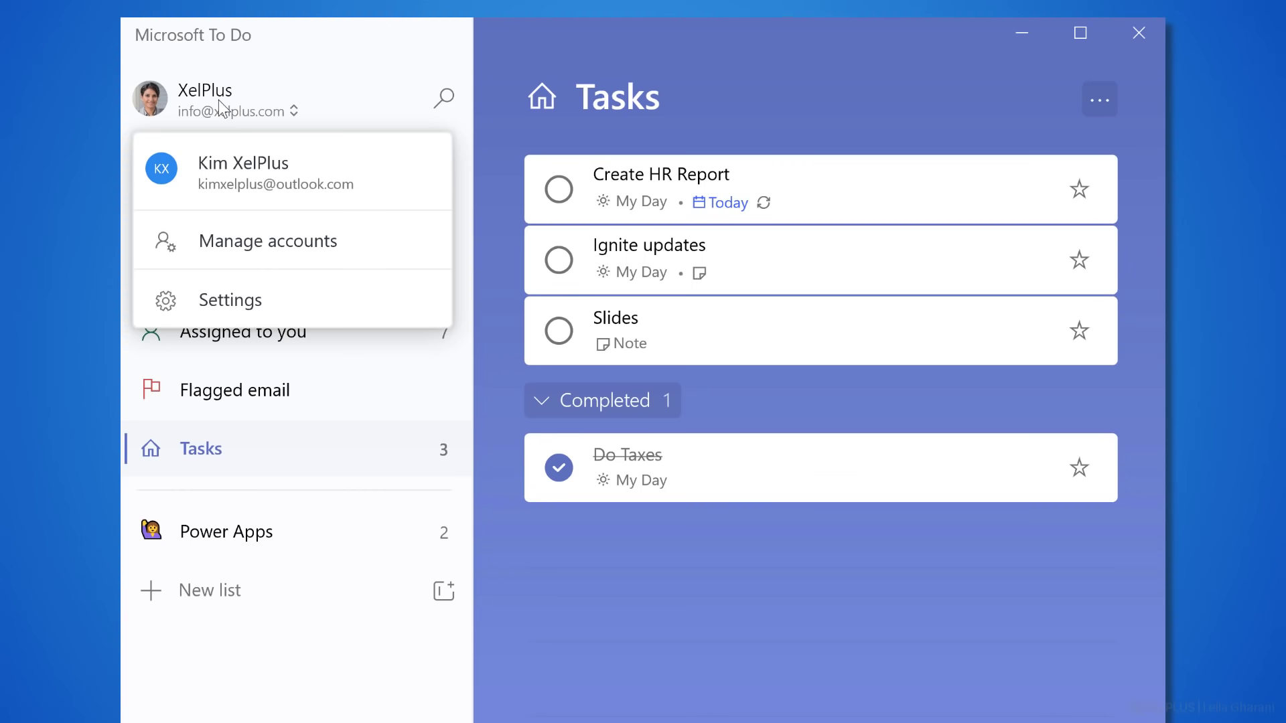
click(229, 299)
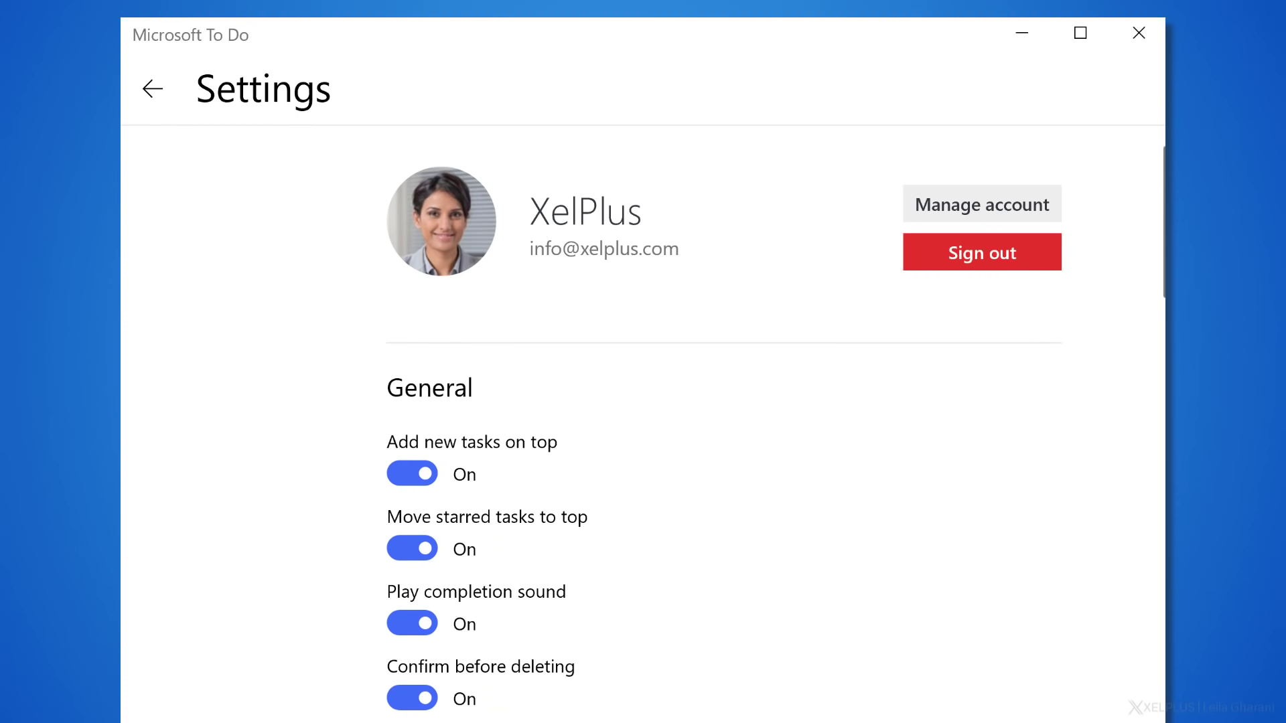
scroll(down, 3)
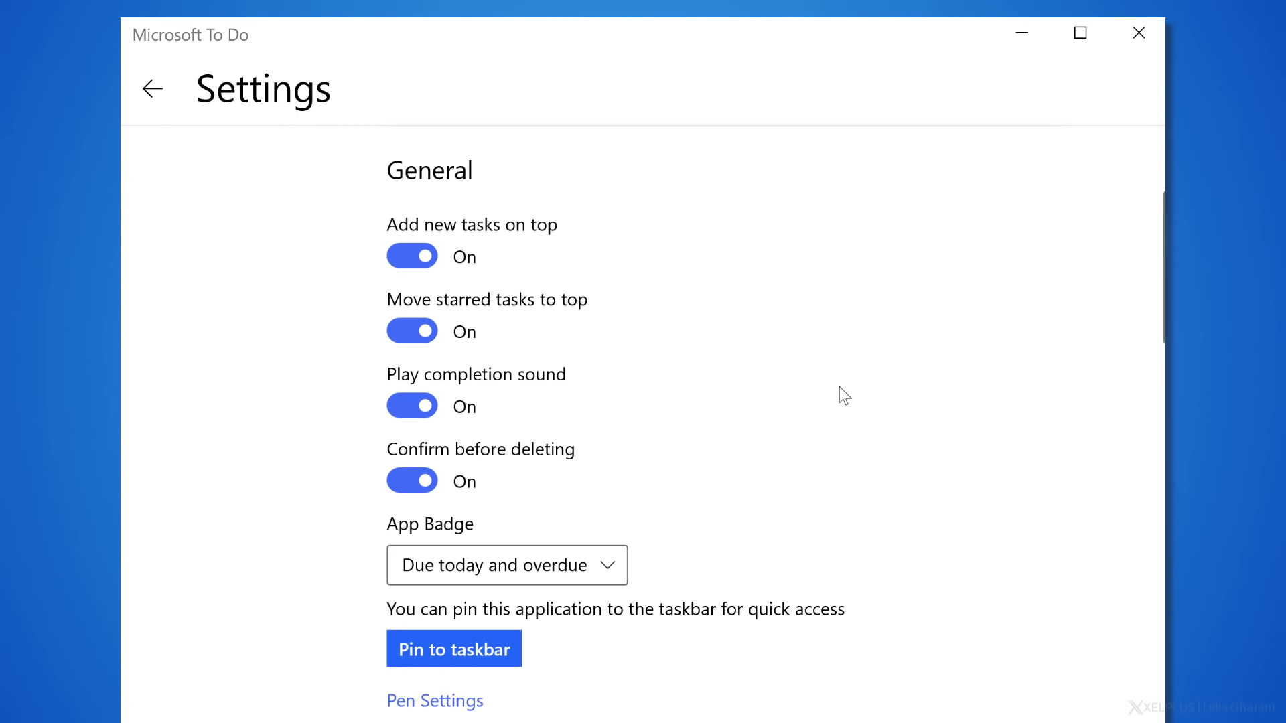
scroll(down, 3)
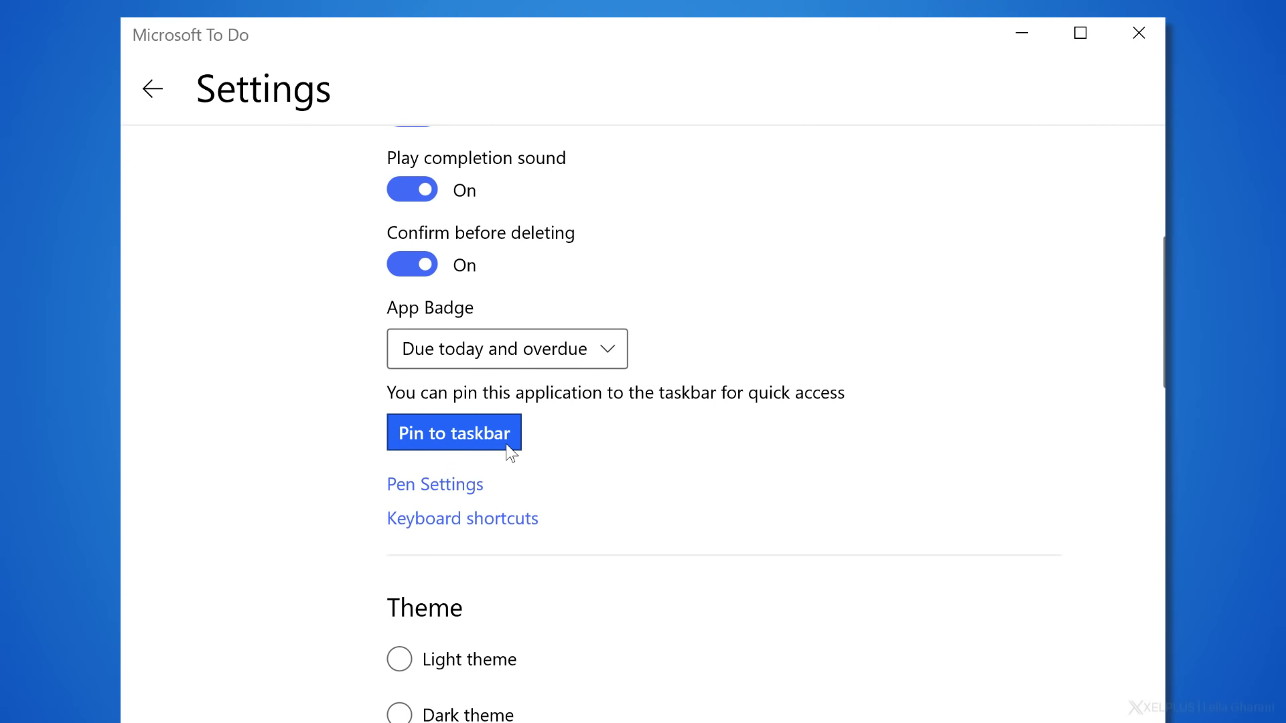
scroll(down, 3)
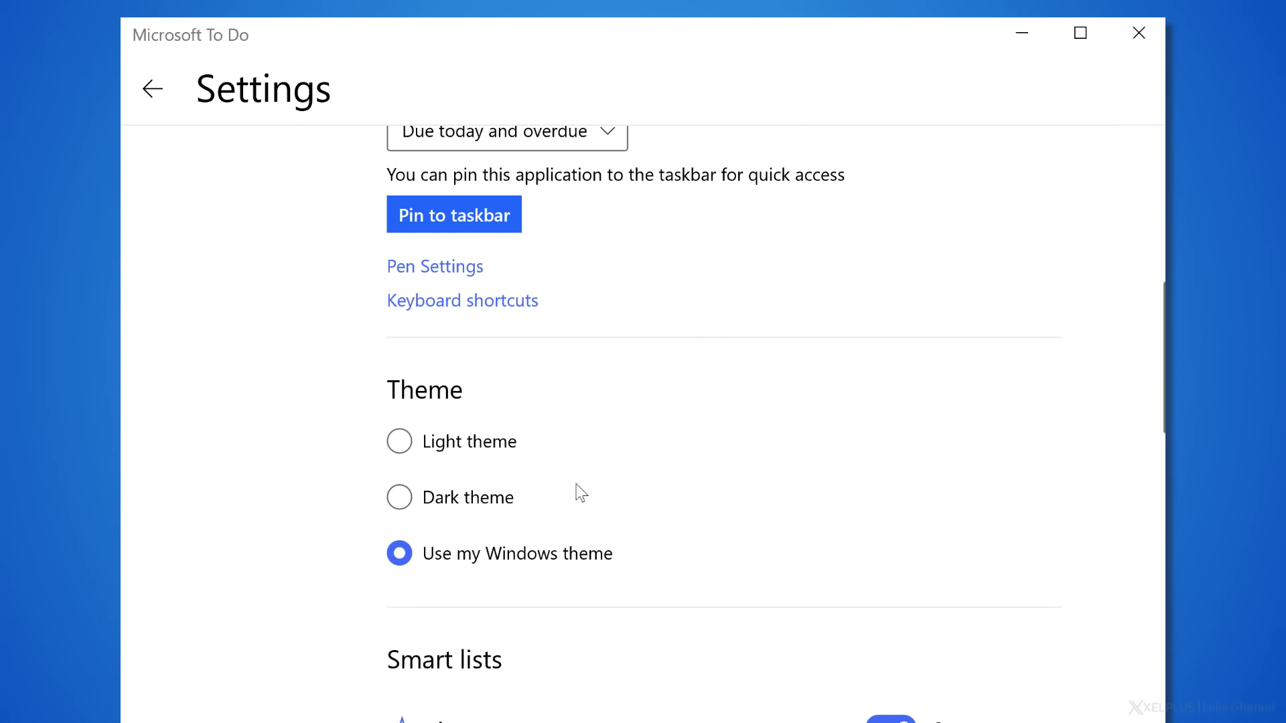
scroll(down, 3)
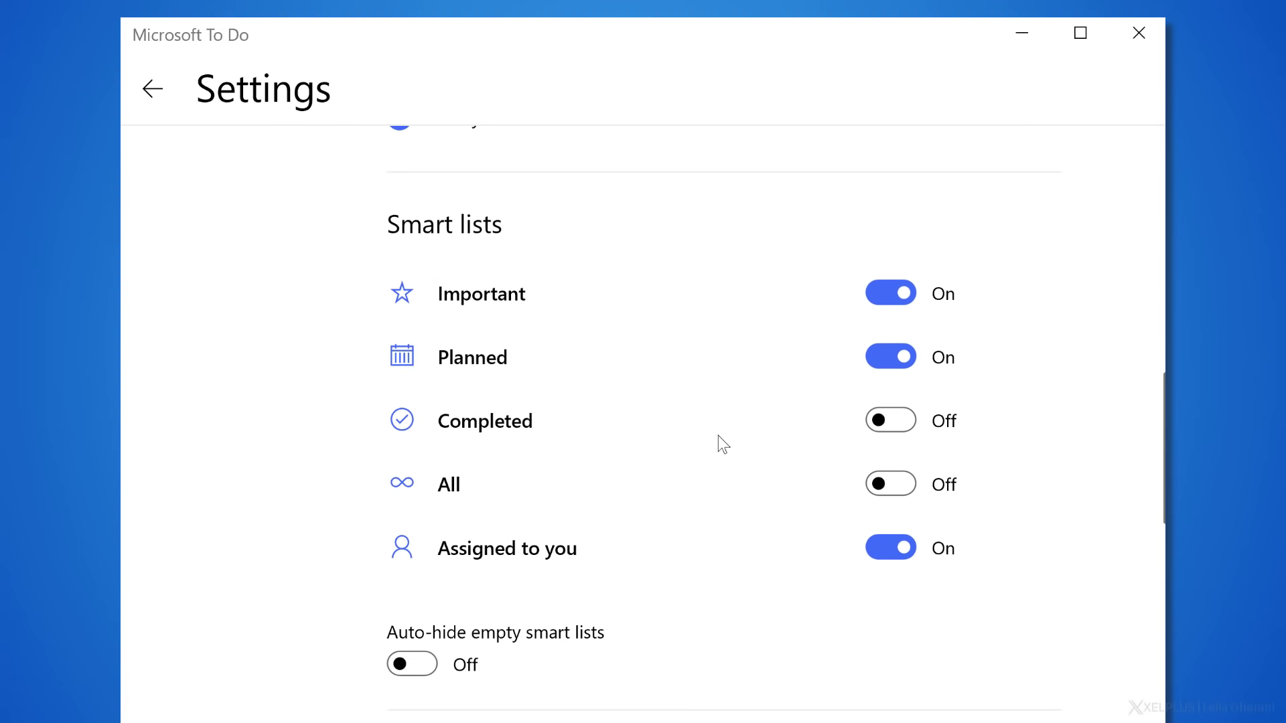
mouse_move(824, 352)
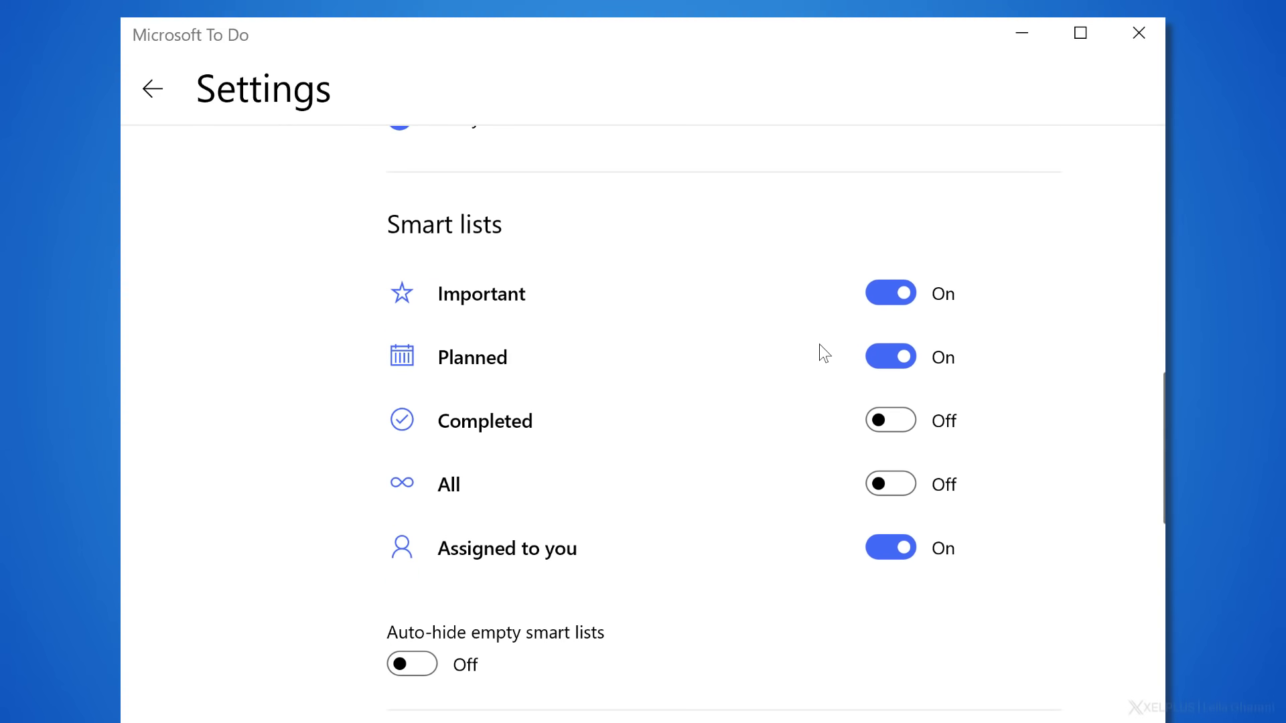
mouse_move(889, 294)
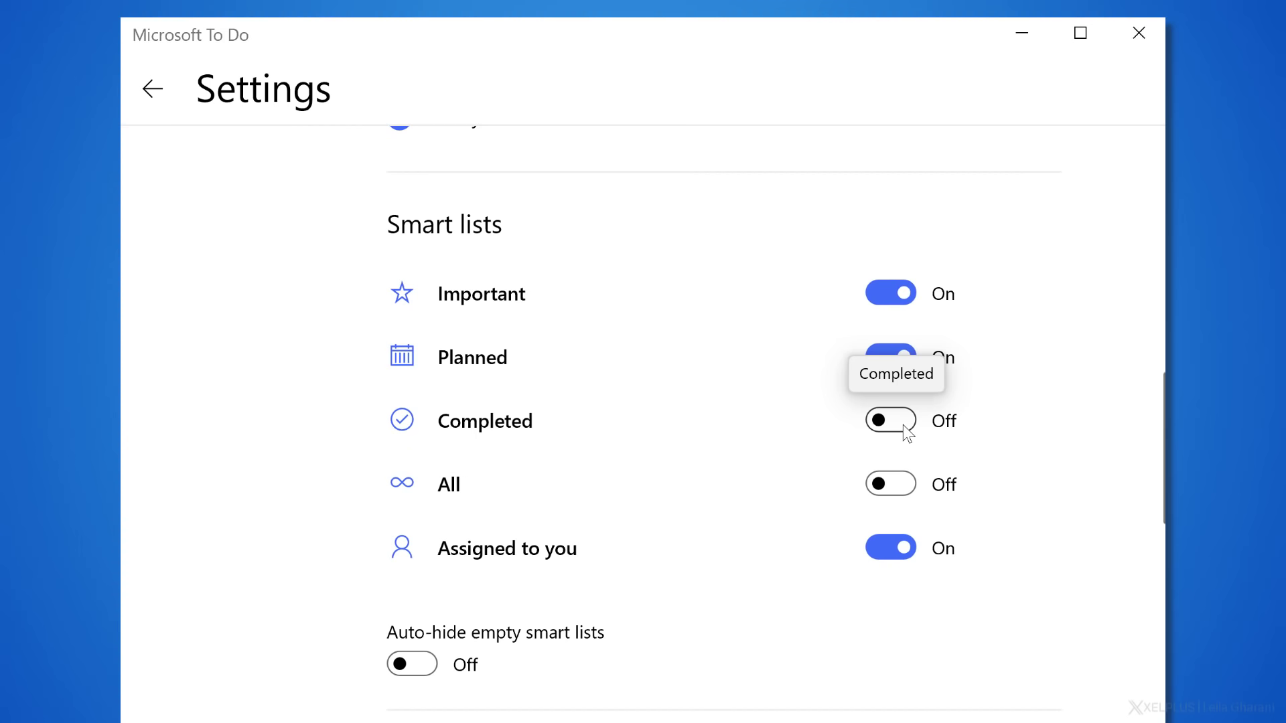
scroll(down, 3)
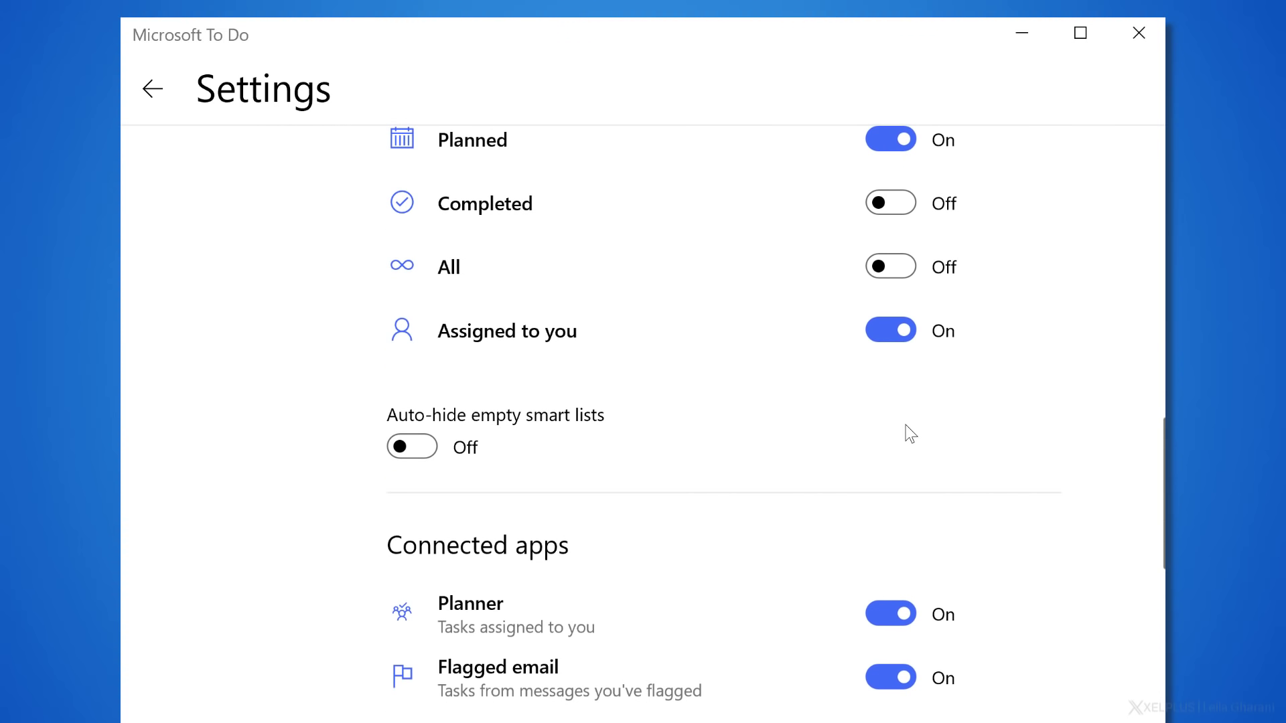
scroll(down, 3)
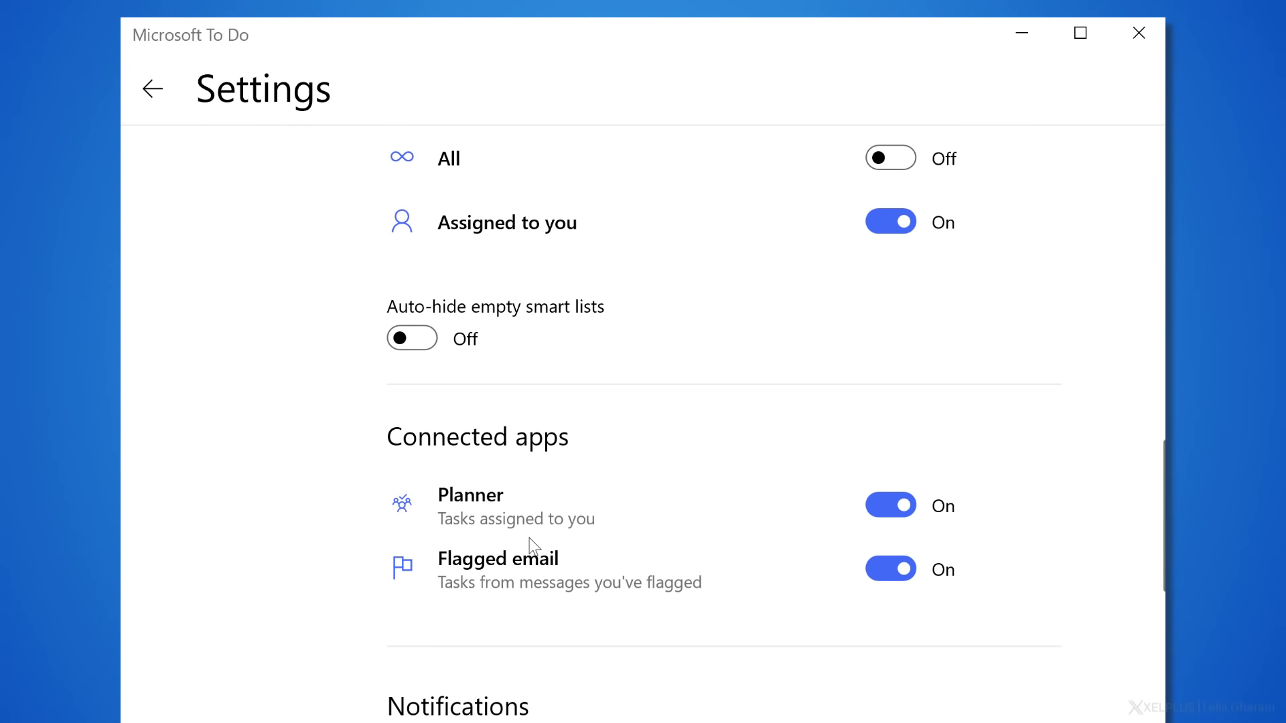
mouse_move(589, 585)
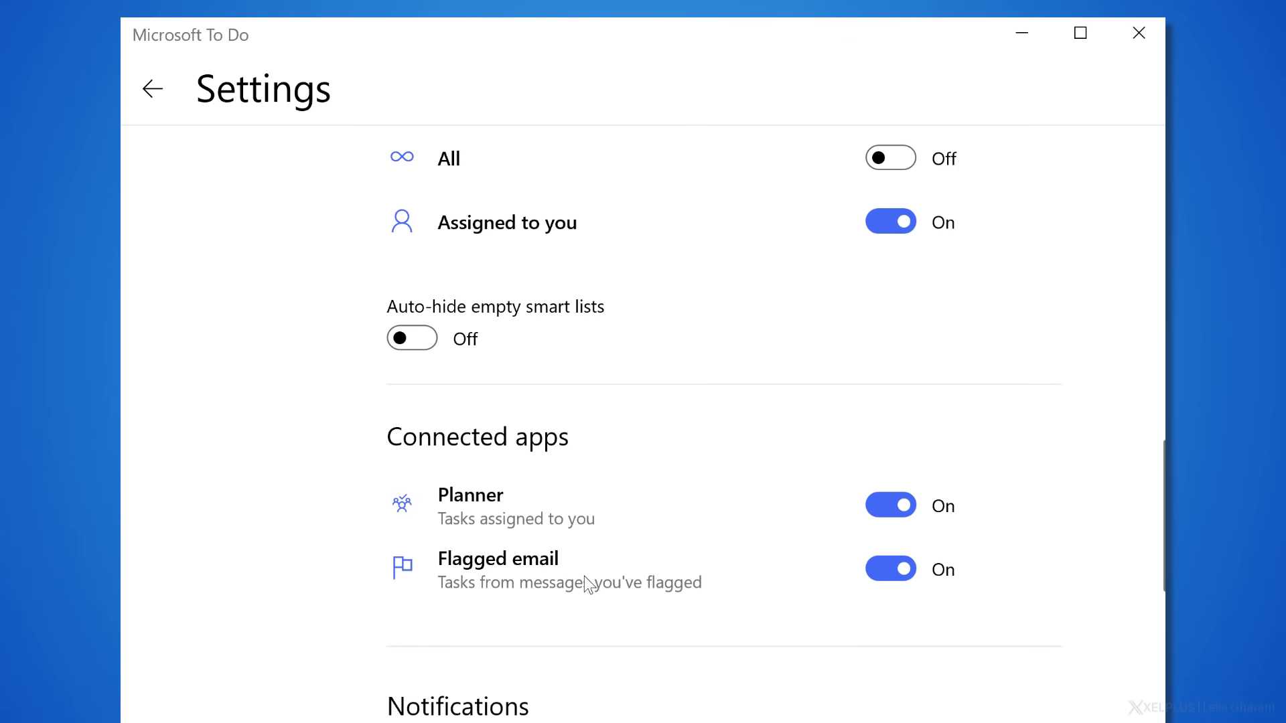
mouse_move(857, 514)
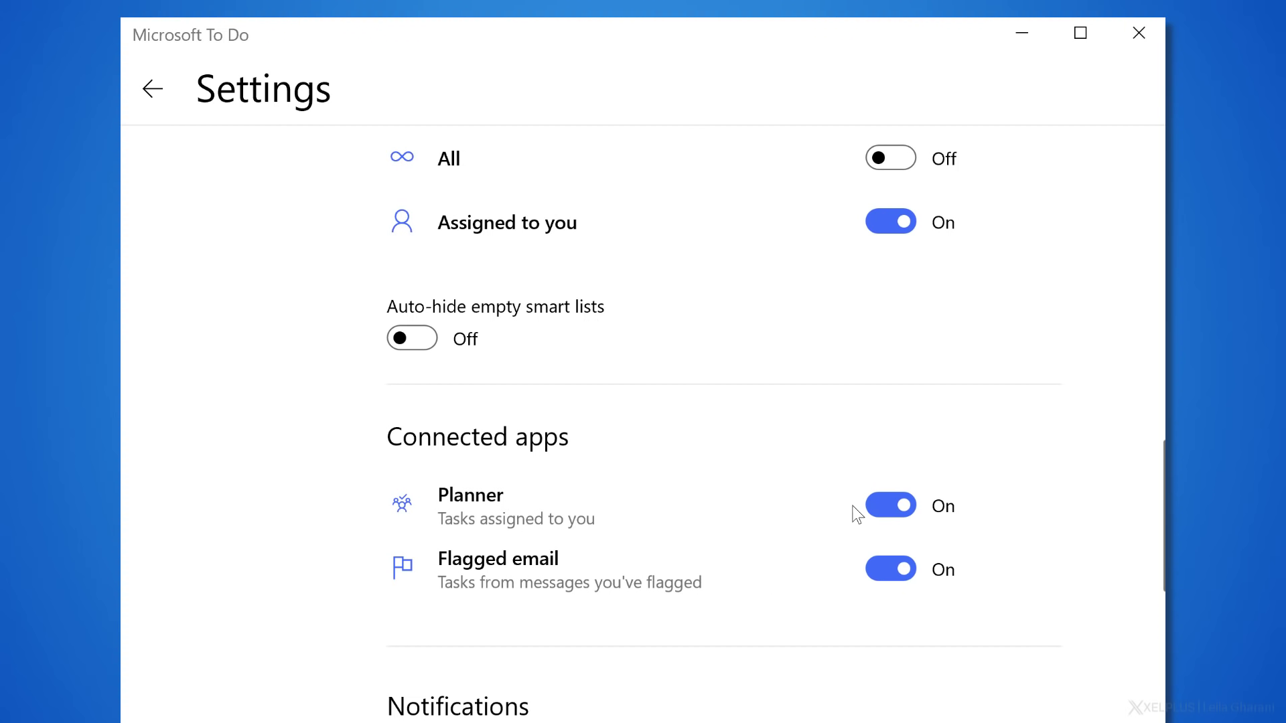
scroll(down, 3)
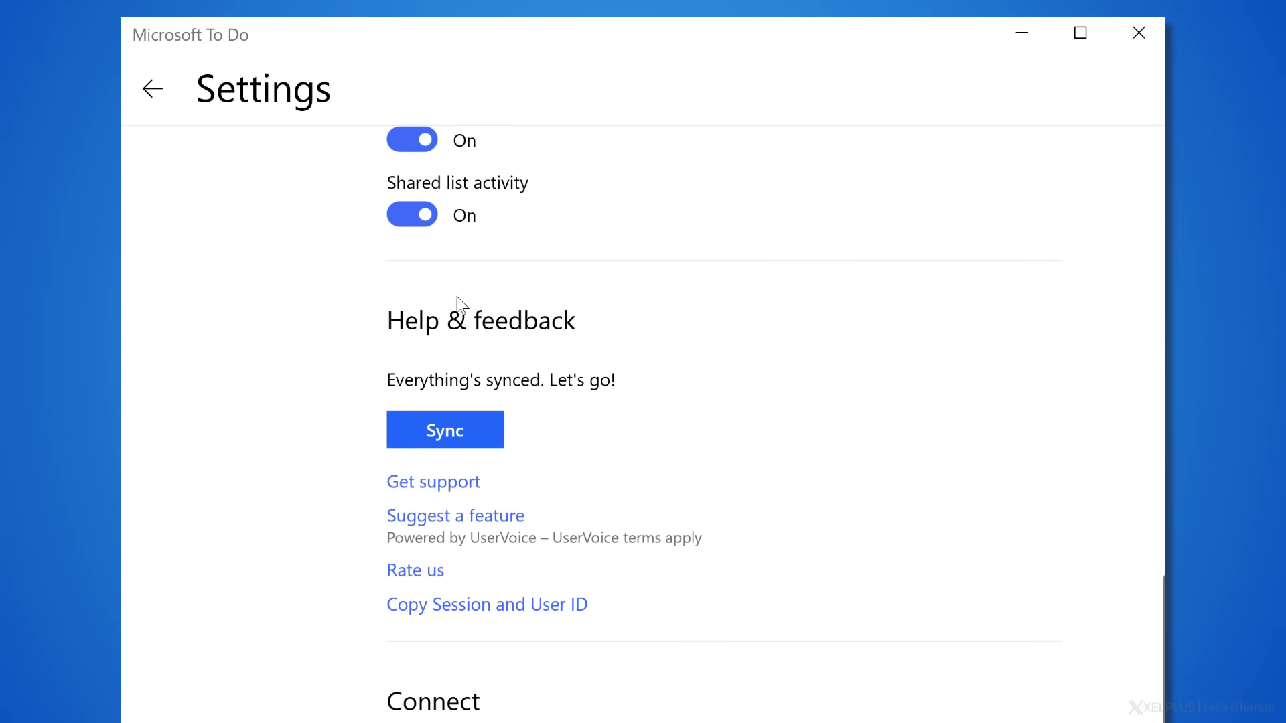
mouse_move(151, 89)
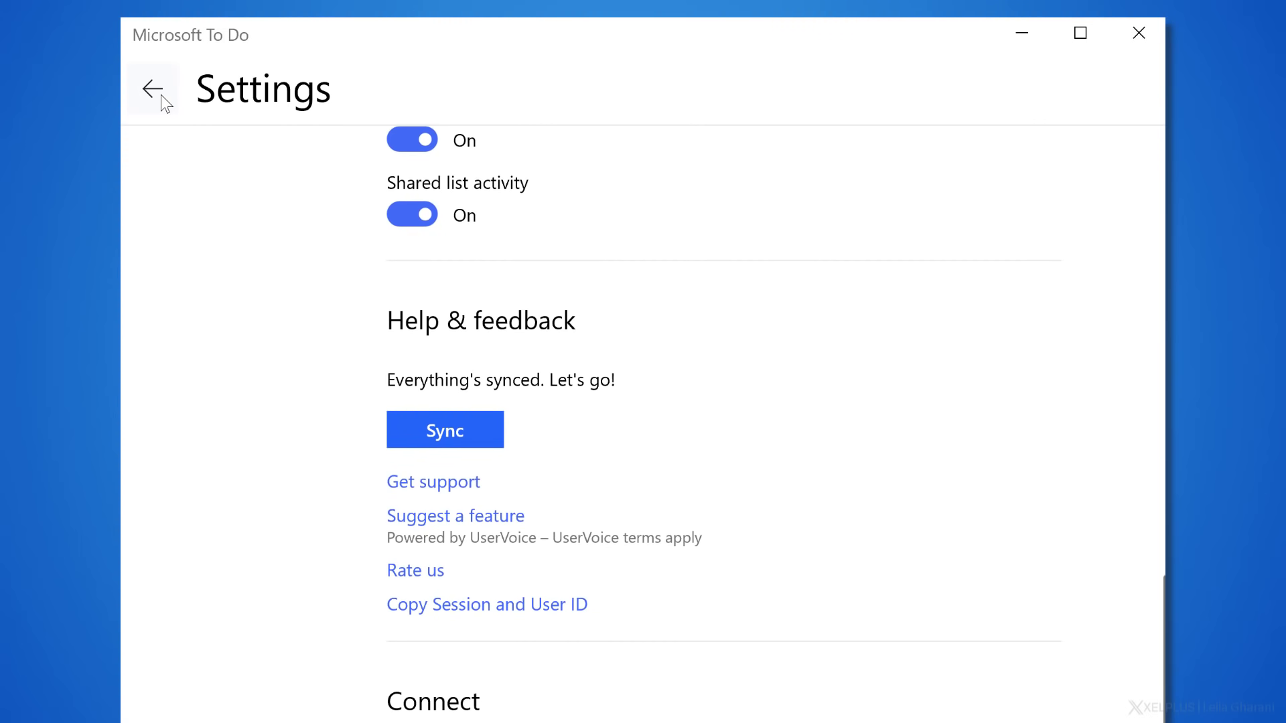
Step: Exit Settings and bring up the Share list dialog for the Power Apps list
click(151, 89)
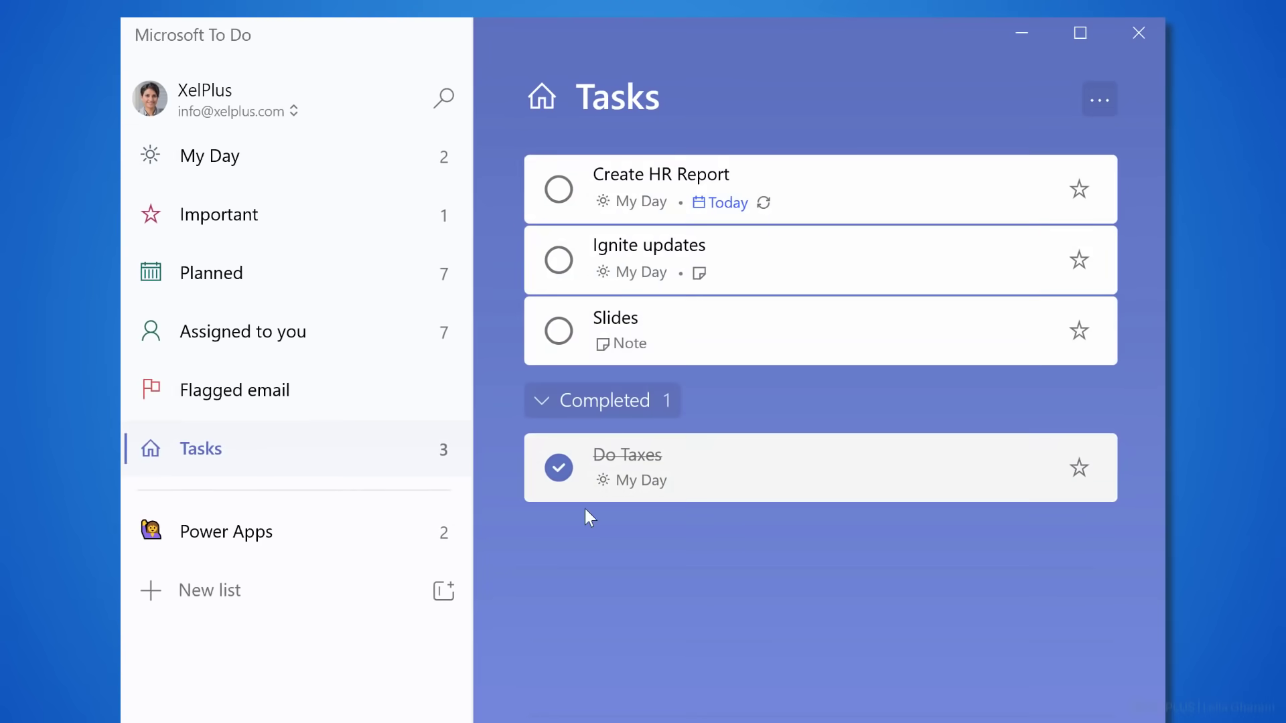
click(227, 530)
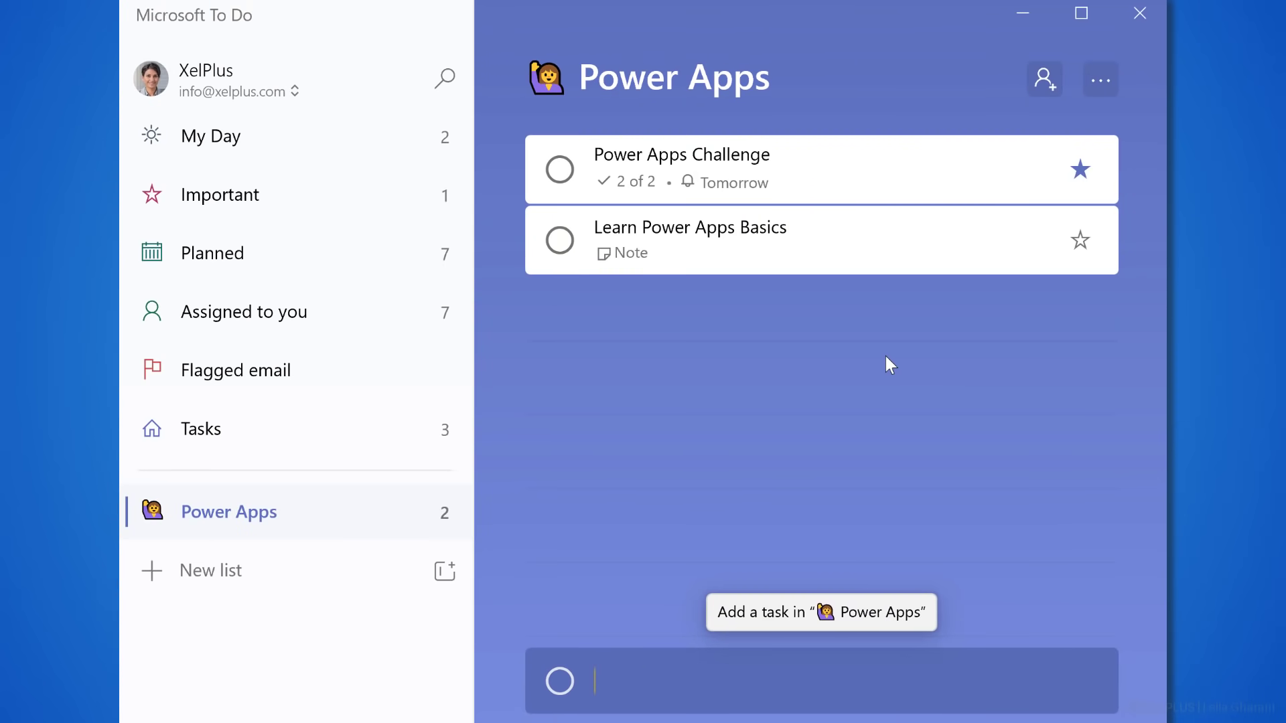
mouse_move(950, 333)
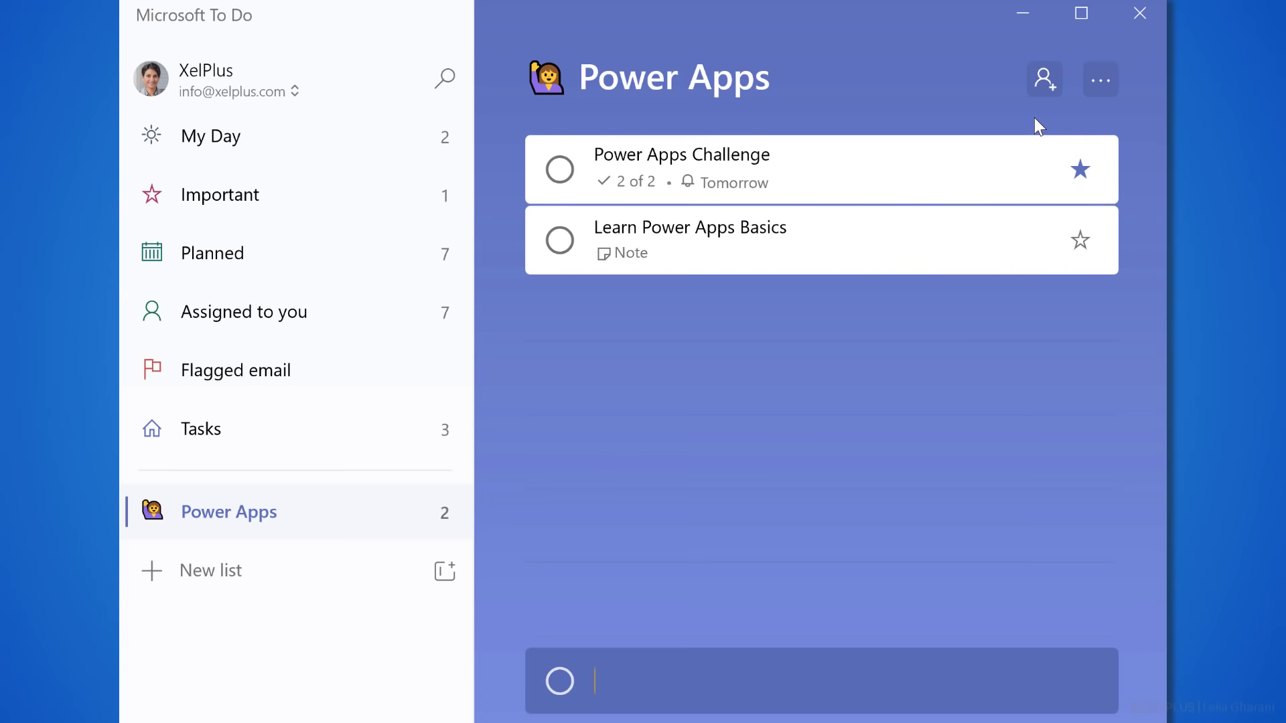
mouse_move(1043, 79)
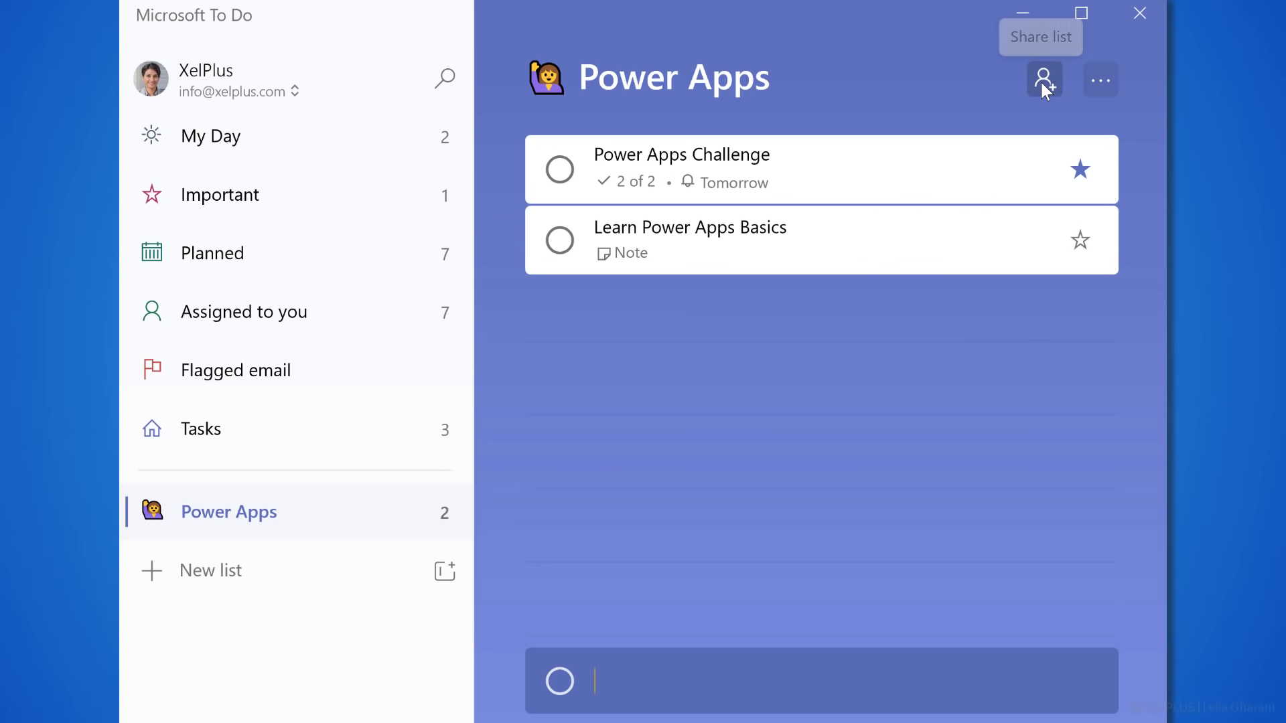
click(1043, 79)
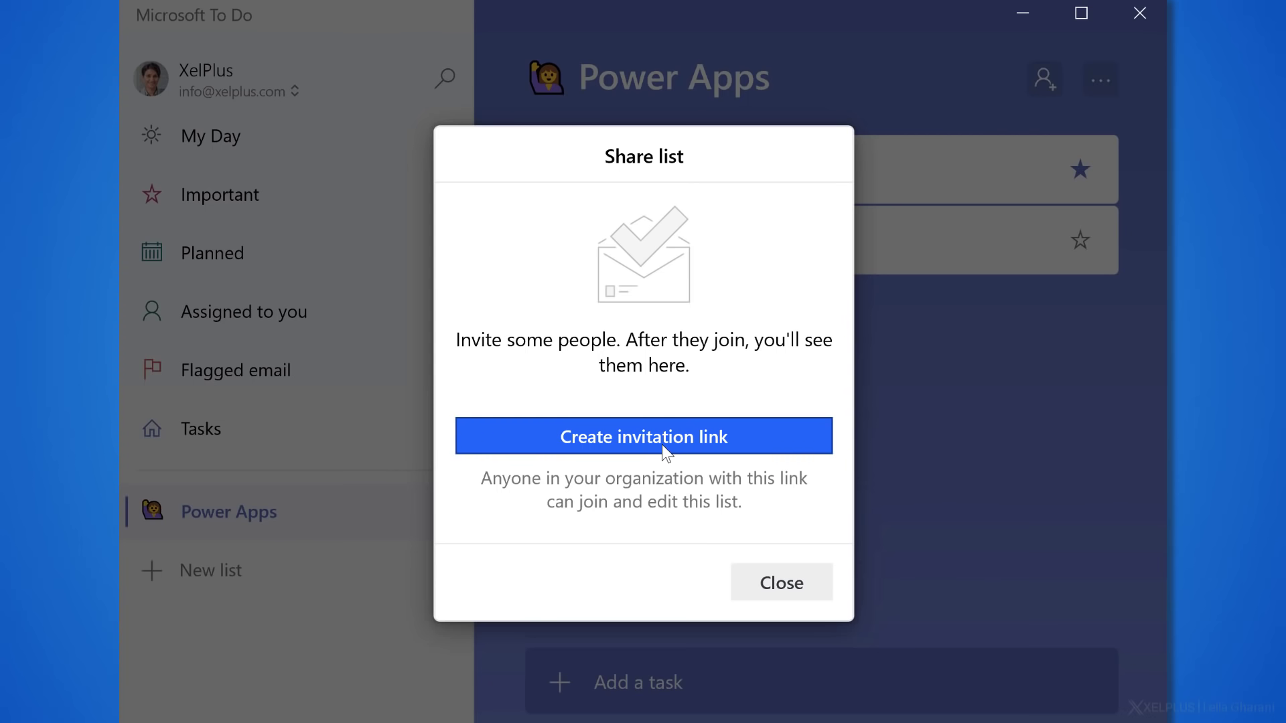
Step: Create and copy an invitation link sharing the Power Apps list
click(645, 436)
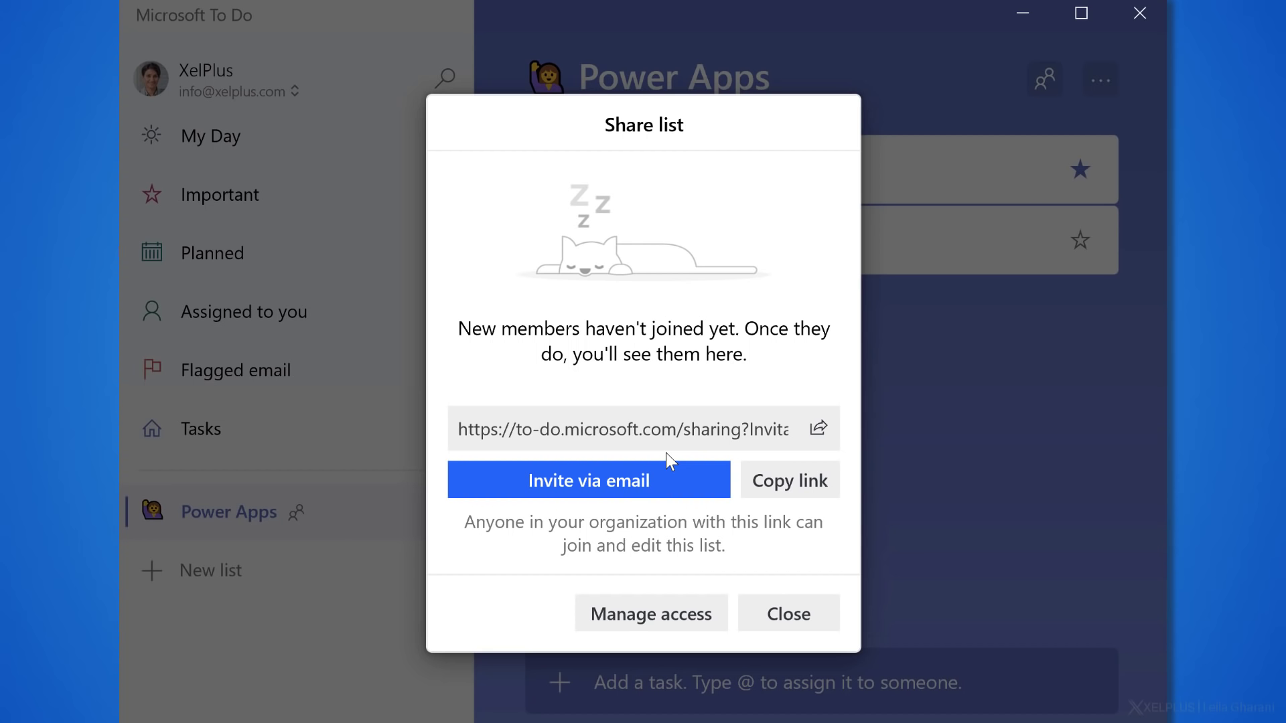
mouse_move(369, 532)
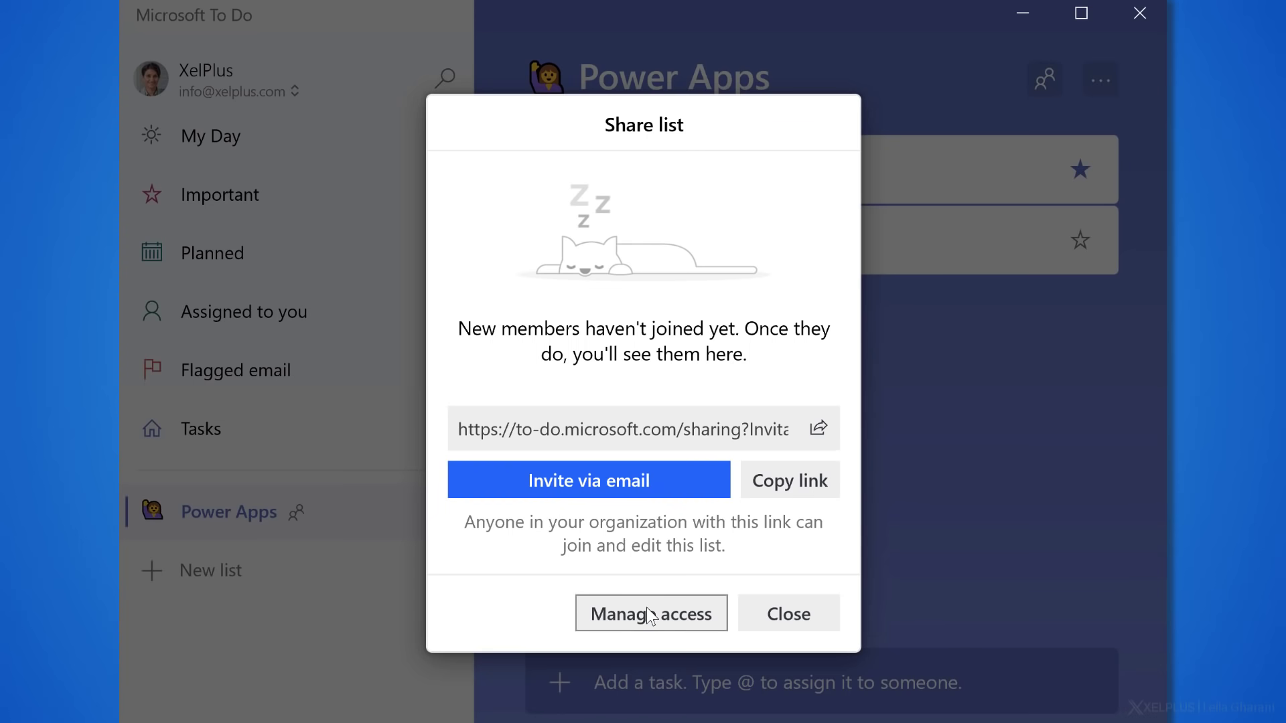
mouse_move(789, 480)
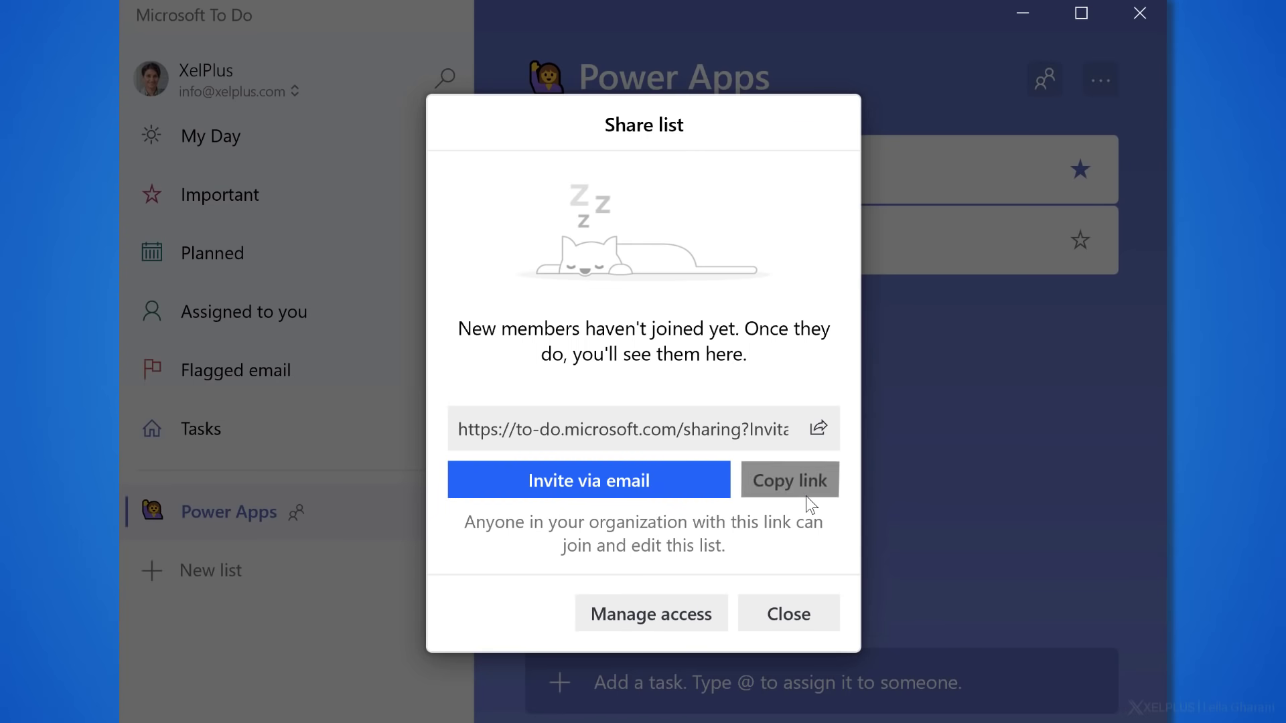
click(787, 613)
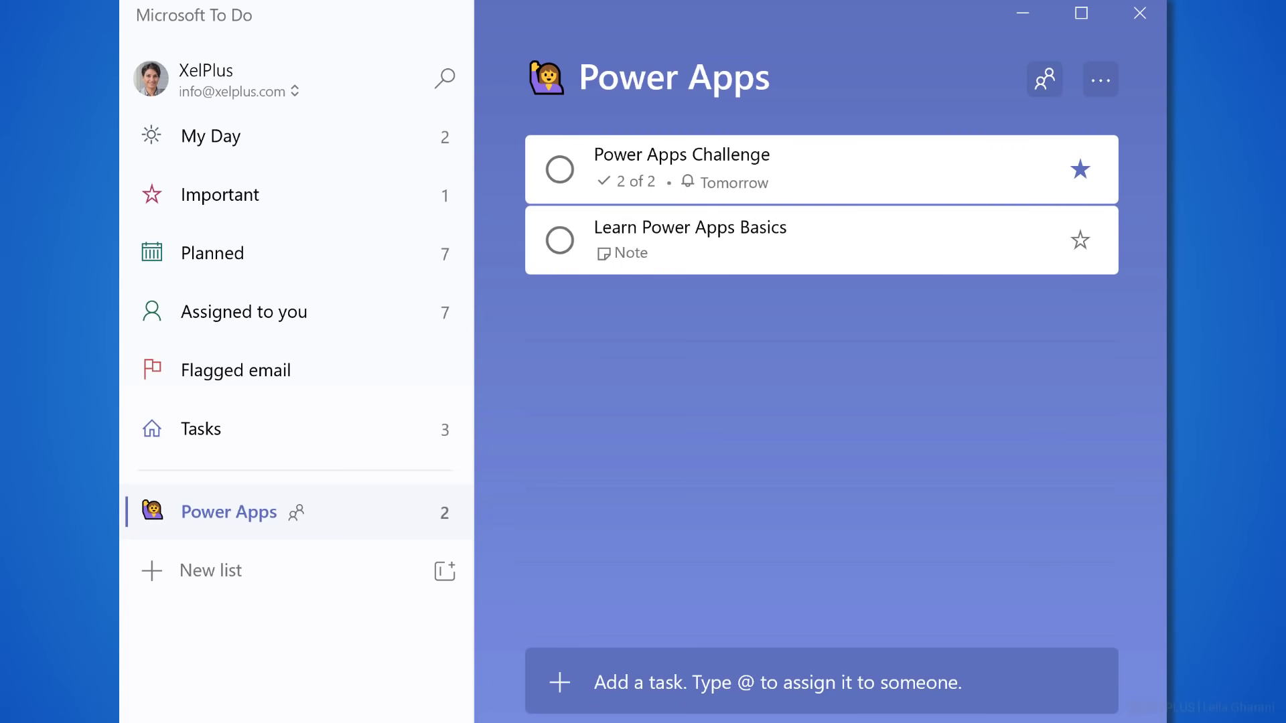
Step: Start assigning the Learn Power Apps Basics task to a member
click(690, 240)
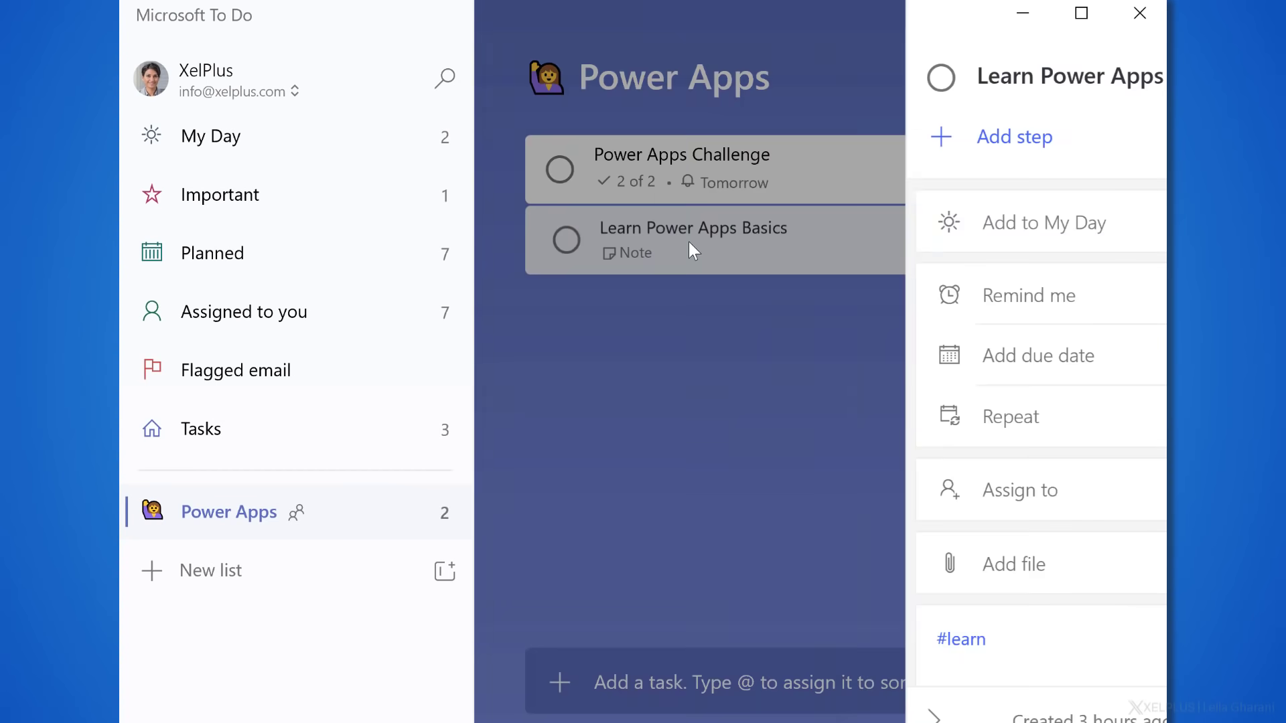
click(1019, 490)
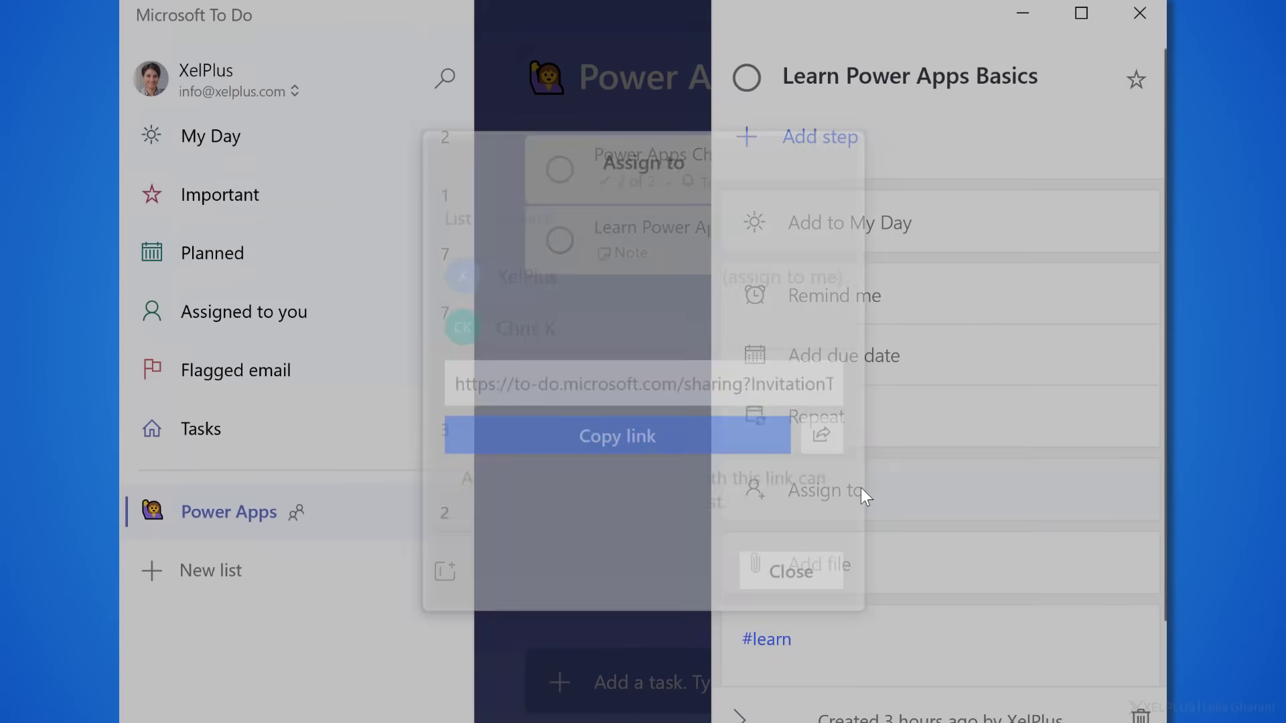